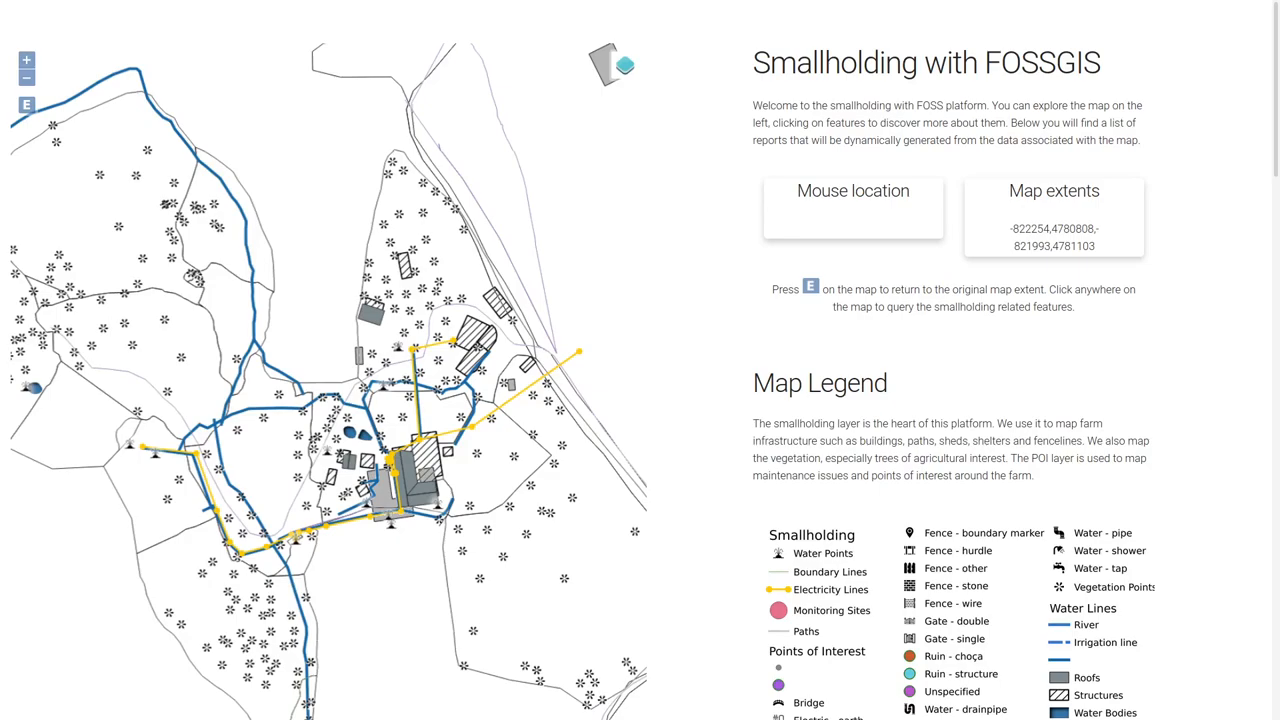
mouse_move(435, 350)
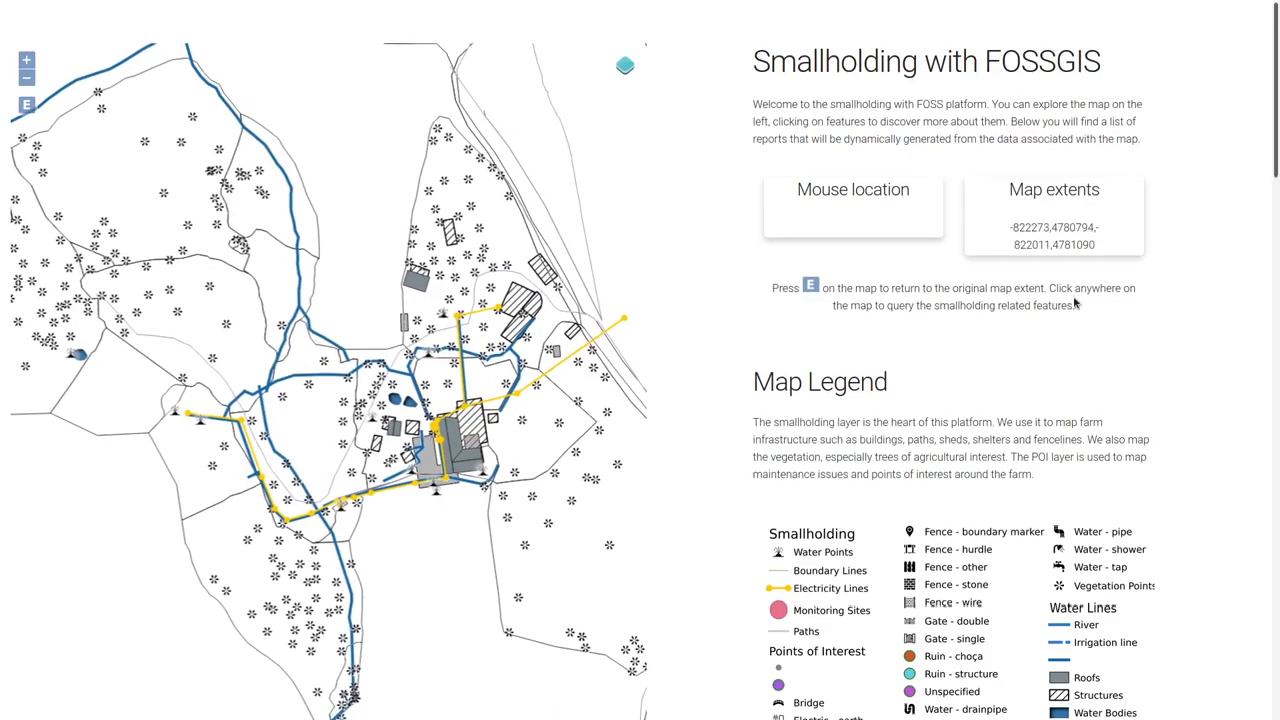
Query the Veggie Garden polygon and scroll its results to the seasonal photos and View Report link
scroll(down, 3)
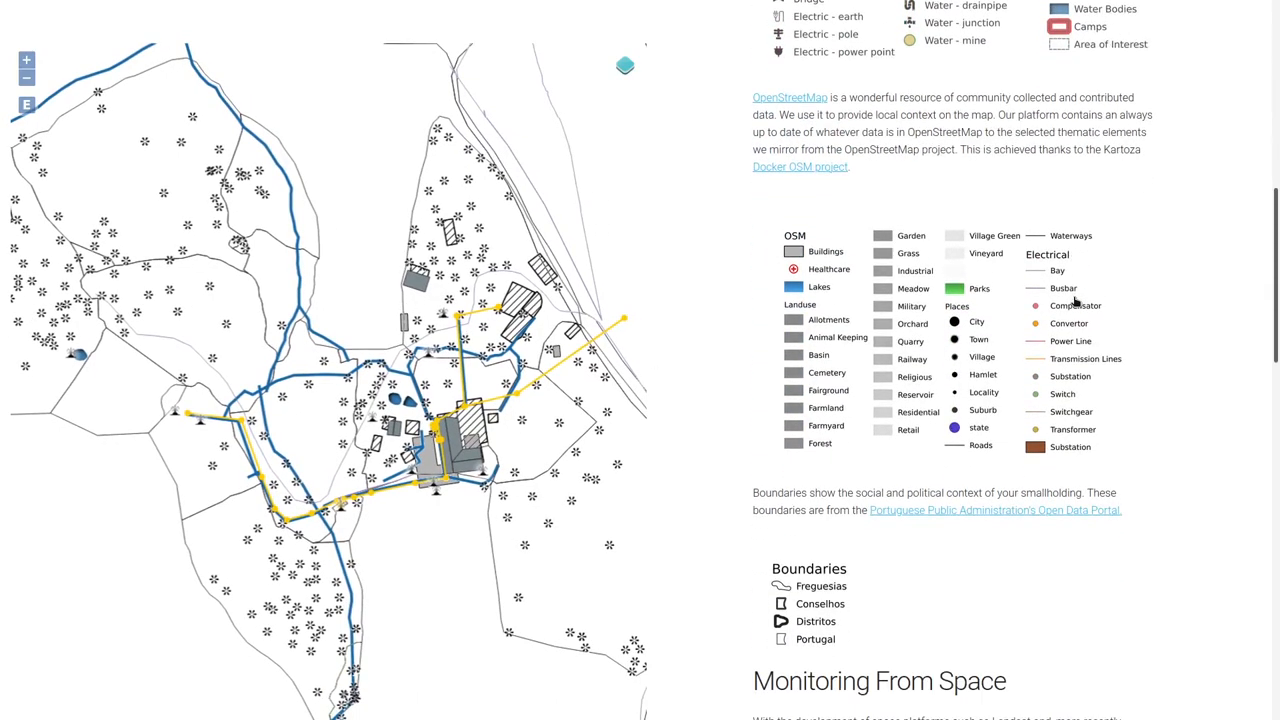
scroll(down, 3)
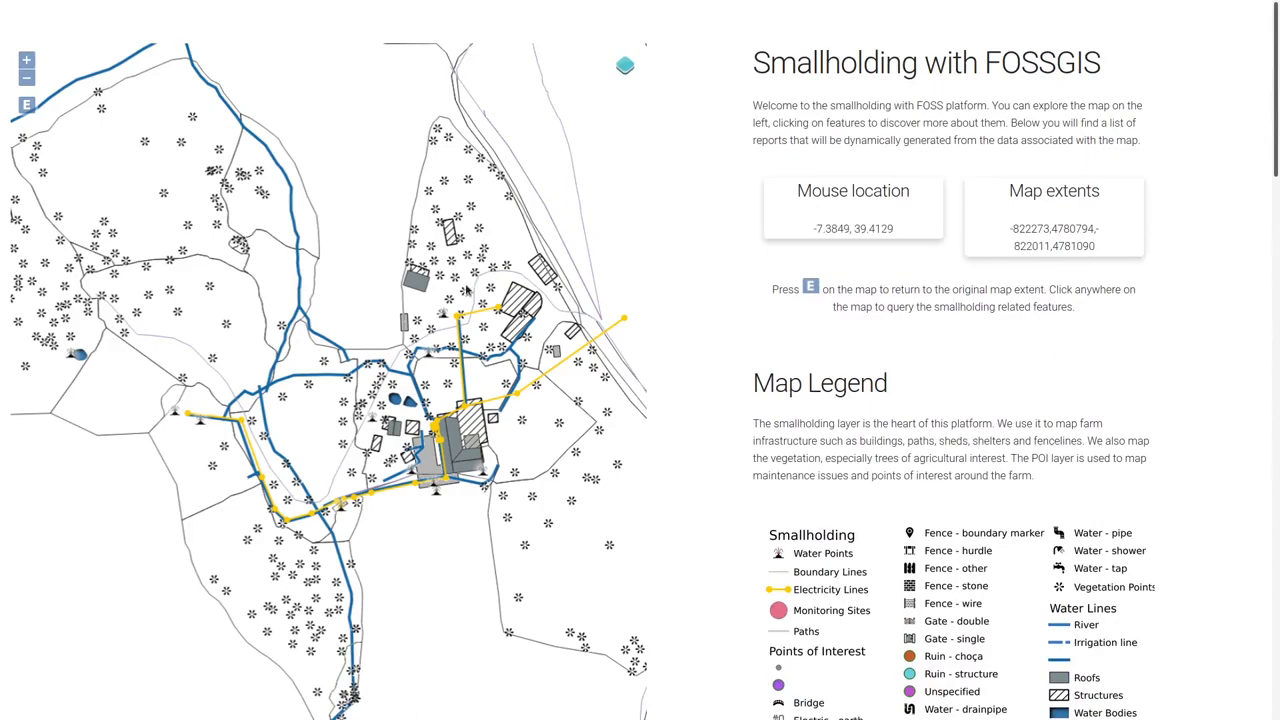
mouse_move(245, 218)
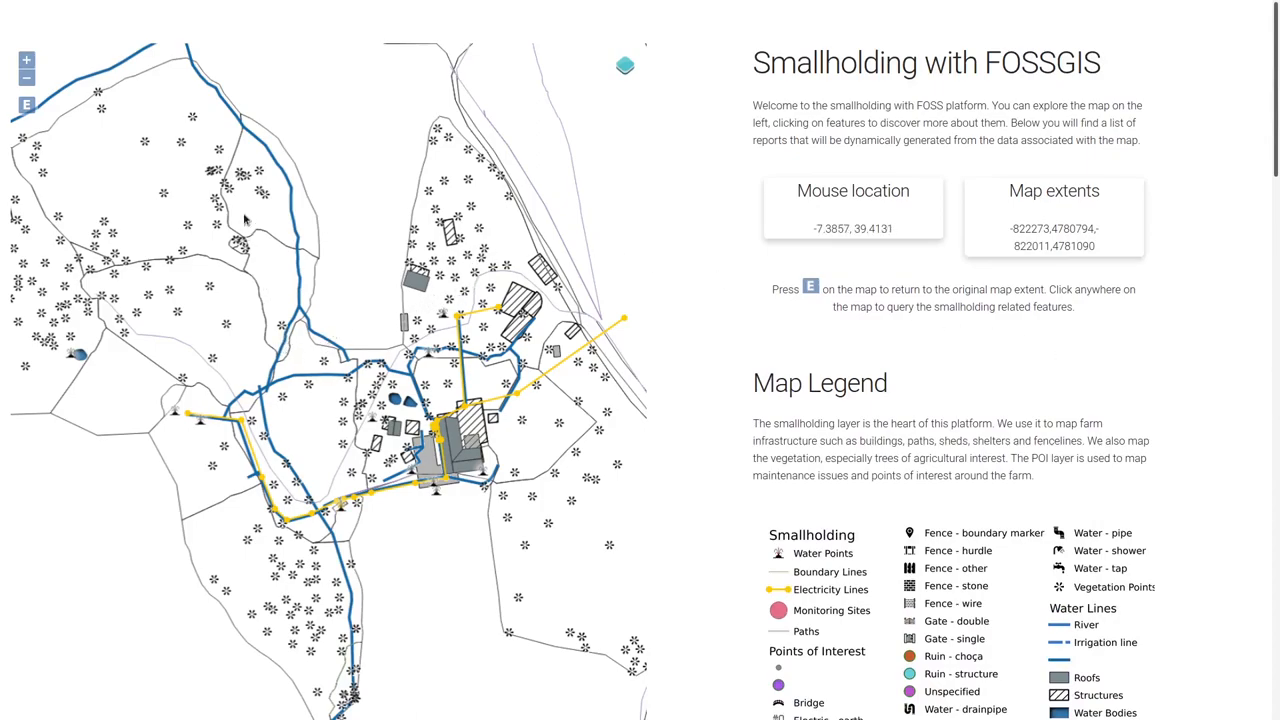
click(465, 415)
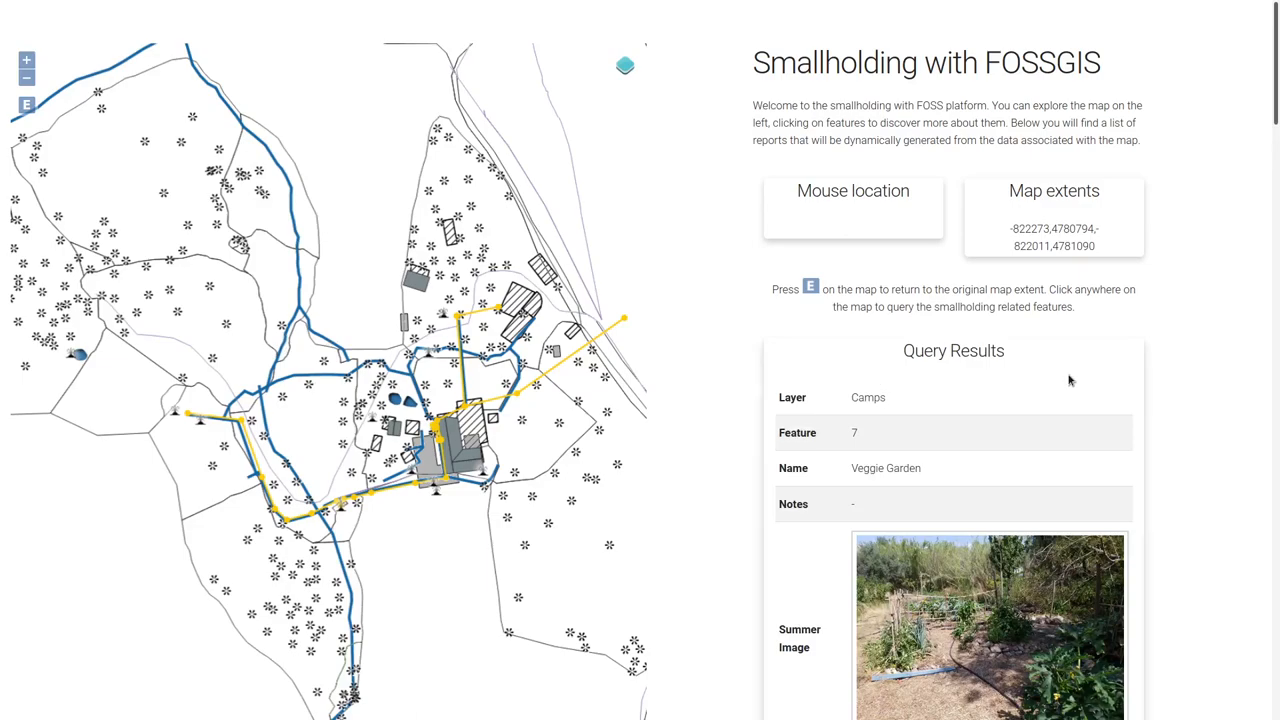
scroll(down, 3)
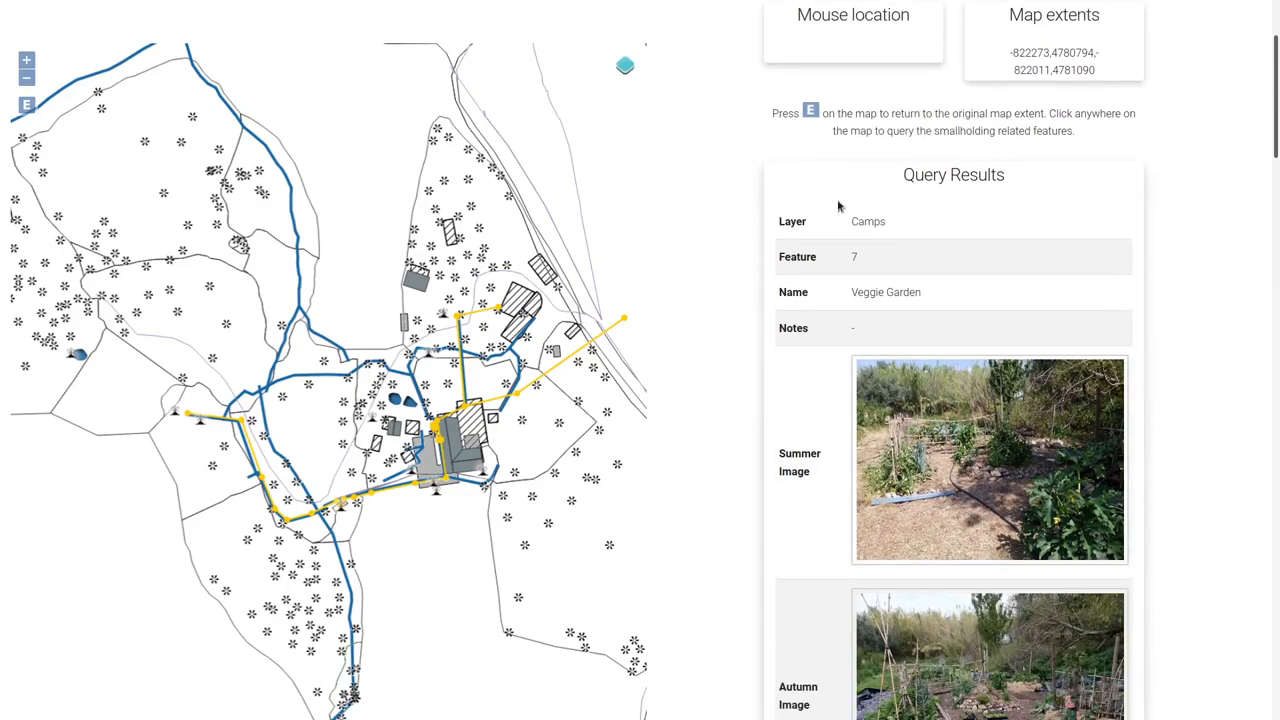
scroll(down, 3)
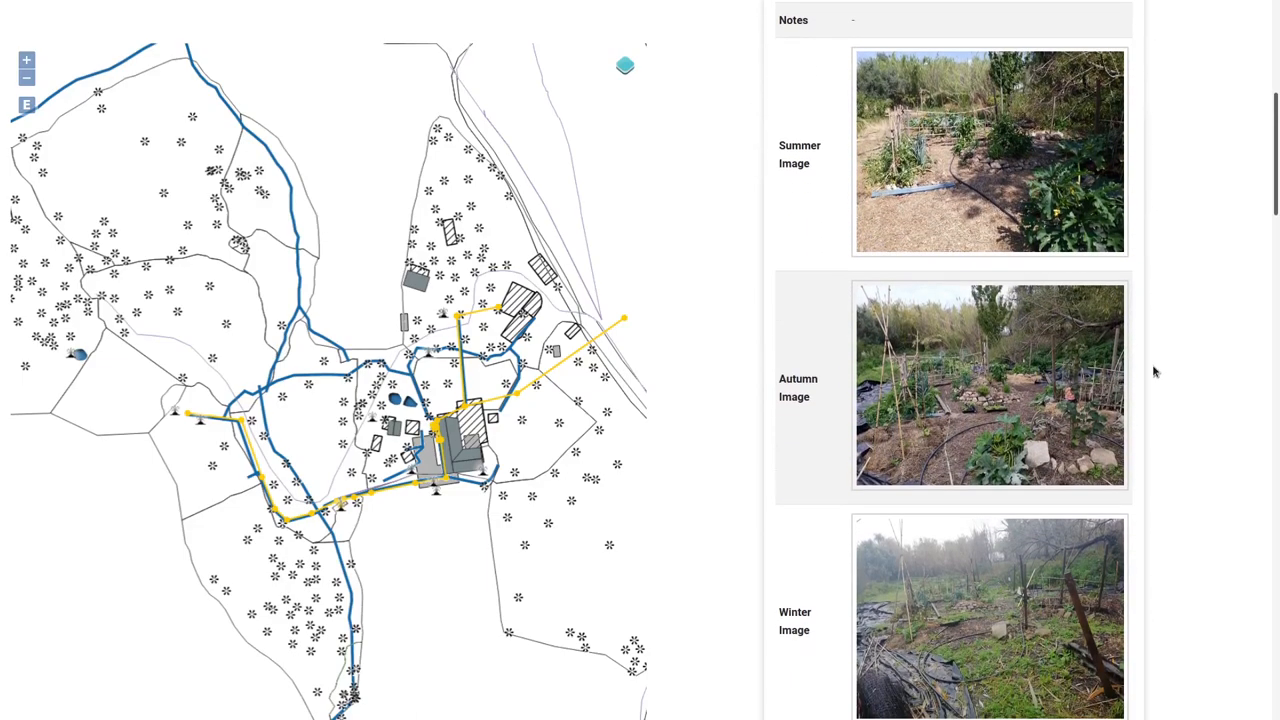
scroll(down, 3)
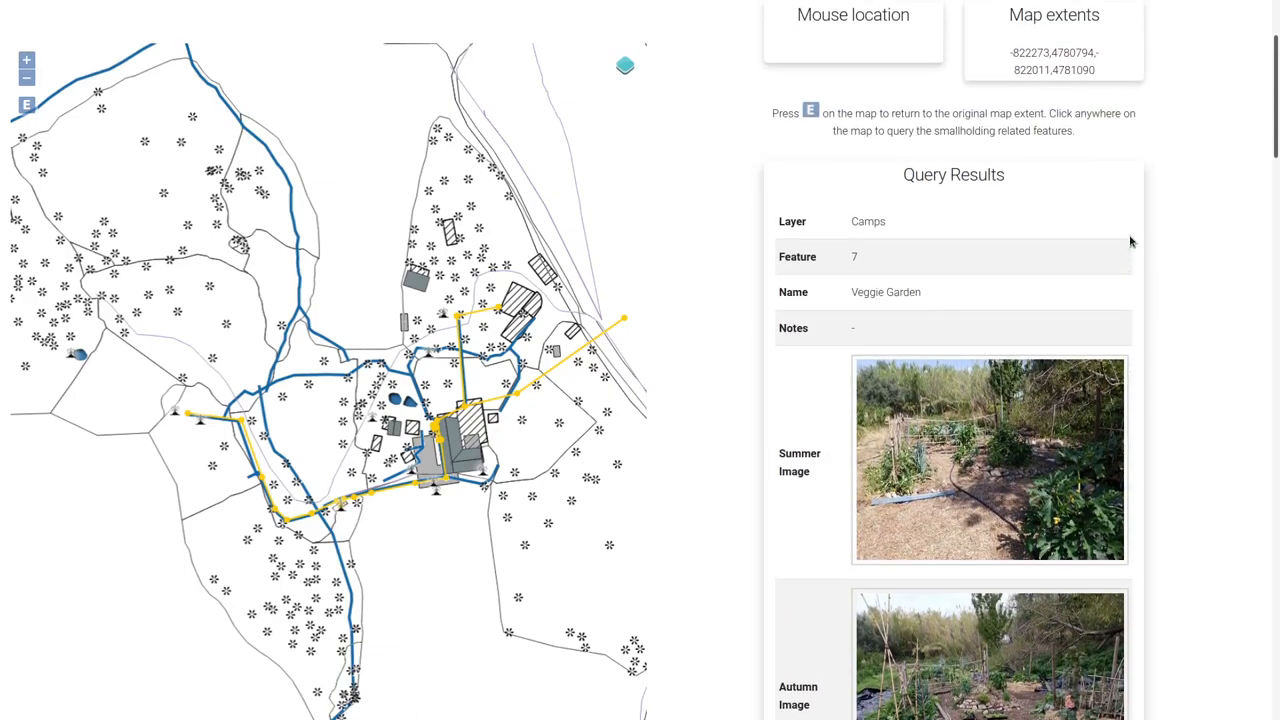
mouse_move(1143, 238)
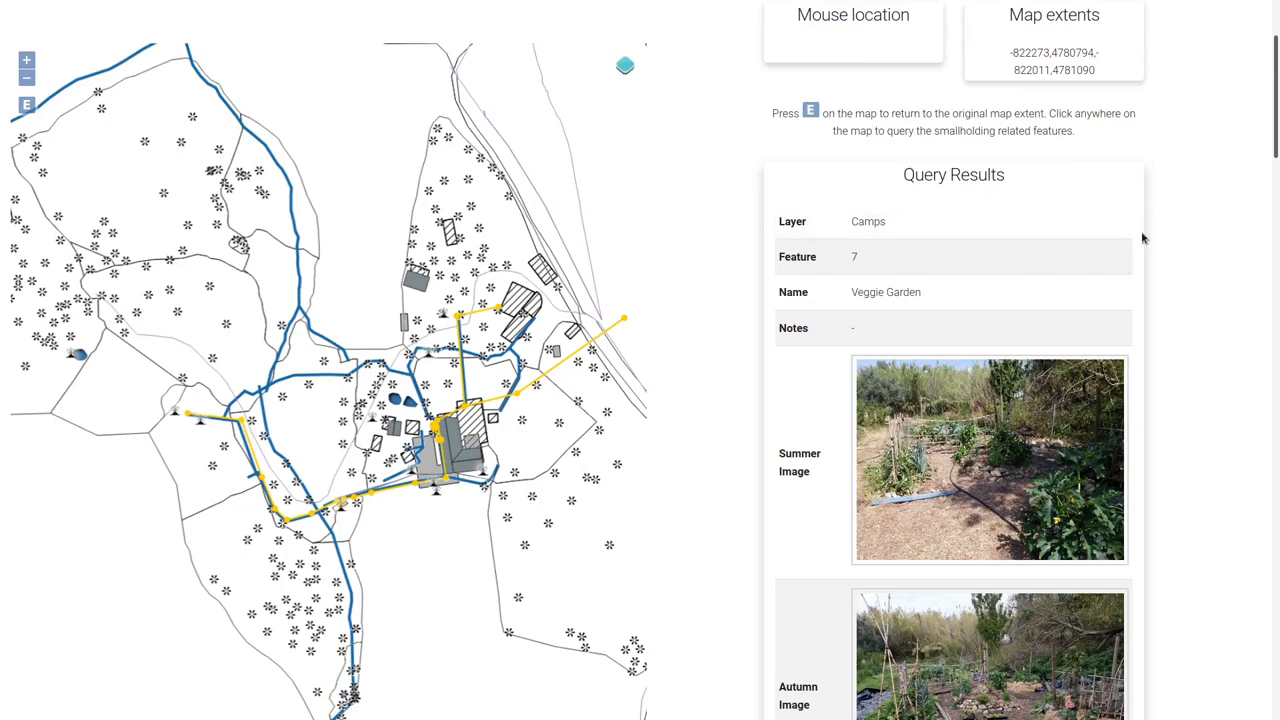
mouse_move(1143, 355)
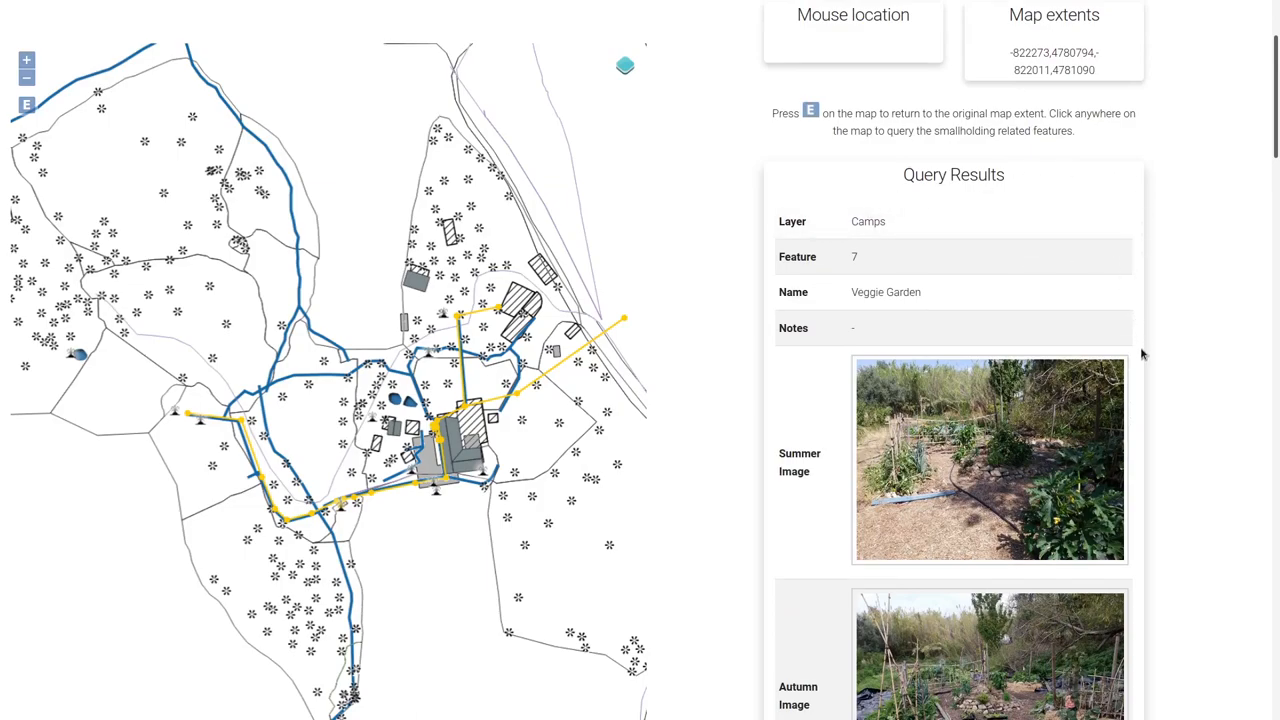
scroll(down, 3)
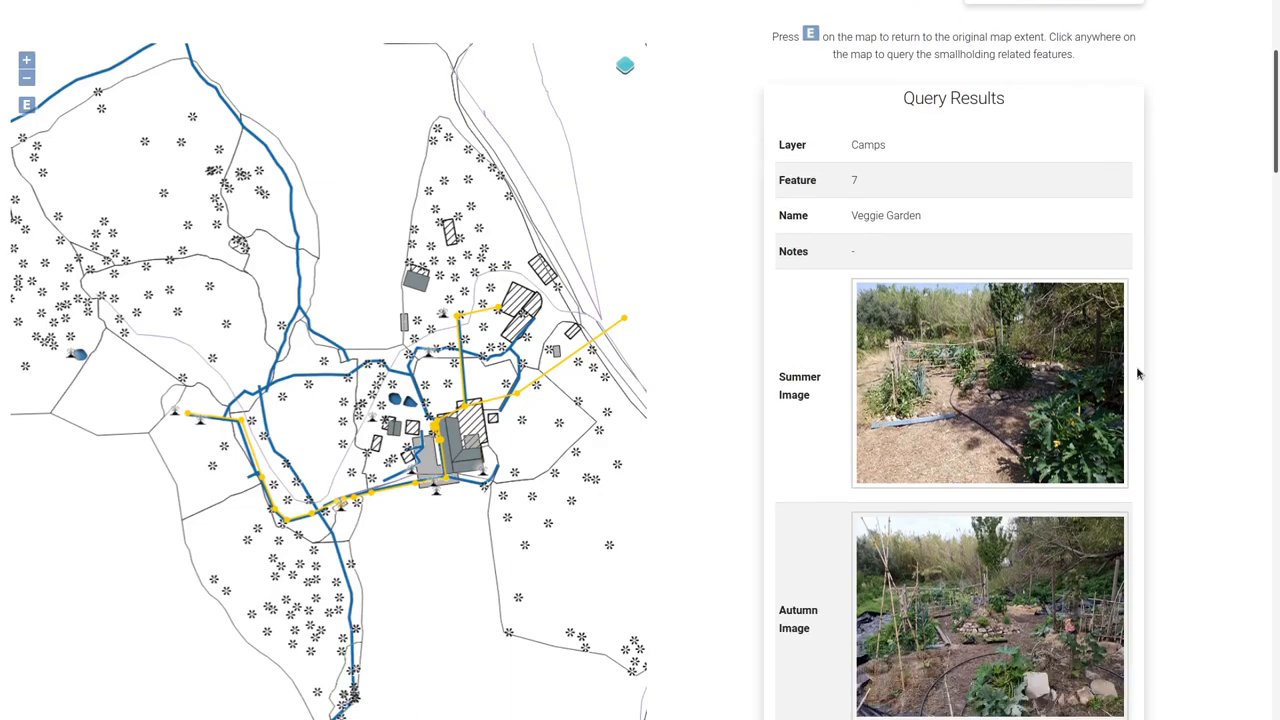
scroll(down, 3)
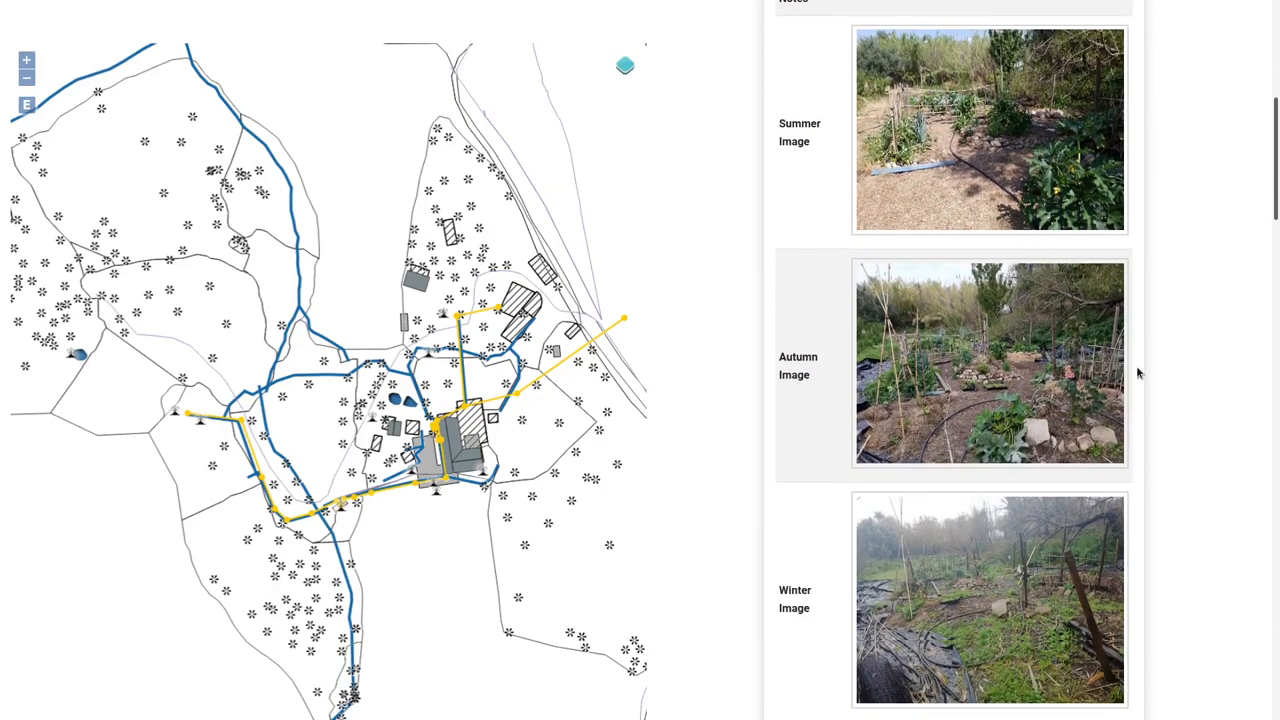
scroll(down, 3)
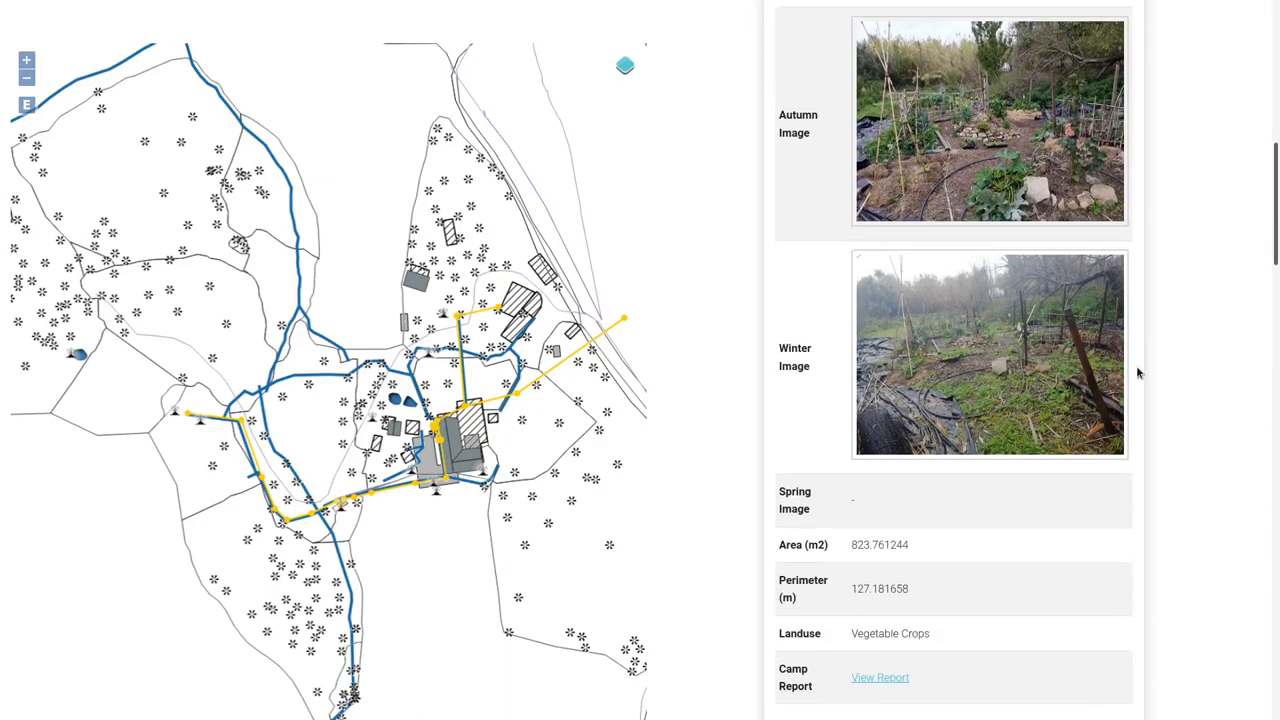
mouse_move(1133, 264)
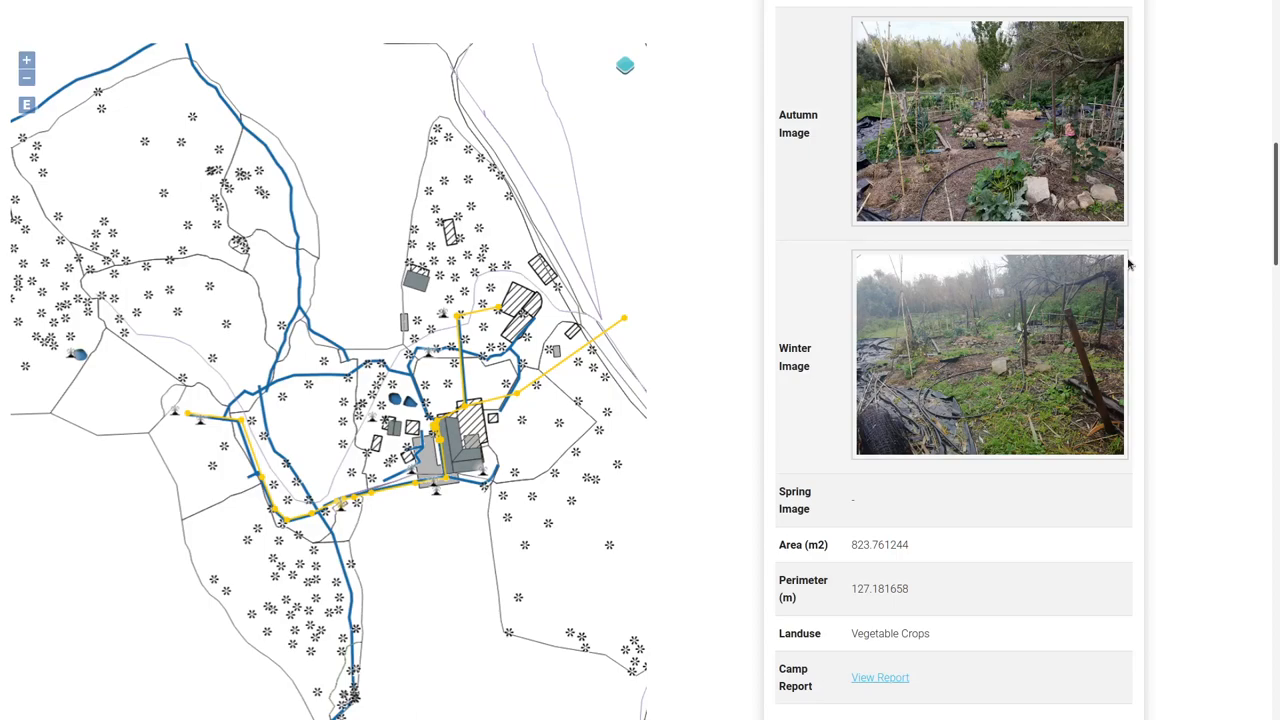
mouse_move(1124, 264)
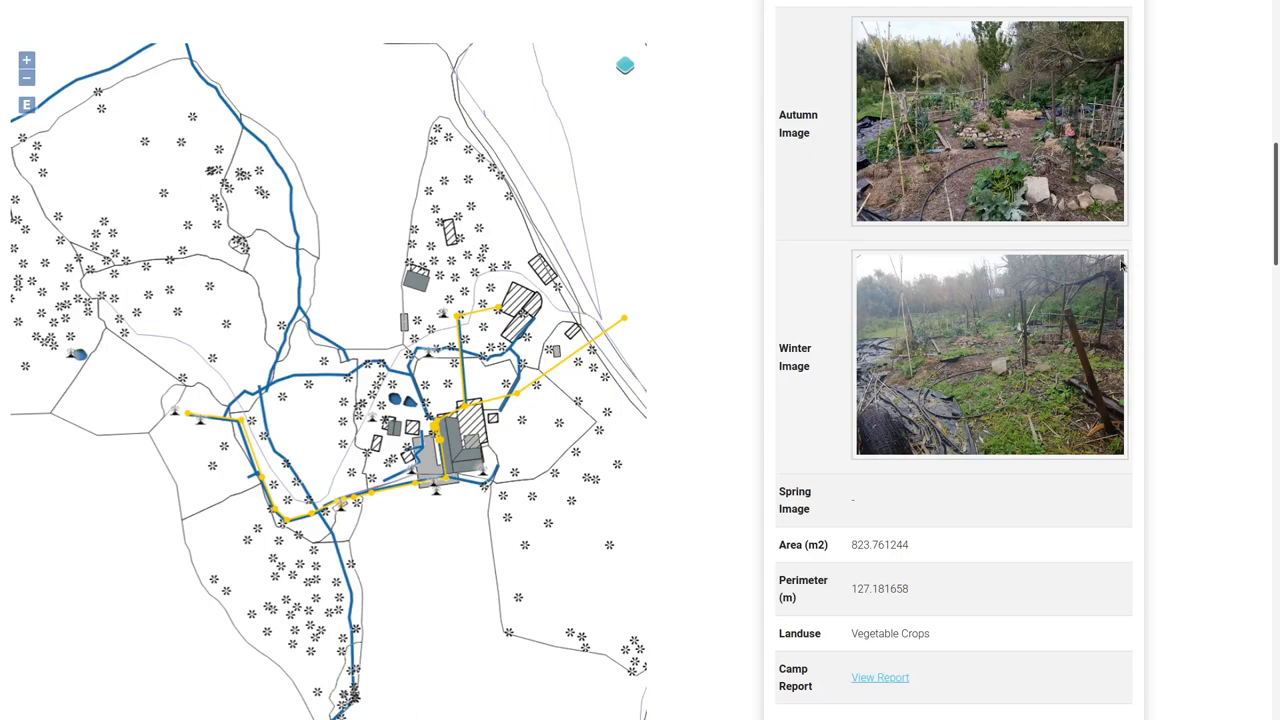
mouse_move(942, 356)
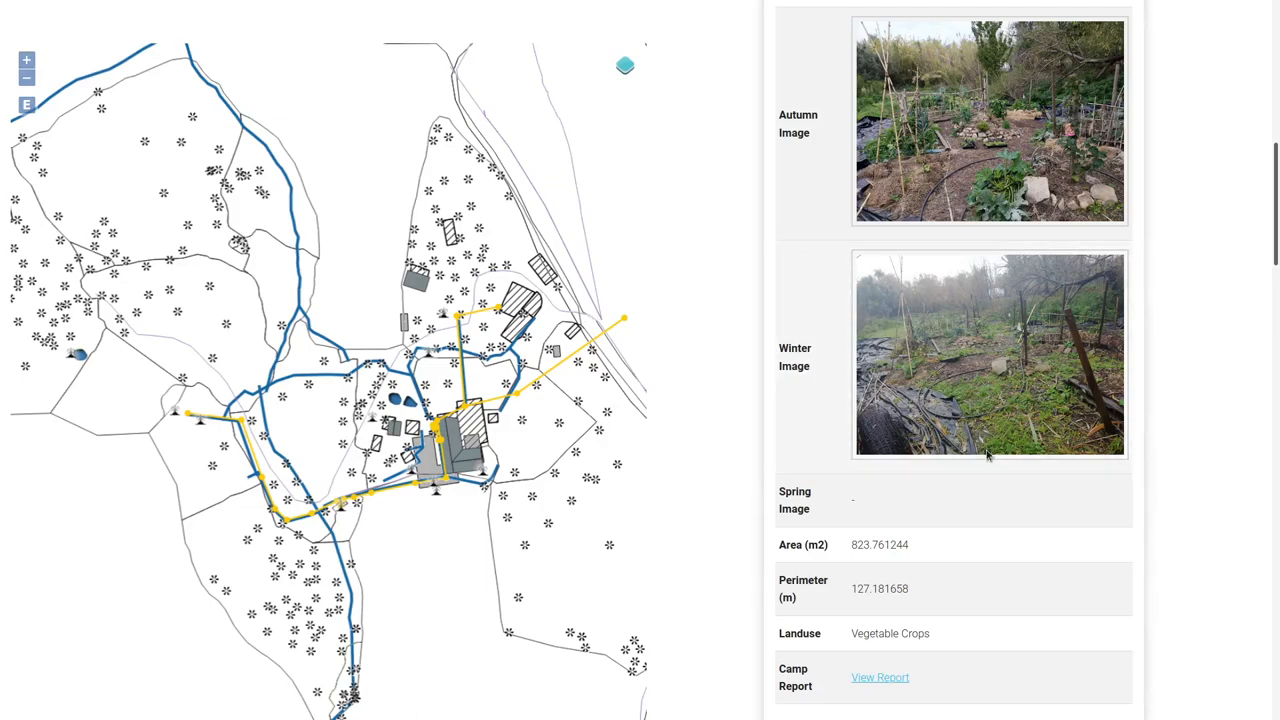
mouse_move(1010, 442)
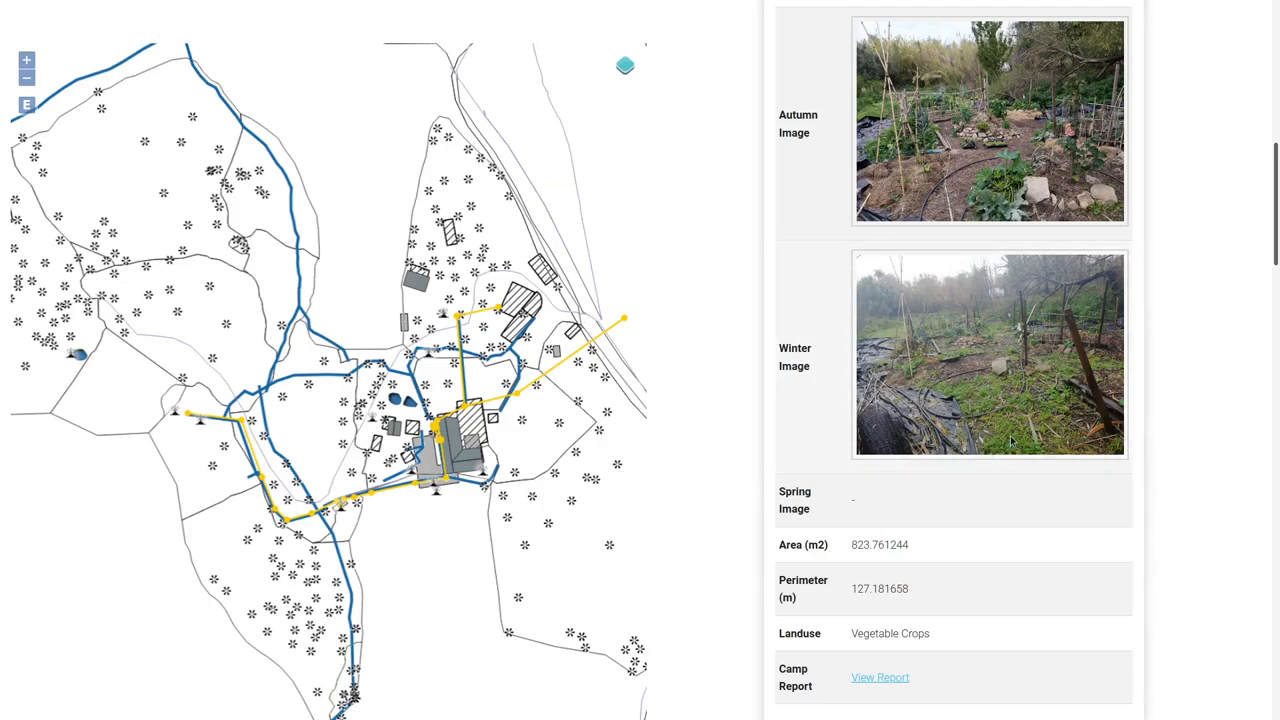
scroll(down, 3)
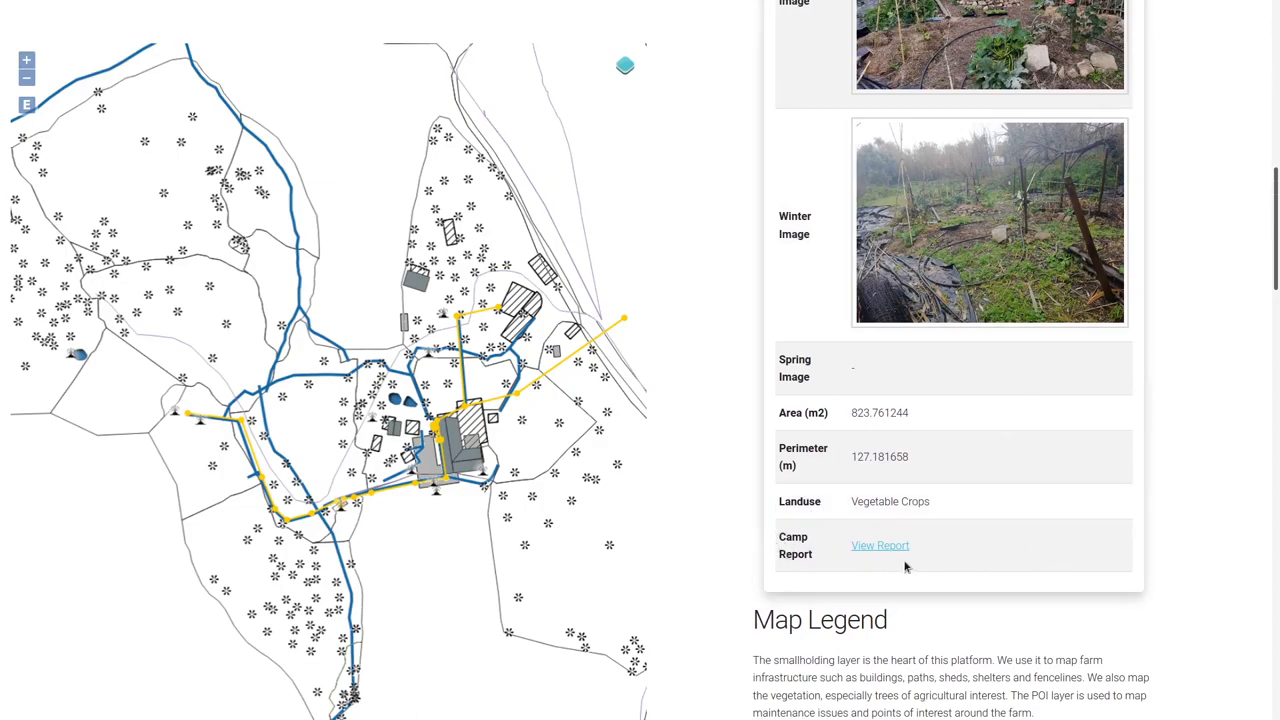
mouse_move(695, 418)
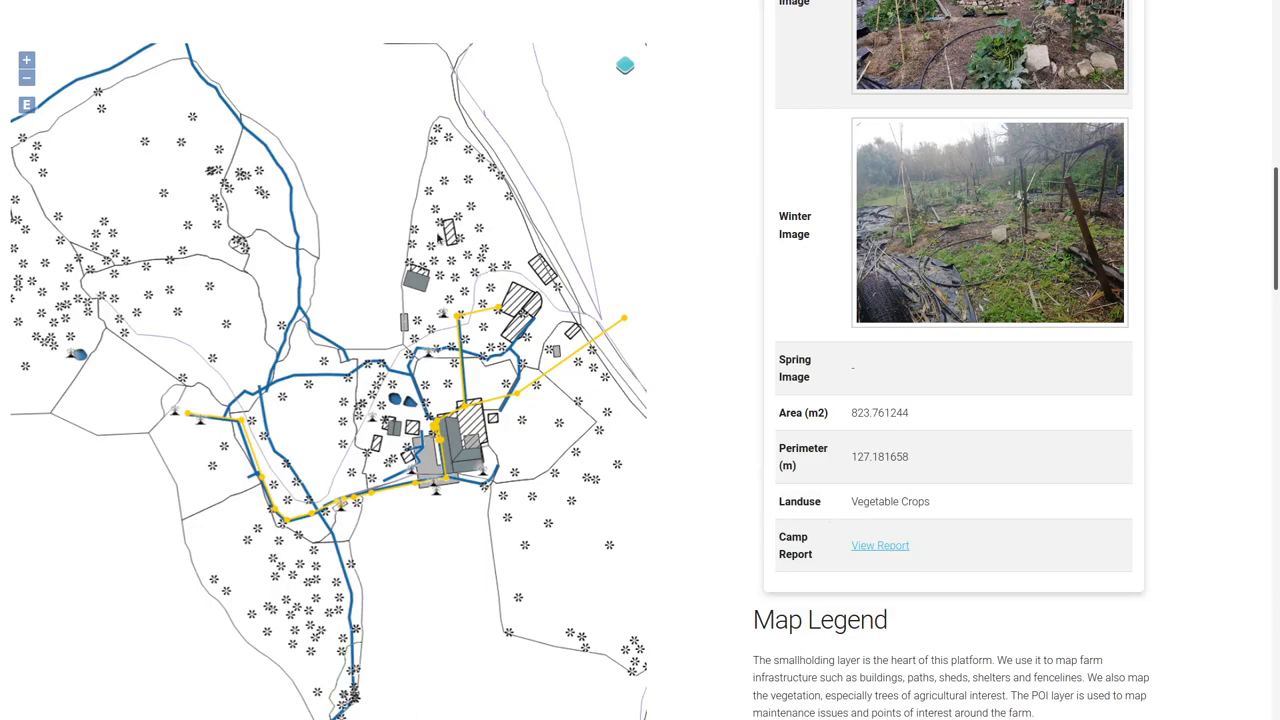
mouse_move(276, 202)
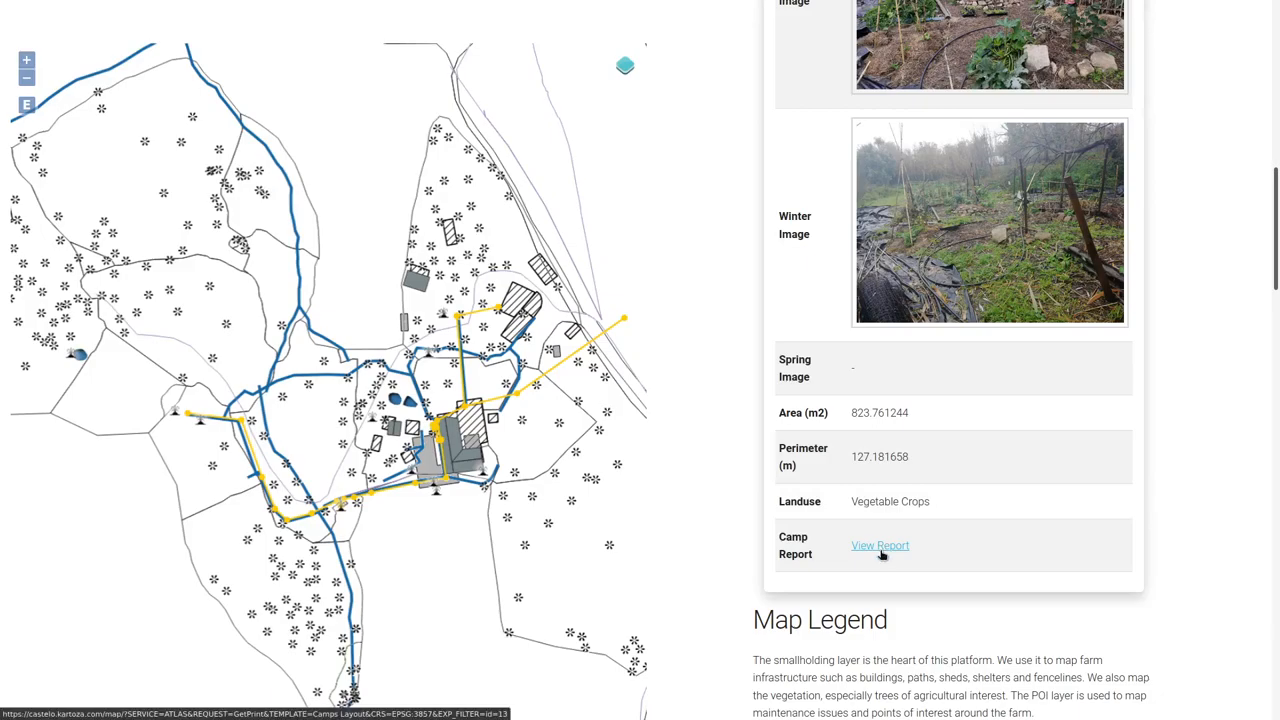
Follow the View Report link to open the Veggie Garden atlas PDF in Firefox
click(880, 545)
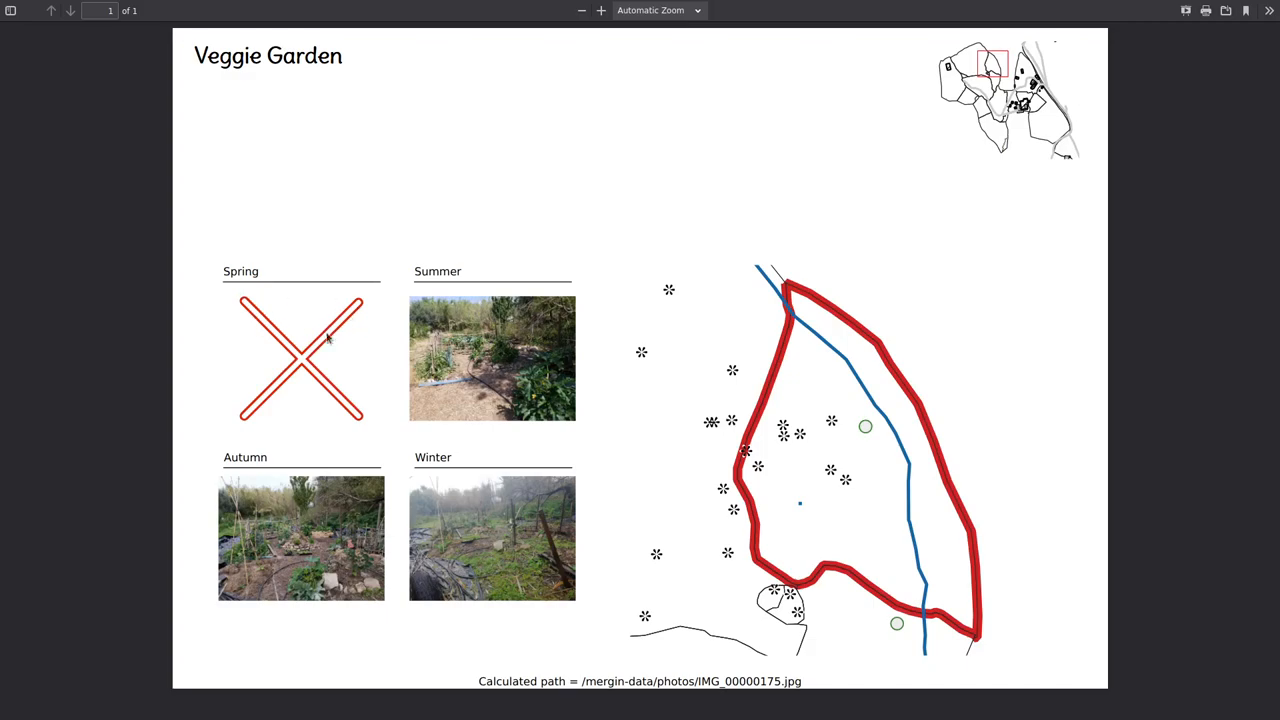
mouse_move(1075, 226)
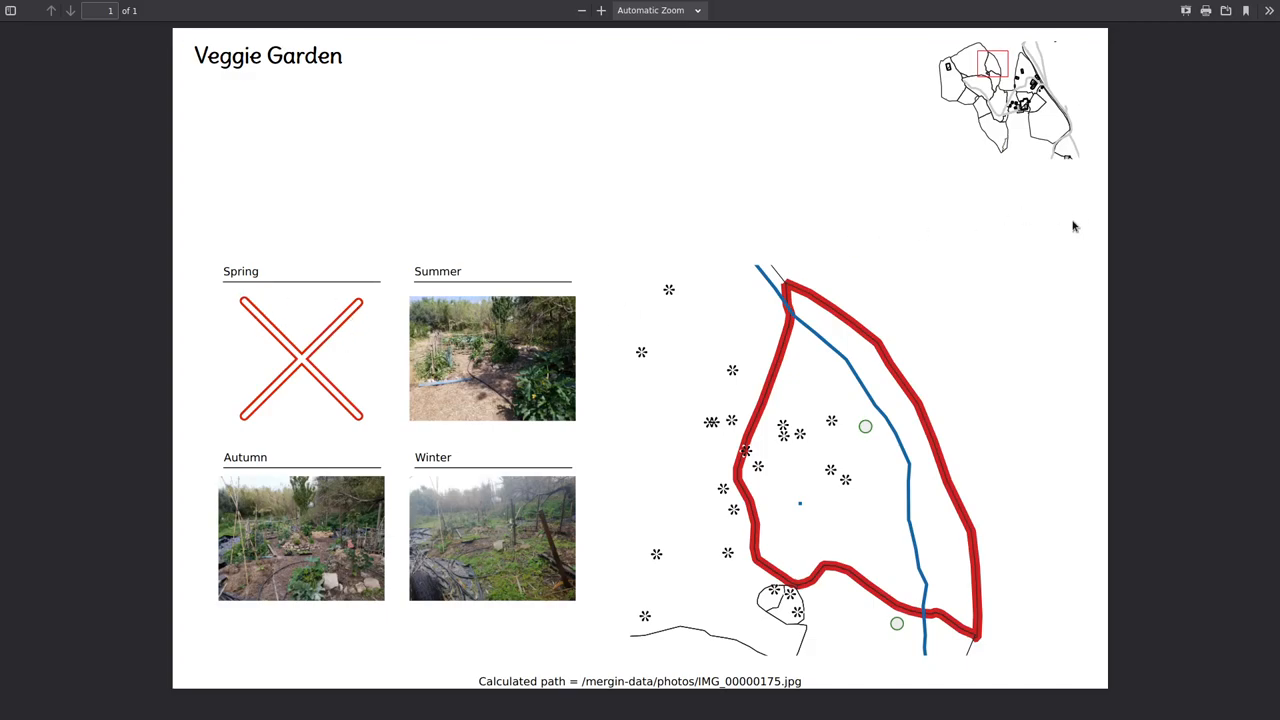
mouse_move(1050, 327)
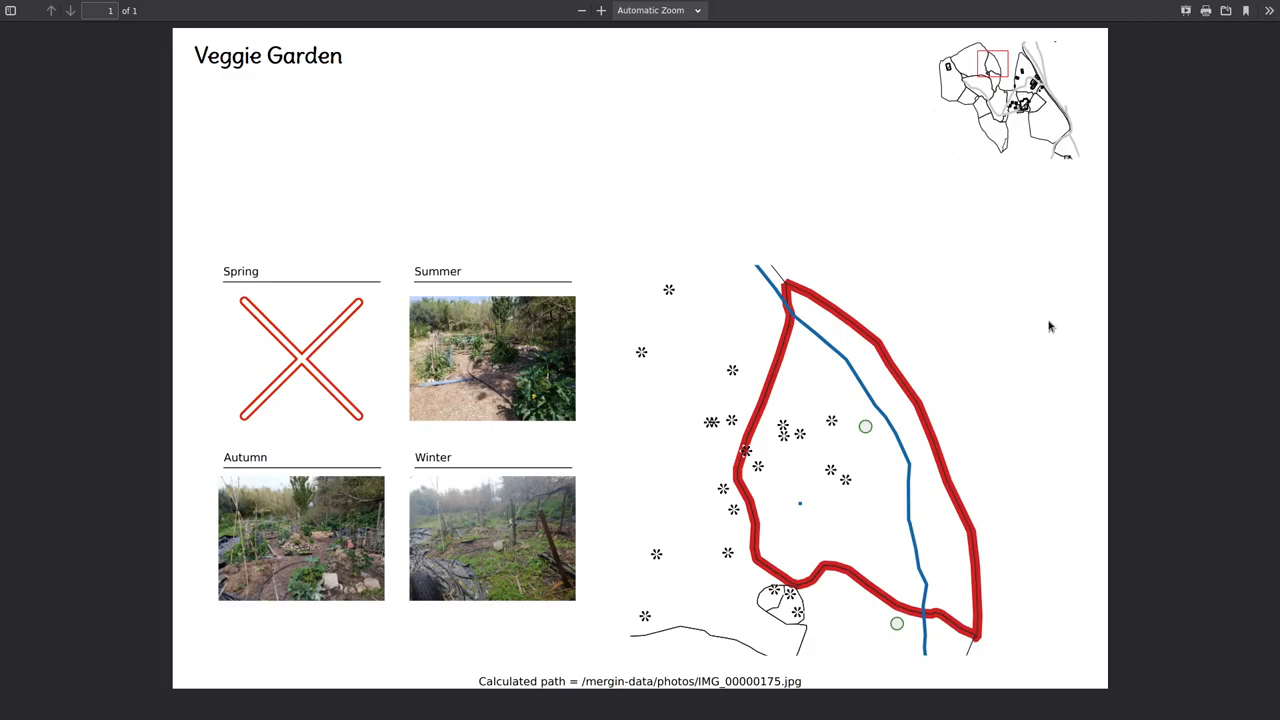
mouse_move(997, 138)
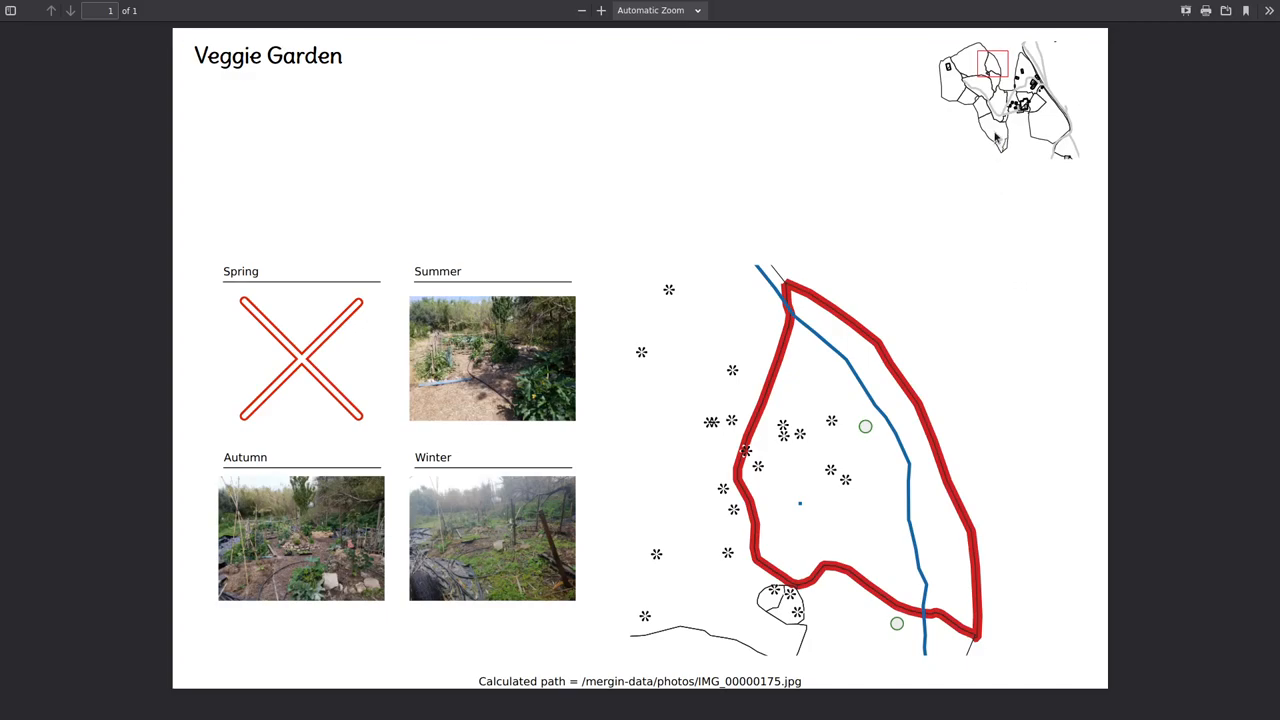
mouse_move(959, 137)
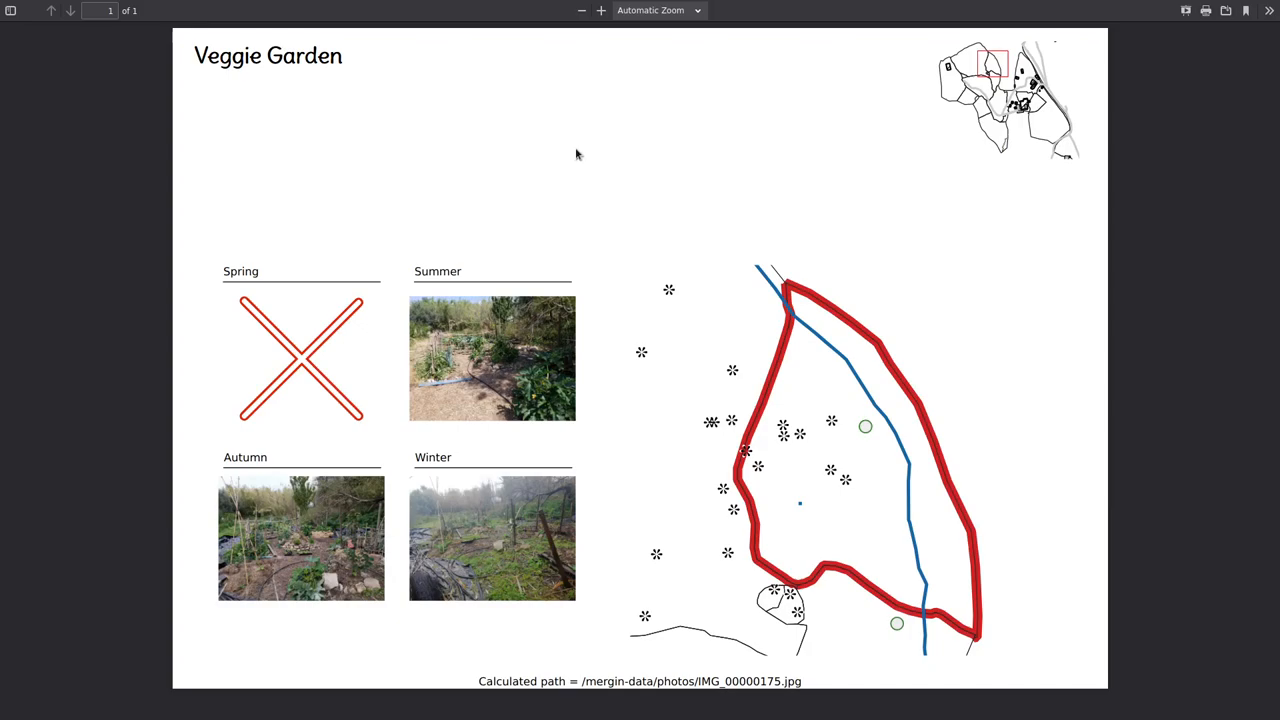
mouse_move(567, 191)
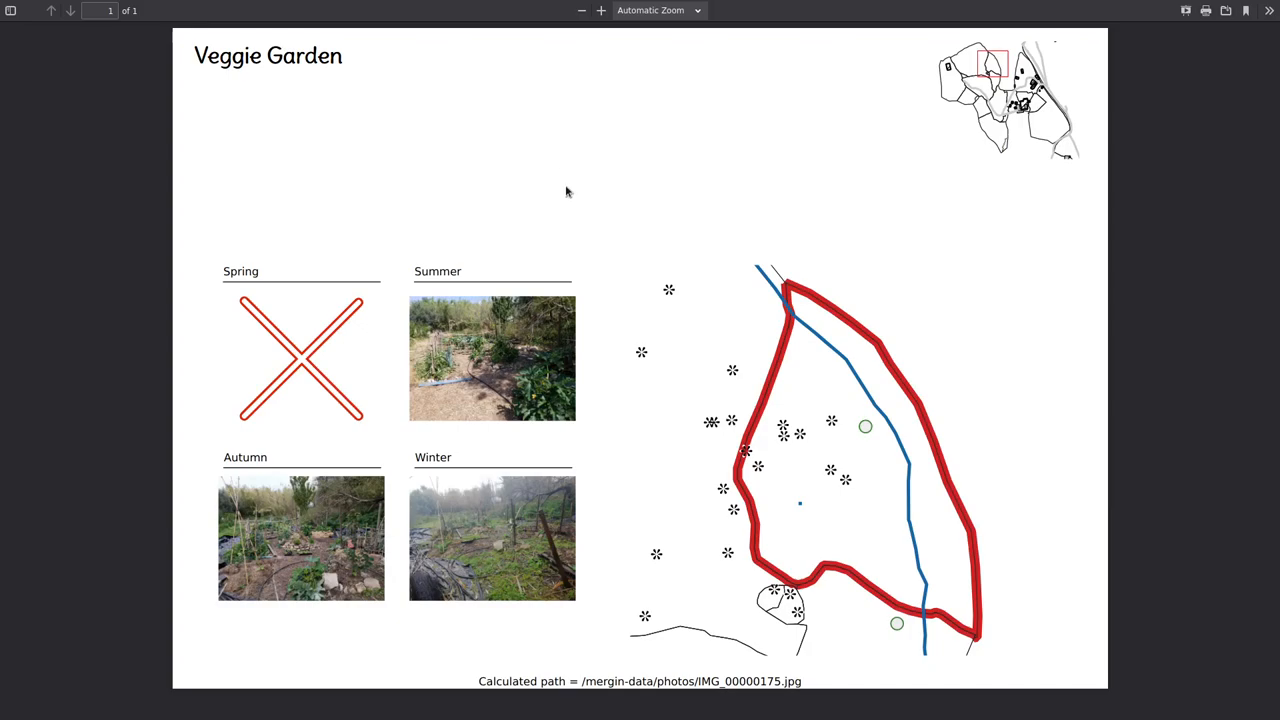
mouse_move(980, 289)
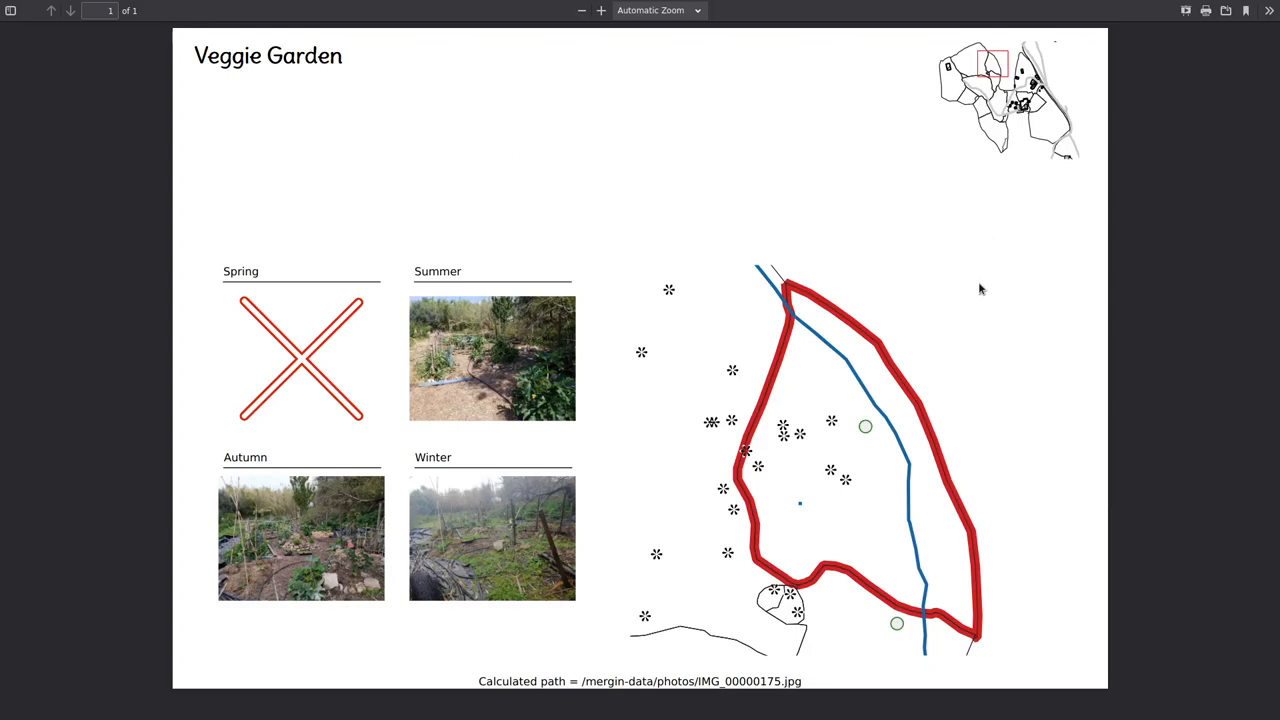
mouse_move(793, 228)
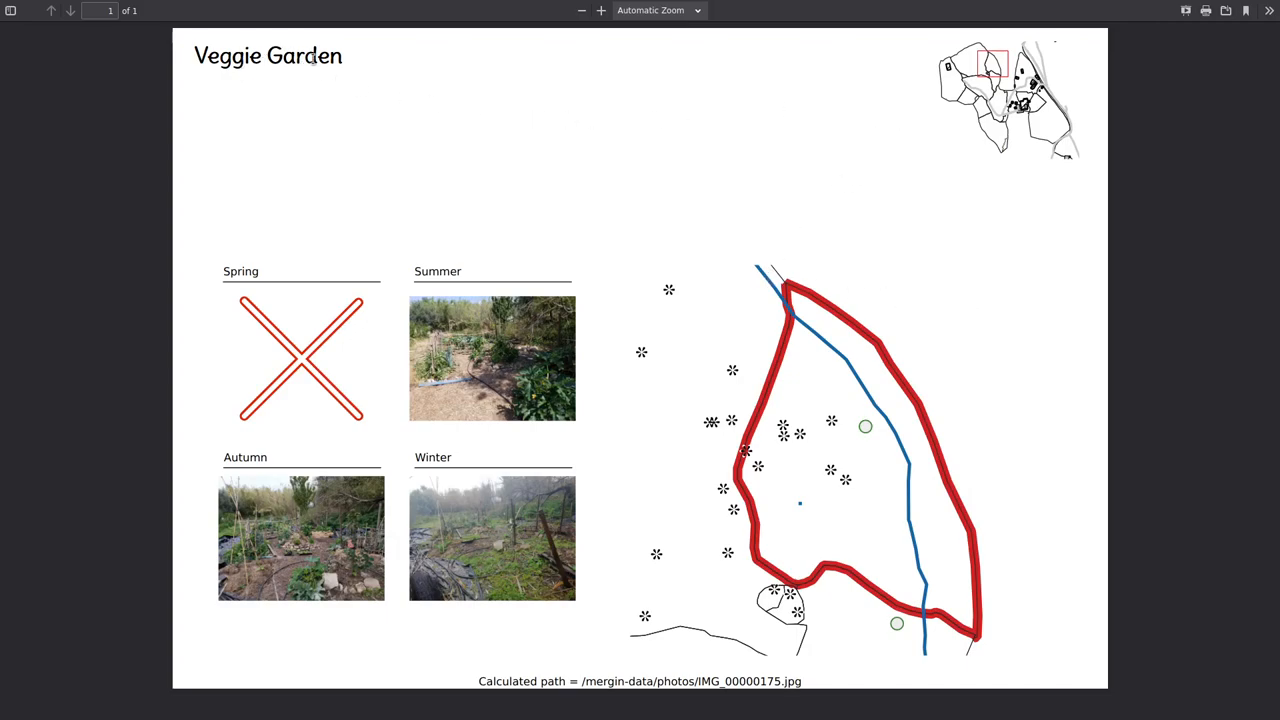
mouse_move(343, 85)
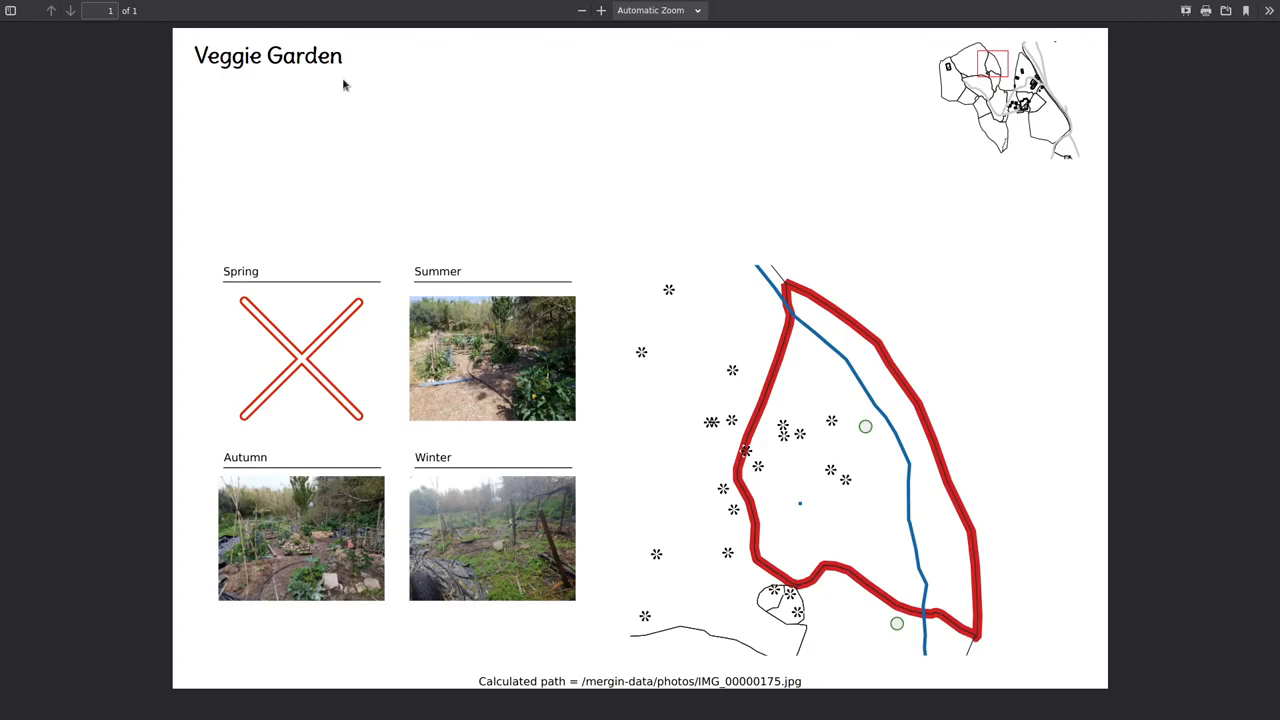
mouse_move(725, 131)
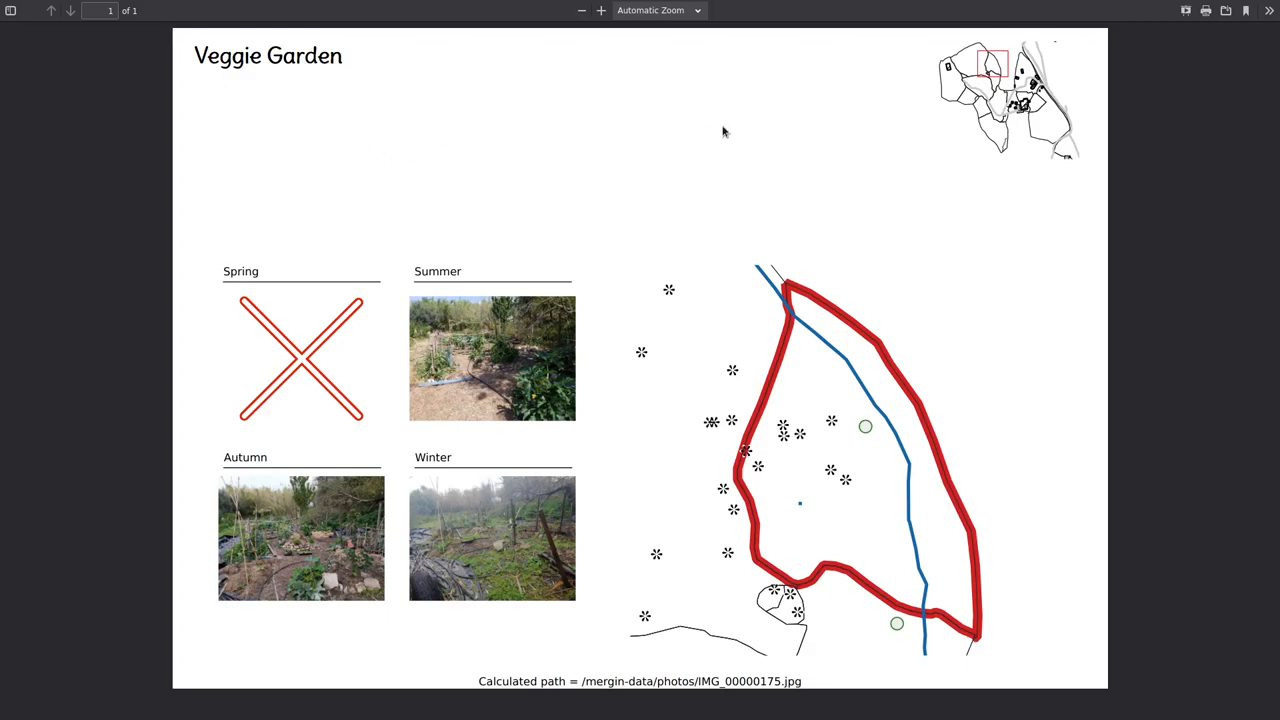
mouse_move(393, 183)
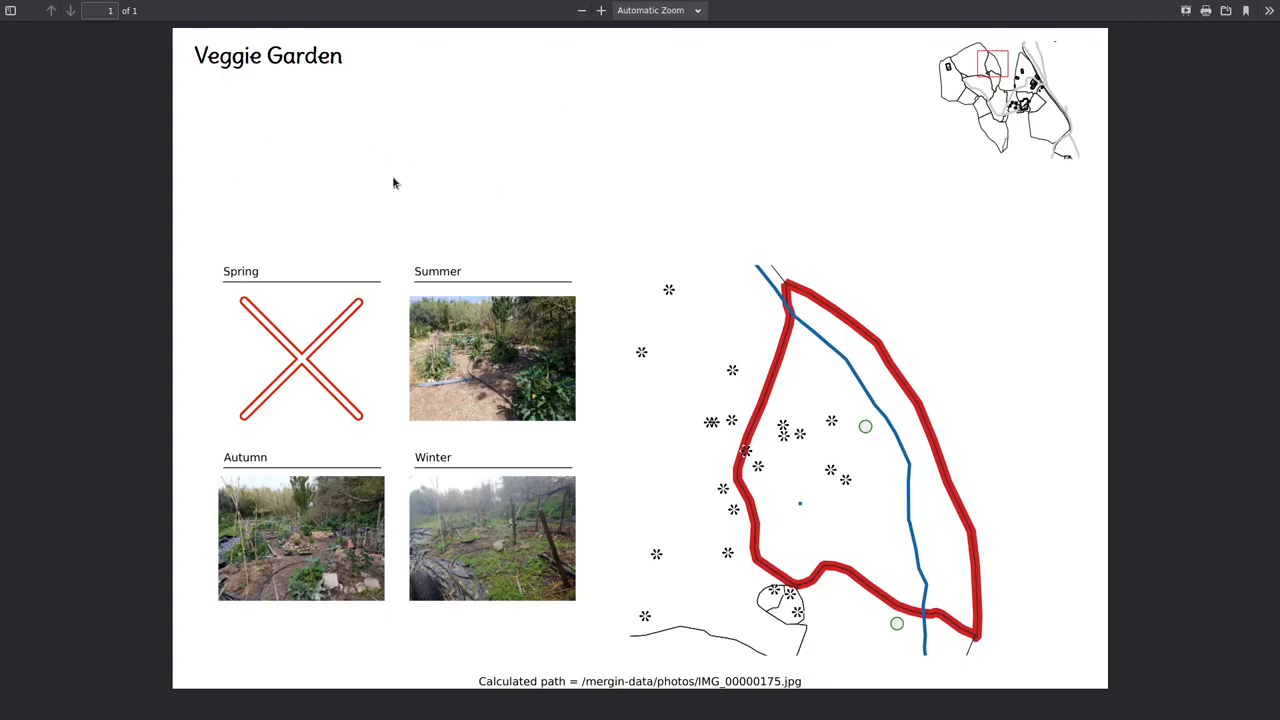
mouse_move(685, 234)
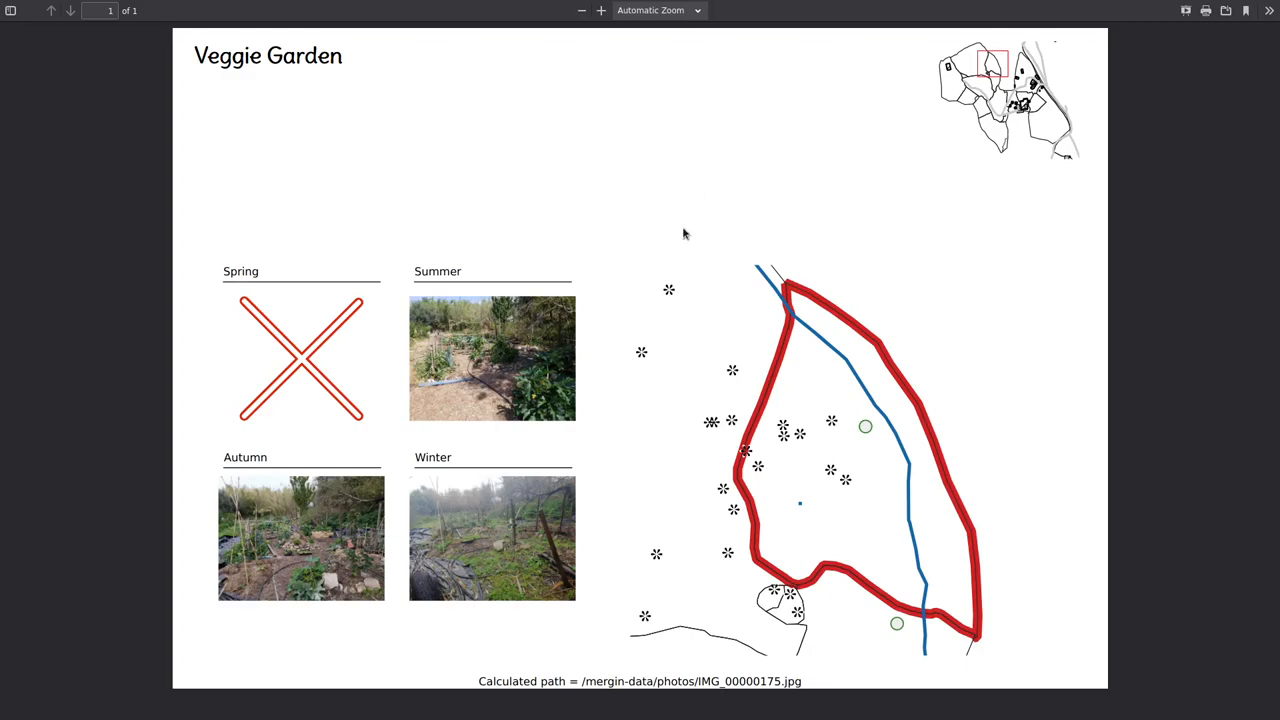
mouse_move(461, 519)
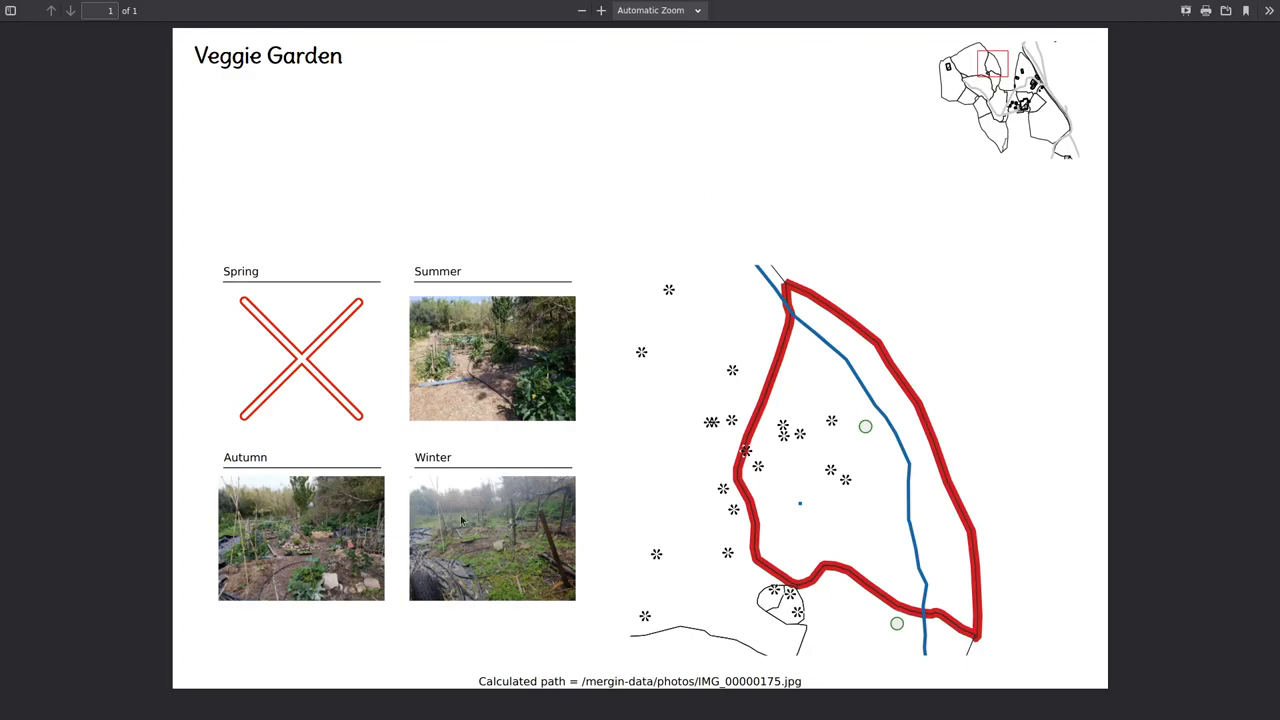
mouse_move(405, 425)
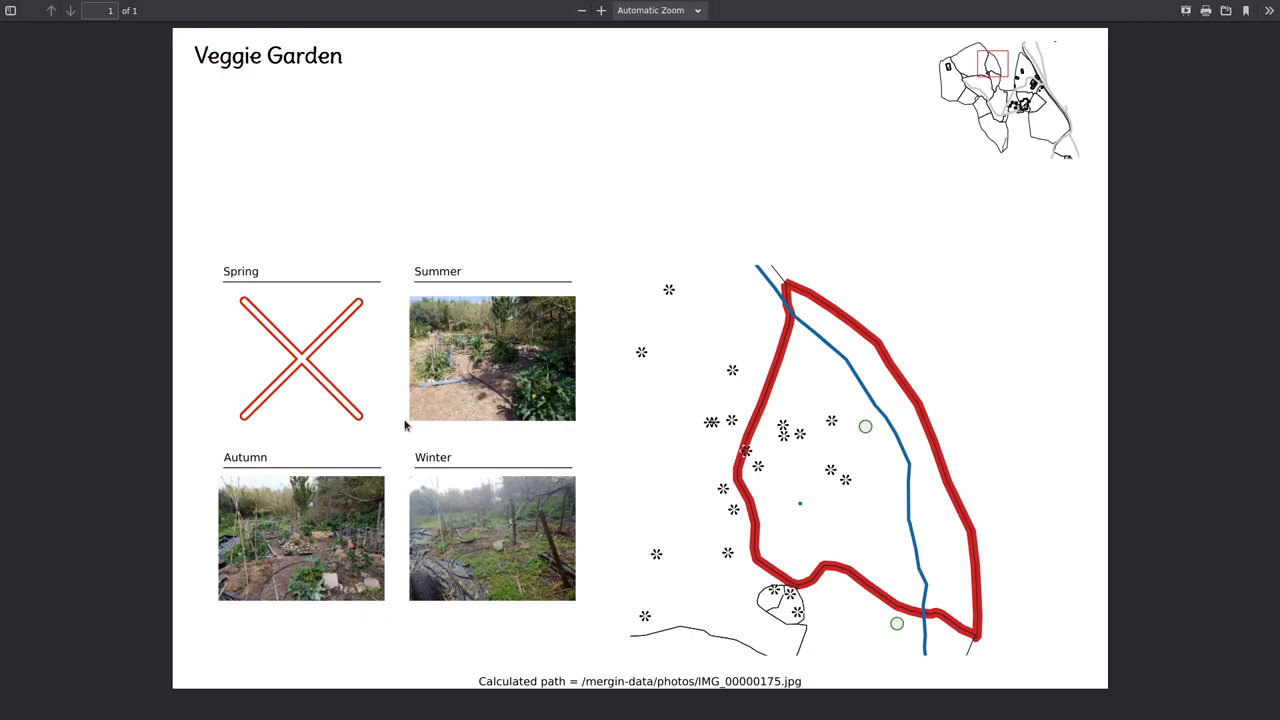
mouse_move(990, 58)
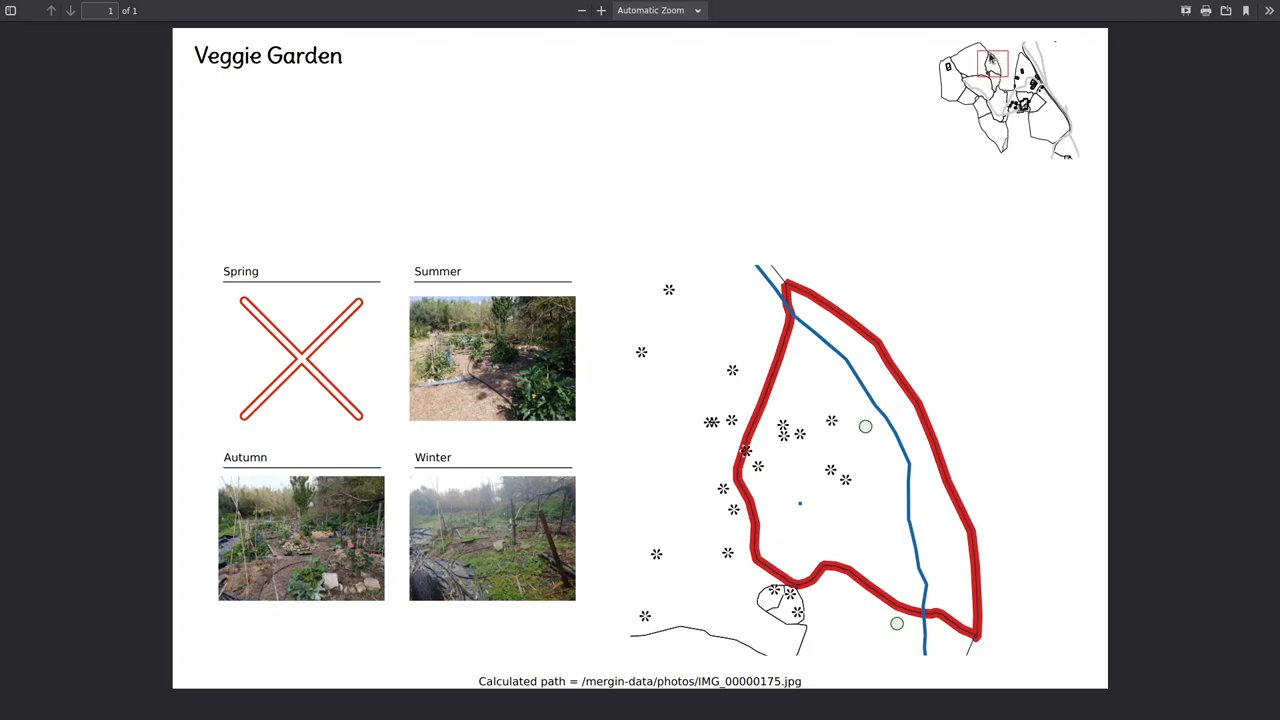
mouse_move(1052, 142)
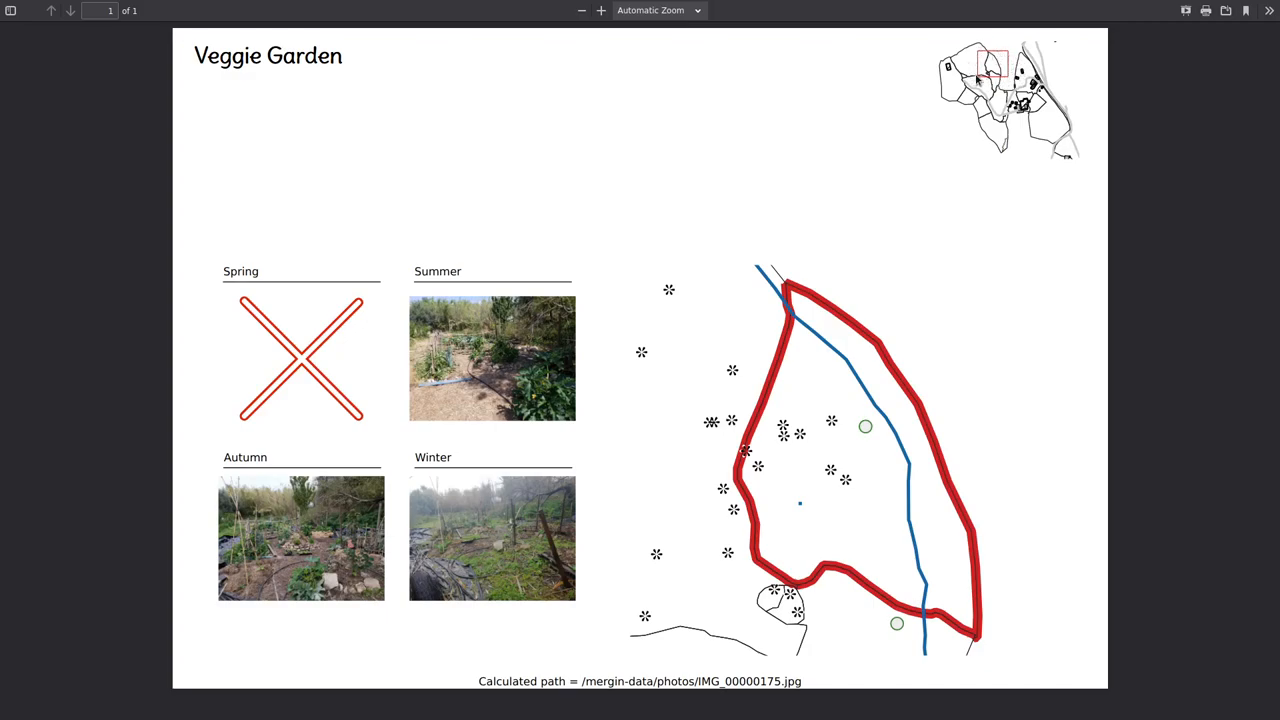
mouse_move(957, 643)
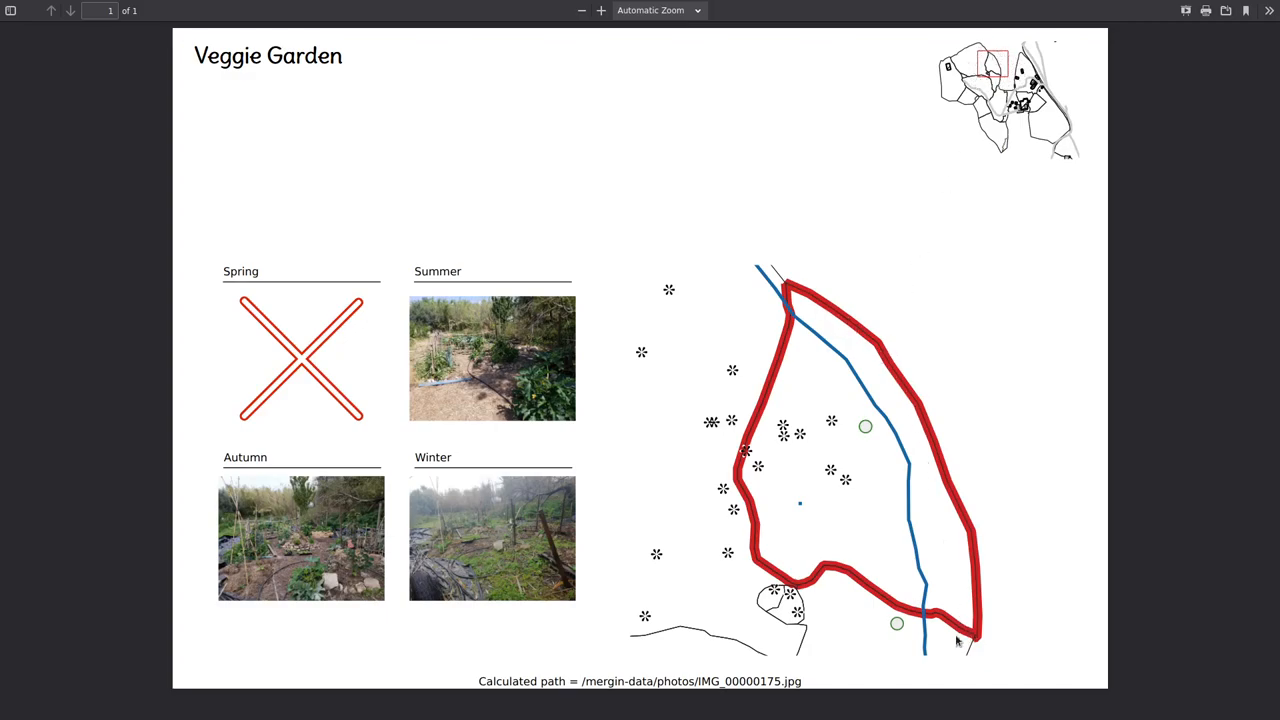
mouse_move(892, 139)
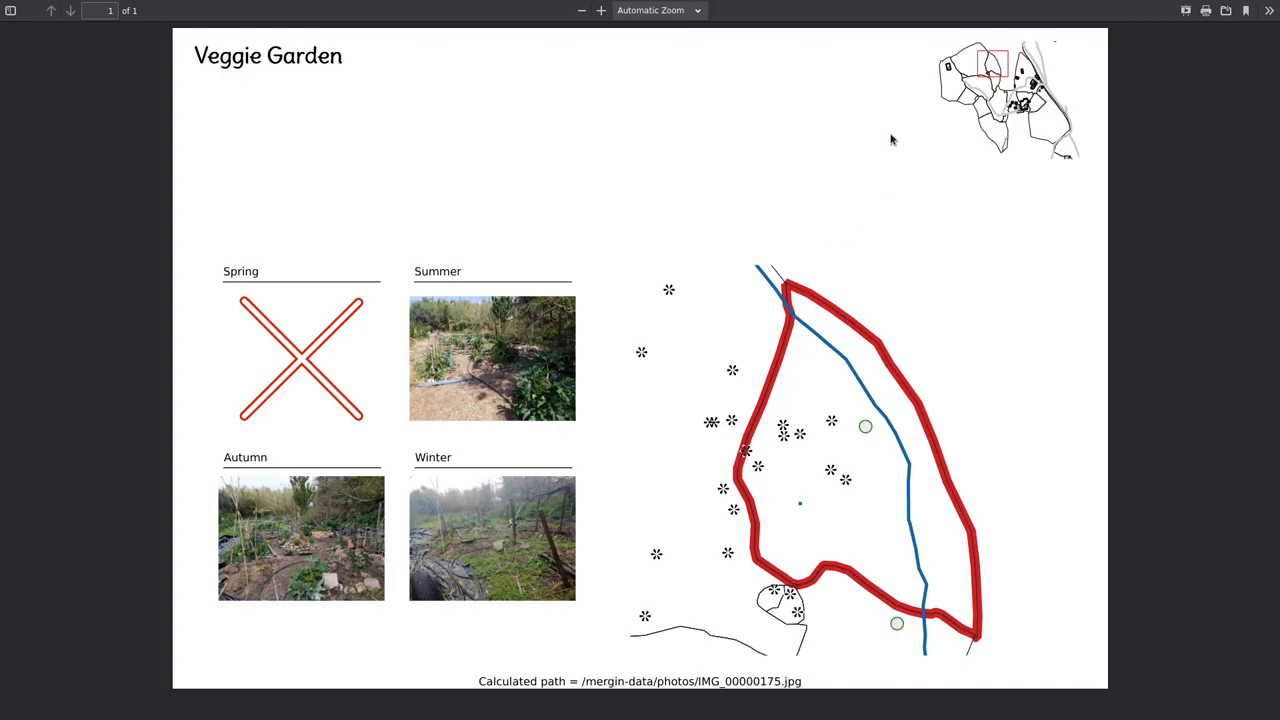
mouse_move(726, 74)
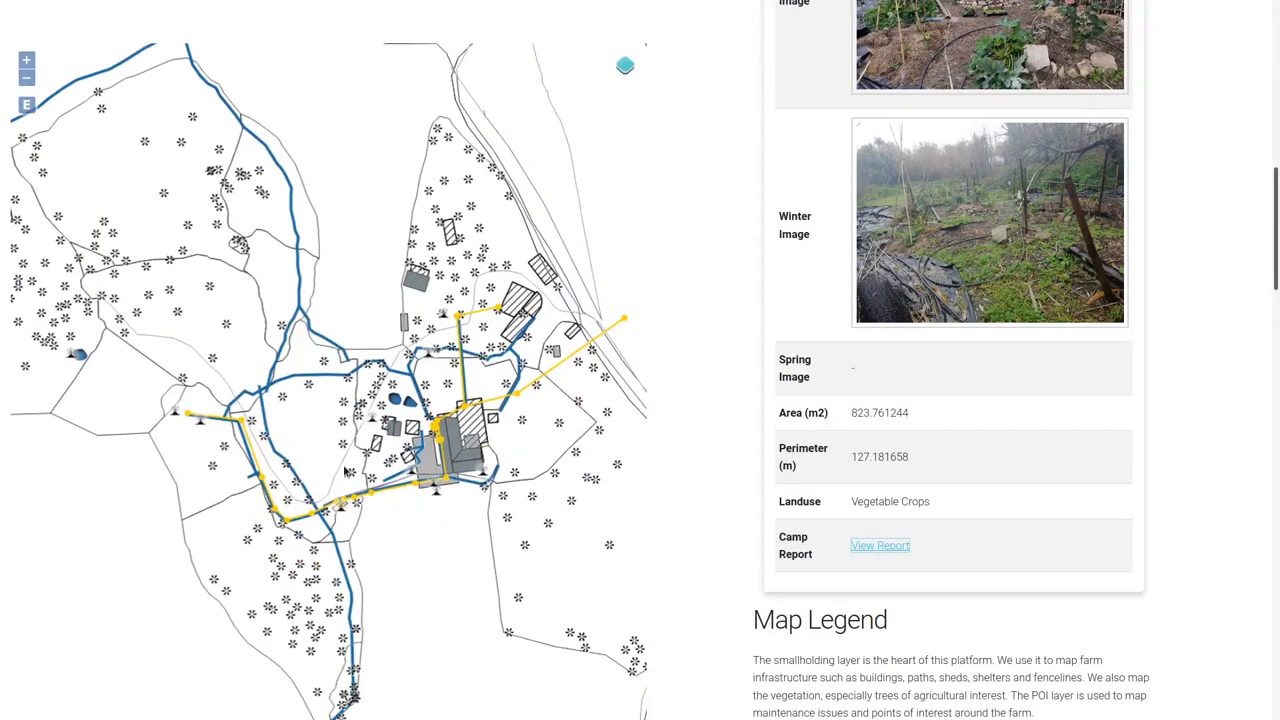
mouse_move(182, 326)
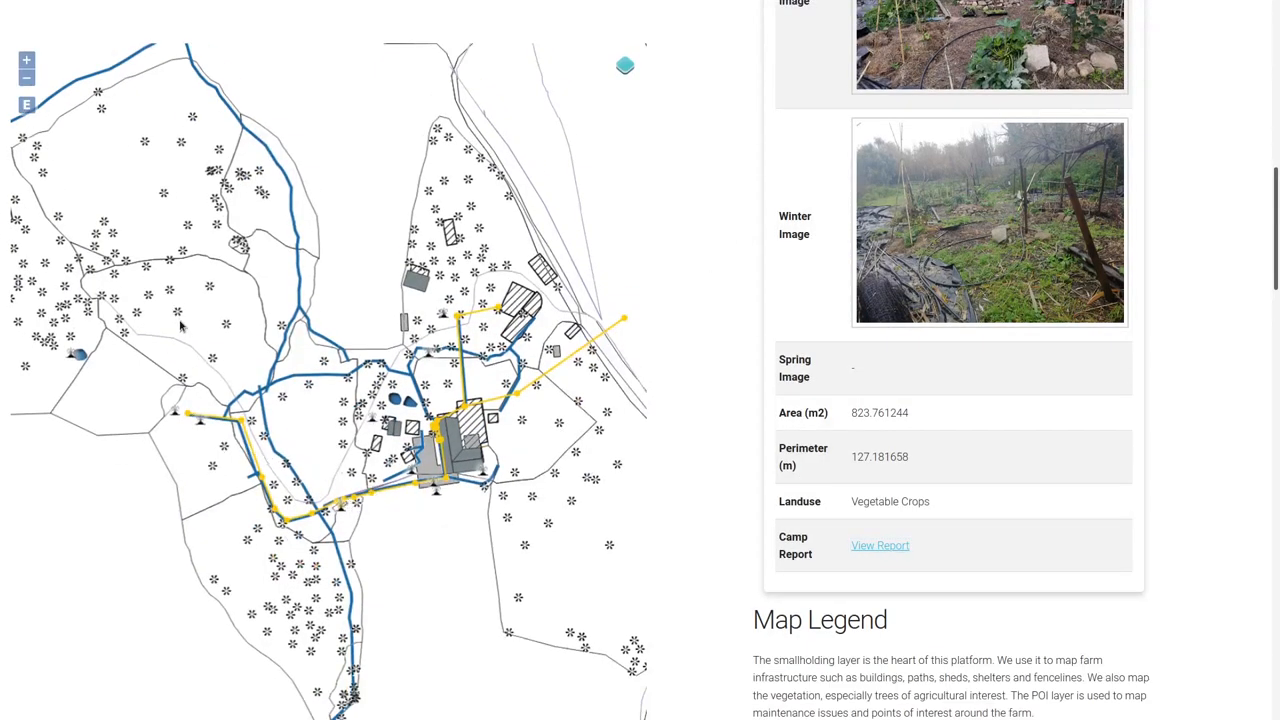
Select Middle Camp on the web map and open its one-page report PDF
click(879, 545)
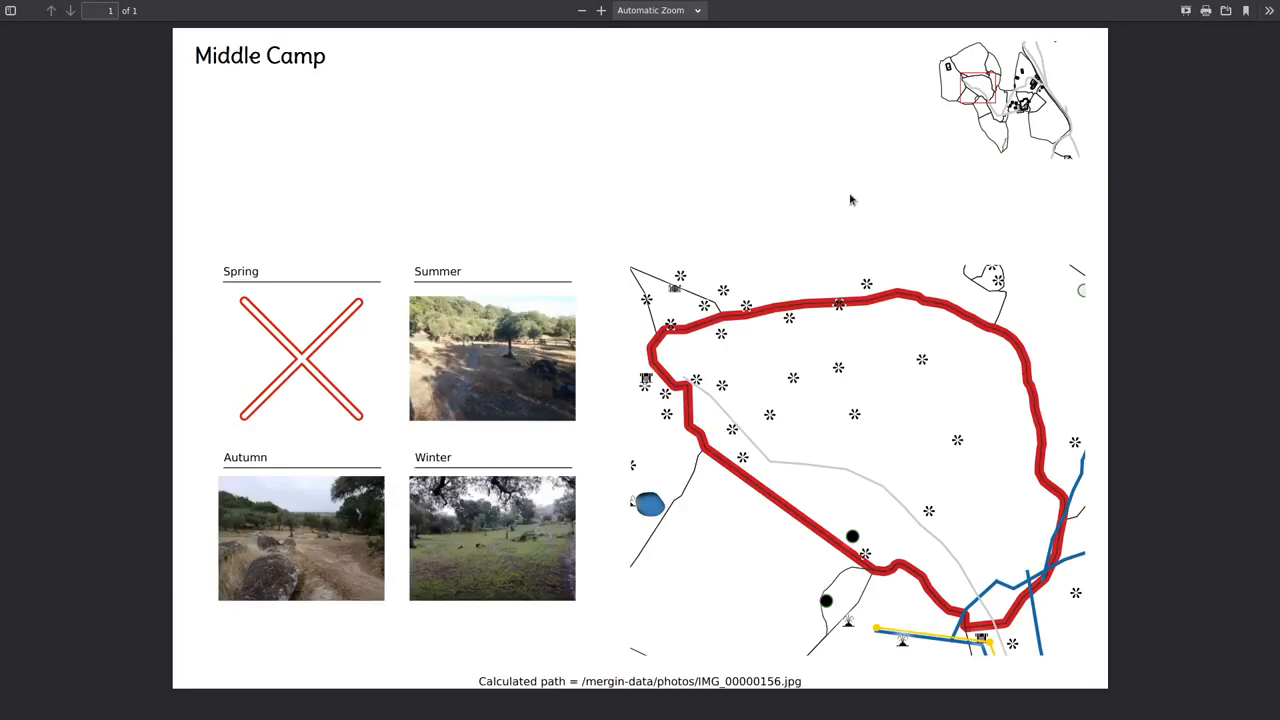
mouse_move(839, 201)
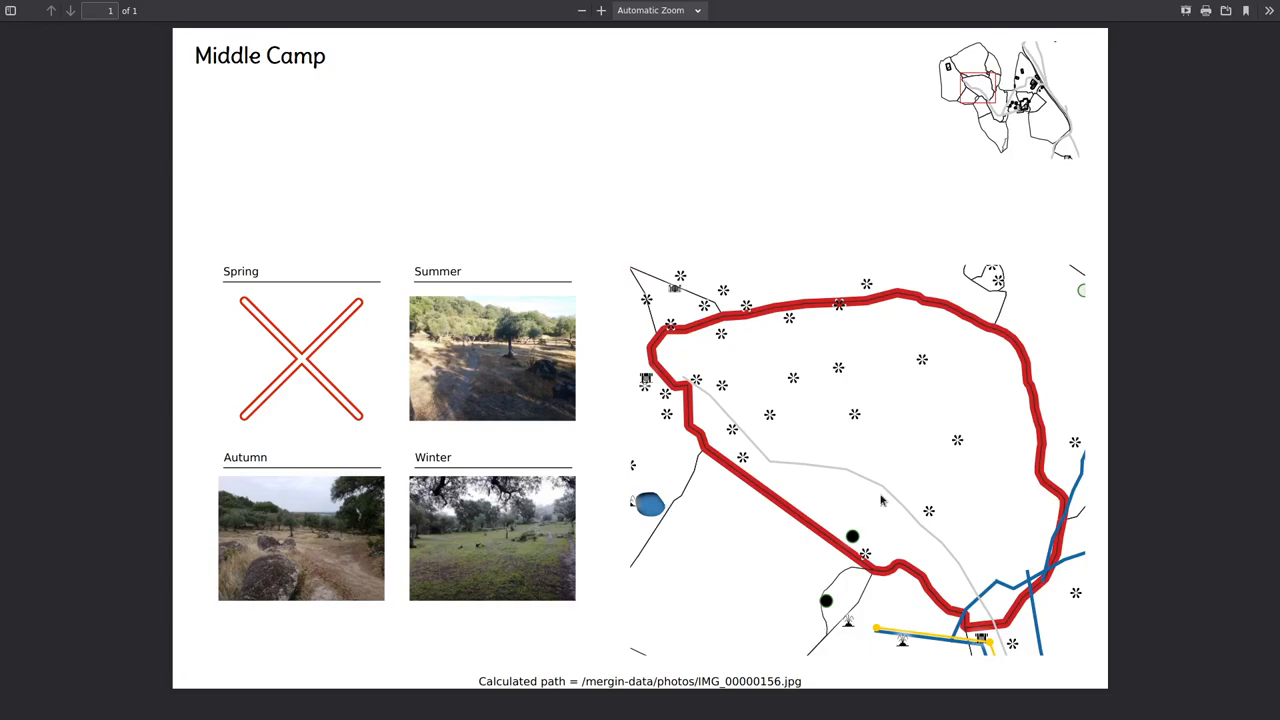
mouse_move(923, 430)
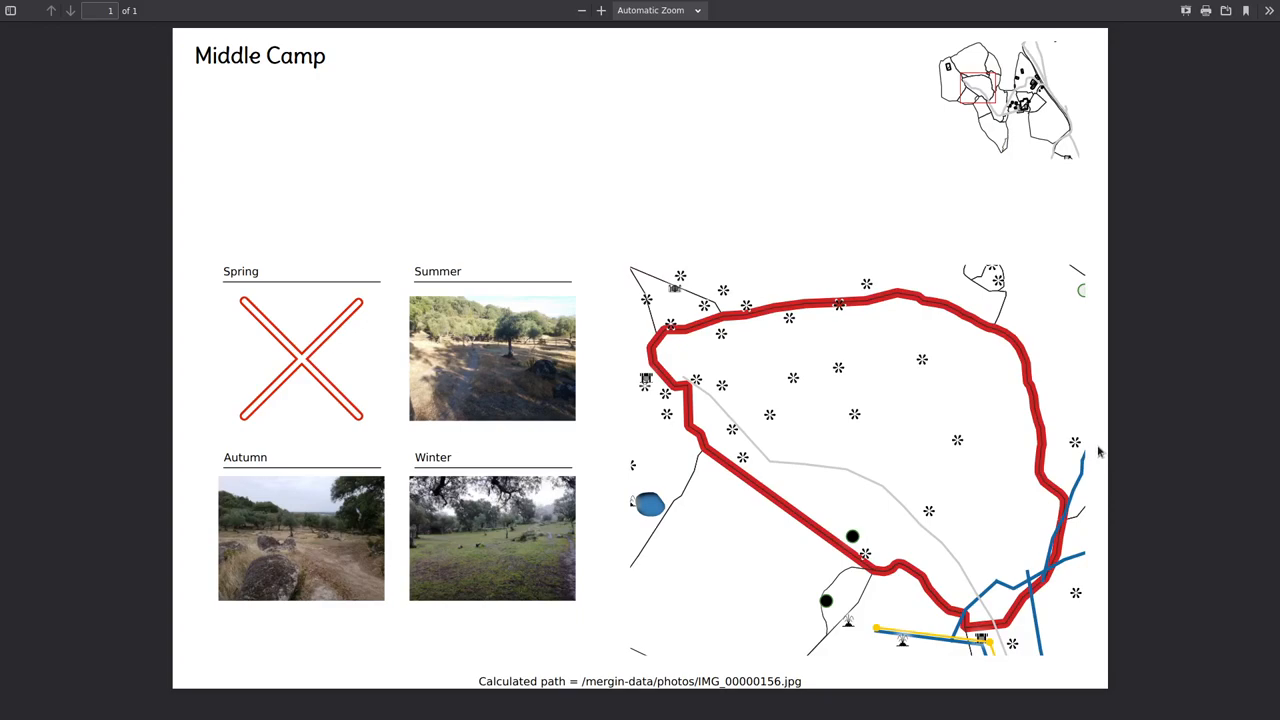
mouse_move(1020, 232)
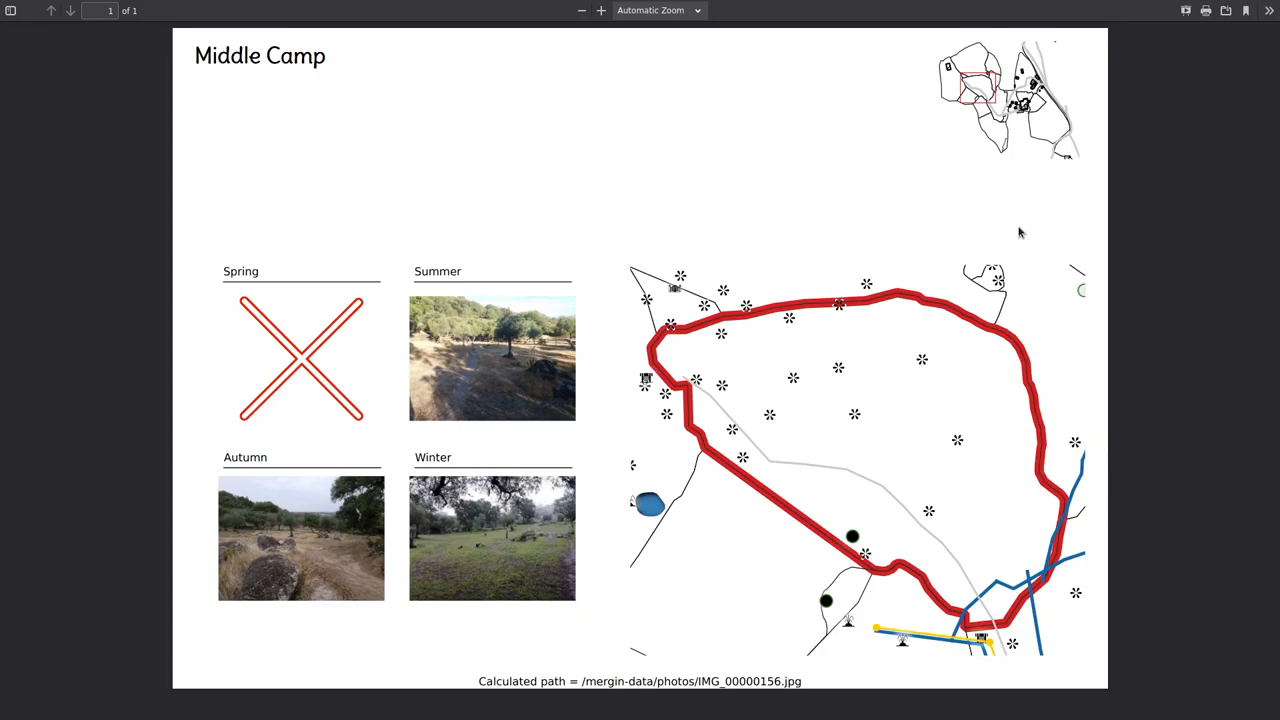
mouse_move(646, 612)
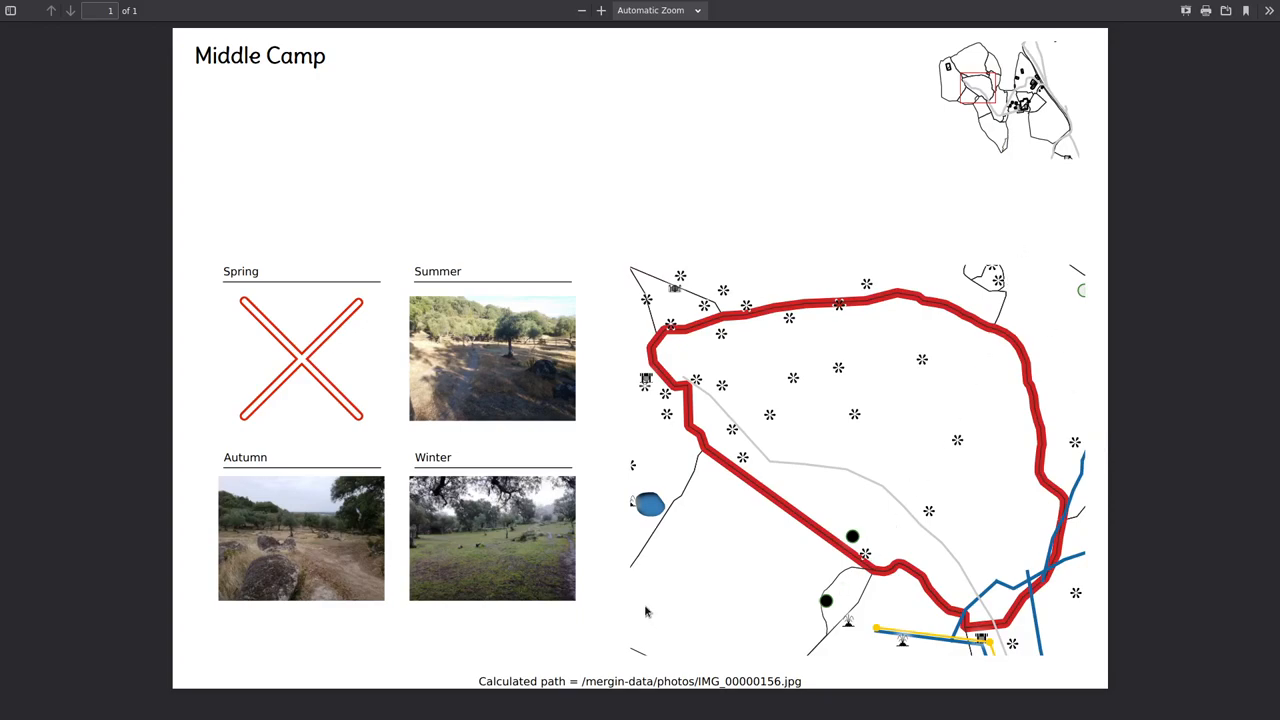
mouse_move(649, 606)
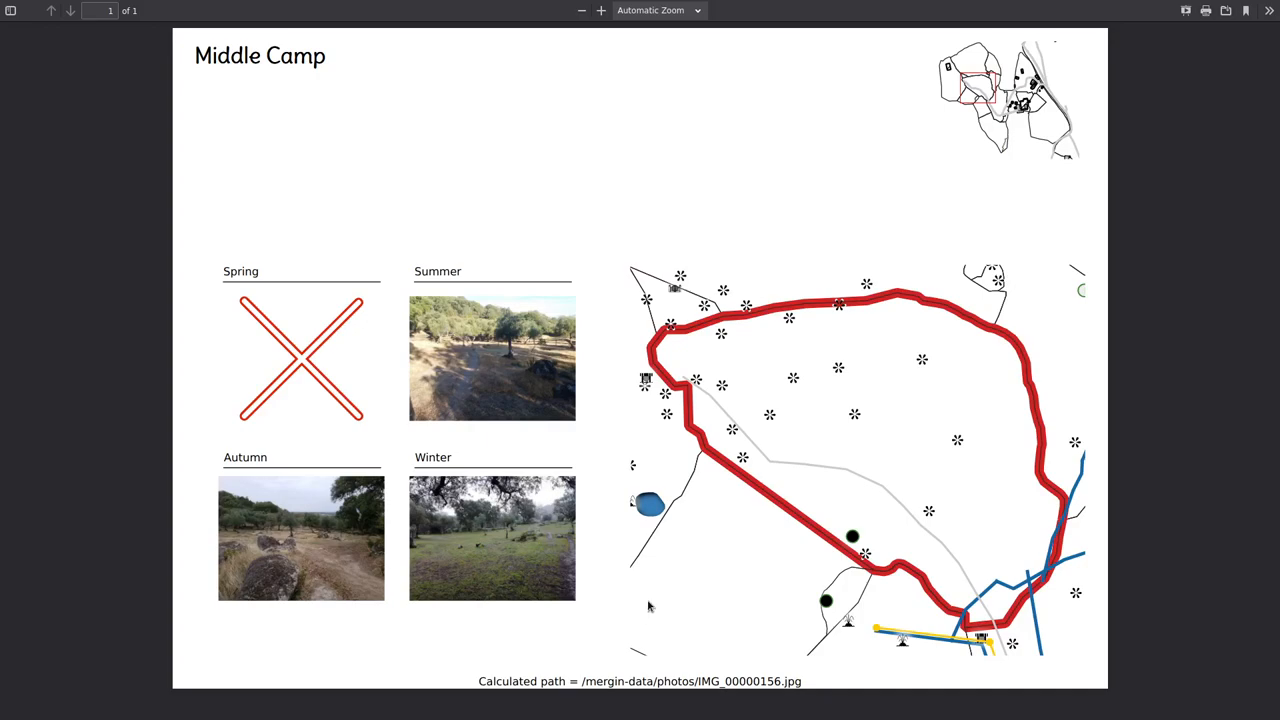
mouse_move(690, 327)
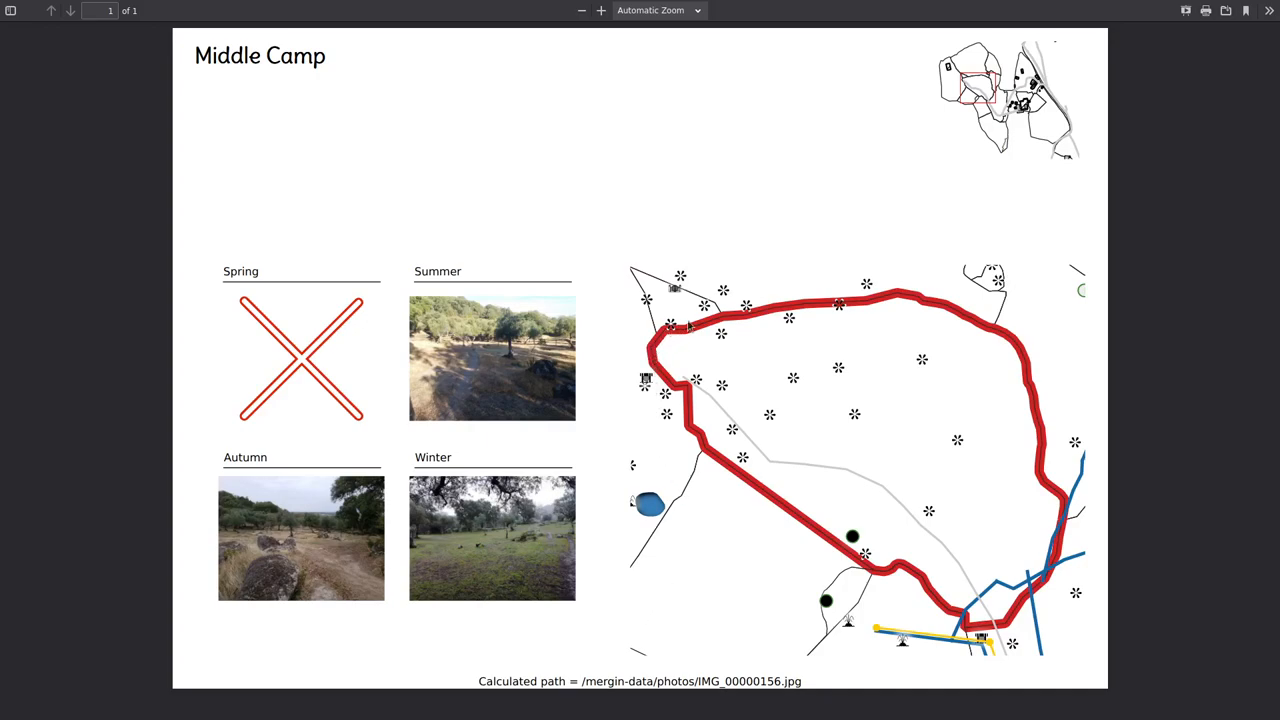
mouse_move(715, 225)
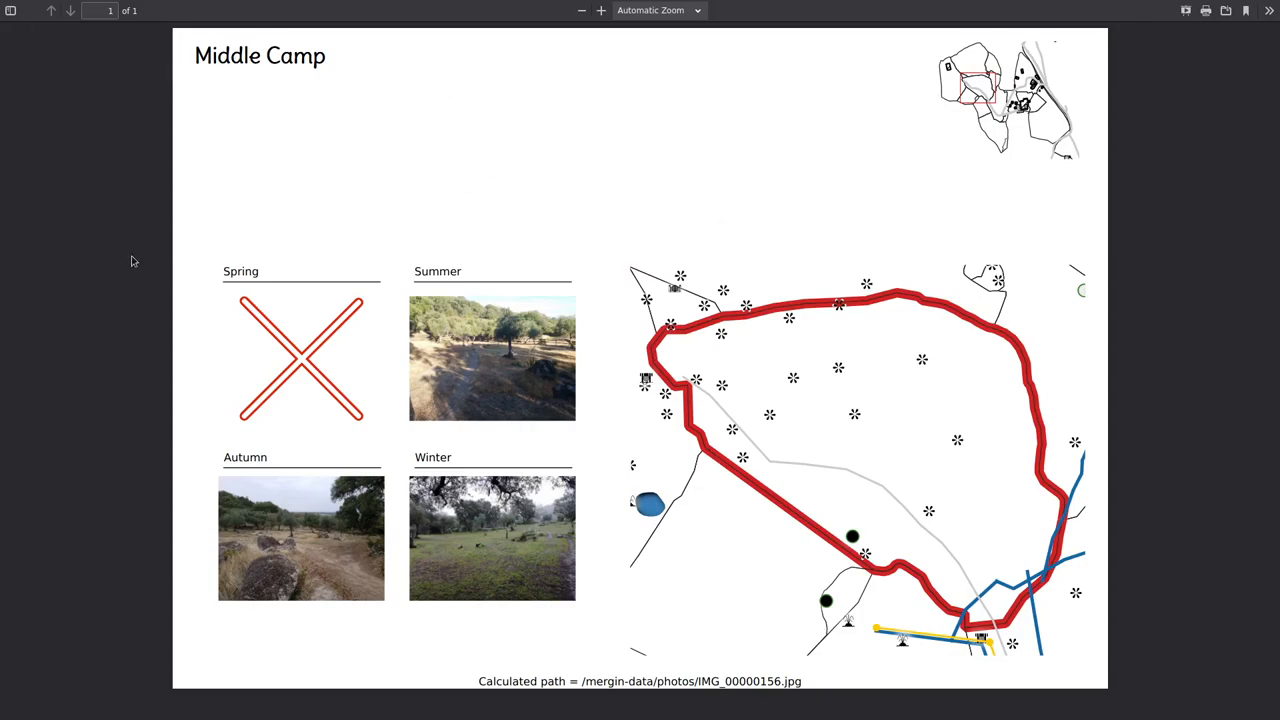
mouse_move(151, 473)
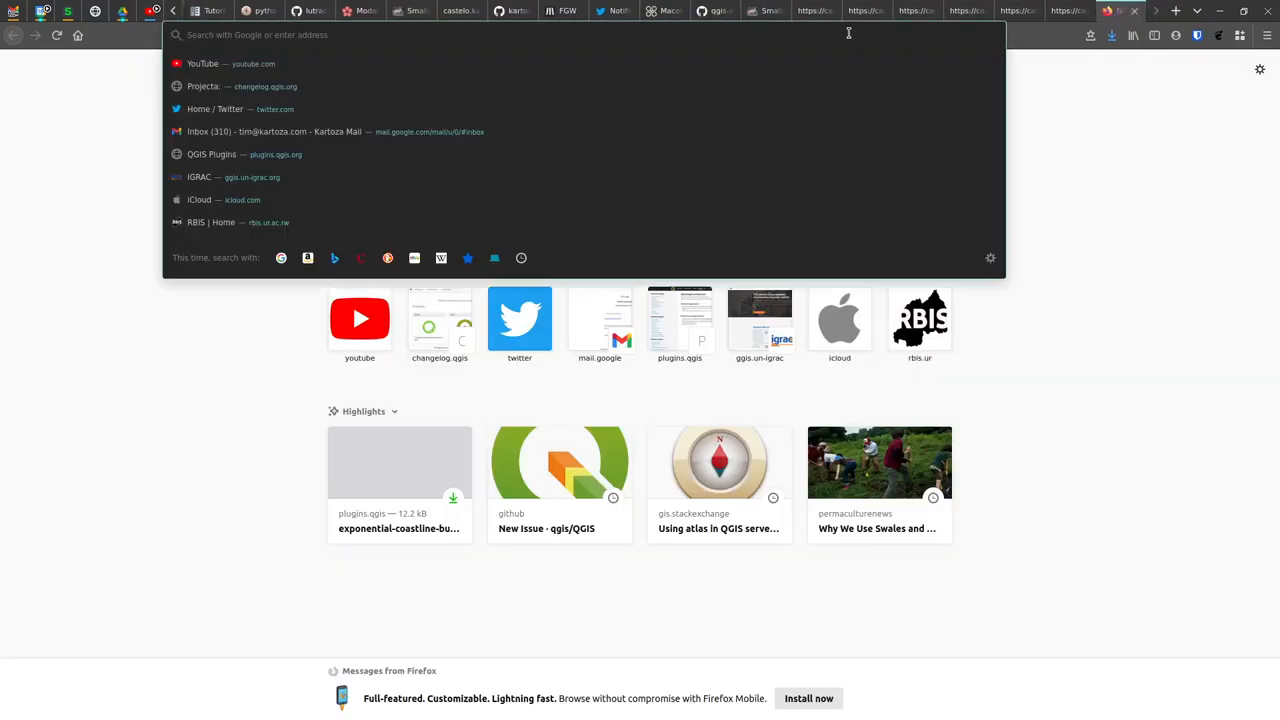
Search 'qgis atlasp' and scroll to the 3liz qgis-atlasprint README on GitHub
text(qgis atlas)
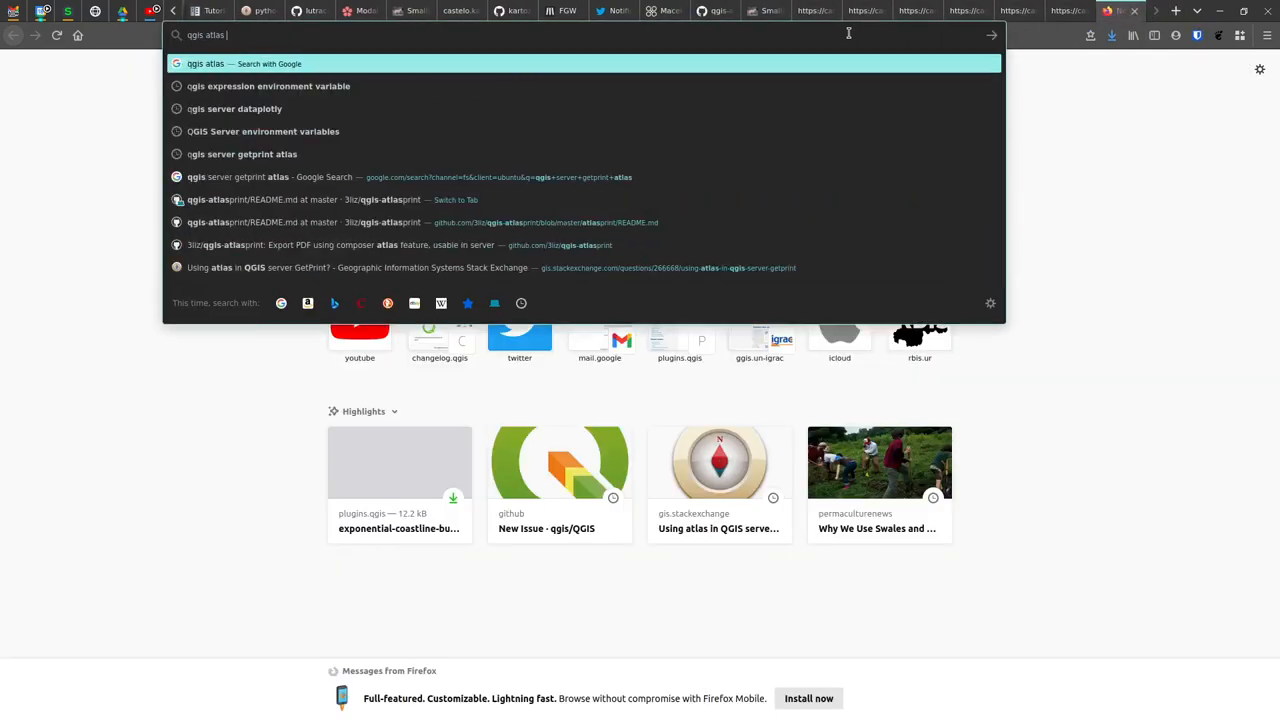
text(p)
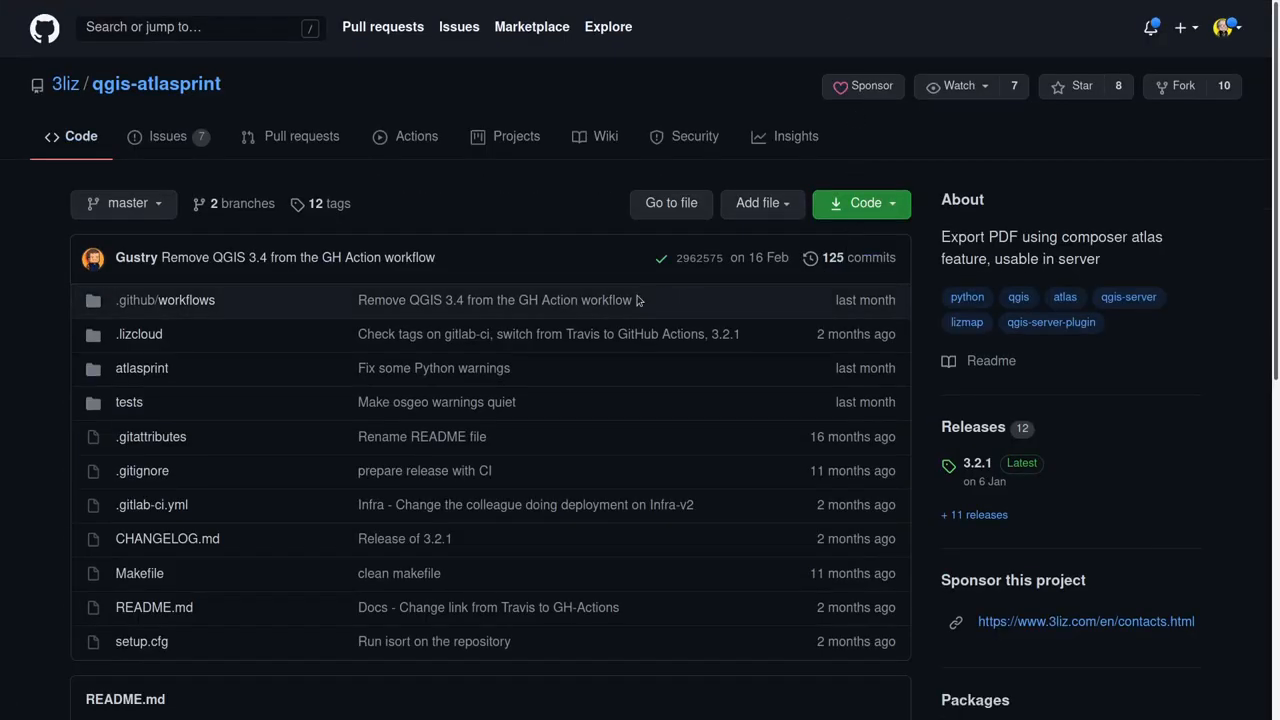
scroll(down, 3)
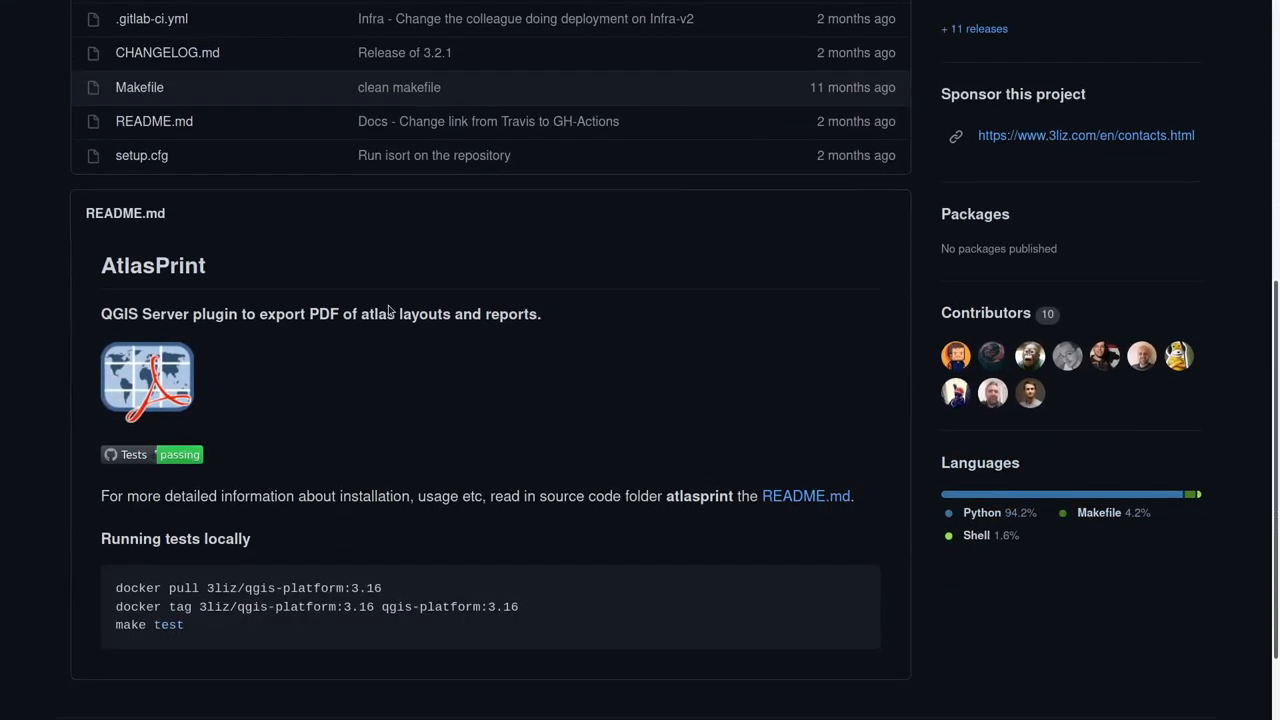
scroll(down, 3)
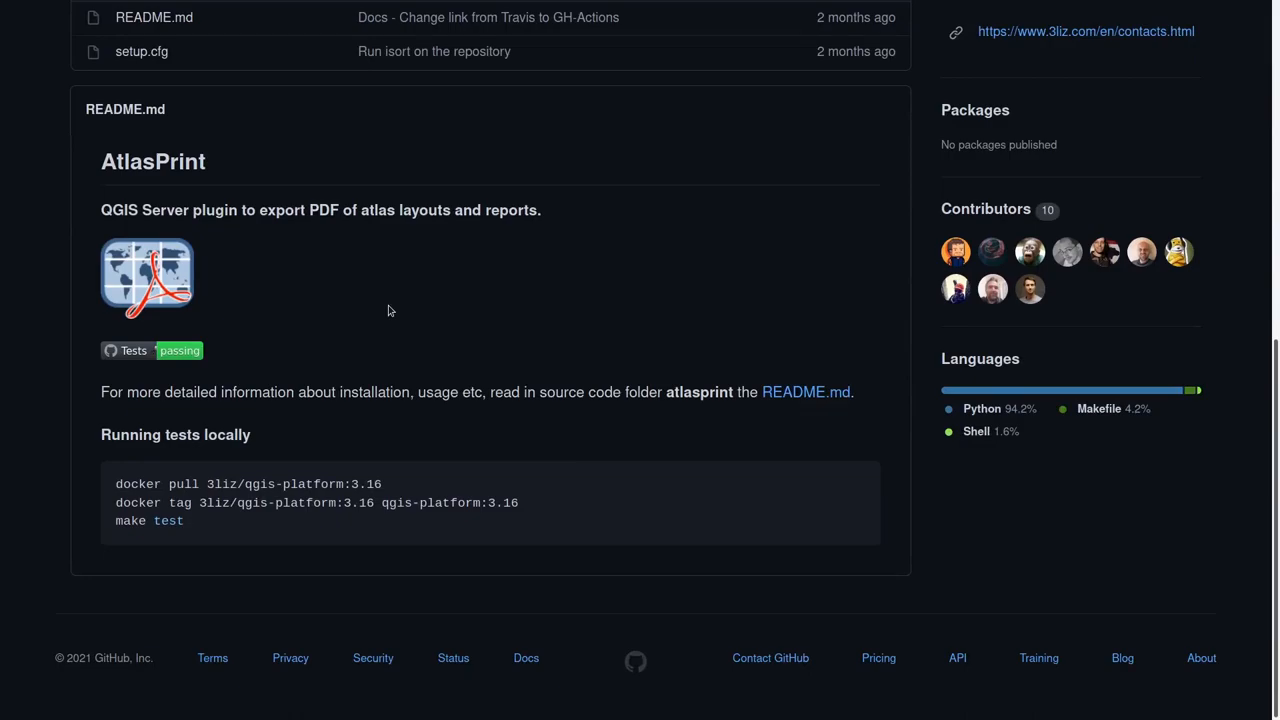
mouse_move(408, 262)
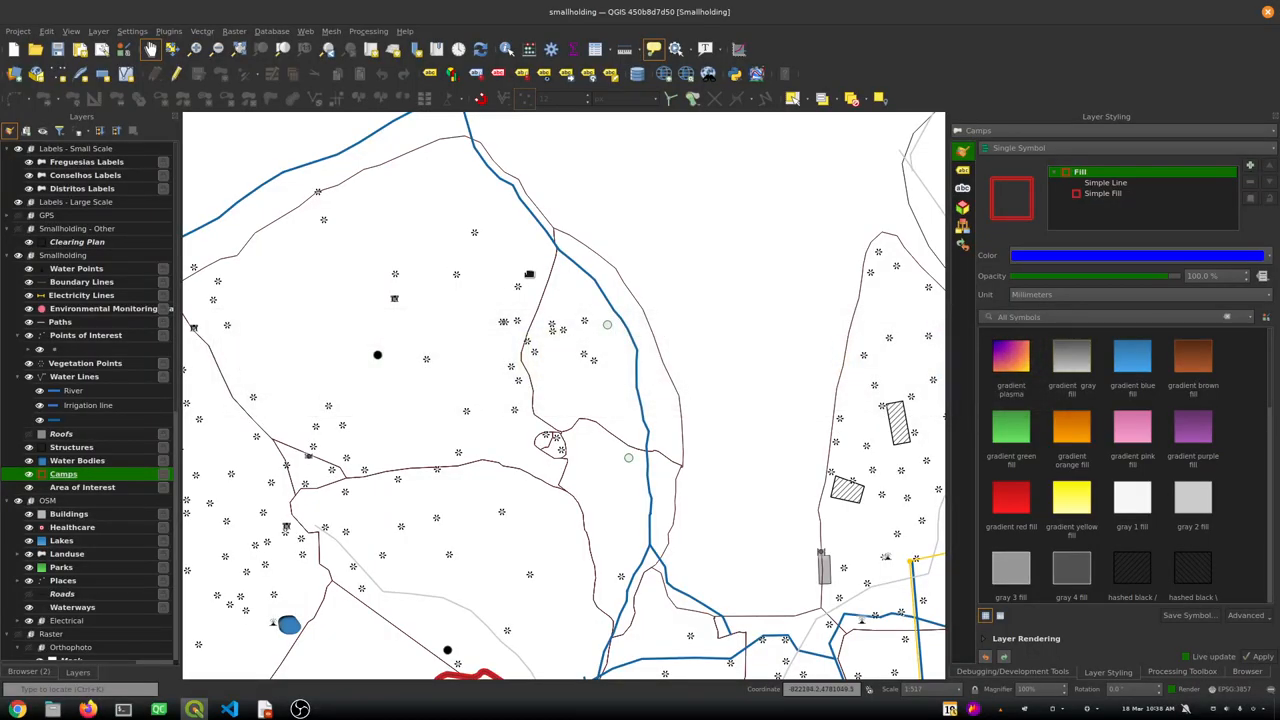
mouse_move(450, 528)
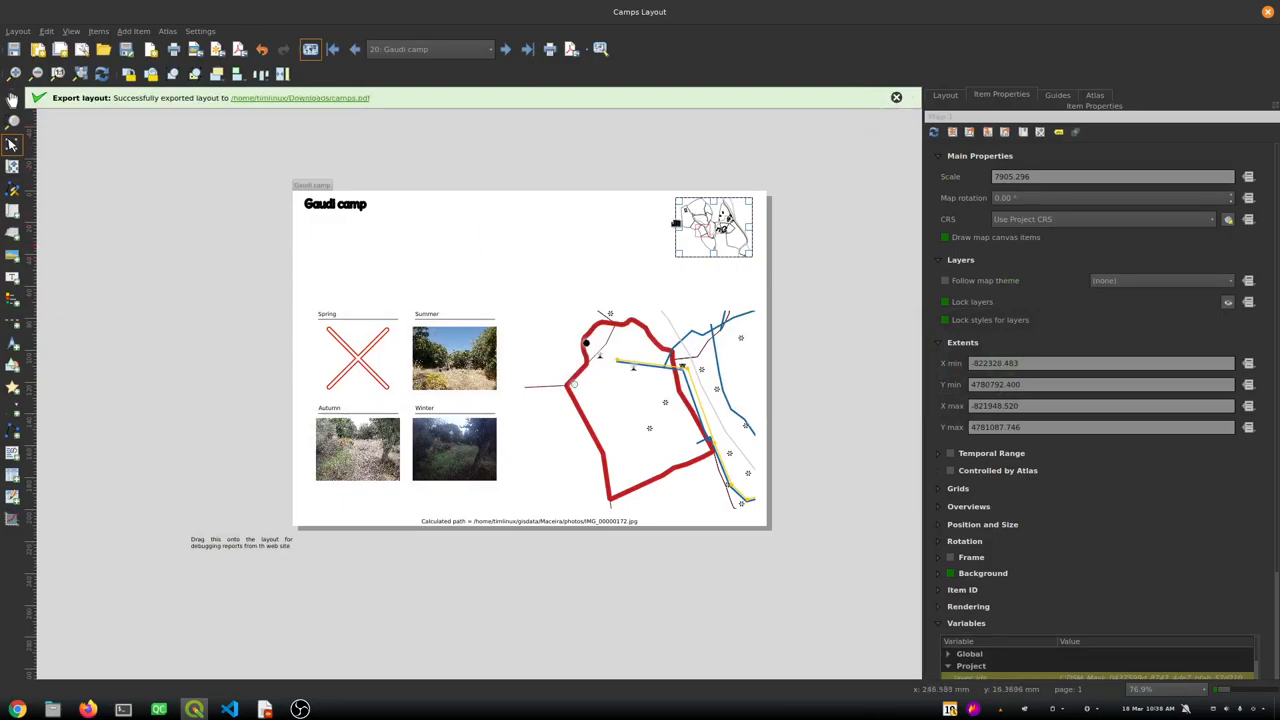
Close the export success bar in the Camps Layout showing the Gaudi atlas page
click(896, 97)
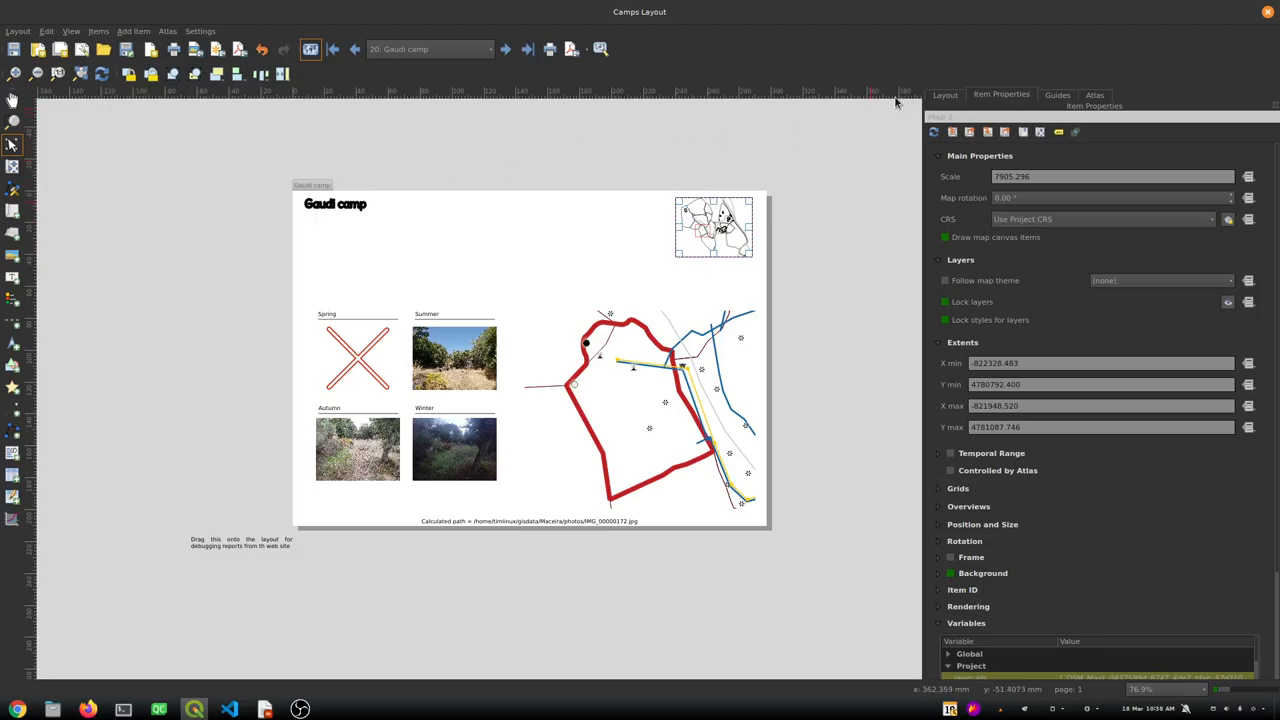
mouse_move(1105, 91)
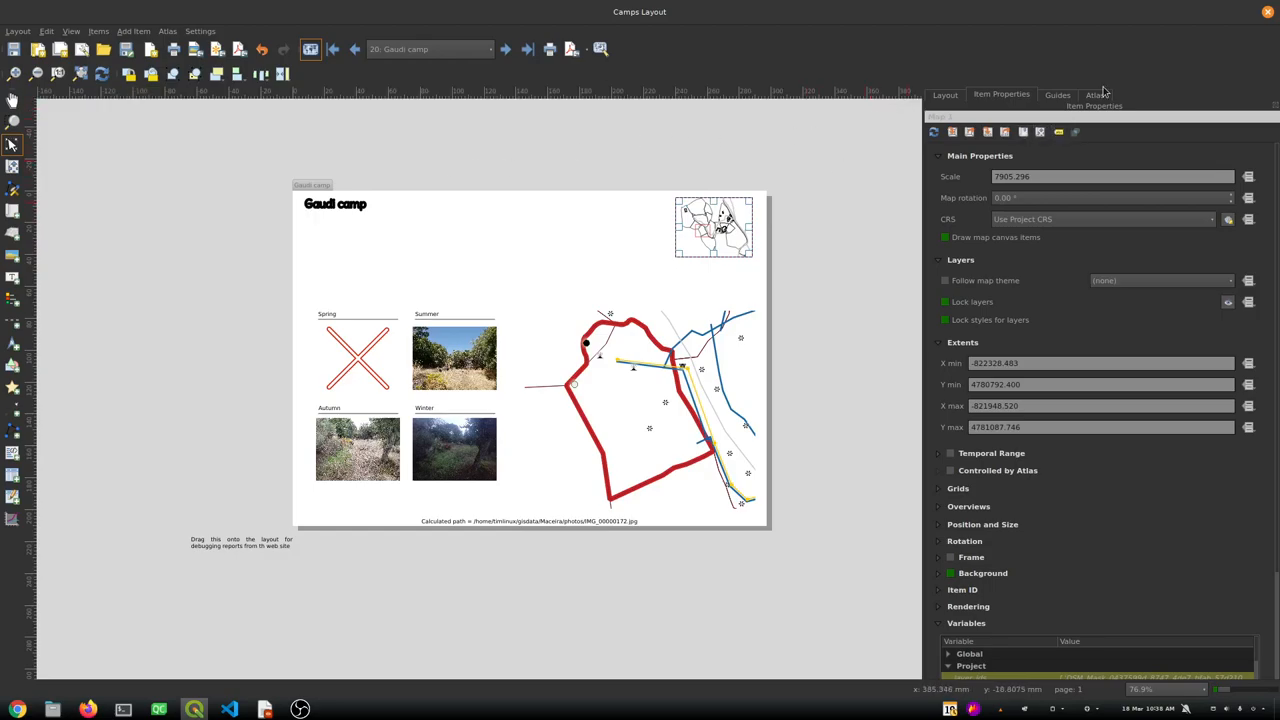
Step the atlas preview from Well camp through Gate Triangle and Patio to Home Camp
click(1094, 94)
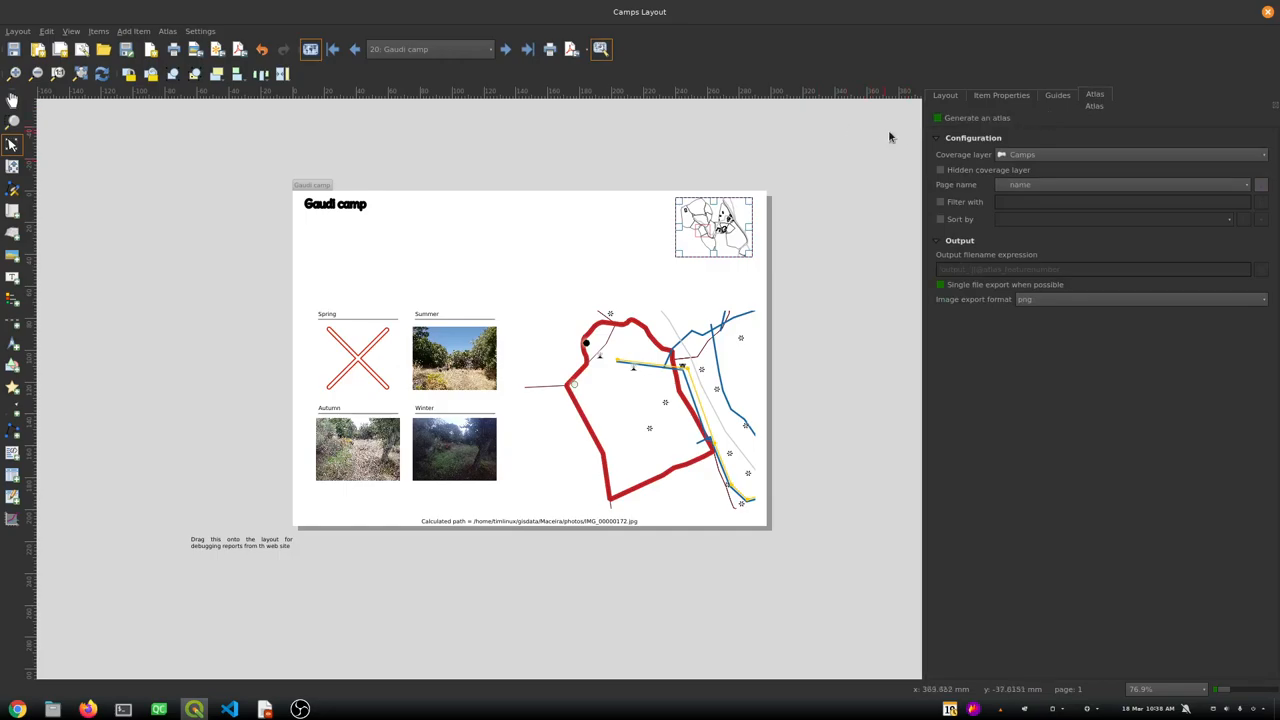
mouse_move(970, 156)
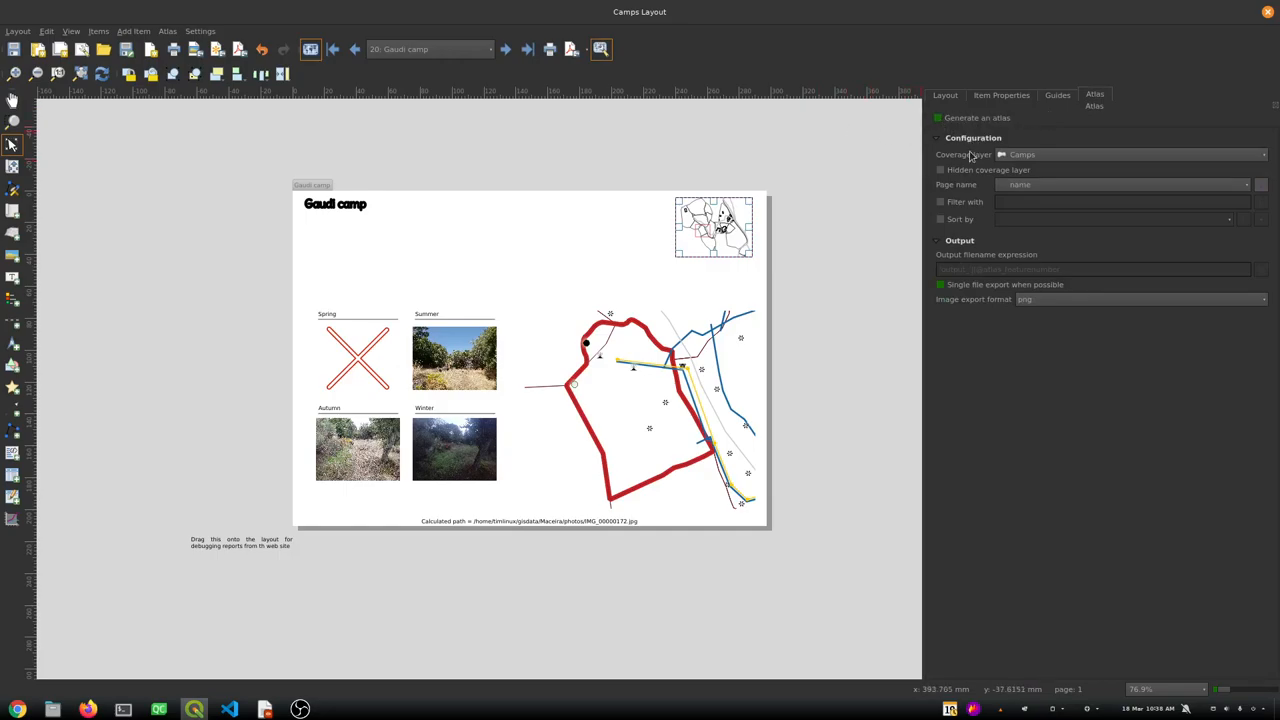
mouse_move(557, 80)
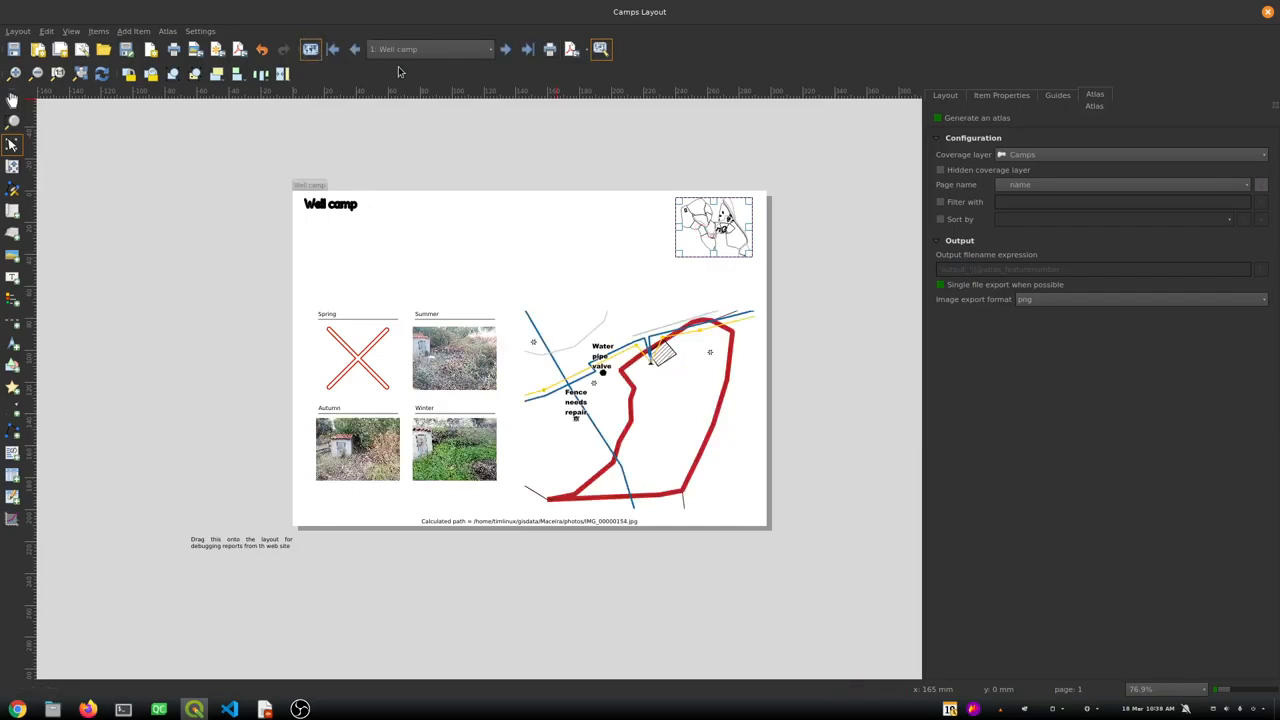
click(506, 49)
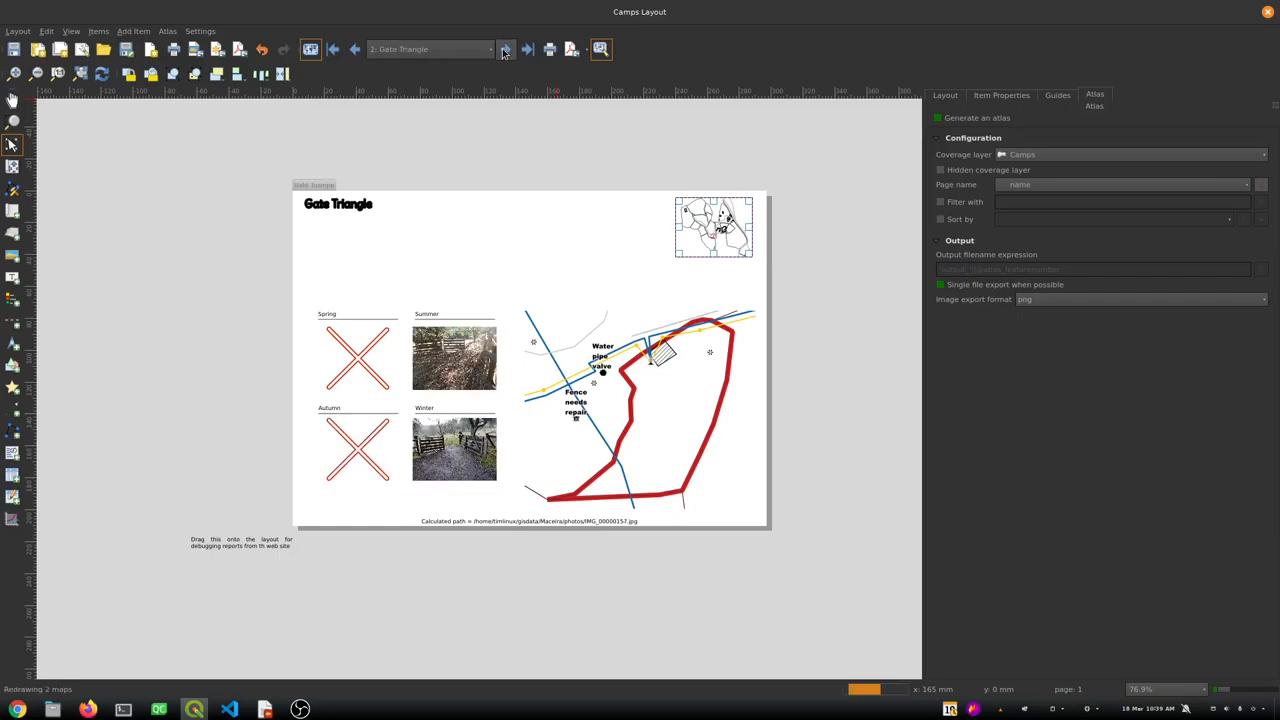
click(527, 49)
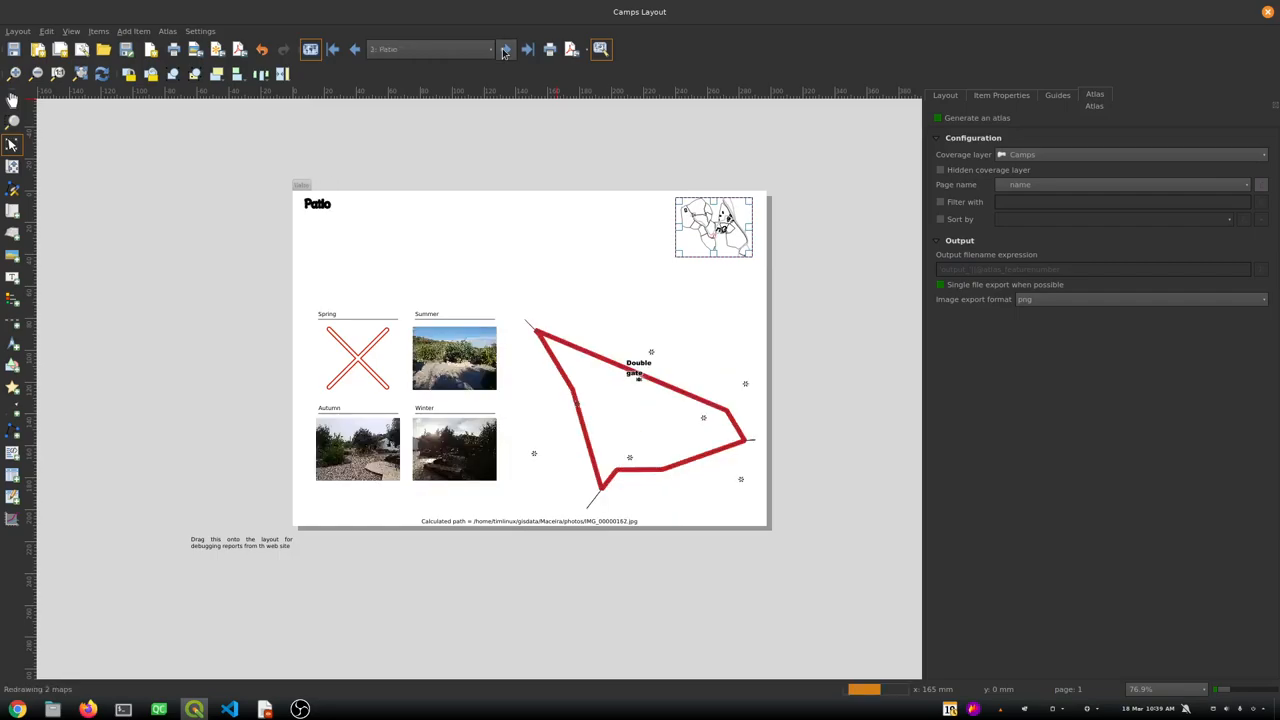
click(527, 49)
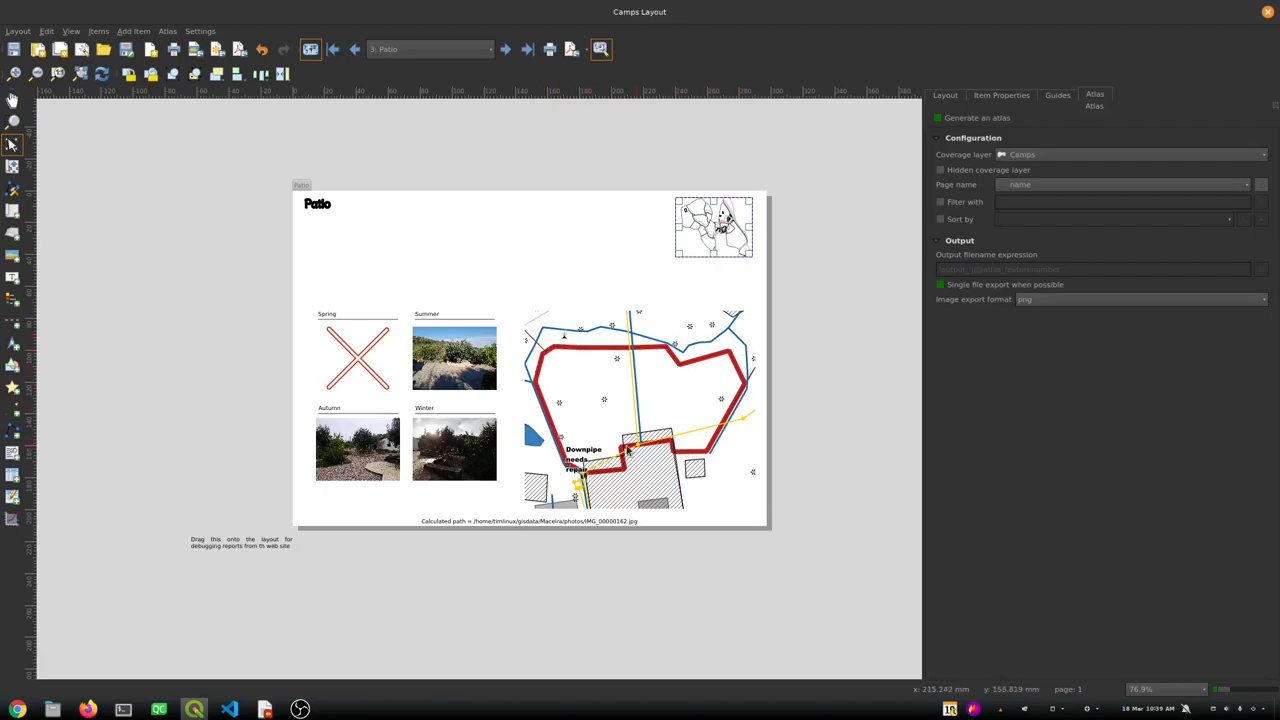
mouse_move(738, 297)
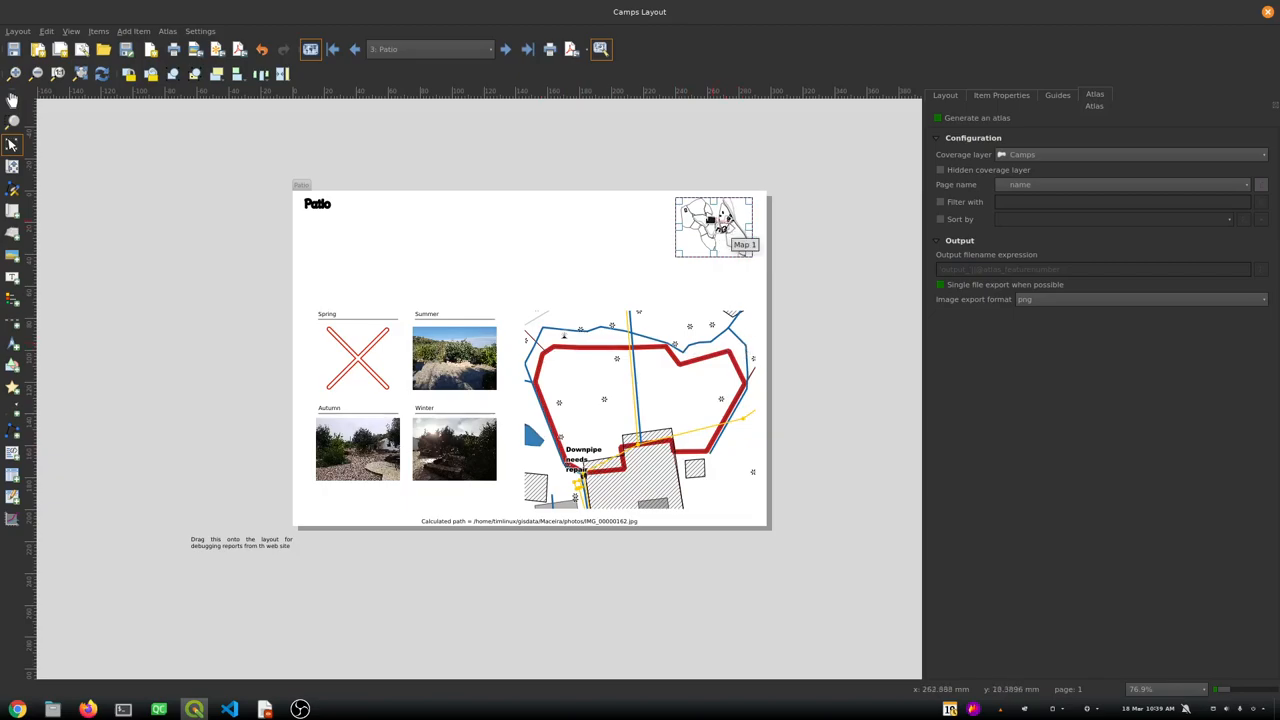
mouse_move(435, 350)
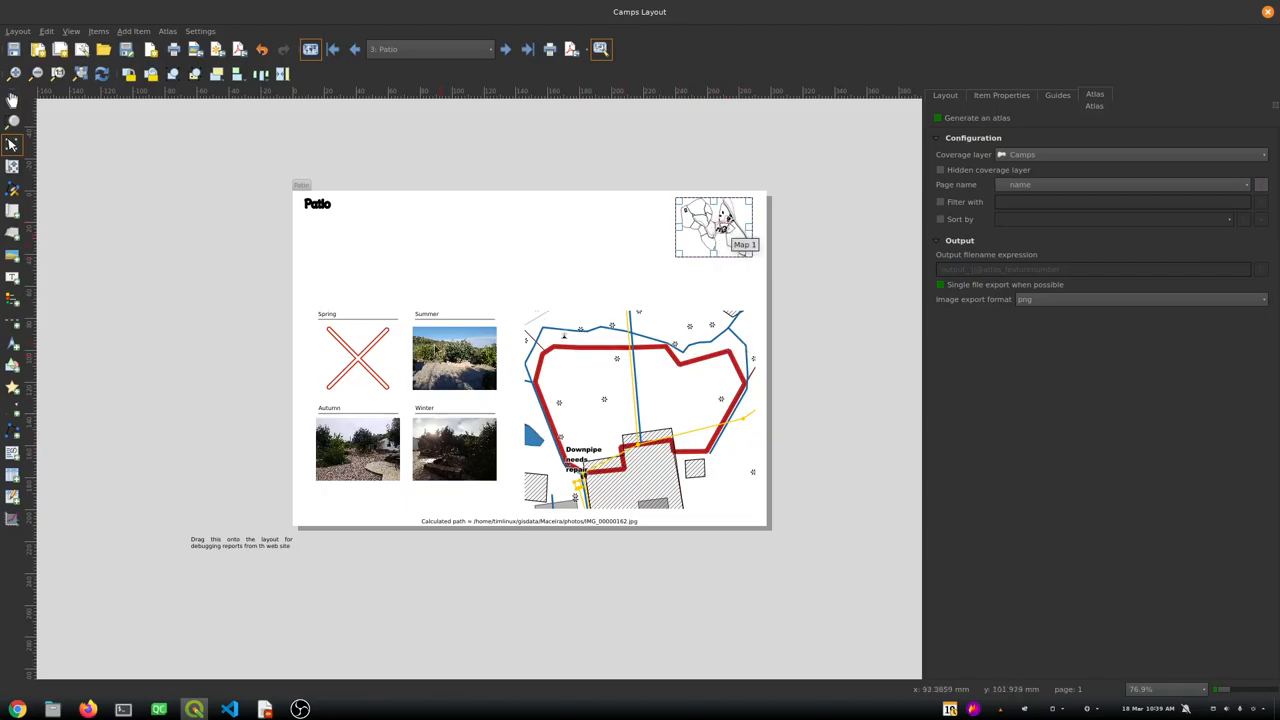
mouse_move(364, 280)
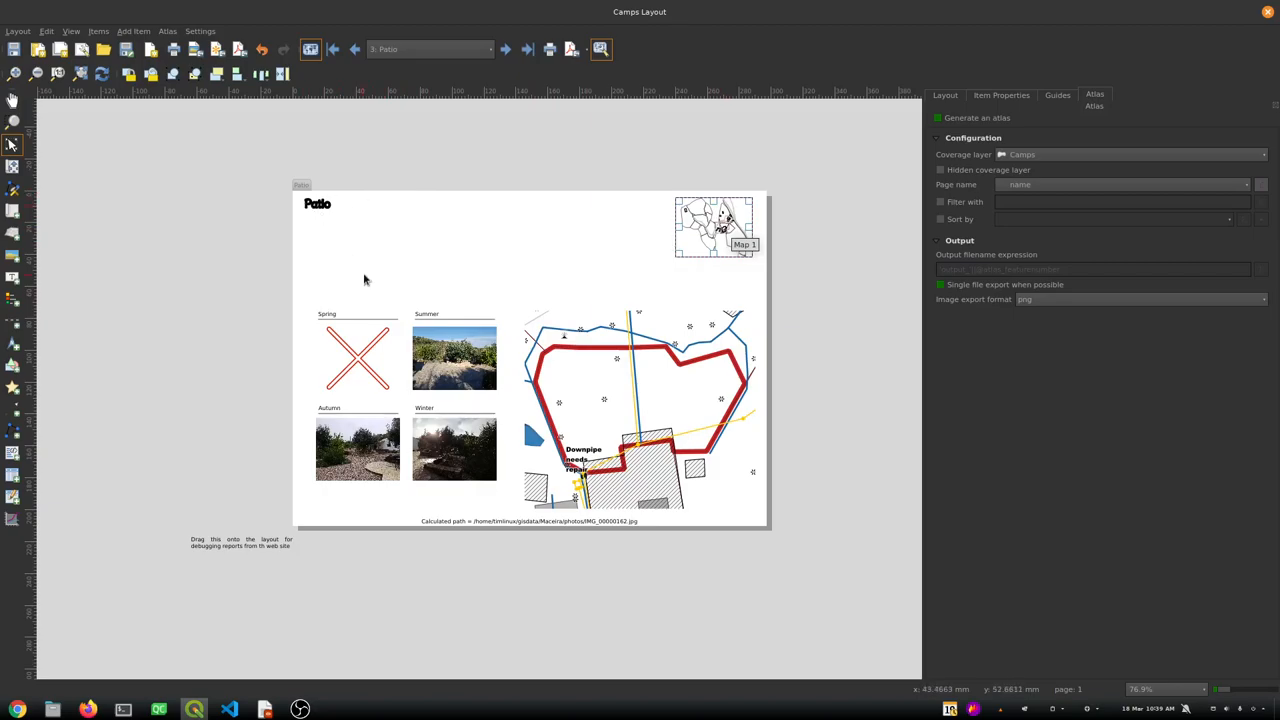
click(506, 49)
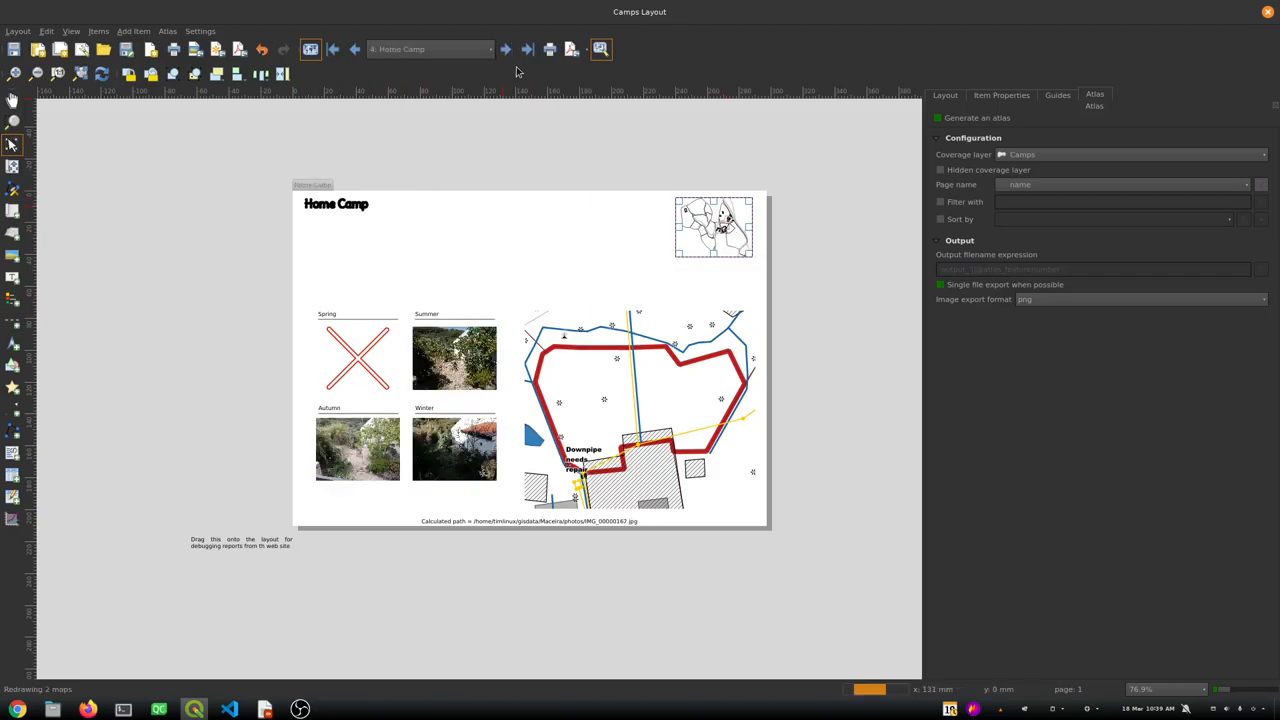
Export the atlas as a single PDF overwriting camps.pdf in Downloads
click(601, 49)
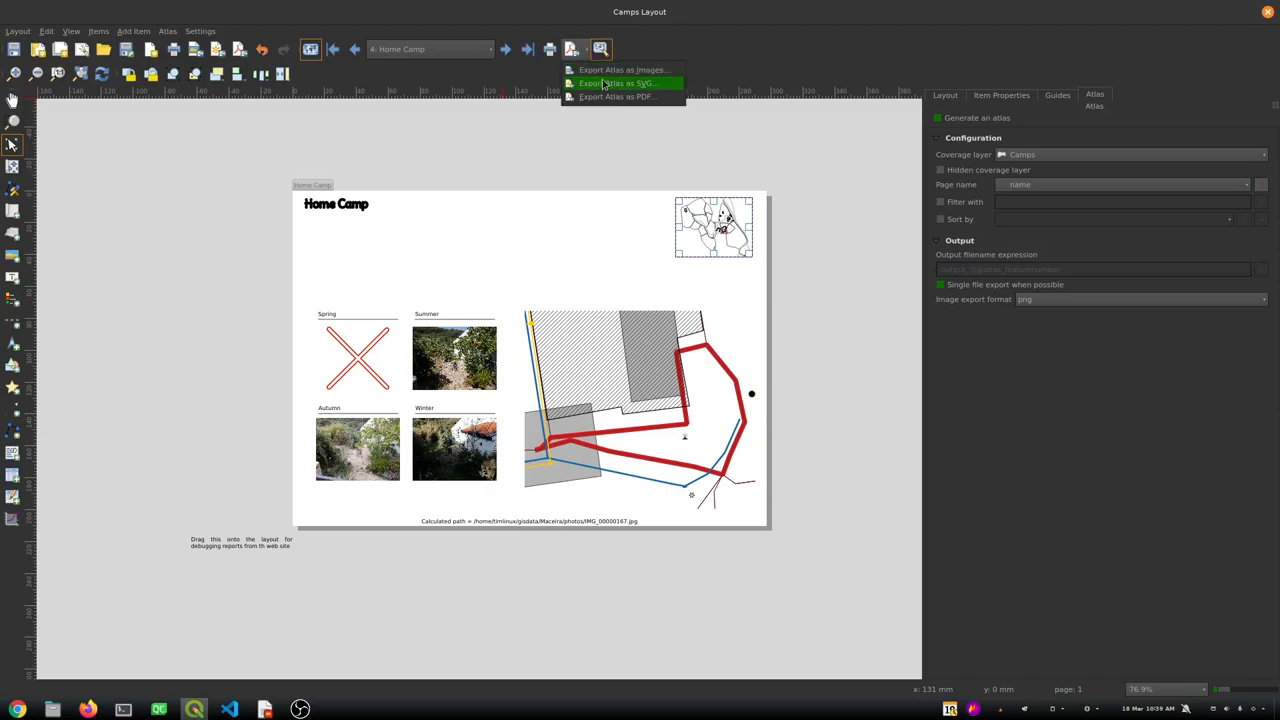
click(617, 83)
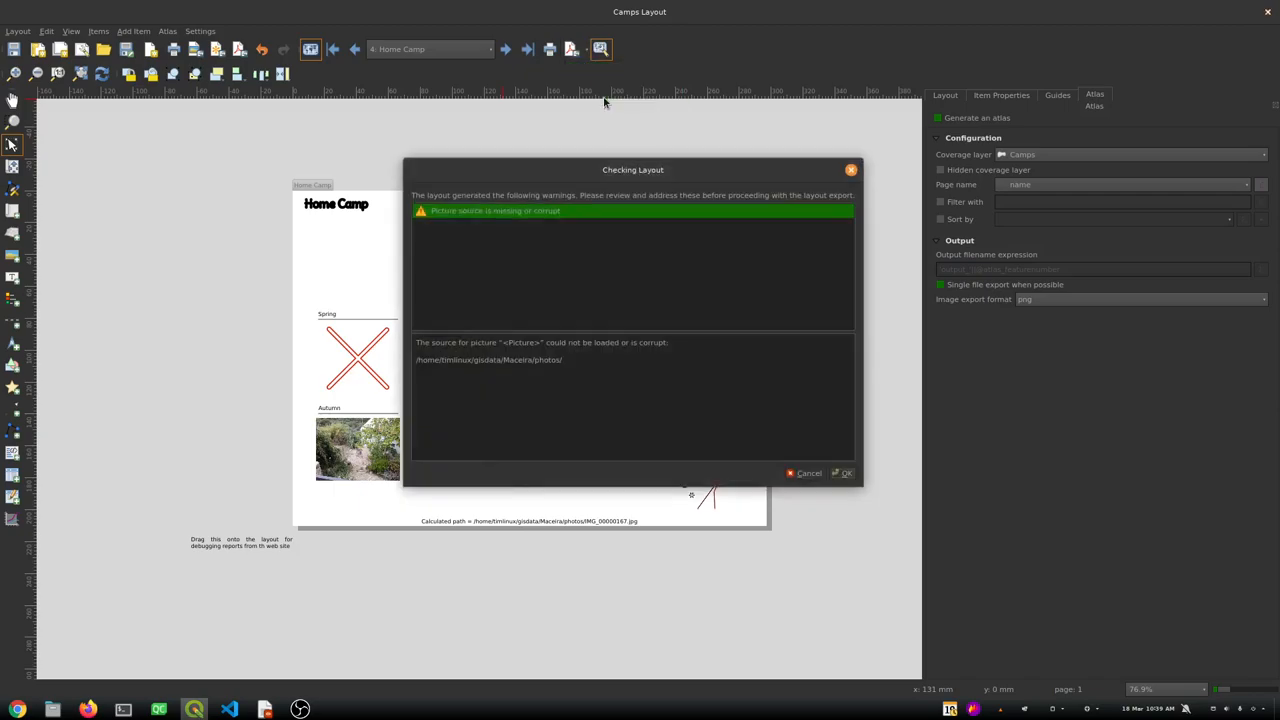
click(843, 473)
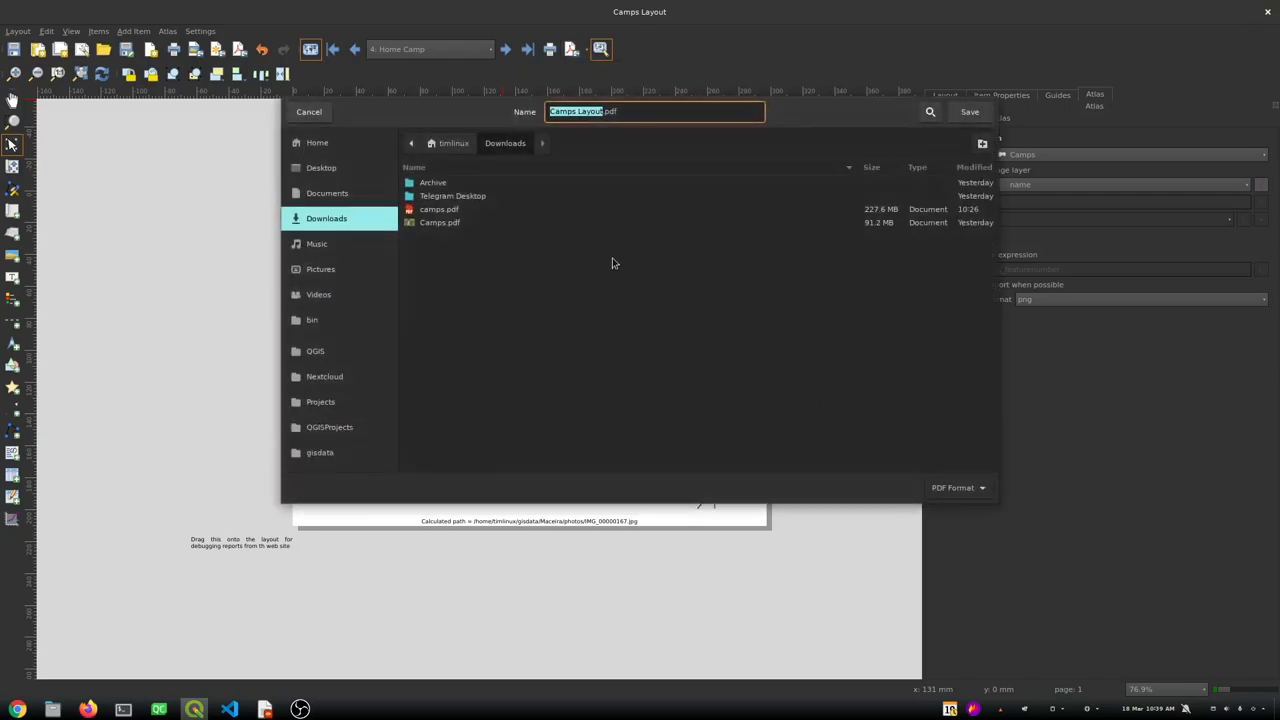
click(439, 209)
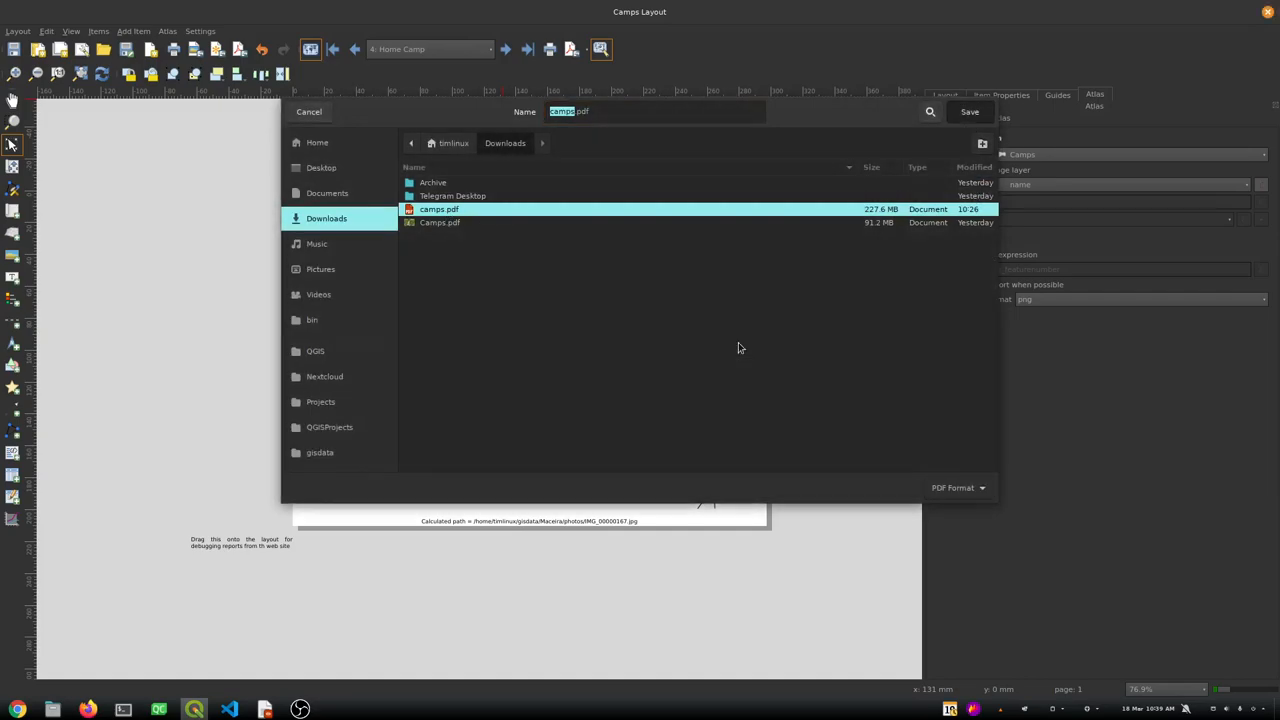
click(968, 111)
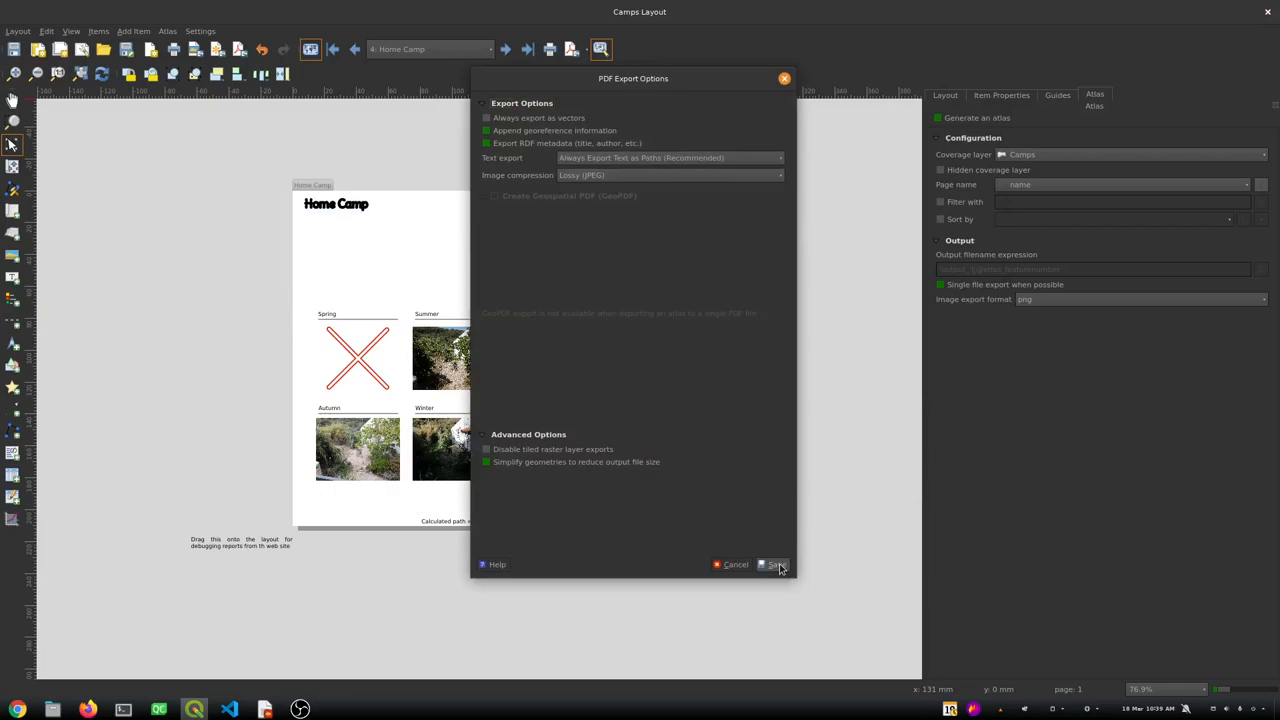
click(773, 564)
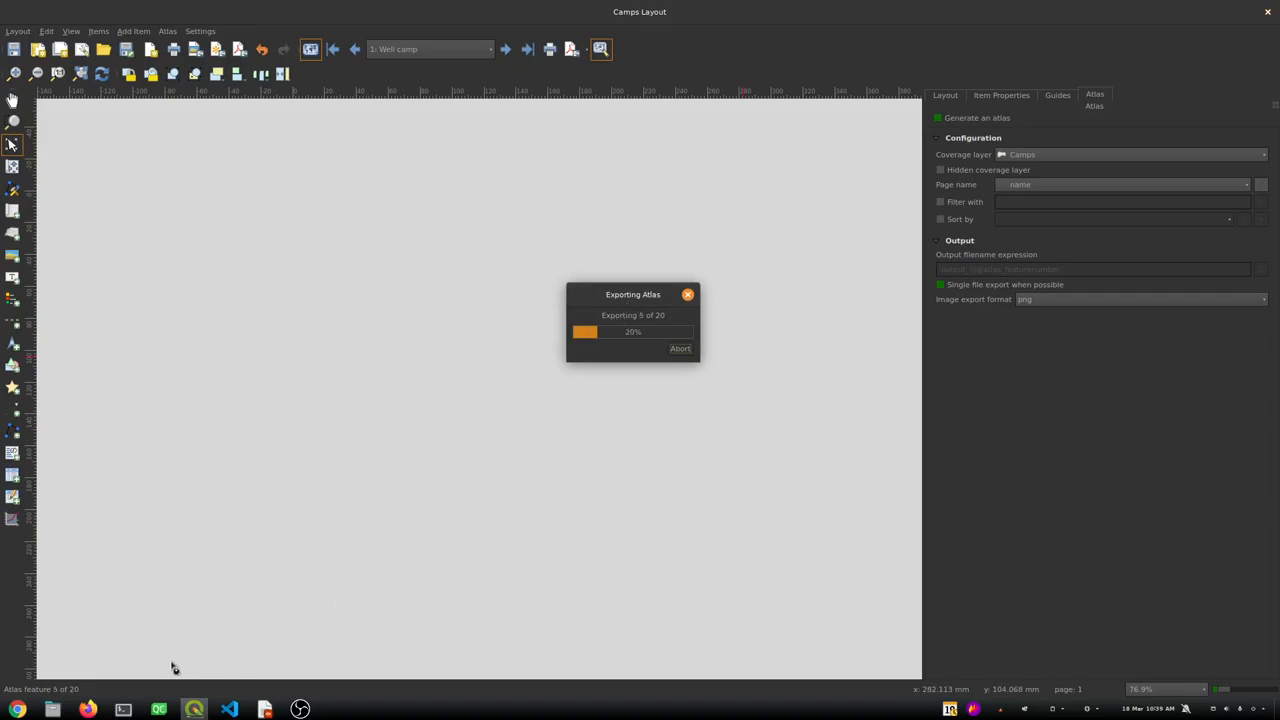
click(52, 709)
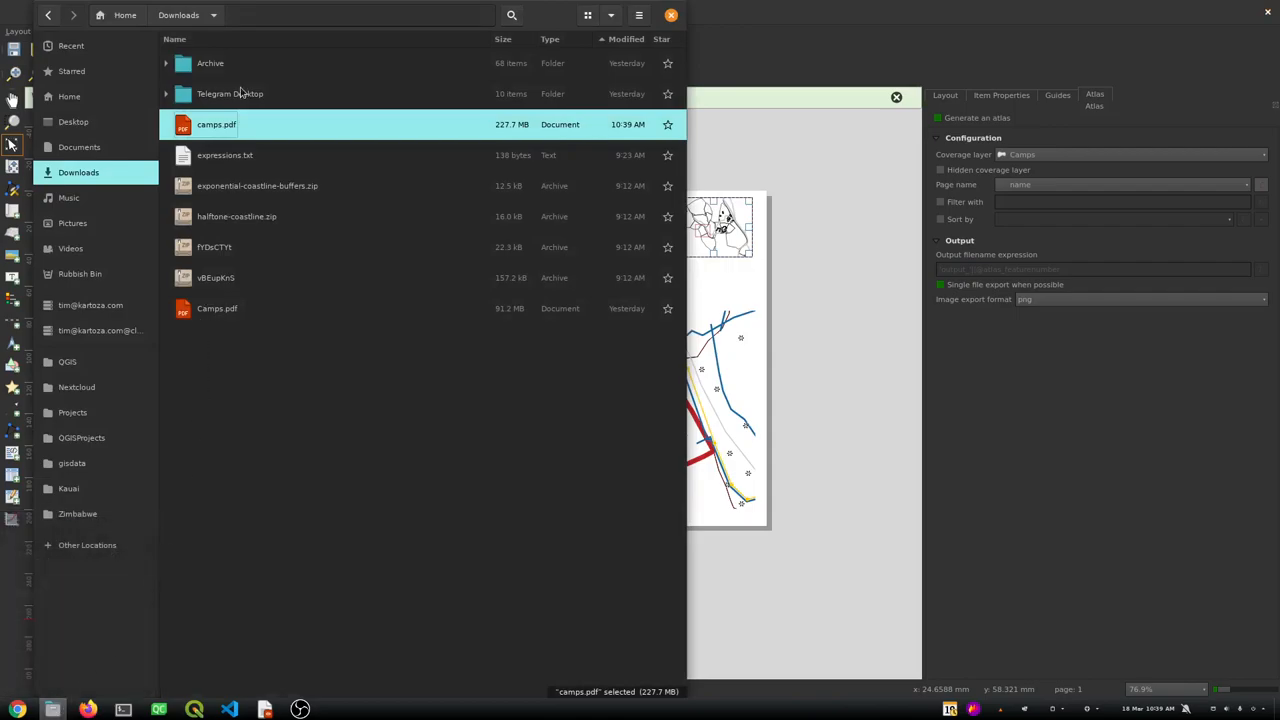
Open camps.pdf in Document Viewer and check the Home Camp and Veggie Garden pages
double_click(216, 124)
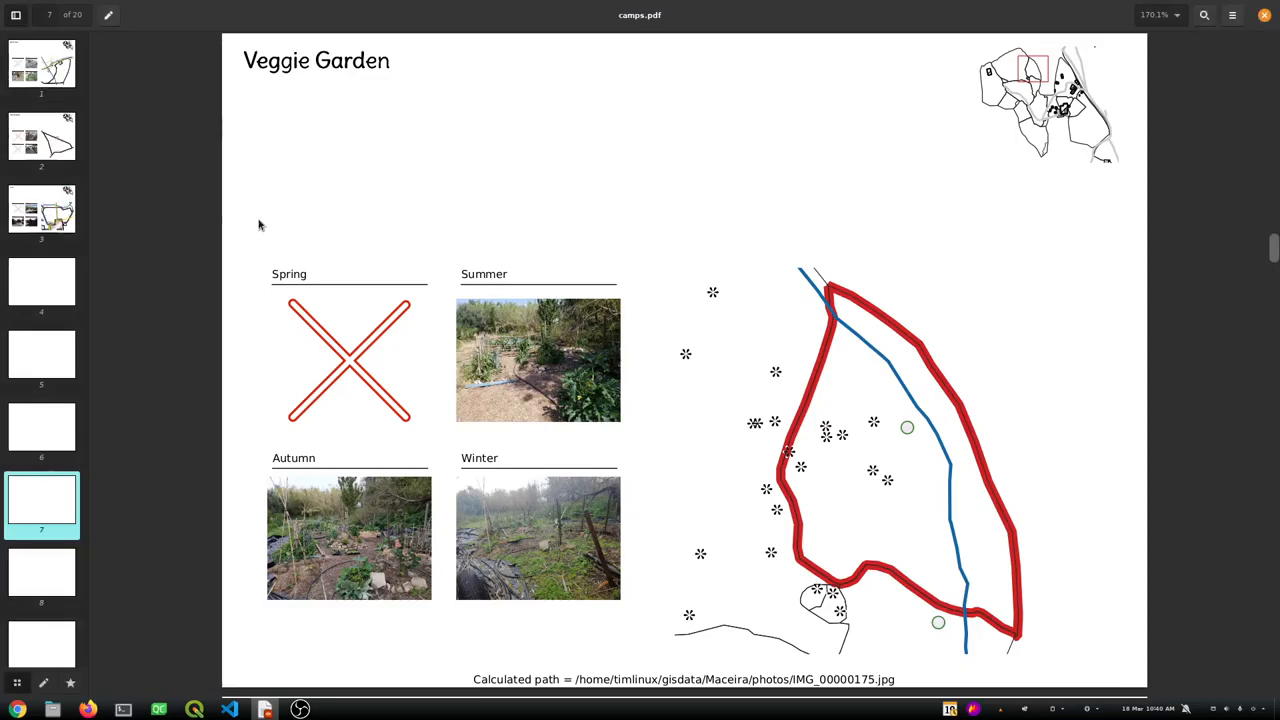
click(41, 210)
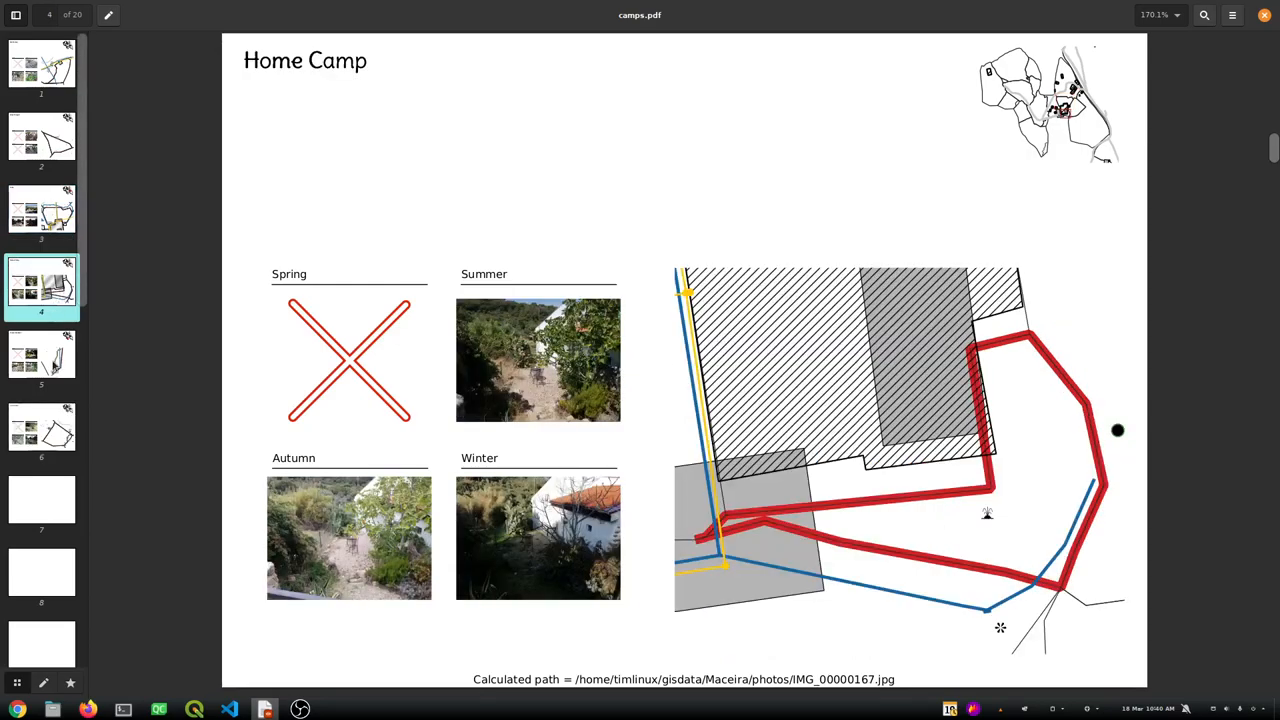
click(41, 435)
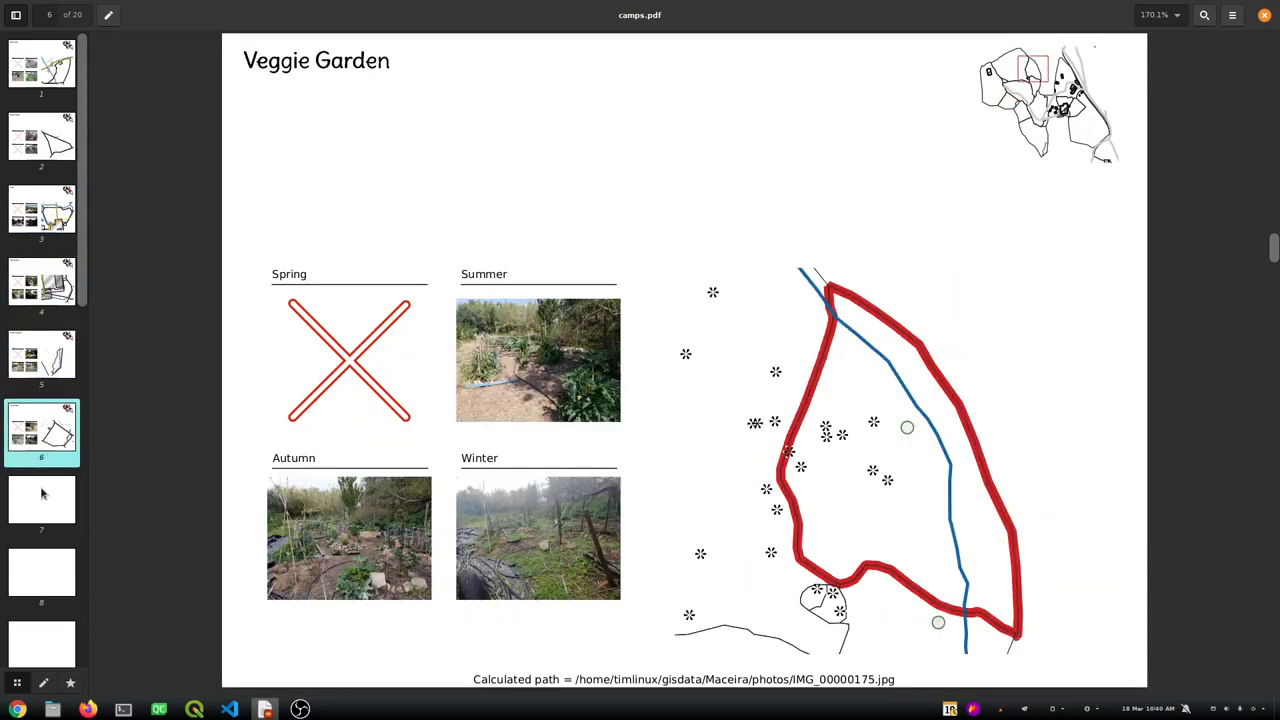
click(41, 505)
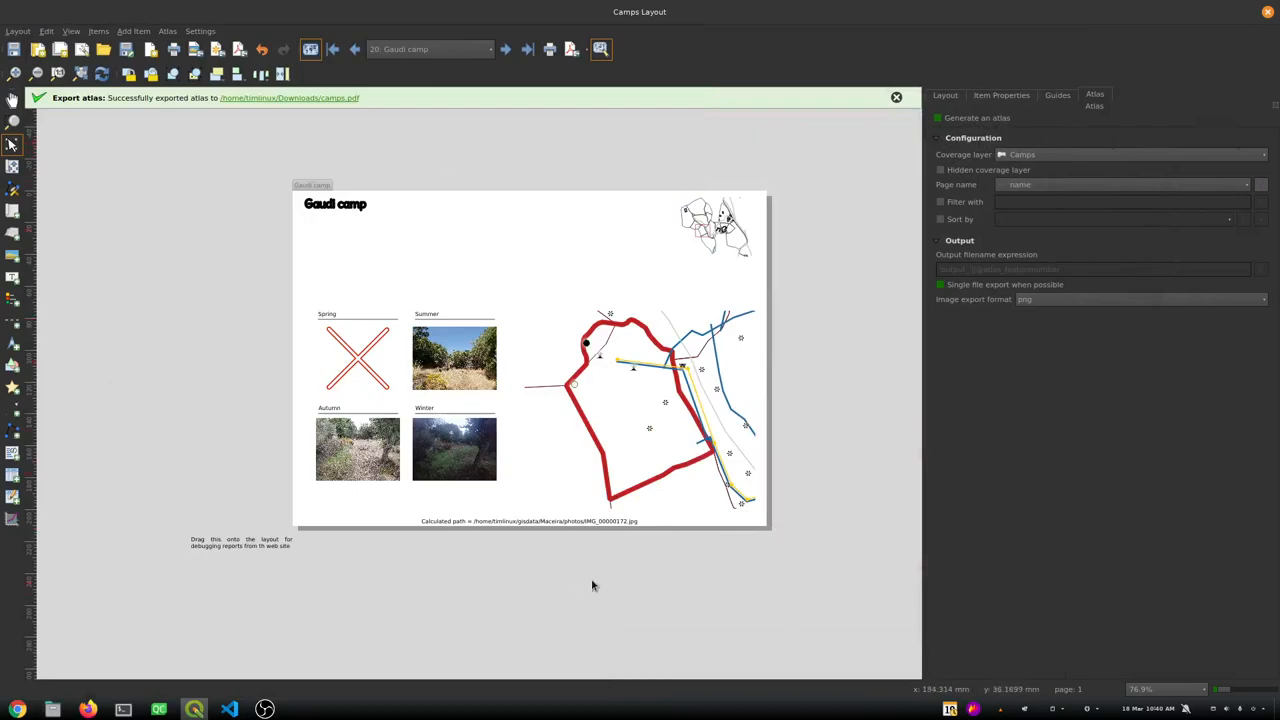
mouse_move(708, 300)
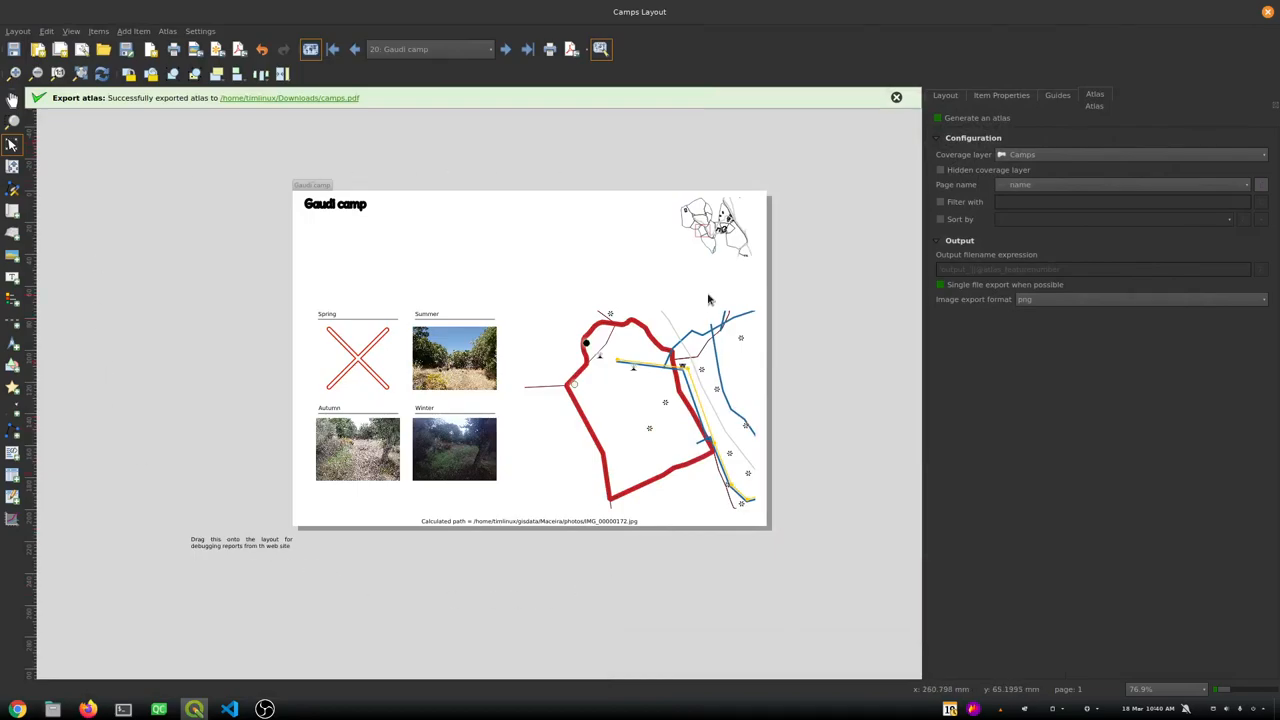
mouse_move(726, 410)
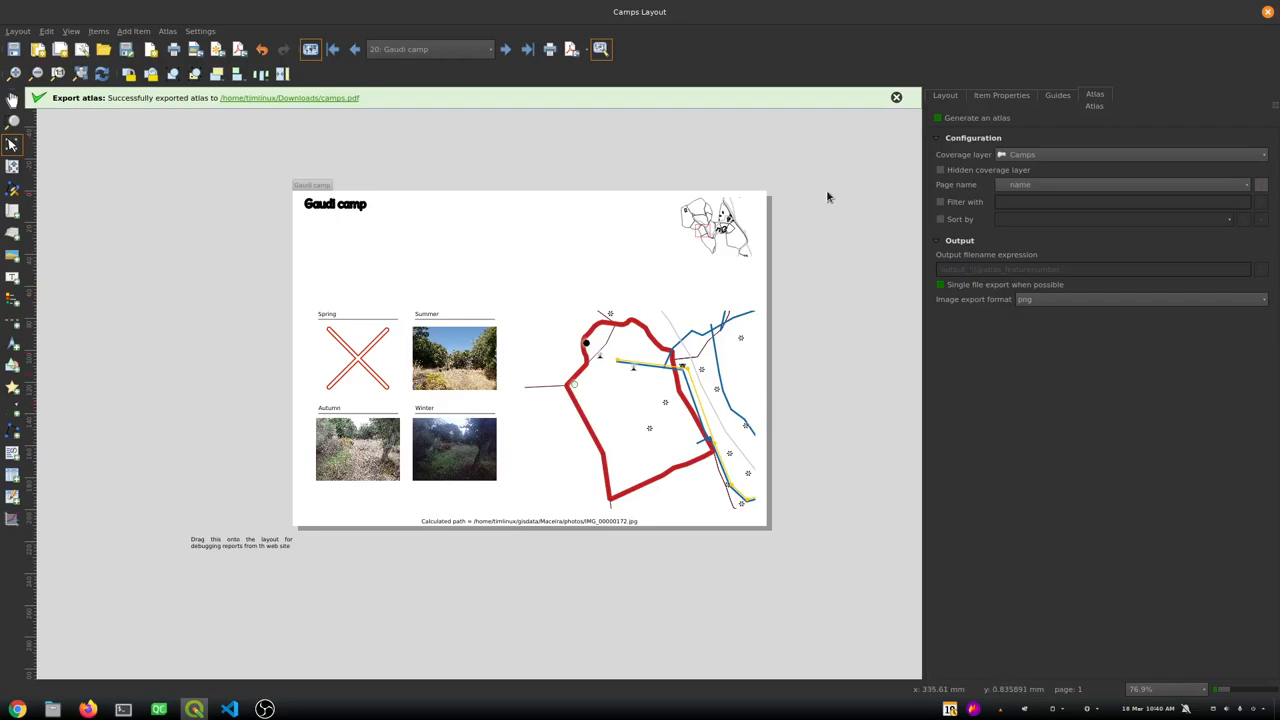
mouse_move(138, 712)
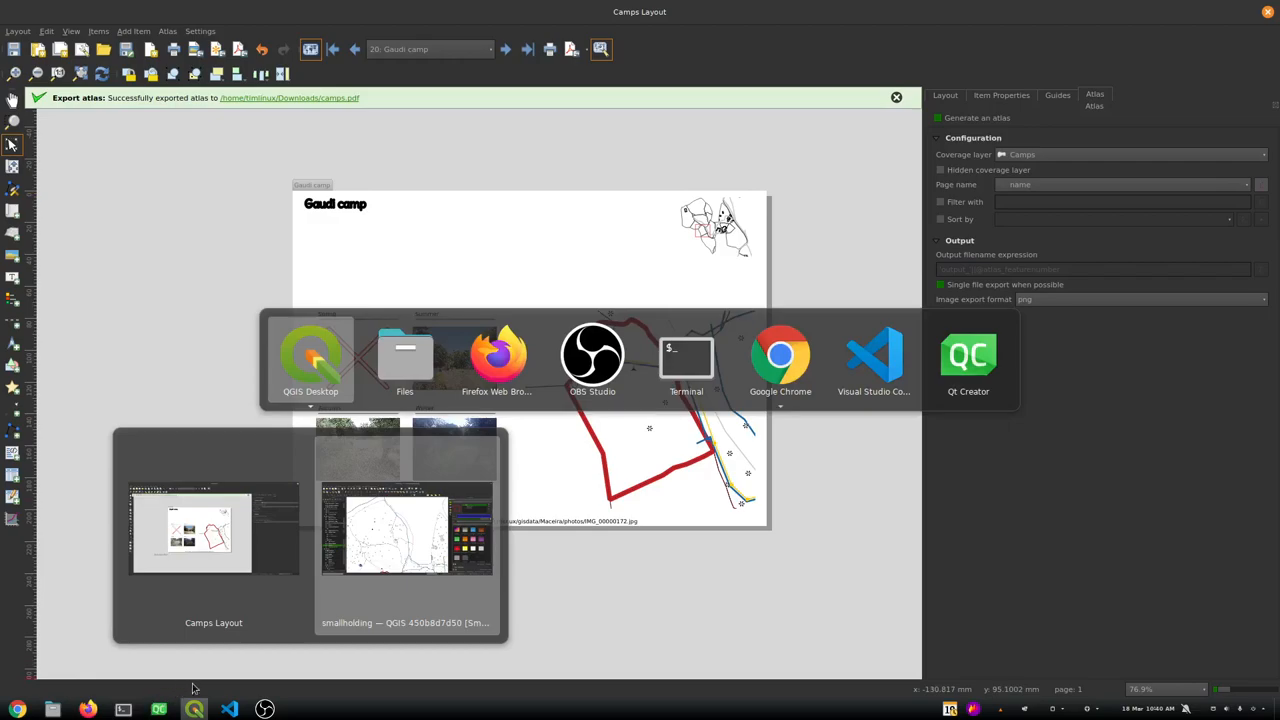
Pick the main smallholding project window from the QGIS taskbar window list
click(405, 530)
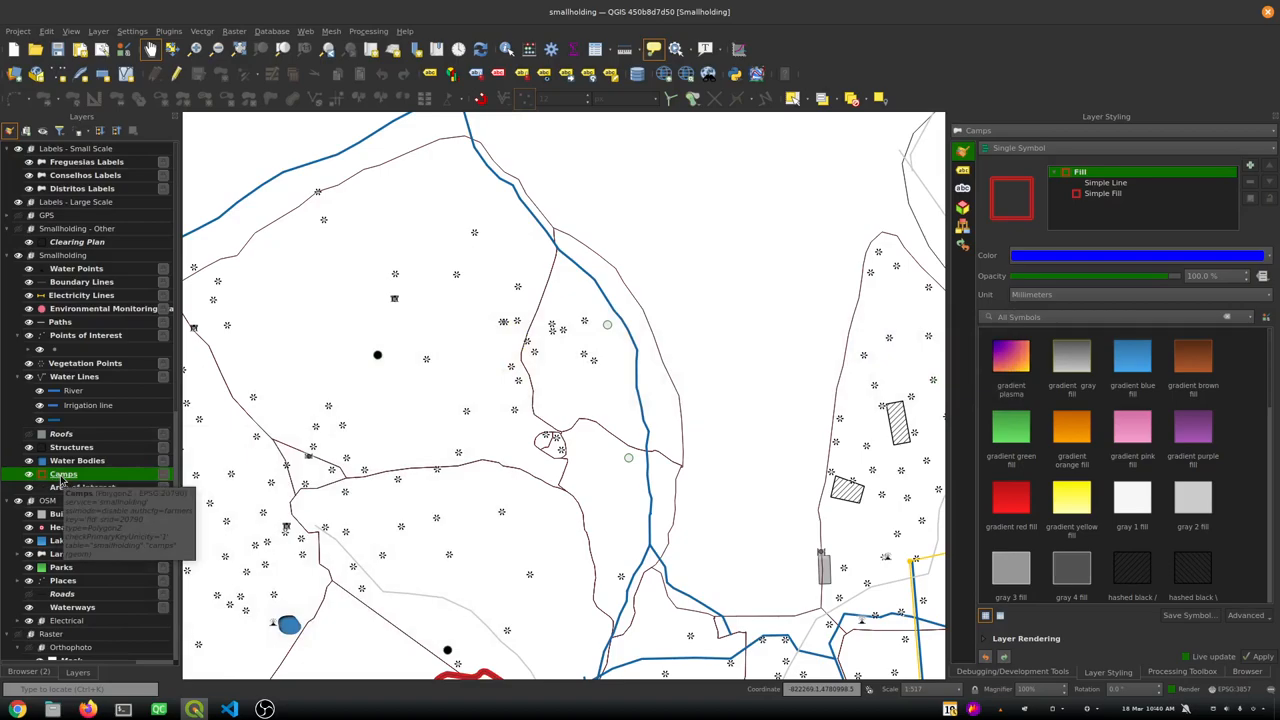
Inspect the Camp Report field's expression in the Camps layer's Fields properties
double_click(63, 474)
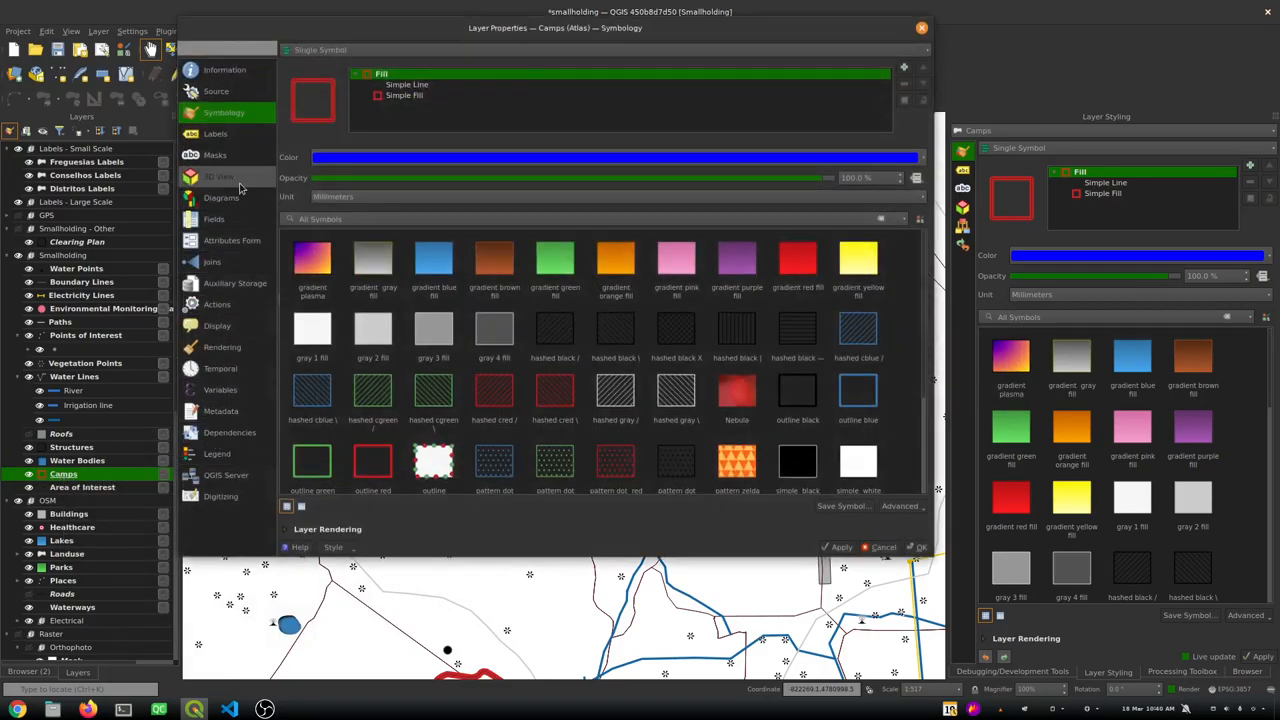
click(214, 219)
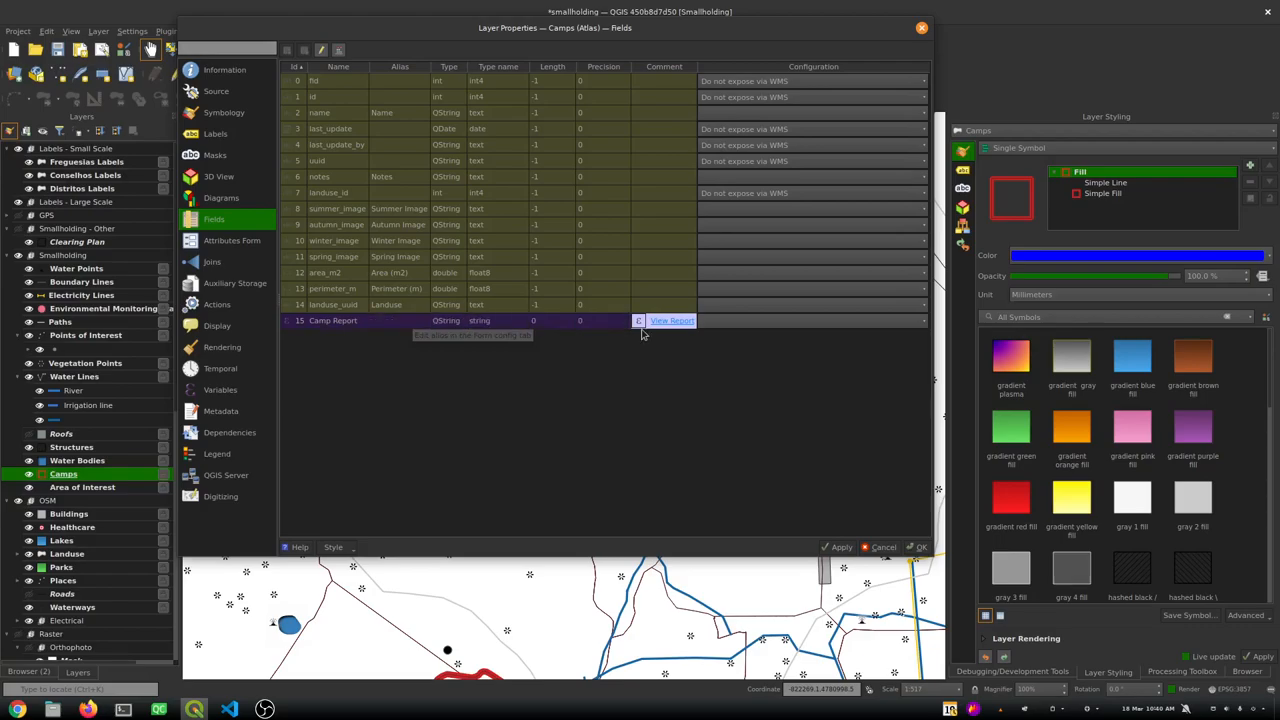
click(638, 320)
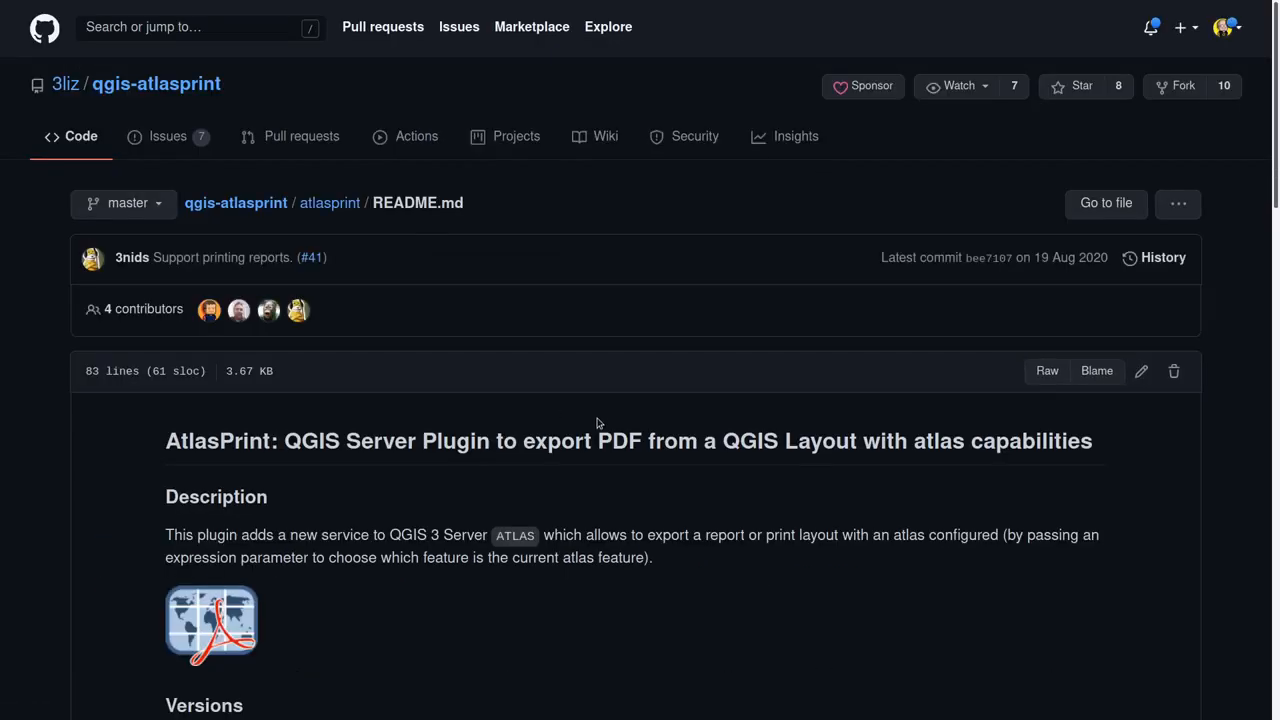
Read the AtlasPrint README's ATLAS GetPrint API notes, then accept the View Report link expression
scroll(down, 3)
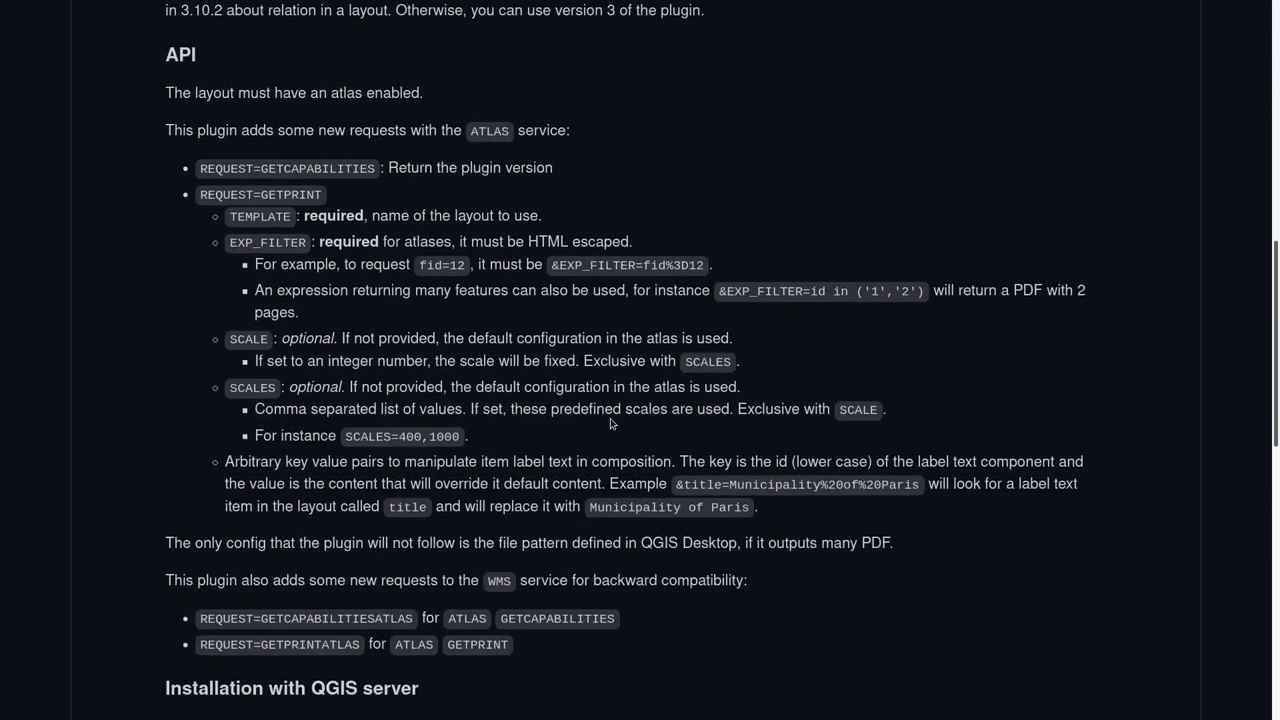
mouse_move(487, 130)
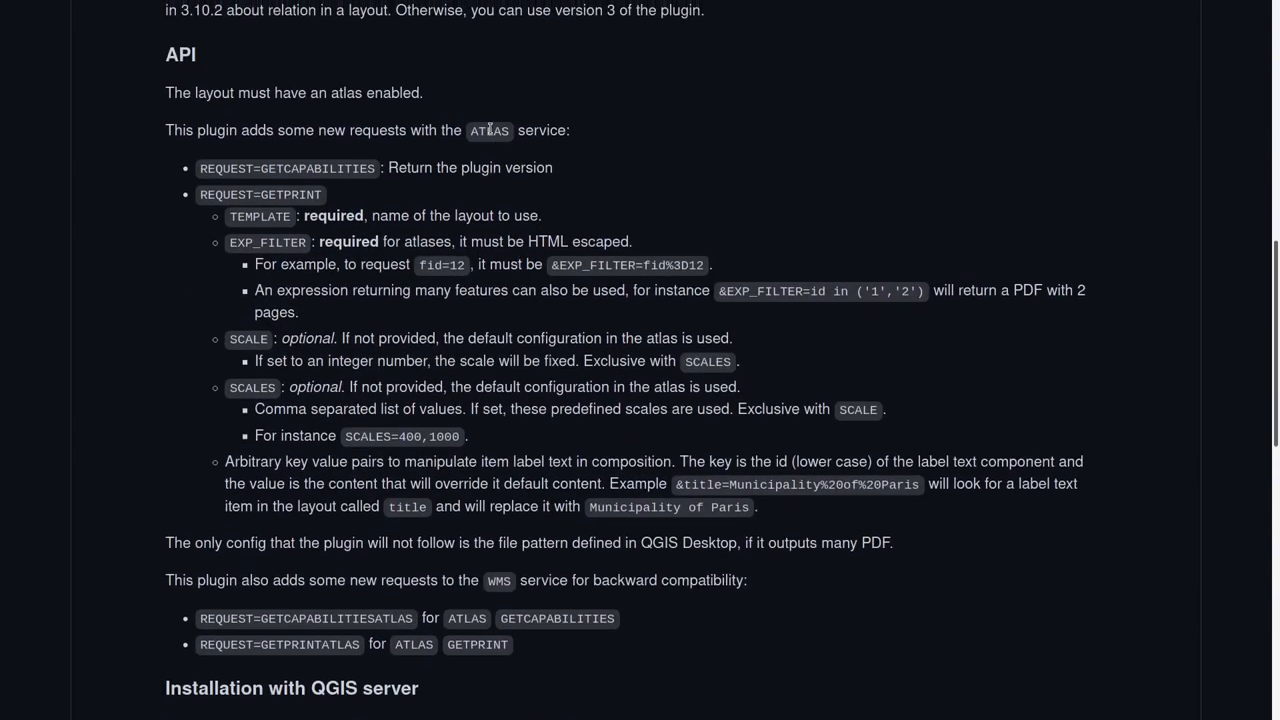
double_click(487, 130)
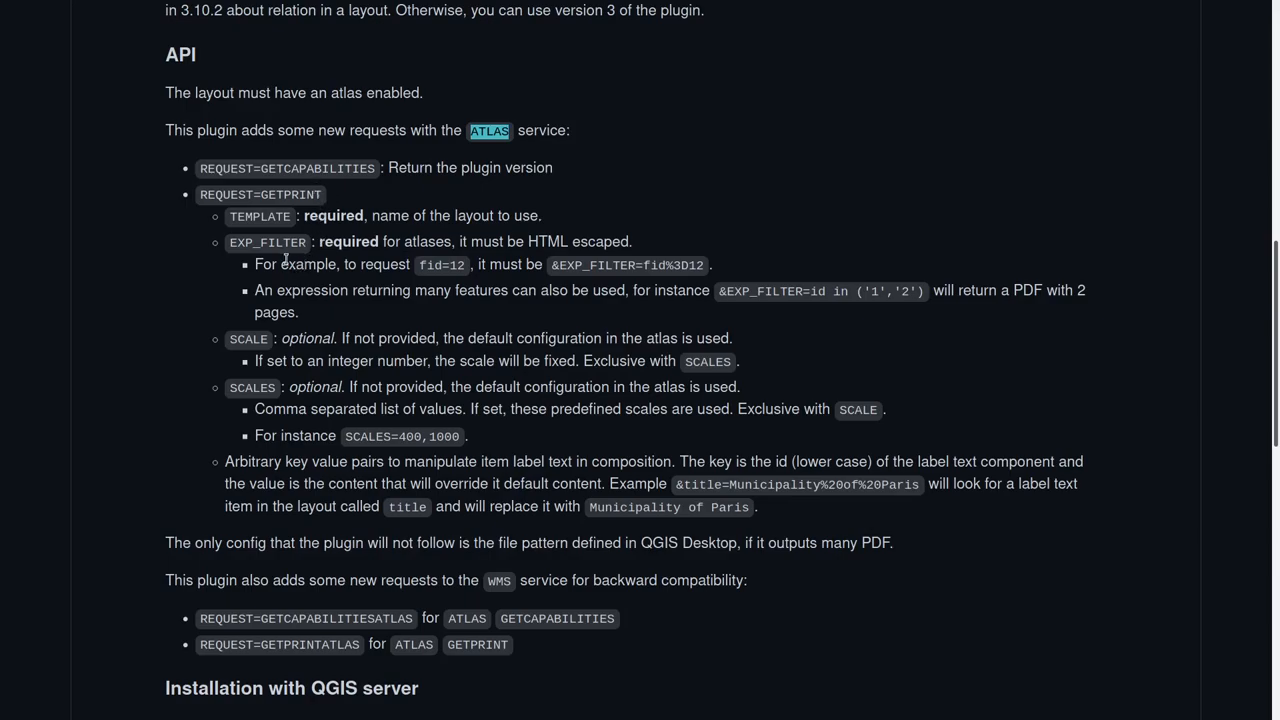
double_click(266, 242)
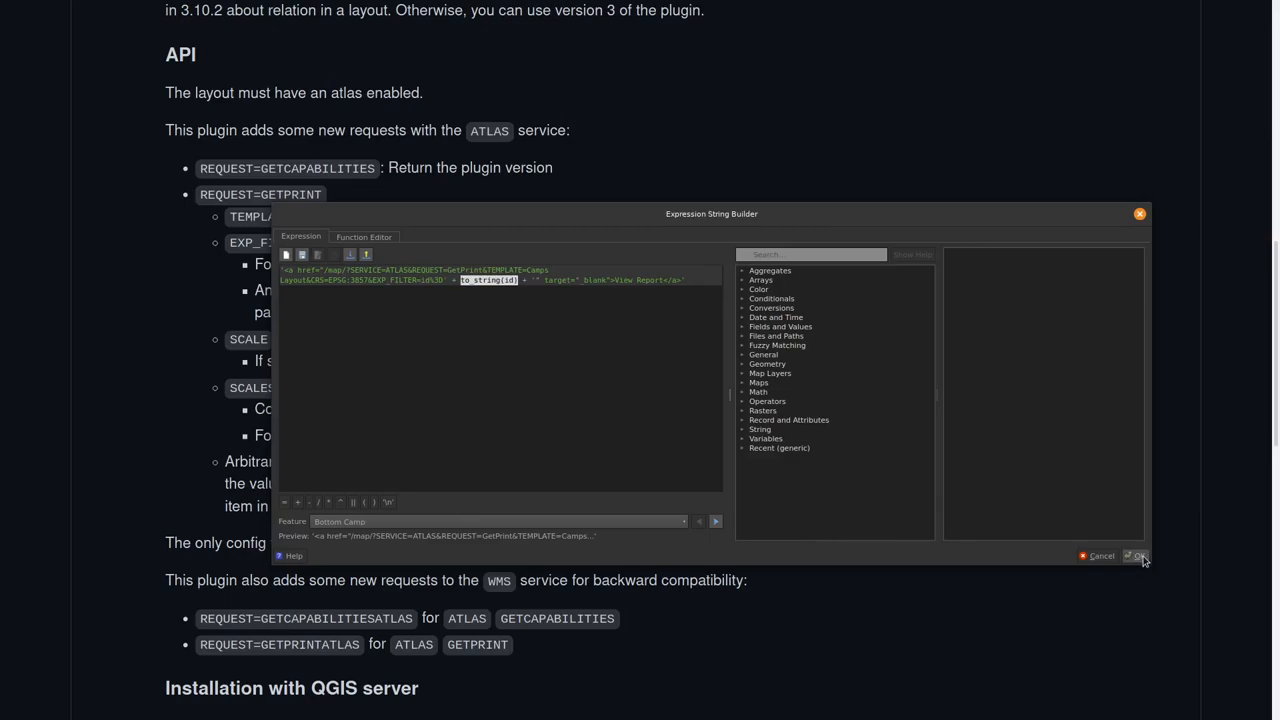
click(1135, 556)
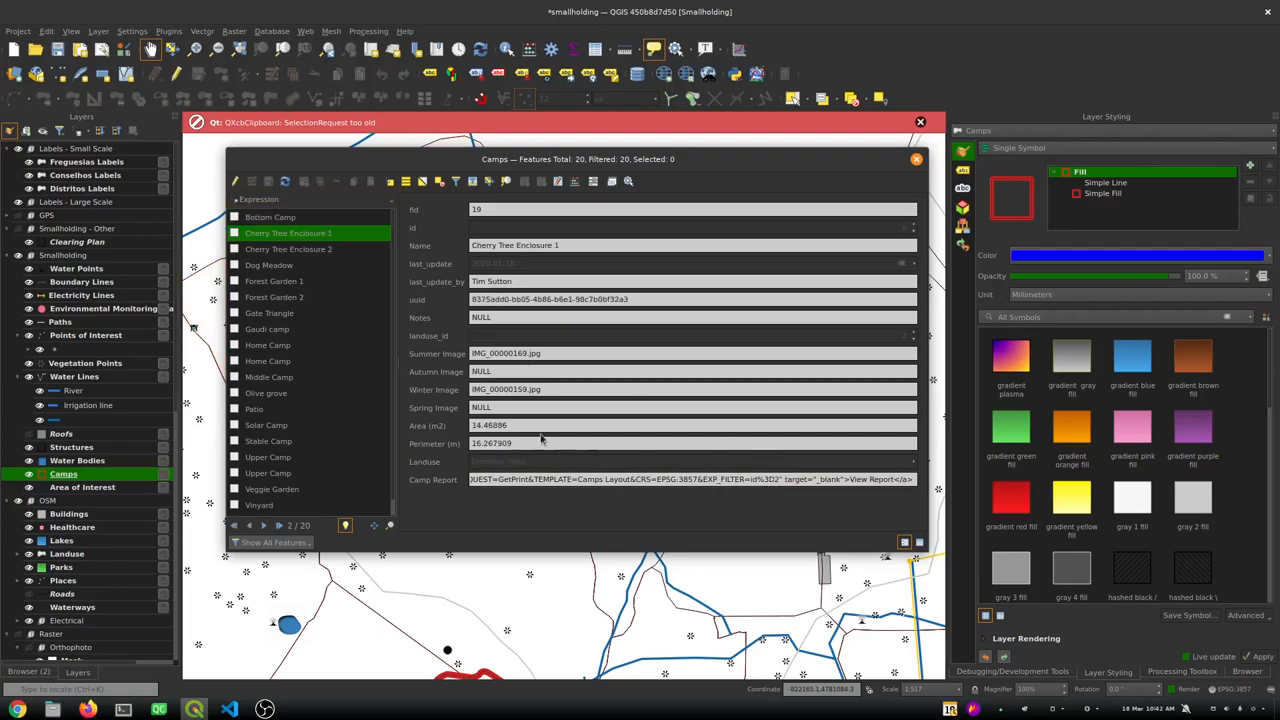
Inspect Forest Garden 1's record, checking its seasonal photo names and Camp Report link
click(274, 281)
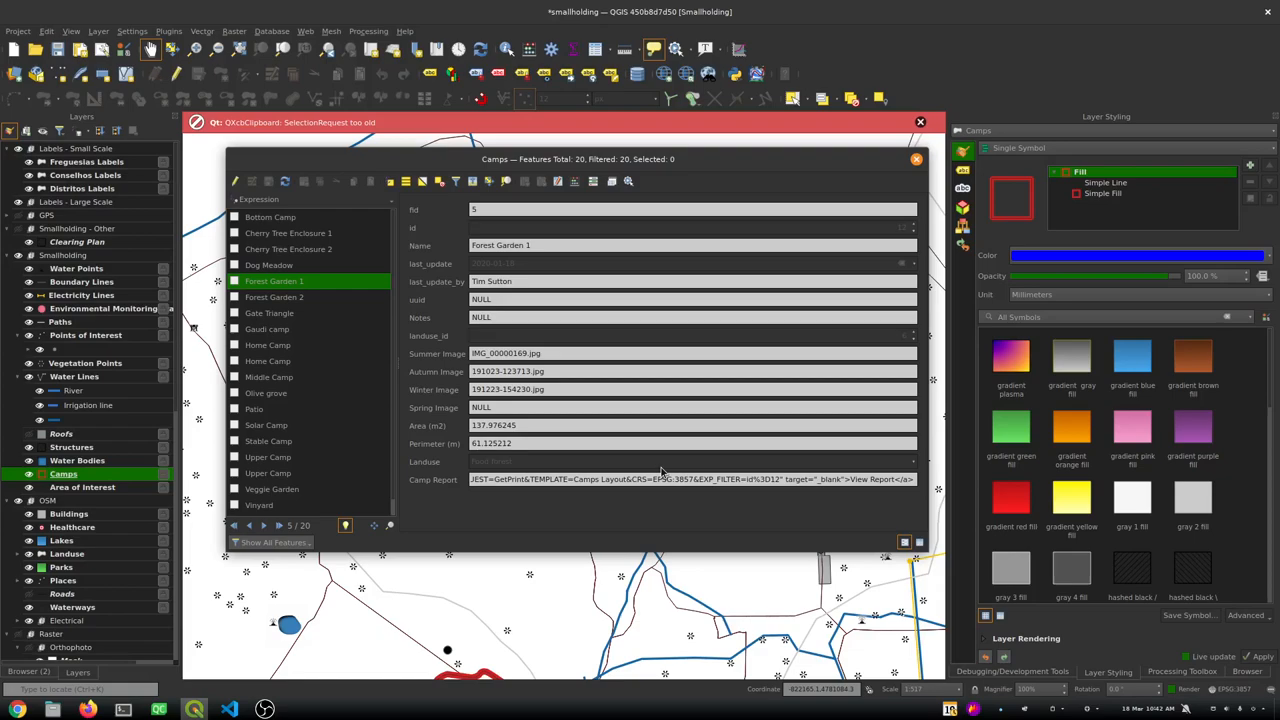
mouse_move(614, 473)
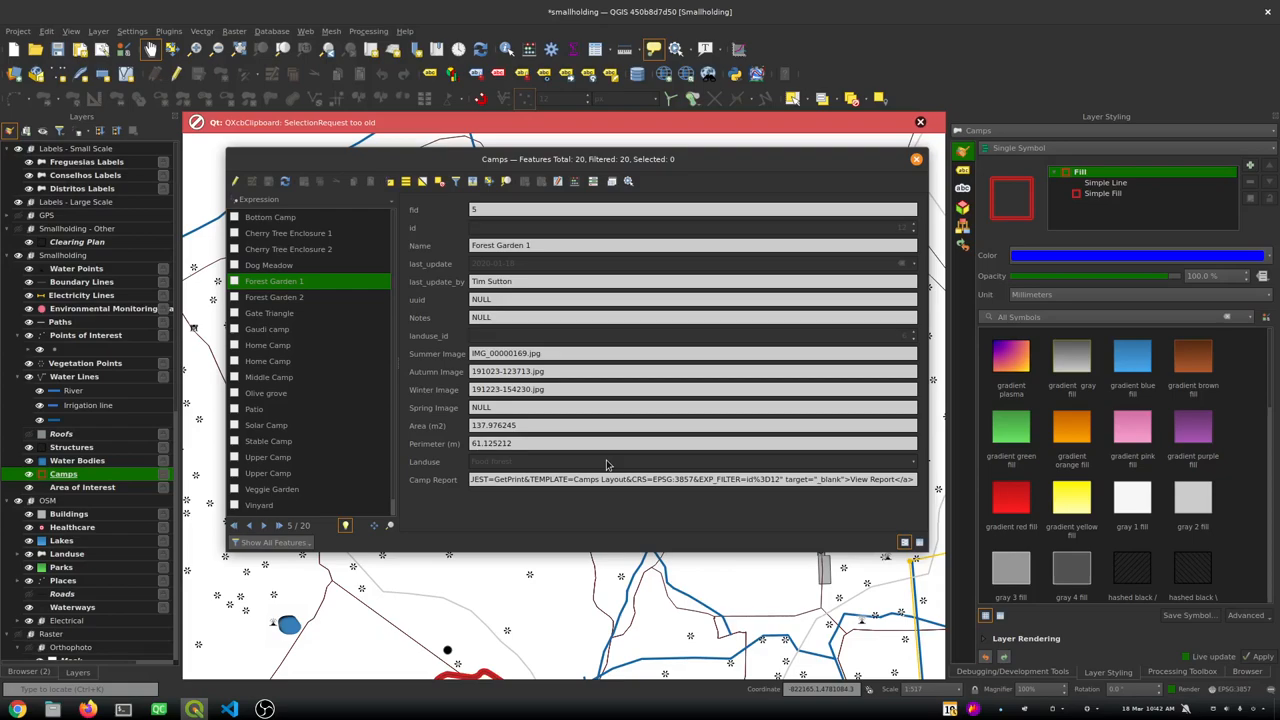
mouse_move(430, 258)
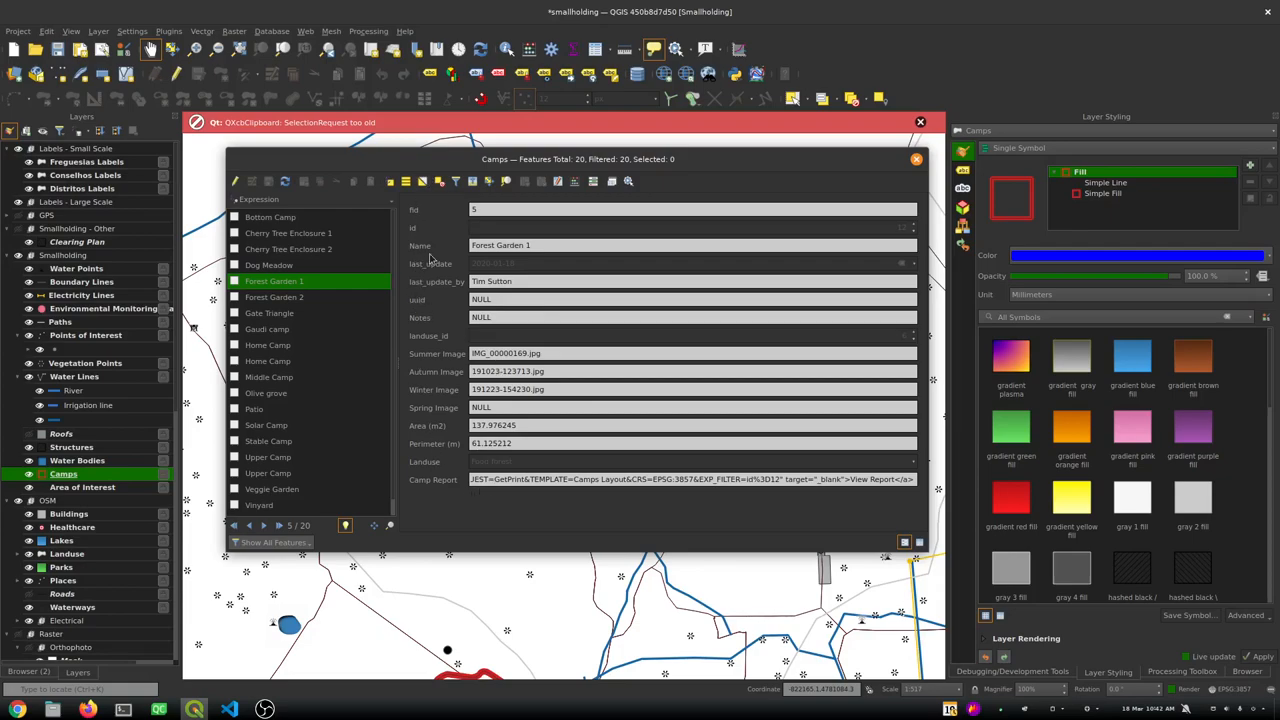
click(915, 159)
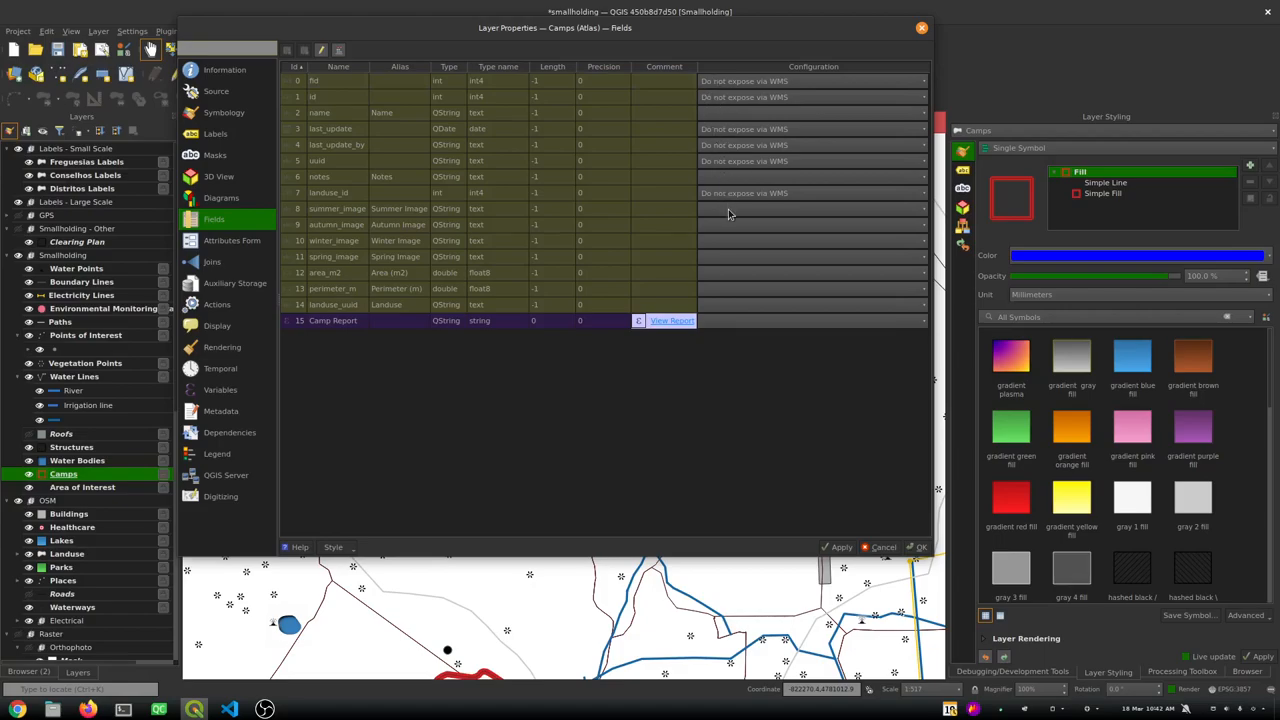
mouse_move(742, 420)
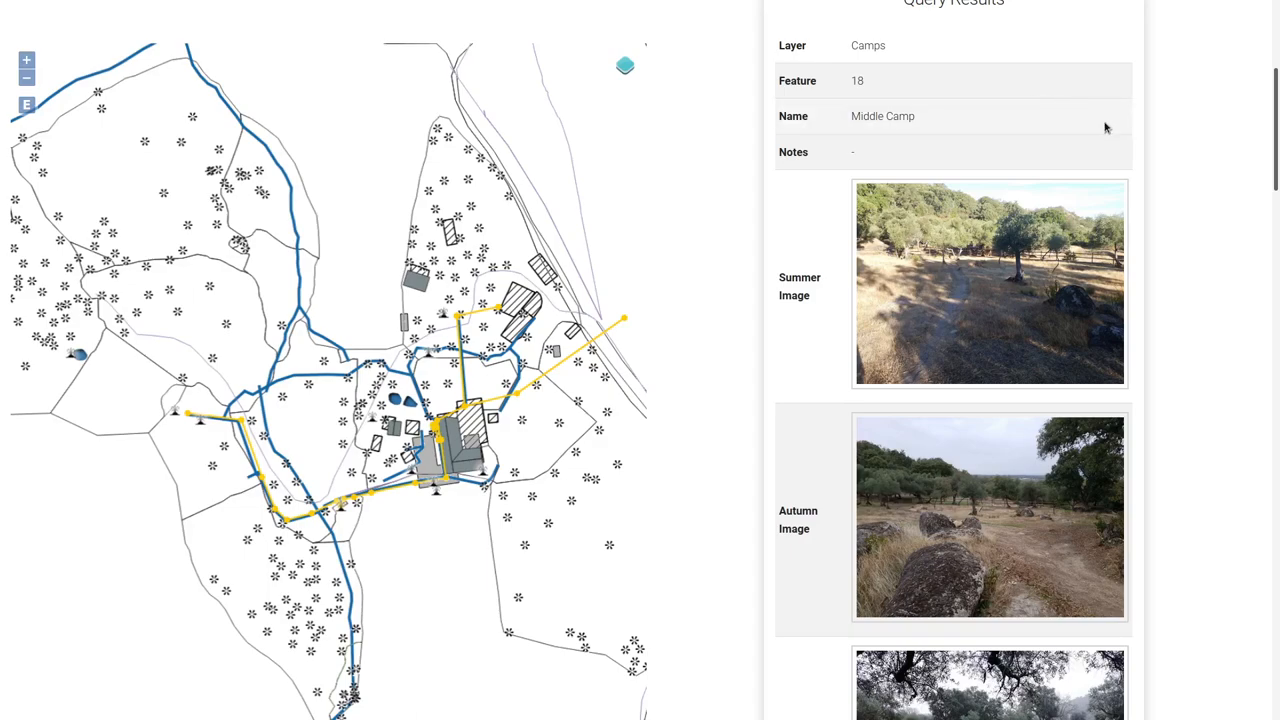
Scroll Middle Camp's query results to its winter photo, area, Grazing land use and View Report
scroll(down, 3)
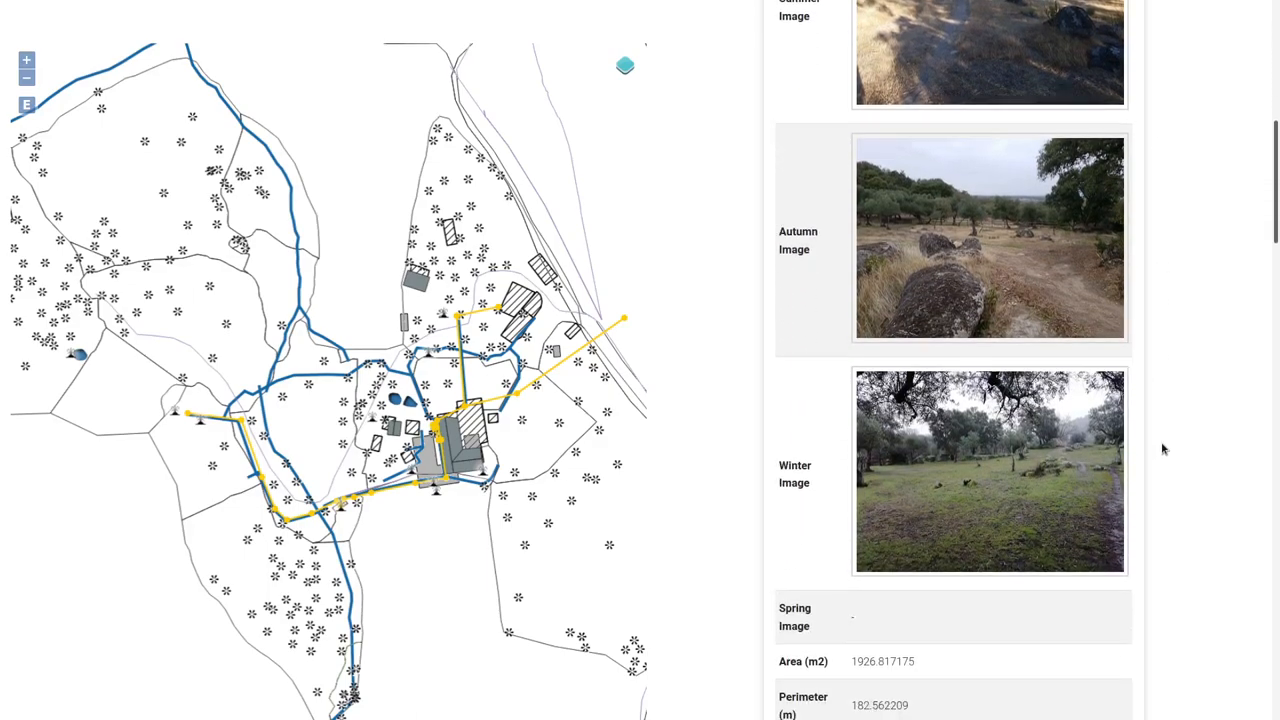
scroll(down, 3)
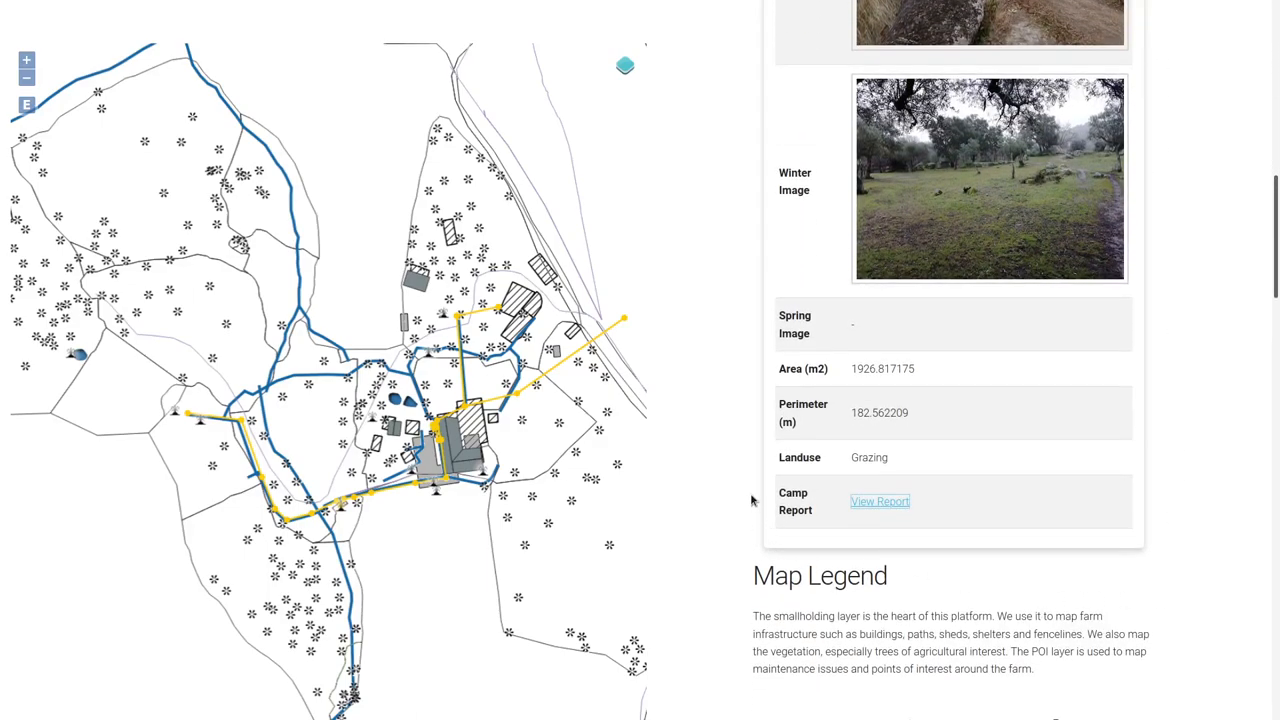
mouse_move(753, 482)
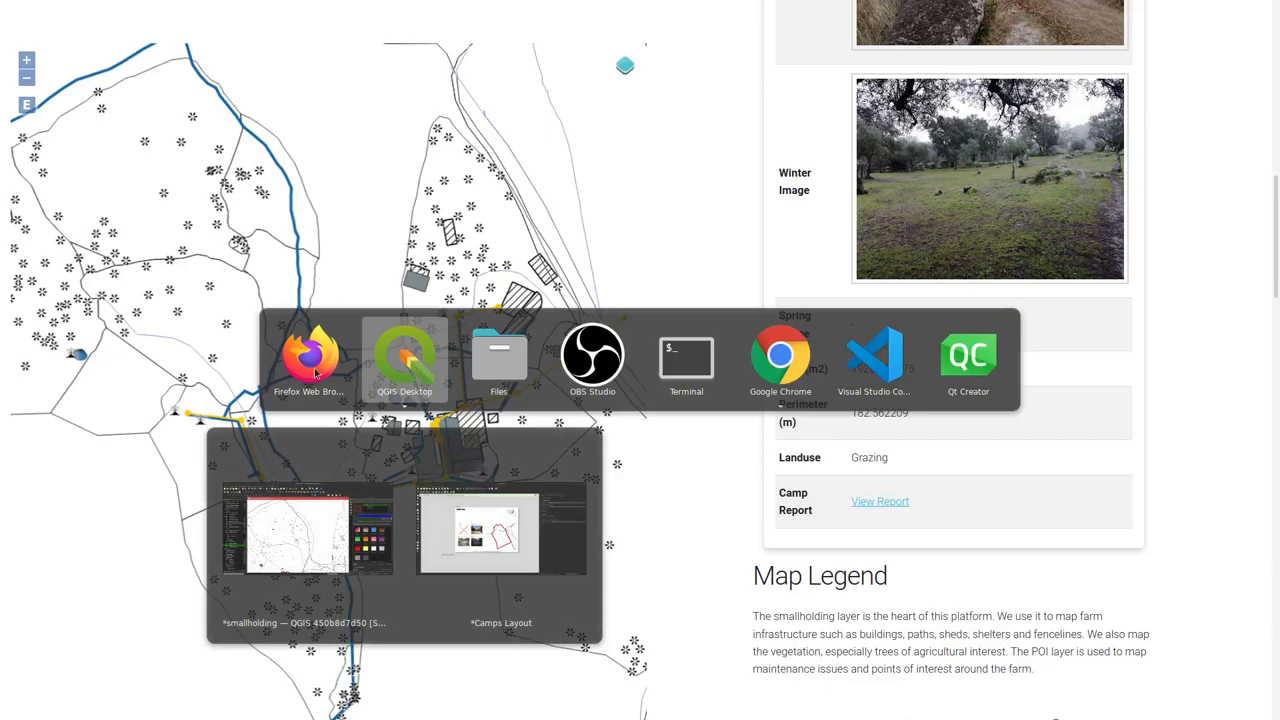
Bring the QGIS Camps Layout window forward at the Gaudi camp atlas page
click(404, 360)
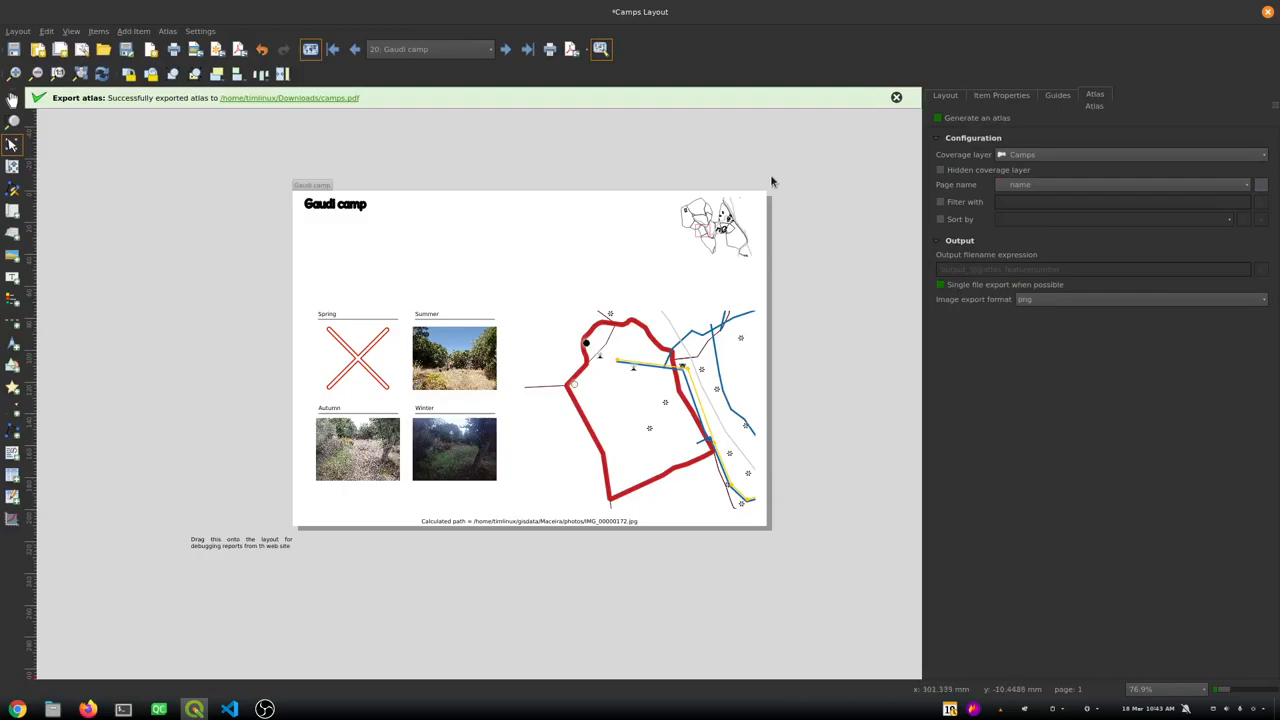
mouse_move(683, 300)
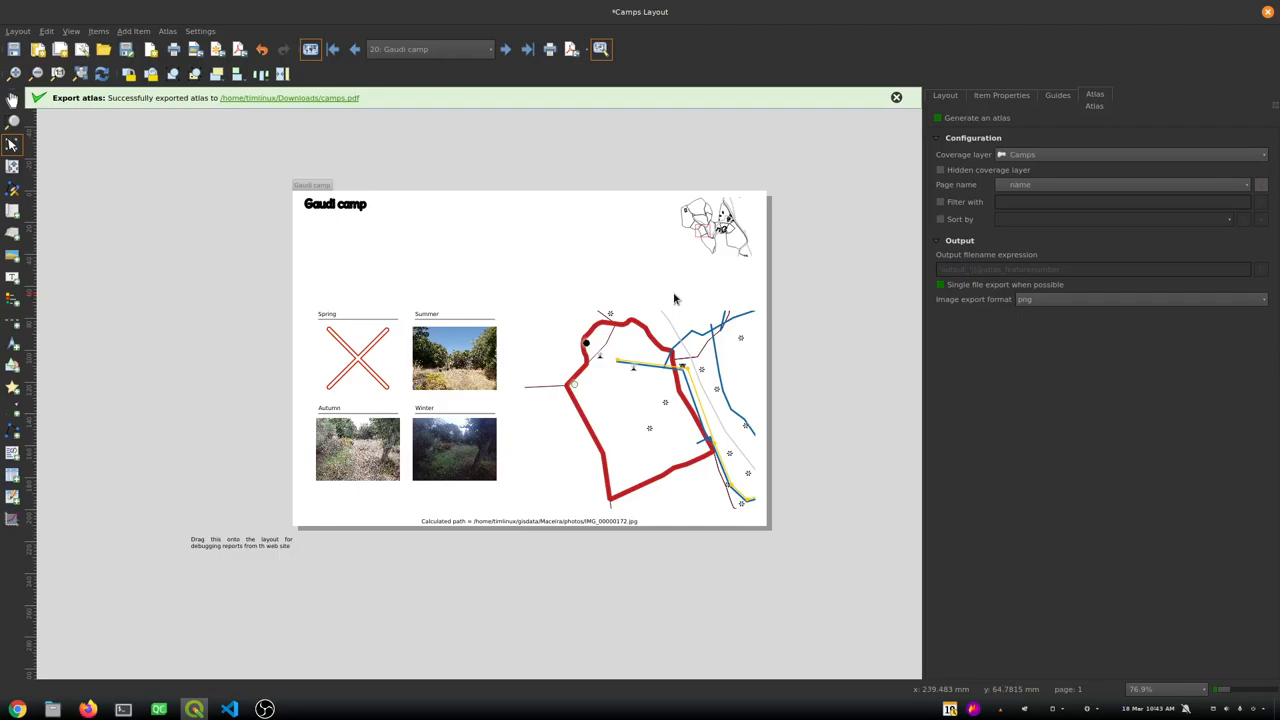
mouse_move(637, 287)
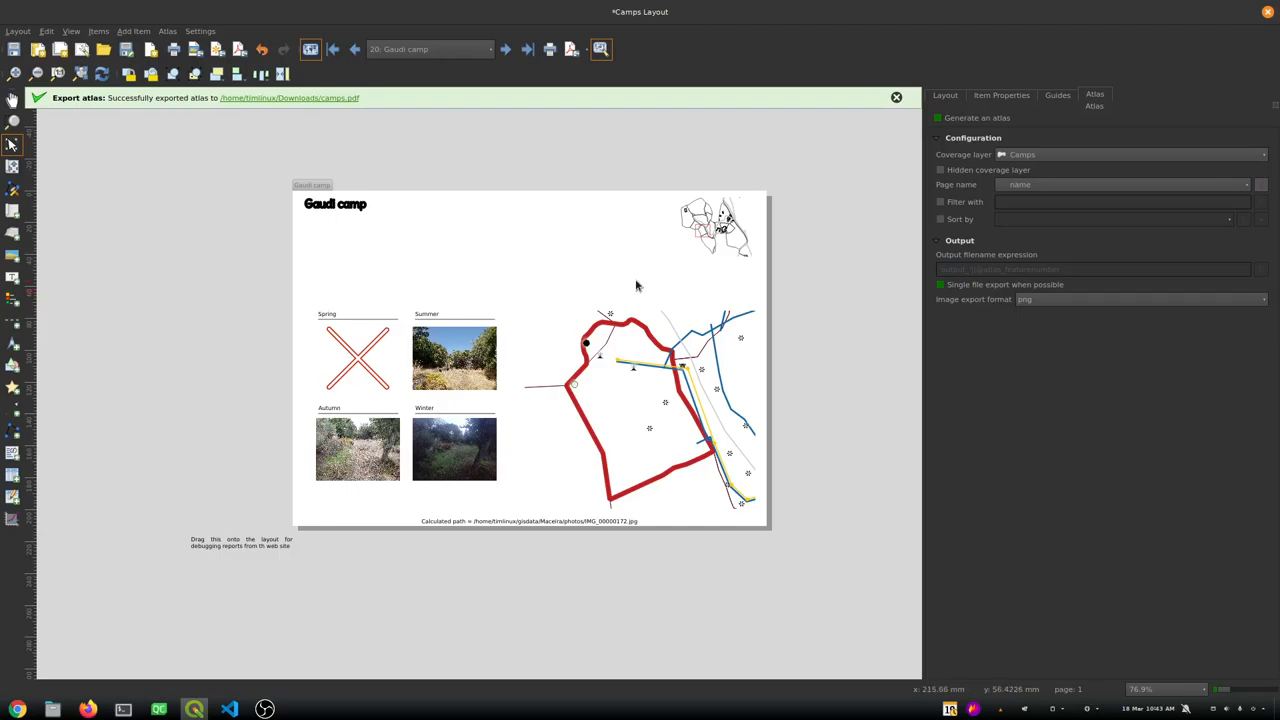
mouse_move(44, 261)
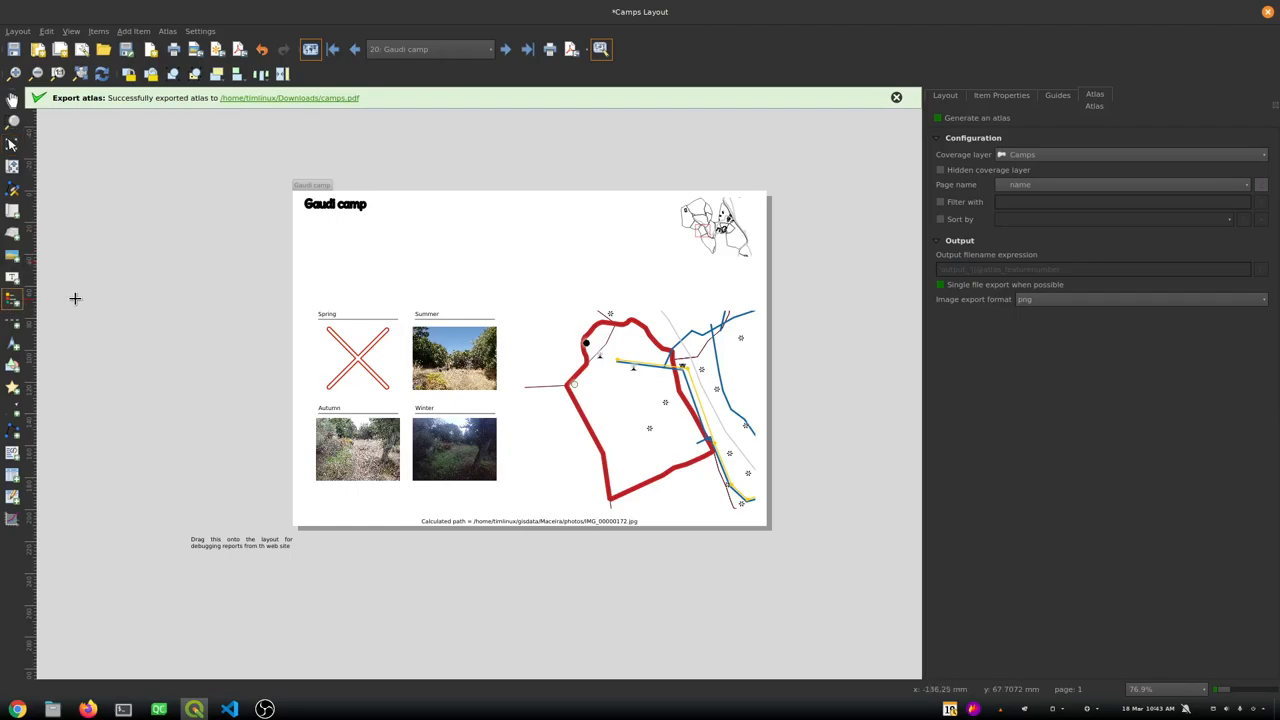
mouse_move(538, 218)
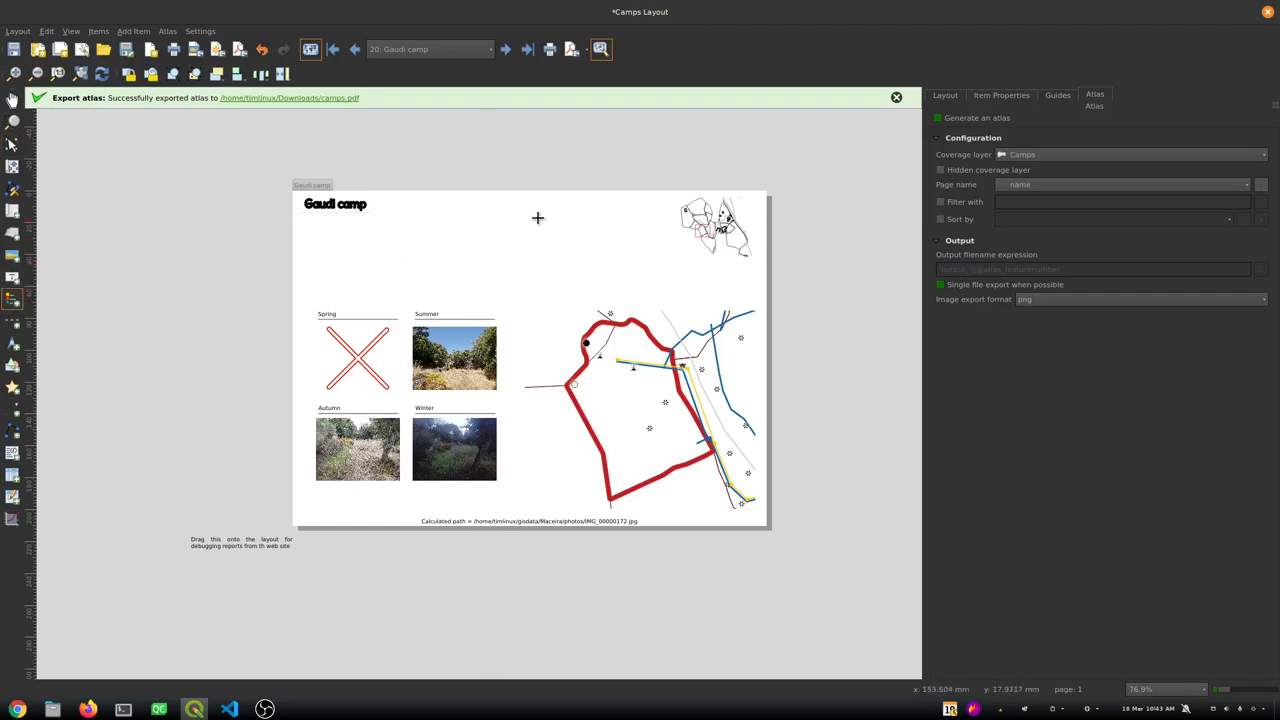
drag(538, 210, 660, 276)
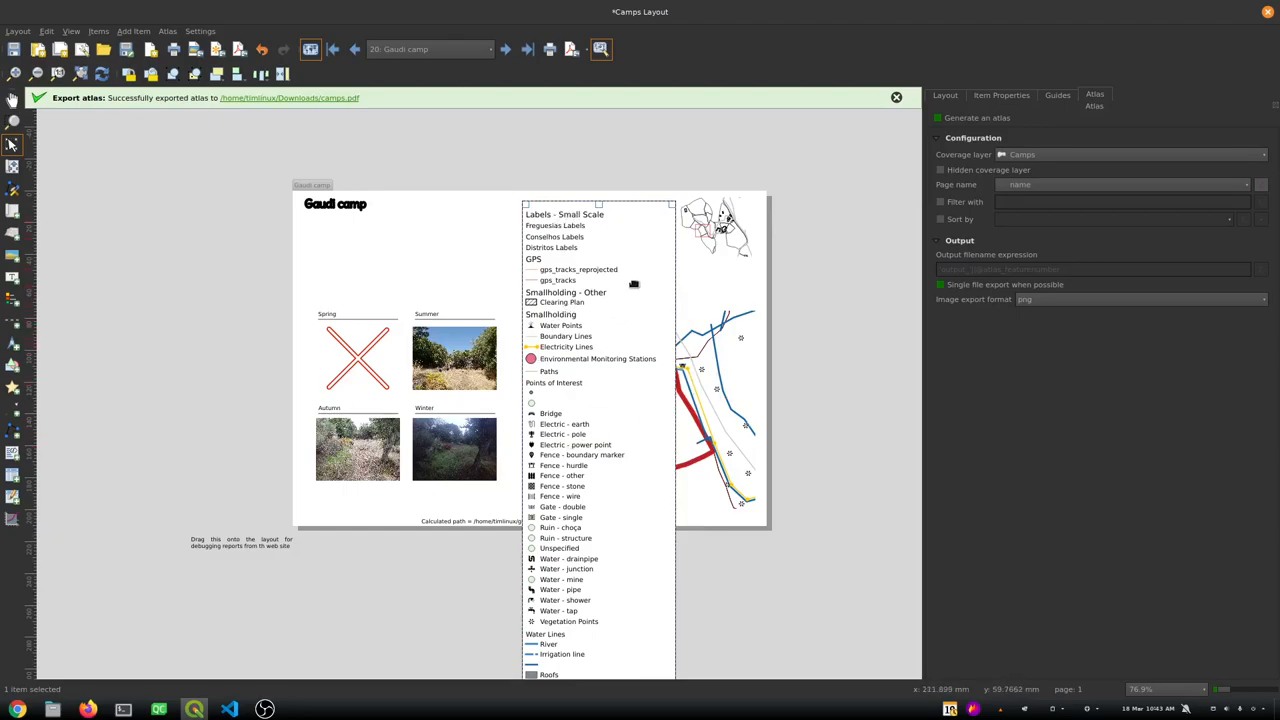
click(1001, 94)
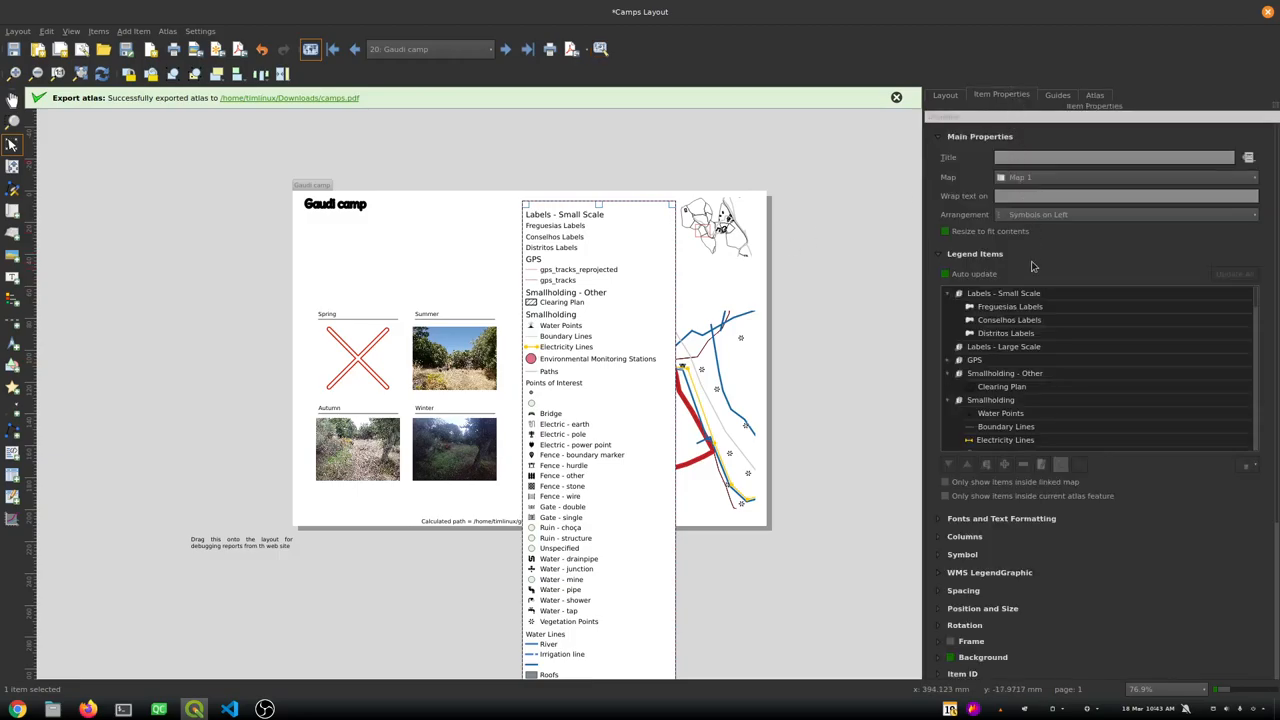
click(1003, 346)
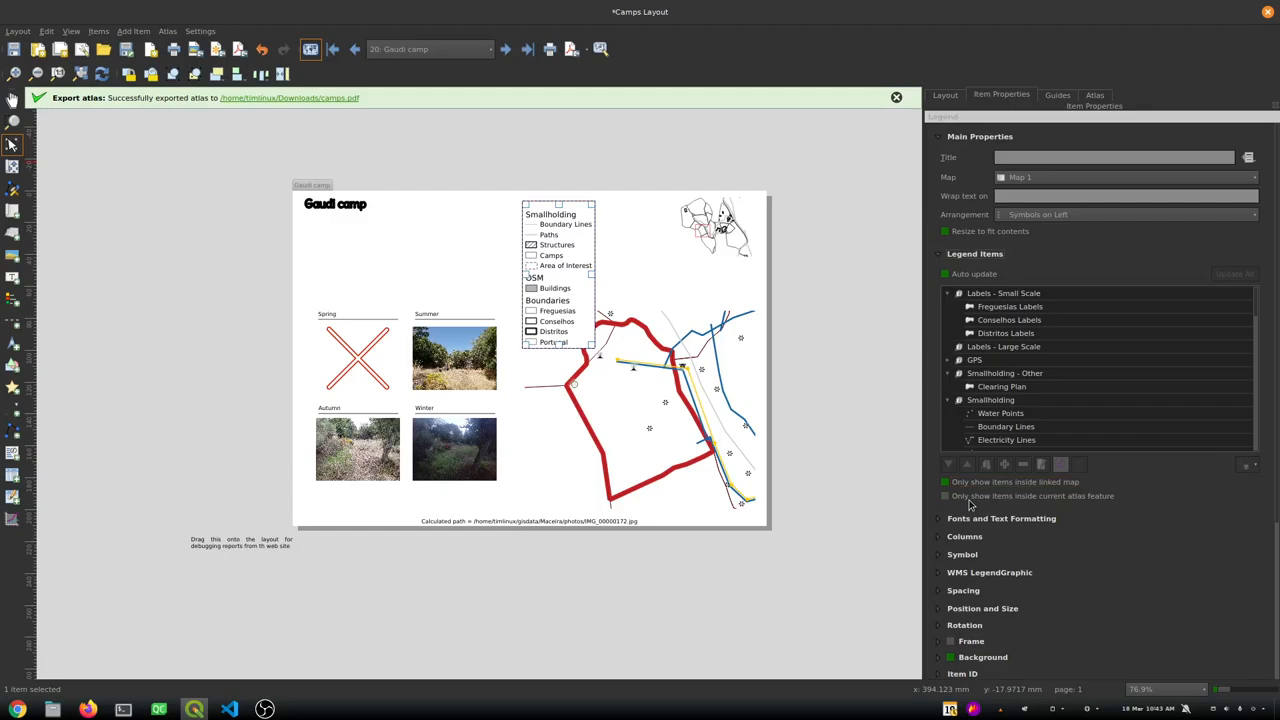
click(945, 496)
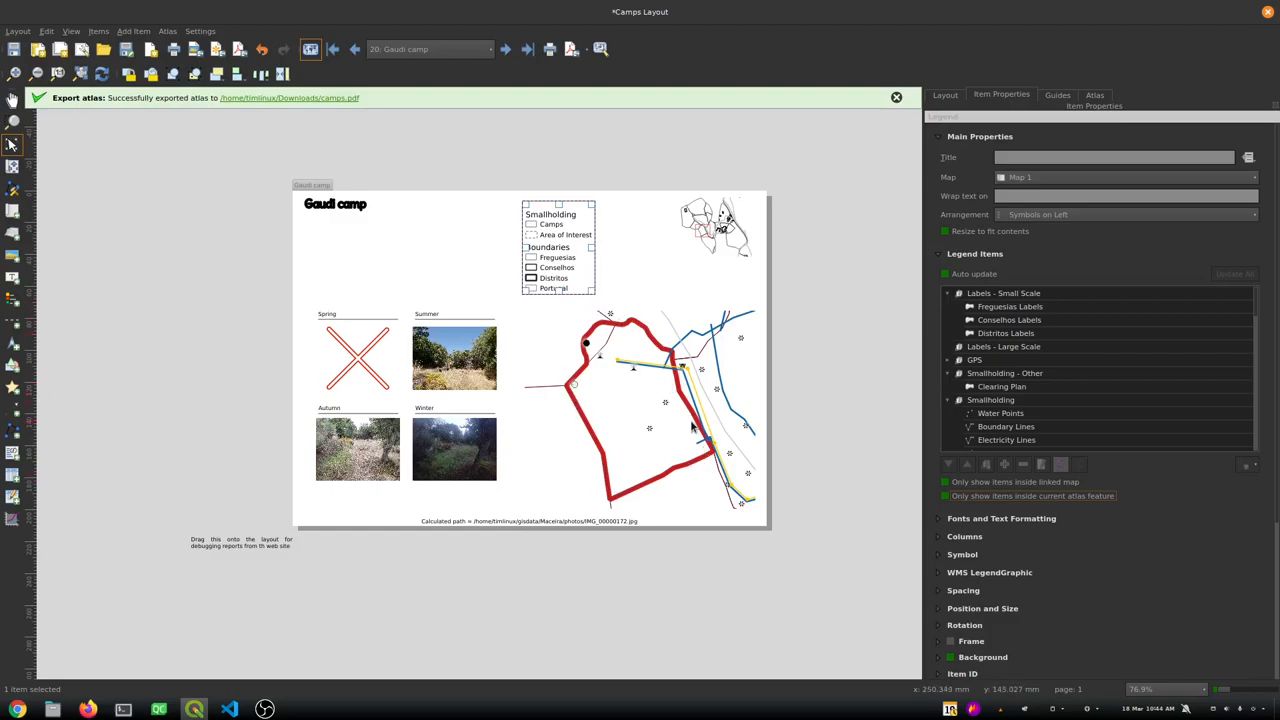
mouse_move(614, 422)
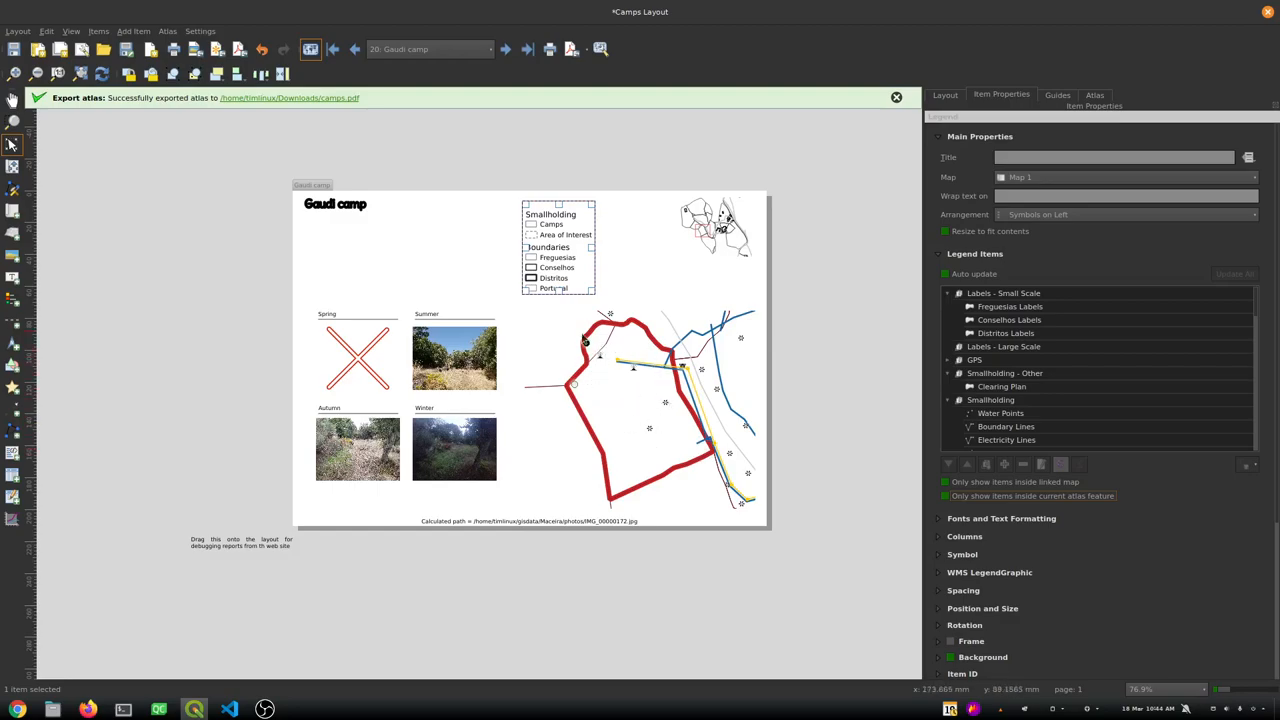
mouse_move(672, 378)
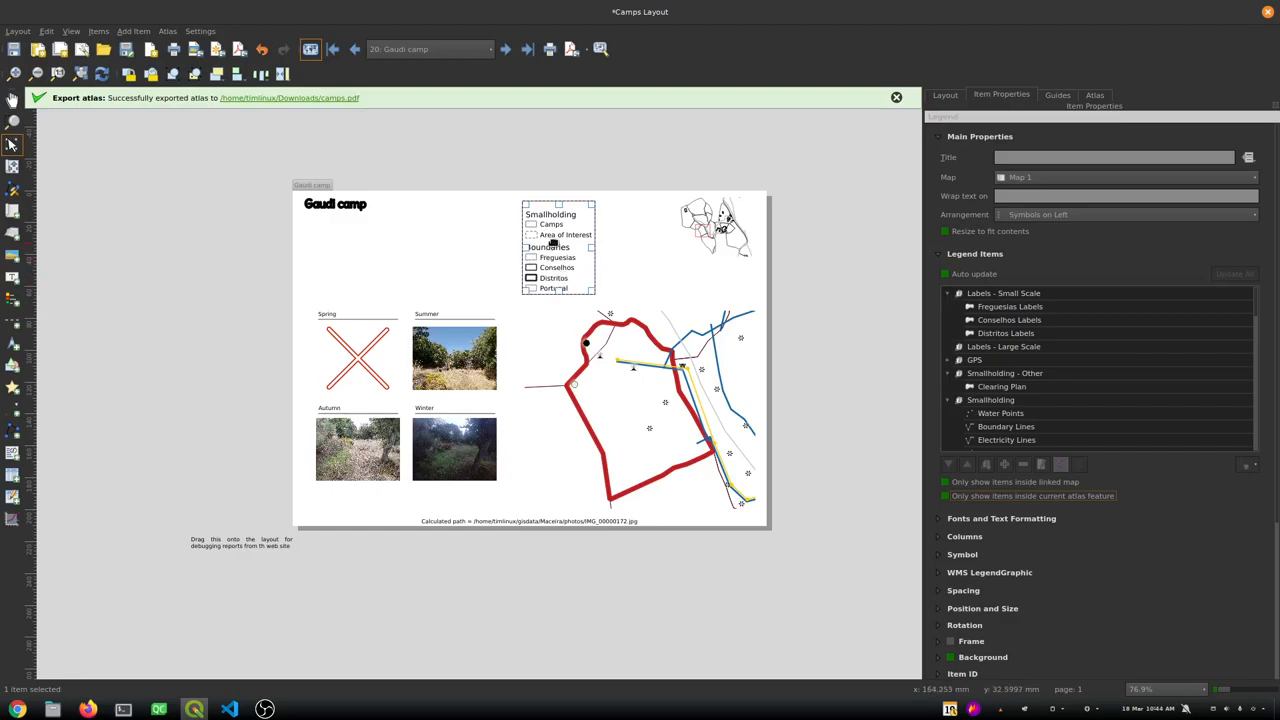
mouse_move(560, 175)
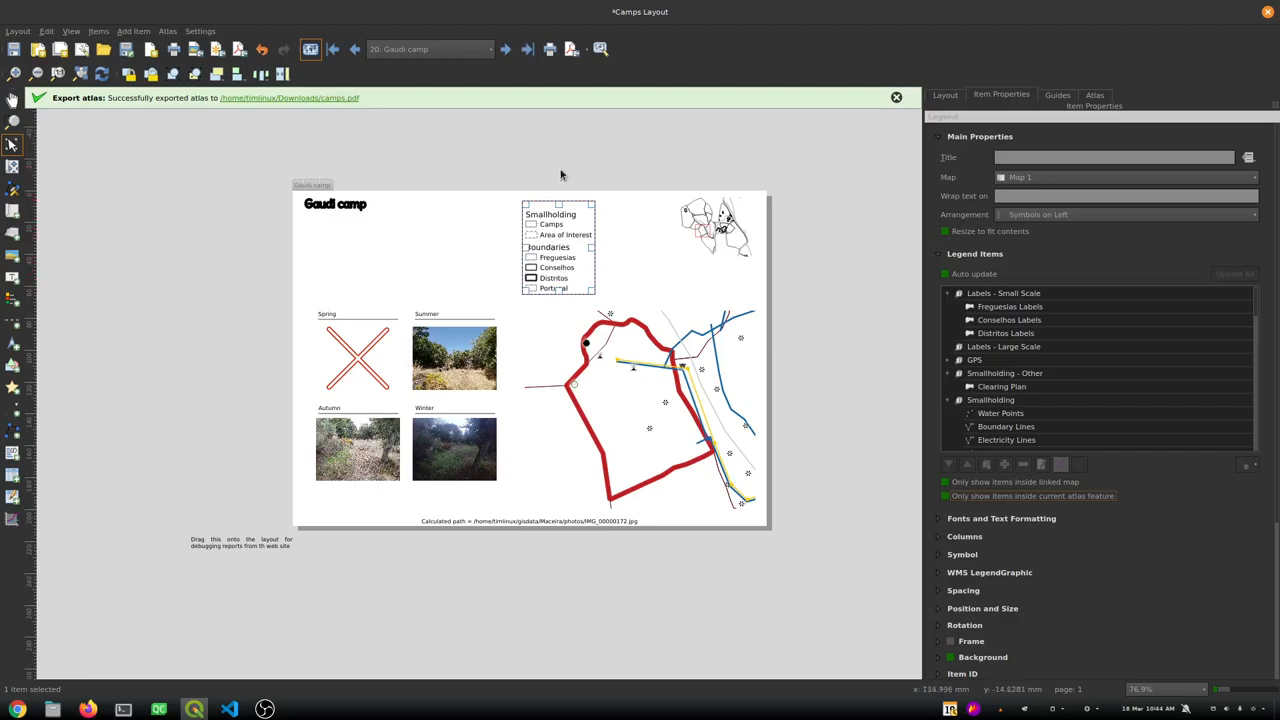
mouse_move(717, 237)
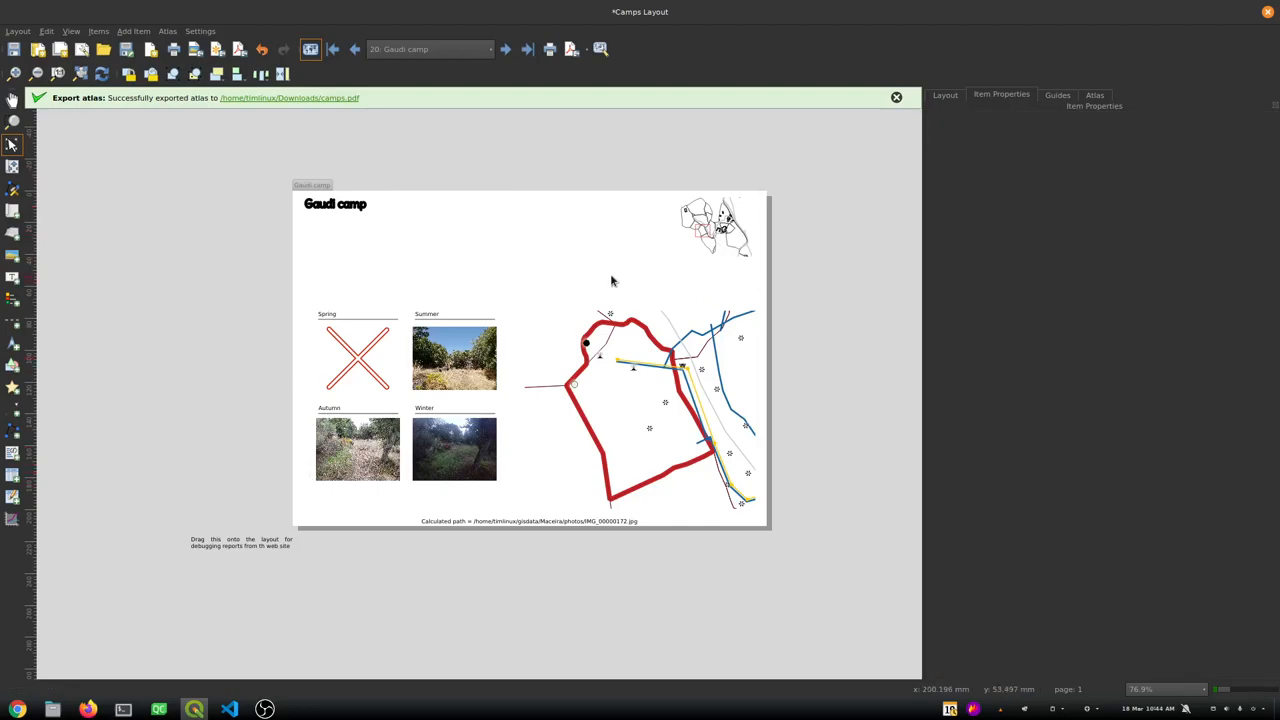
mouse_move(622, 306)
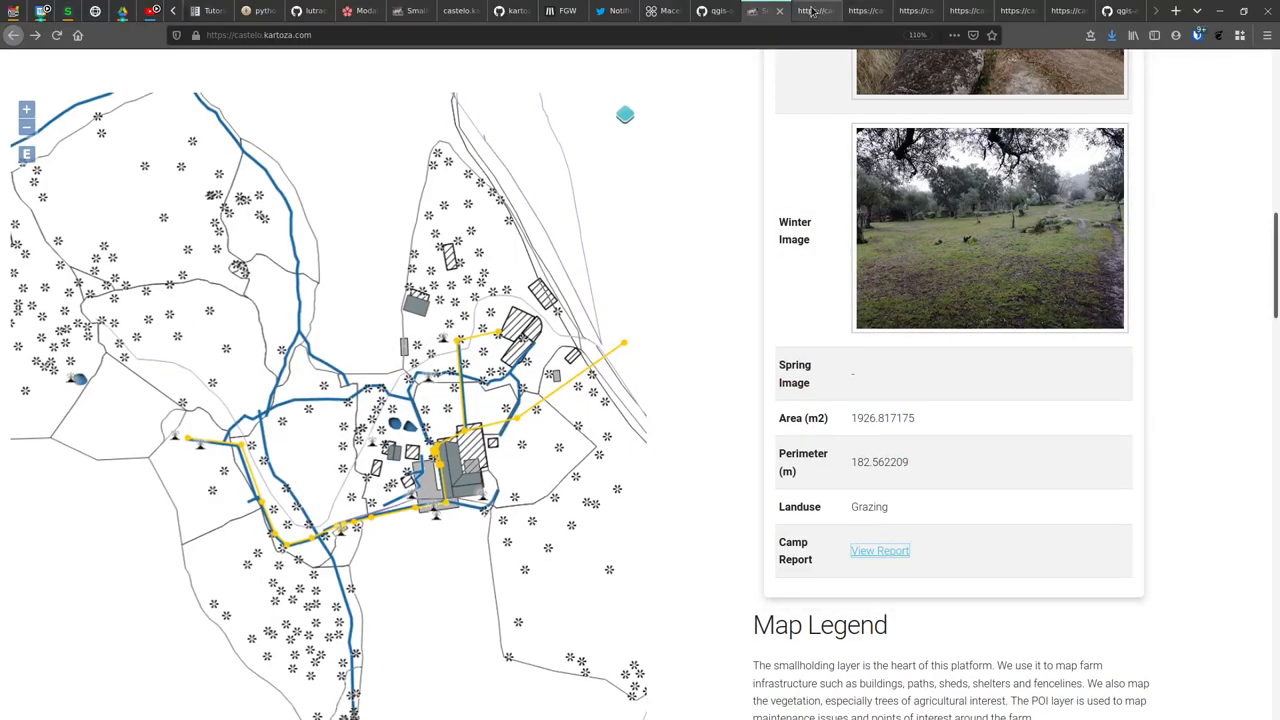
Switch from Firefox to the main QGIS smallholding project window
click(879, 550)
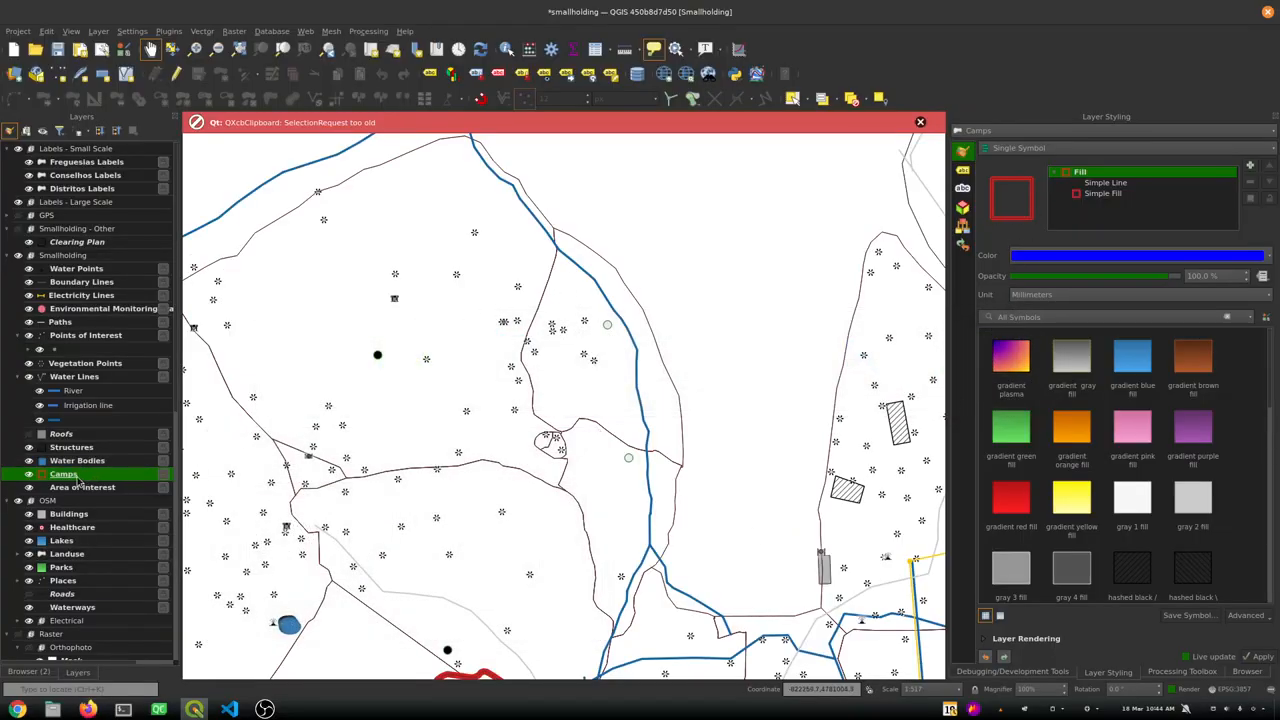
click(1102, 193)
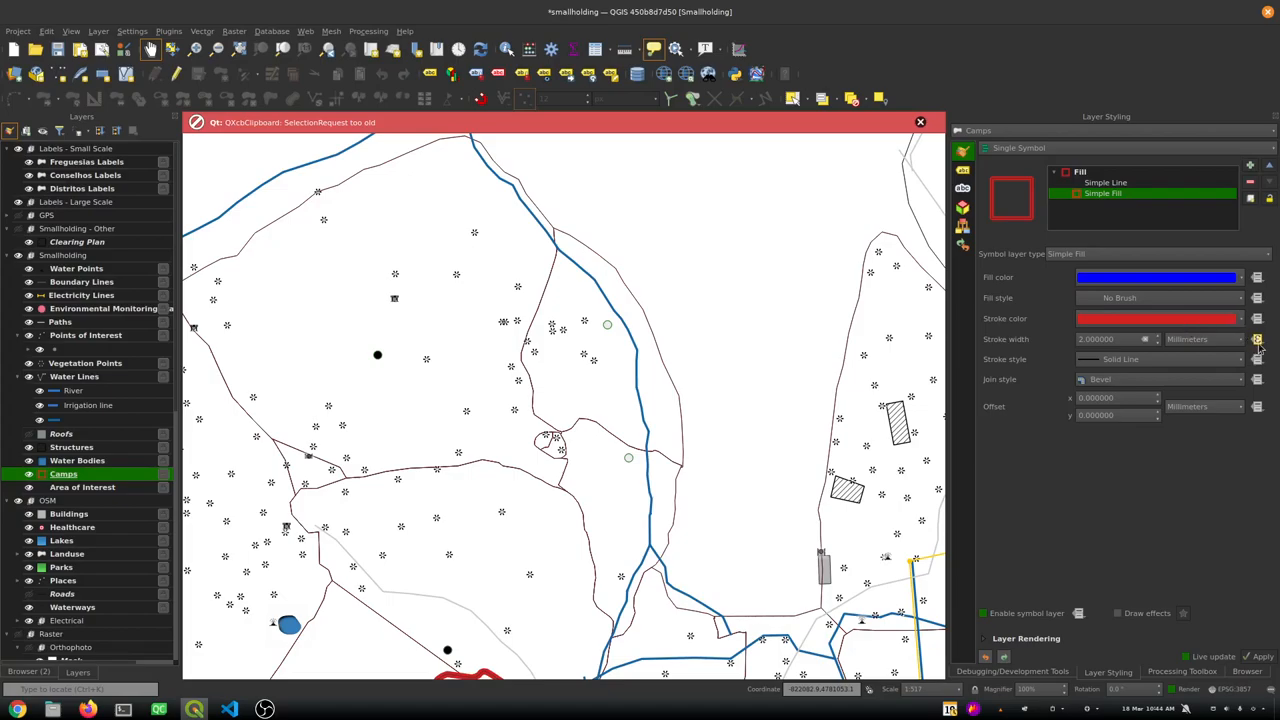
mouse_move(1145, 485)
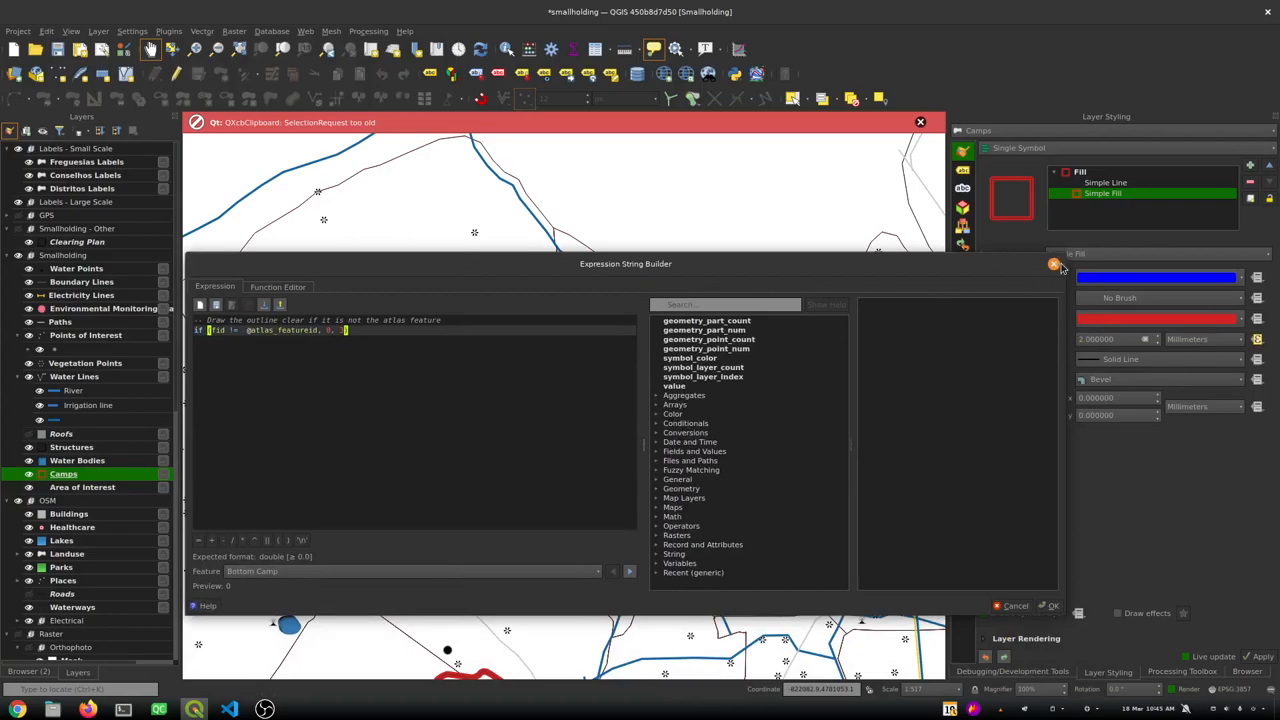
click(1053, 263)
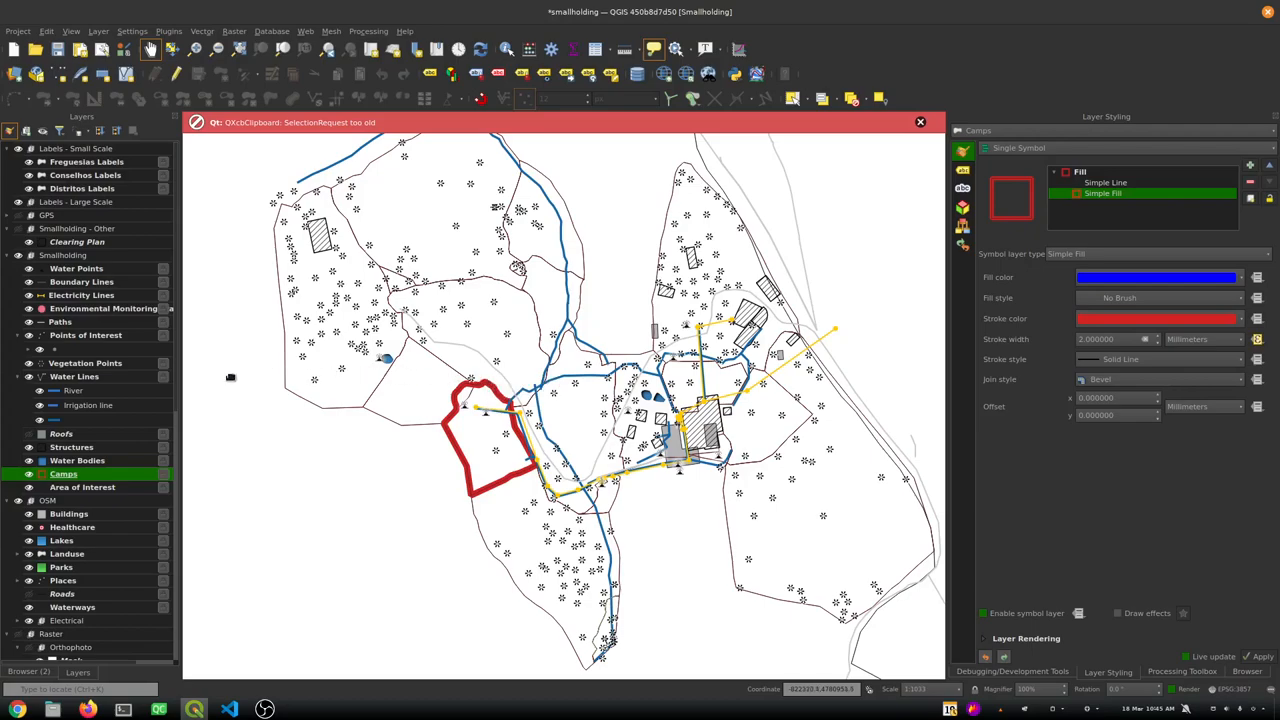
mouse_move(242, 447)
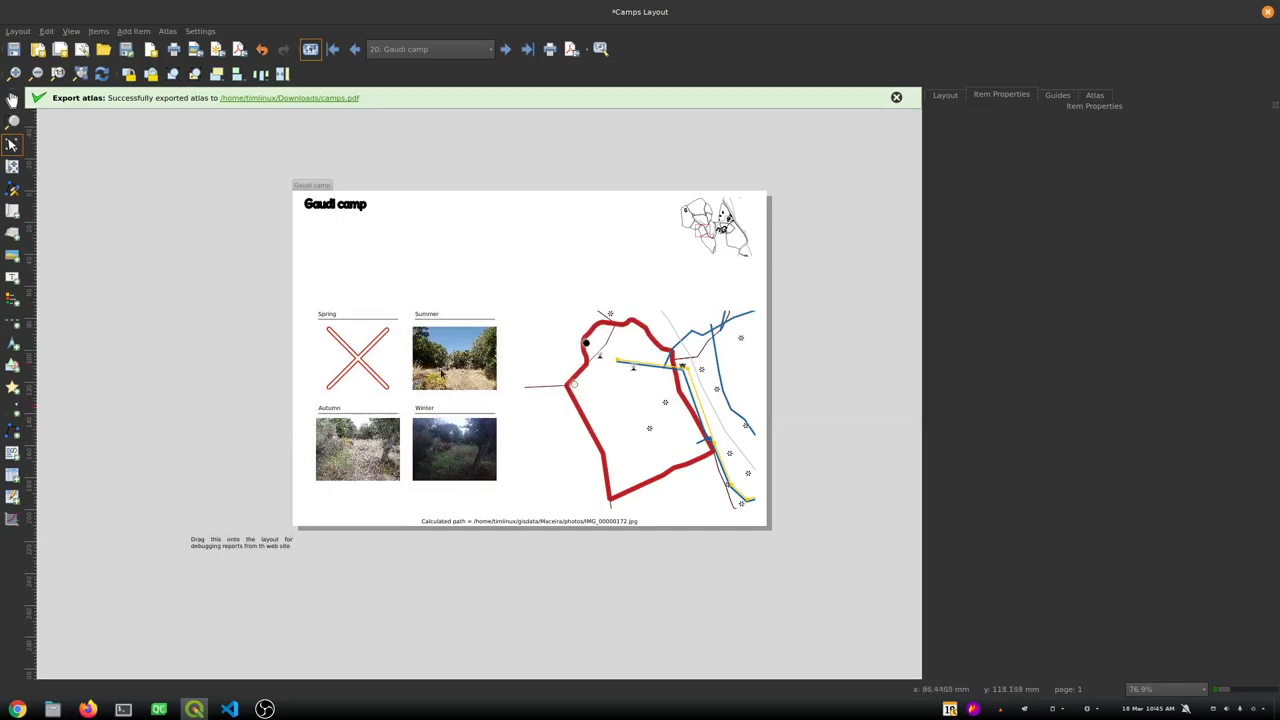
mouse_move(445, 371)
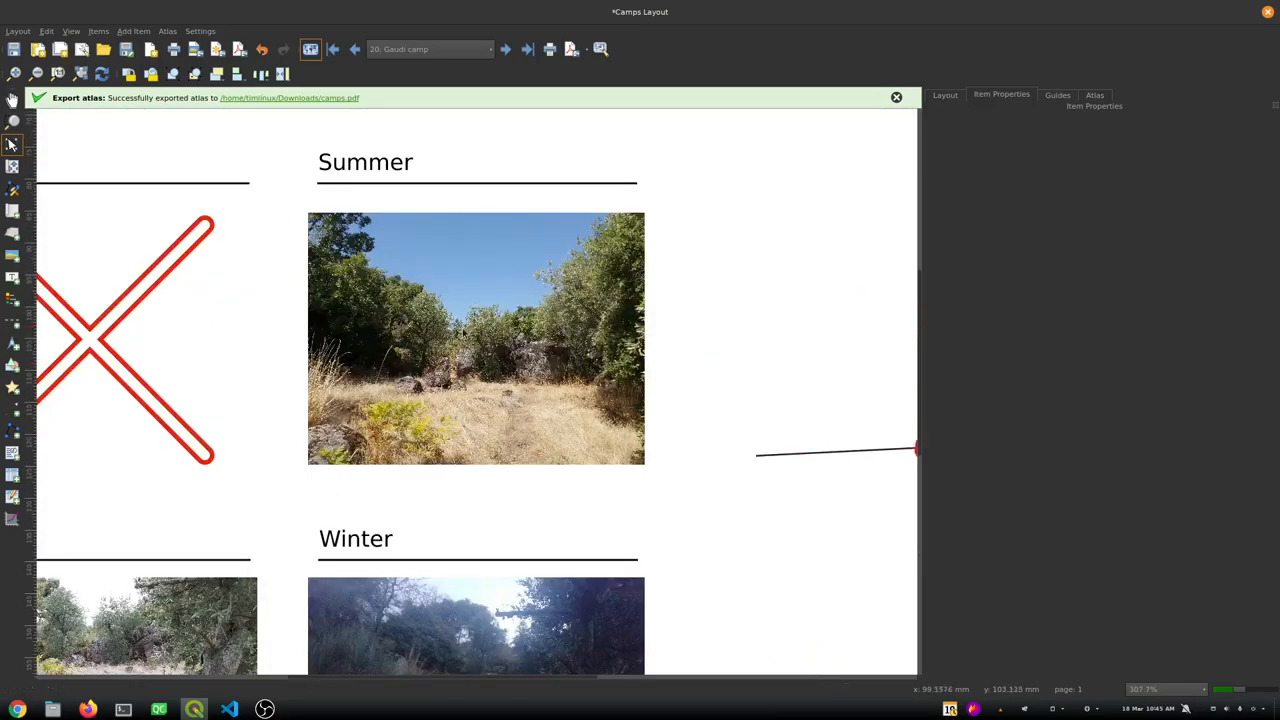
mouse_move(505, 373)
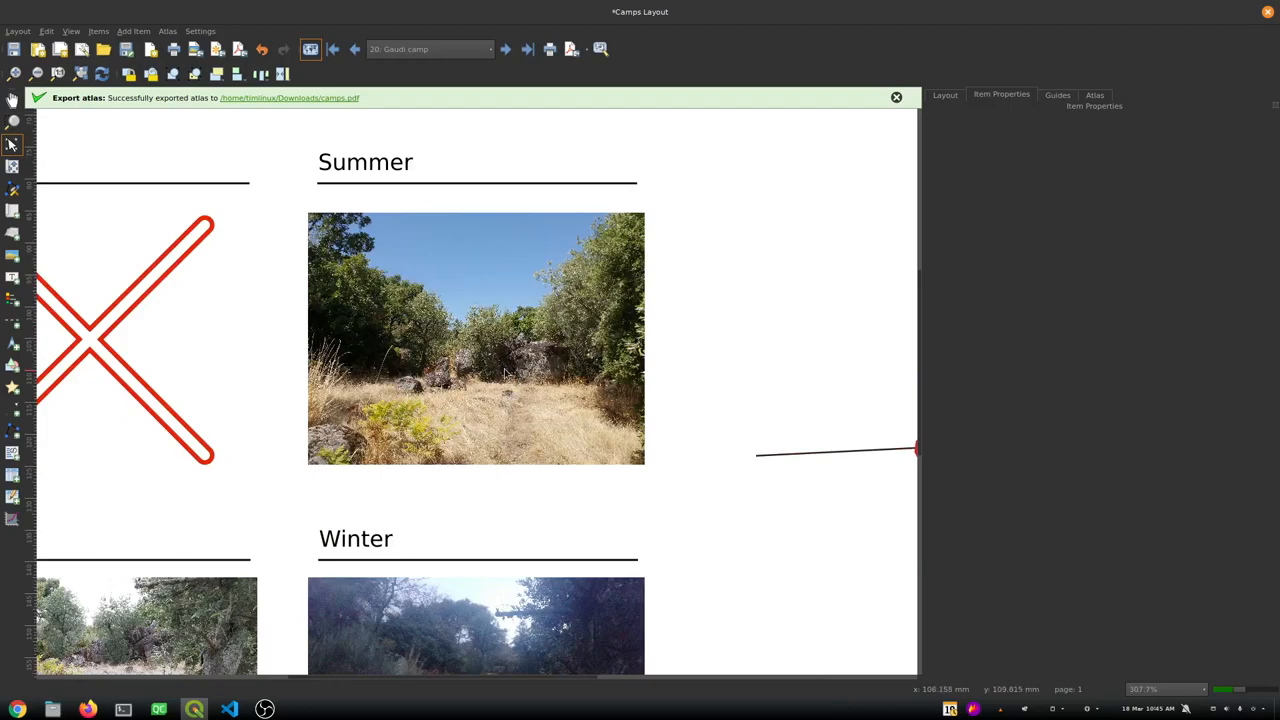
mouse_move(592, 418)
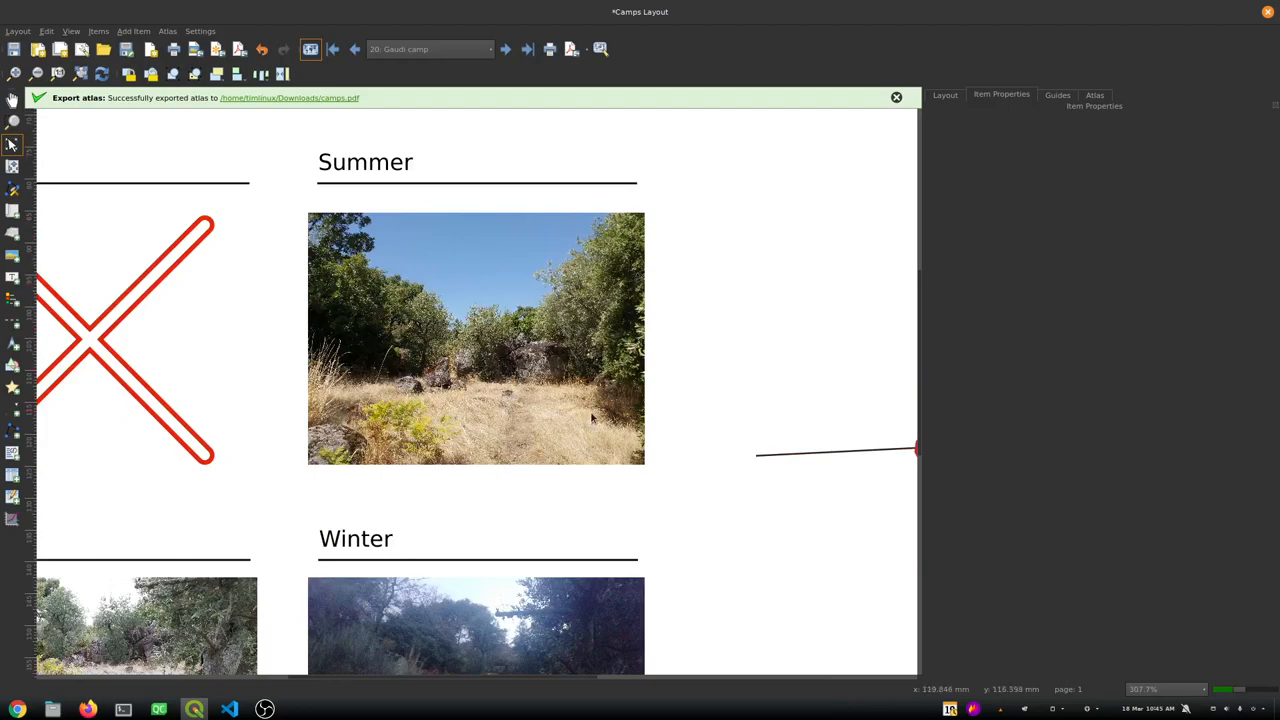
mouse_move(420, 312)
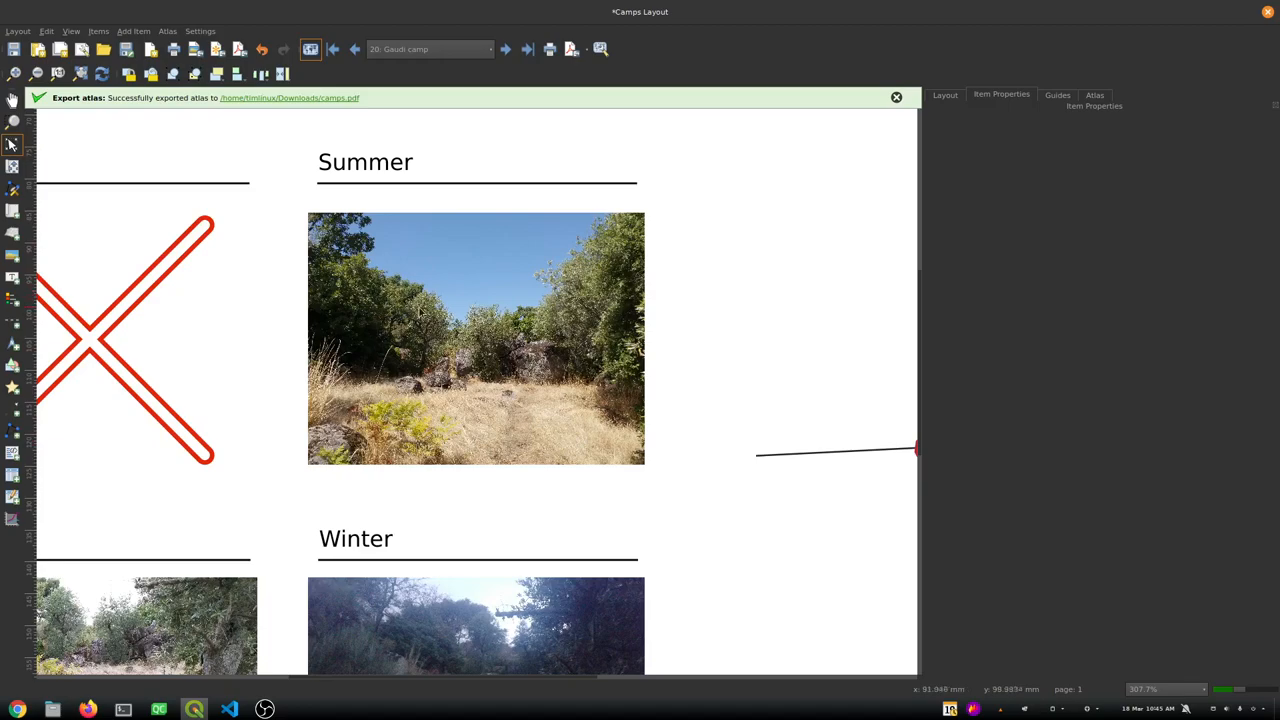
mouse_move(515, 358)
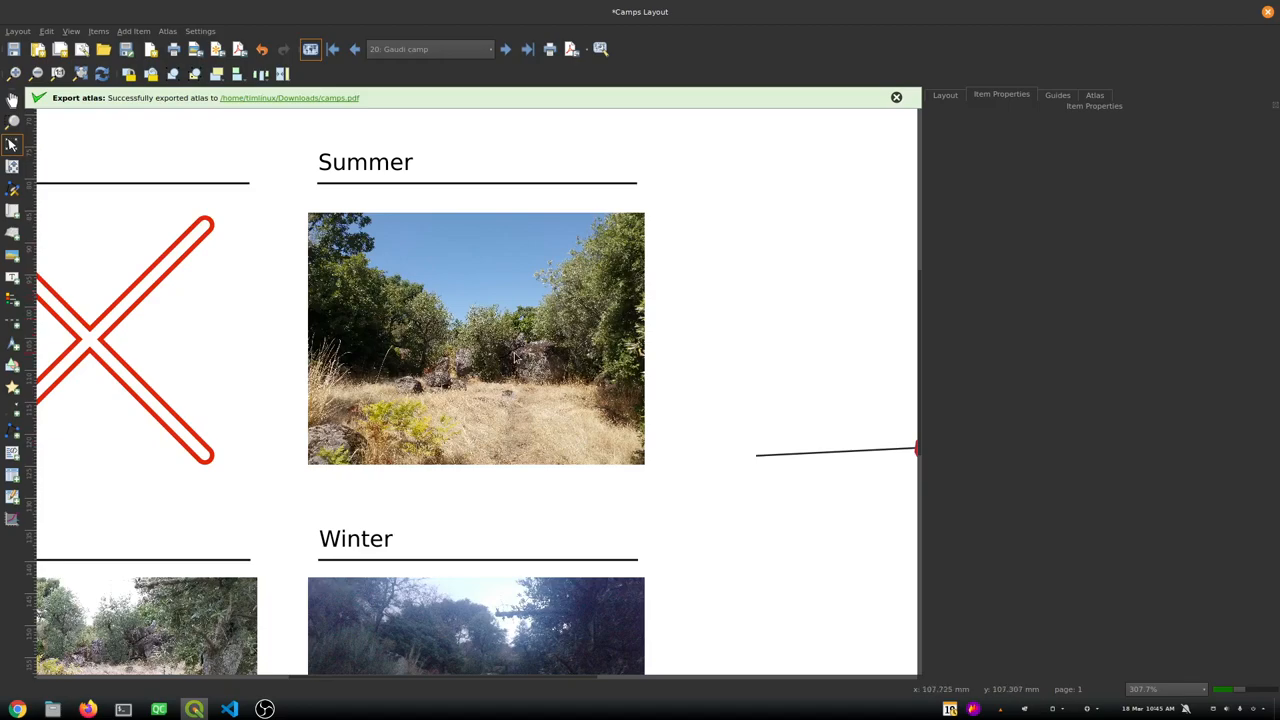
Select the Summer photo item in the Camps Layout to show its properties
click(476, 338)
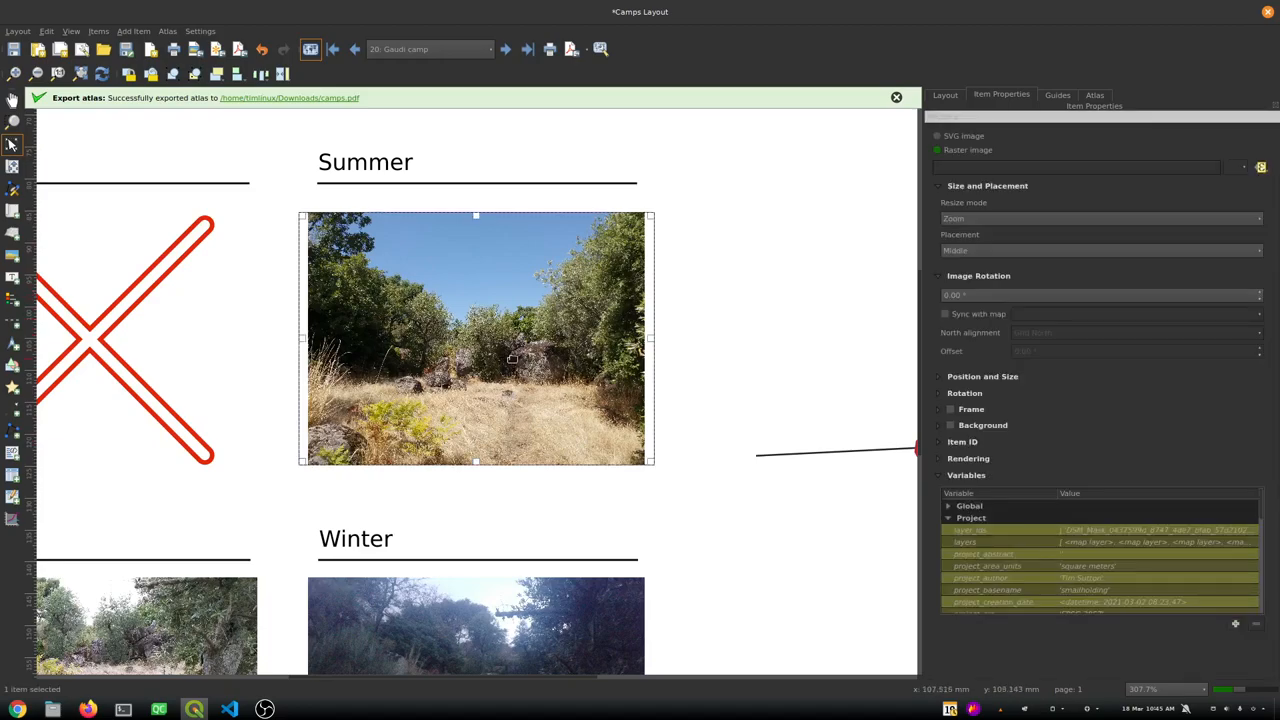
mouse_move(481, 557)
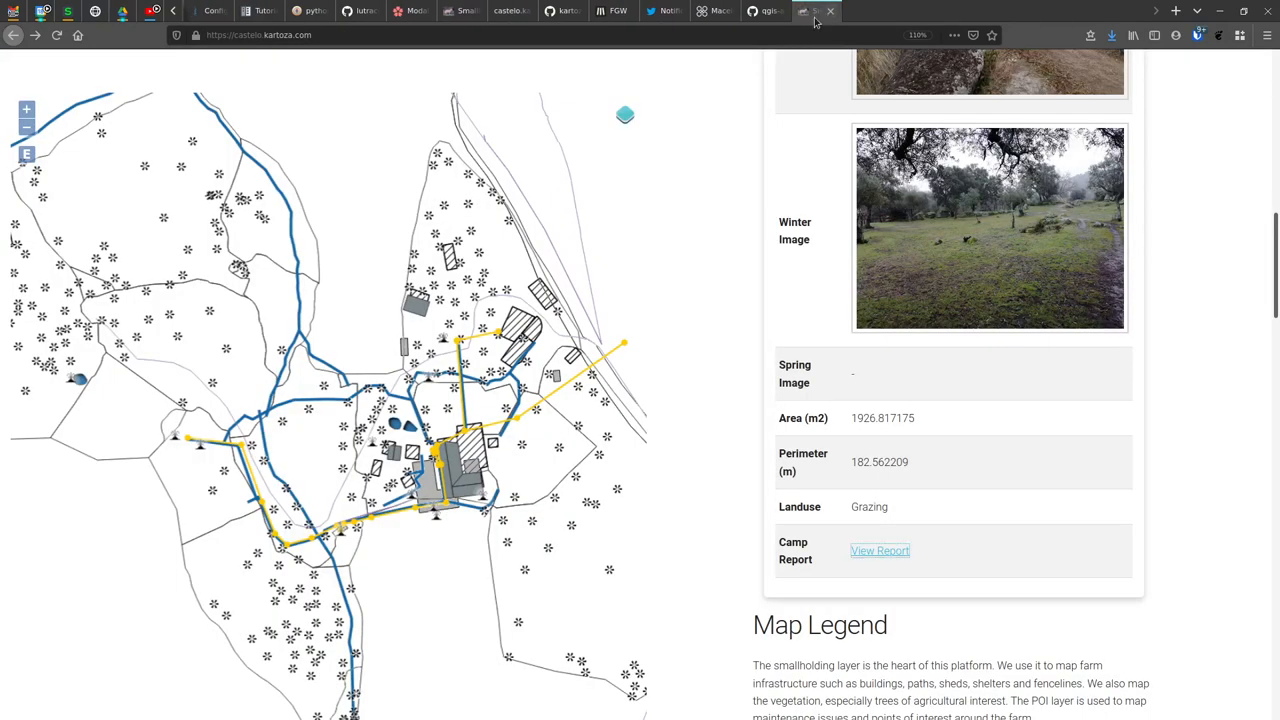
scroll(down, 3)
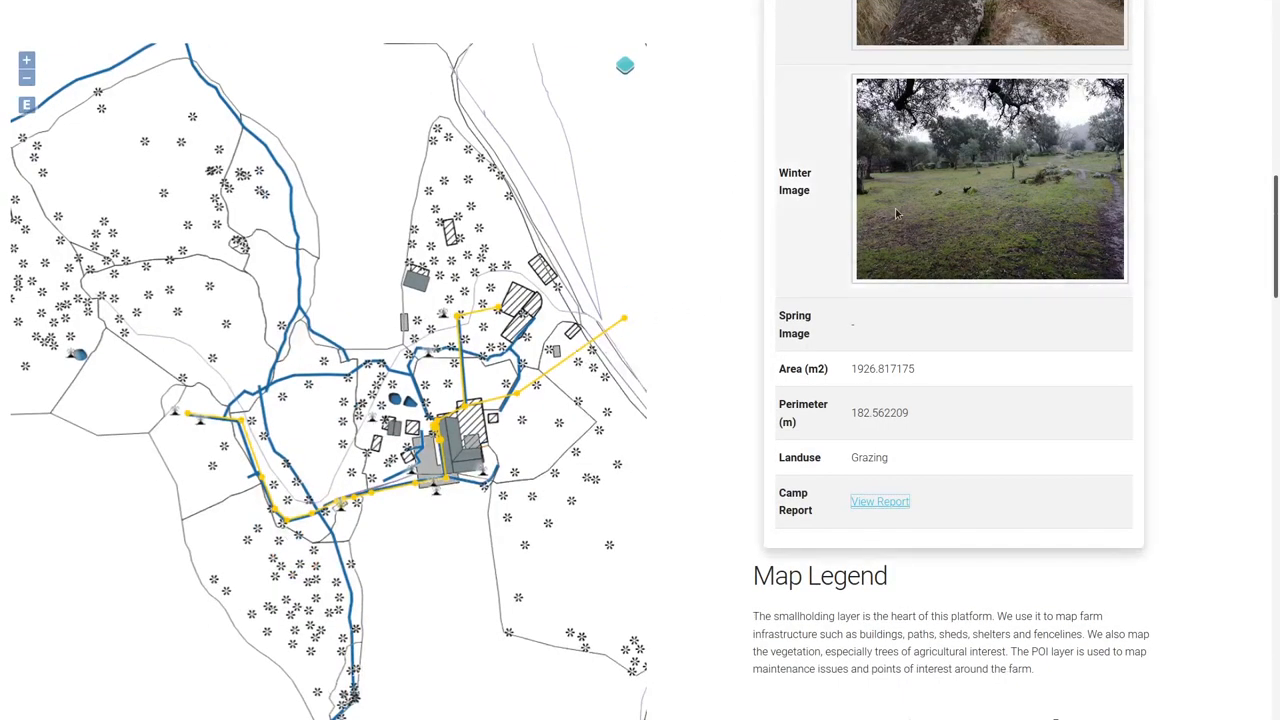
mouse_move(932, 204)
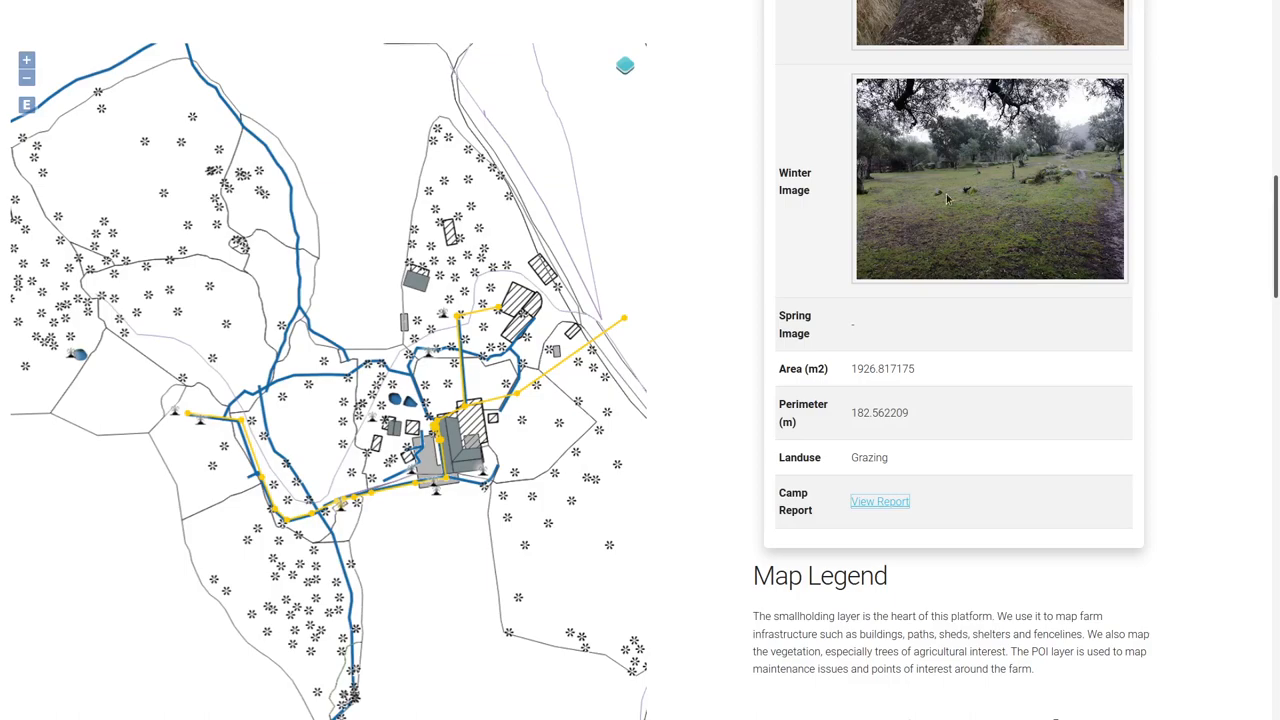
mouse_move(879, 501)
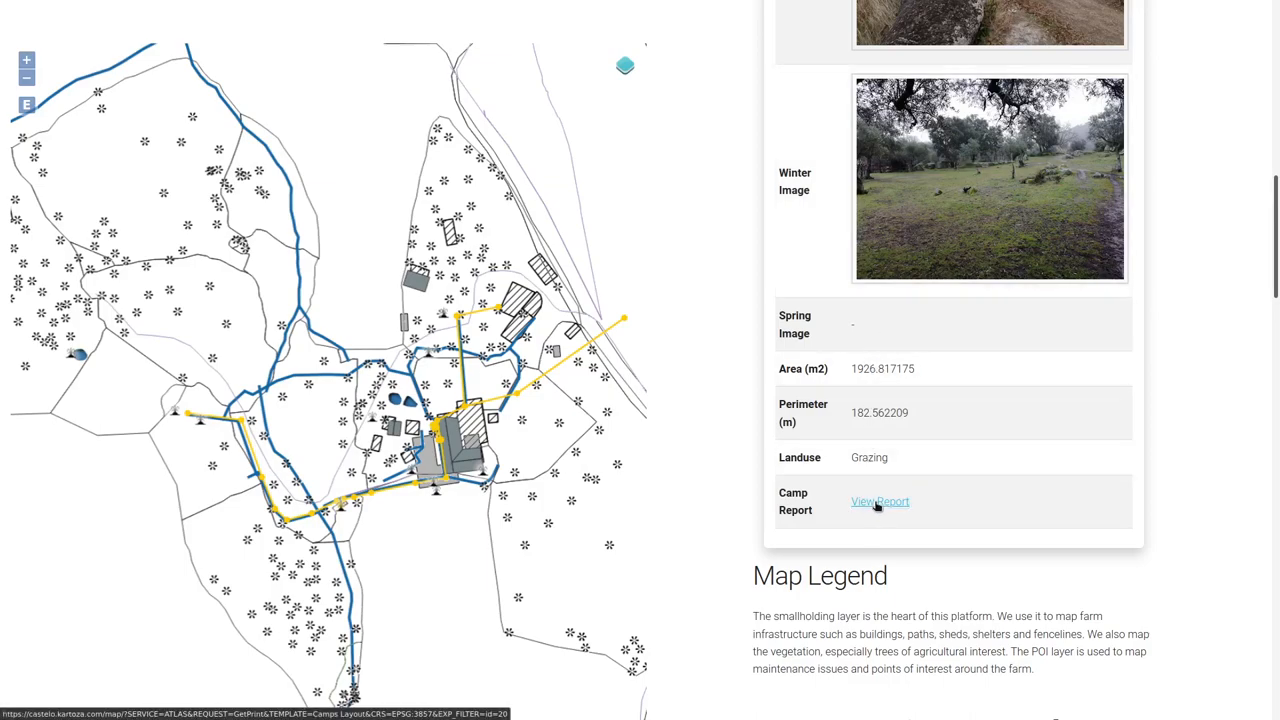
mouse_move(890, 507)
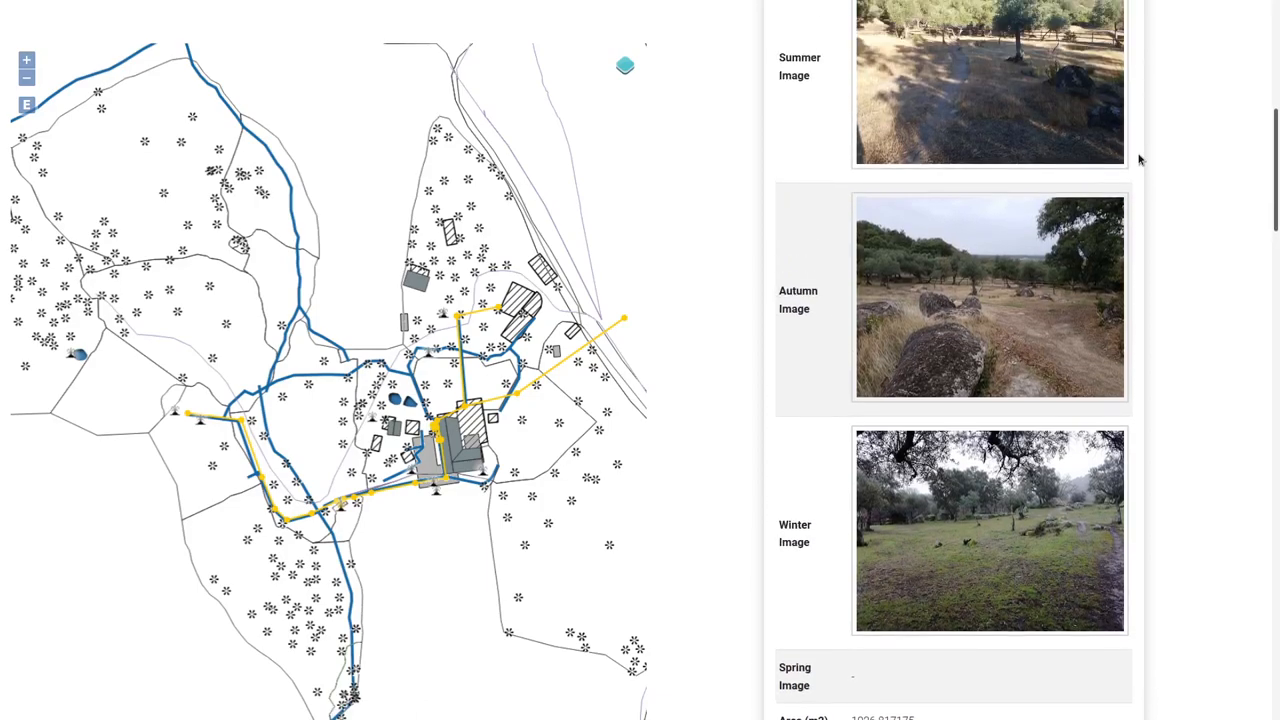
scroll(down, 3)
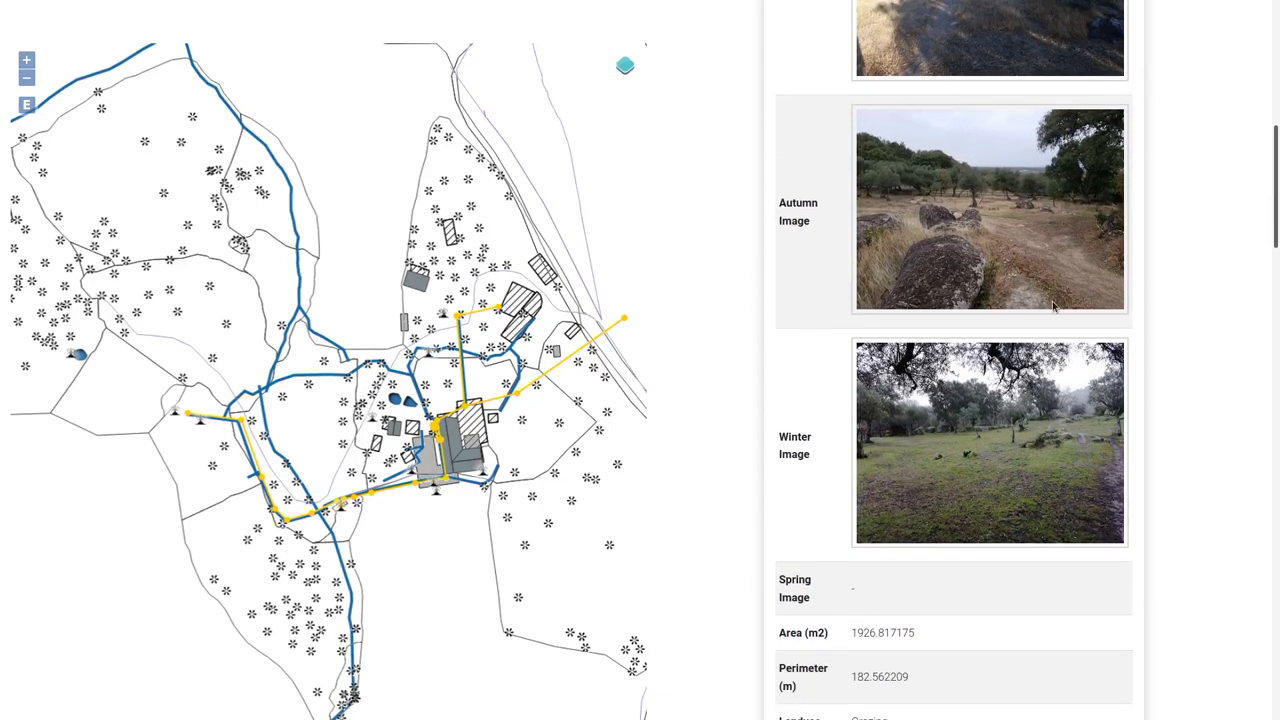
mouse_move(1035, 325)
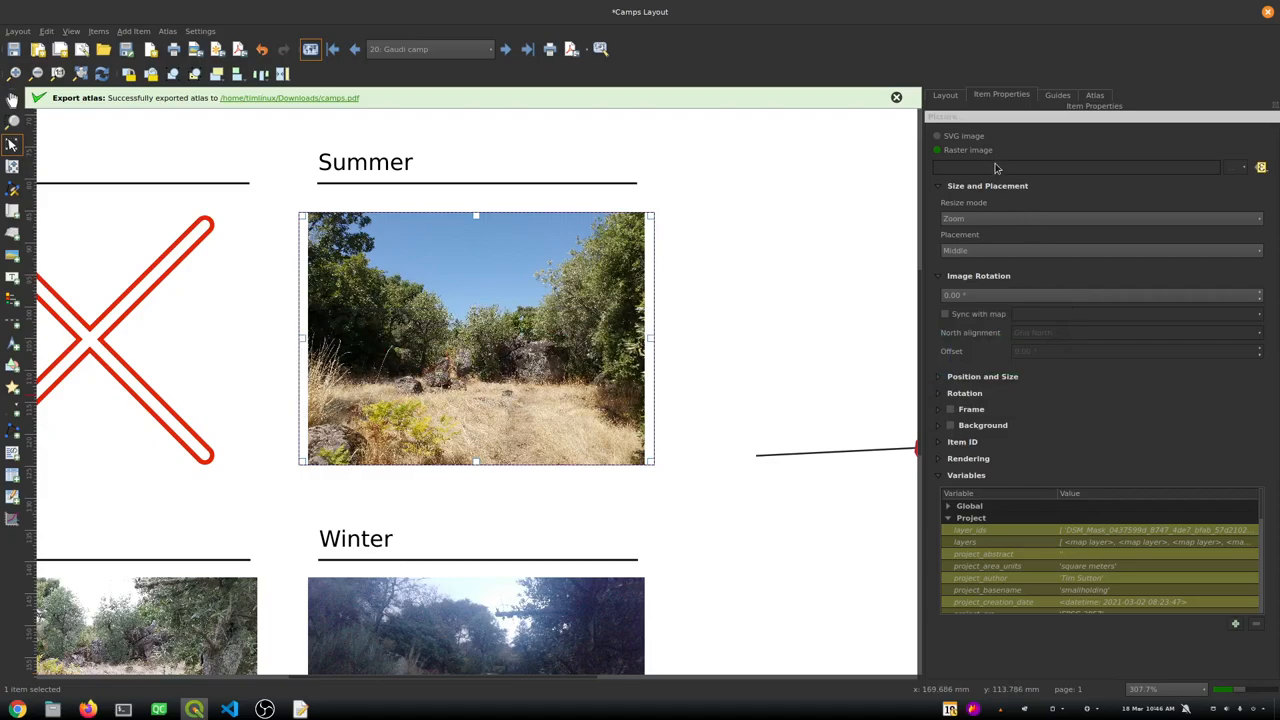
mouse_move(990, 170)
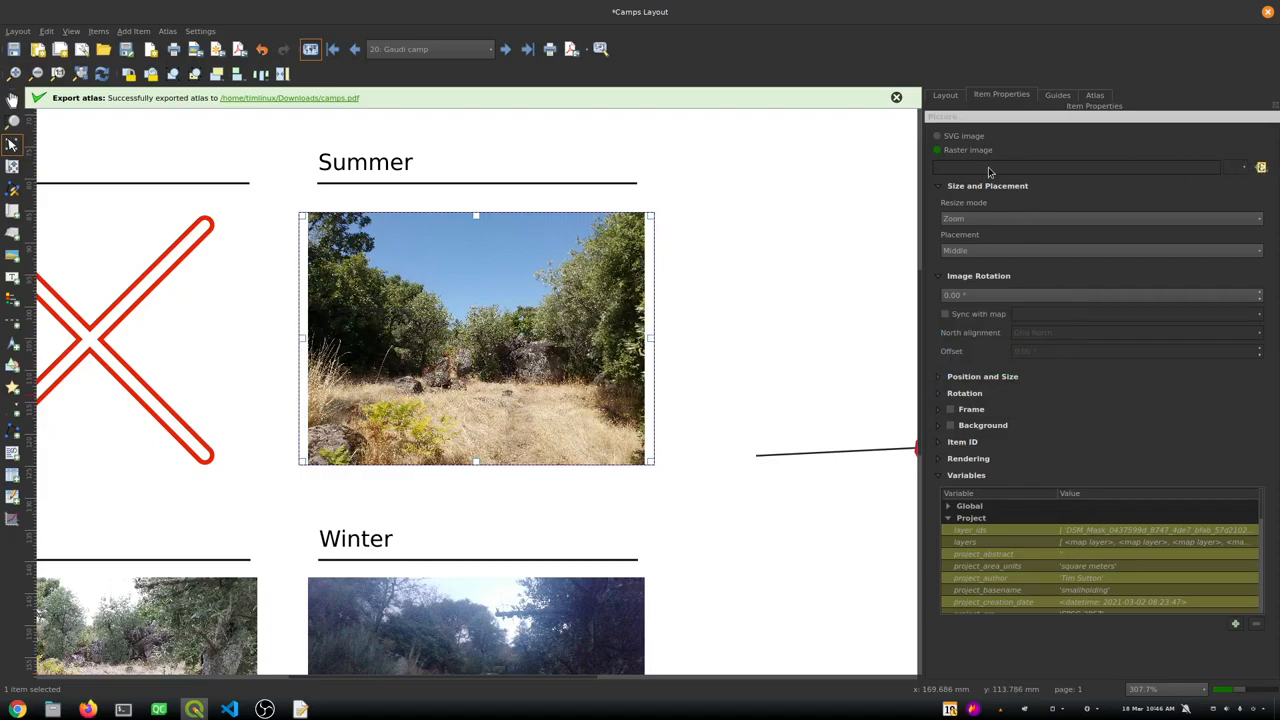
Examine the Summer photo's image source expression in the Camps Layout
click(1261, 167)
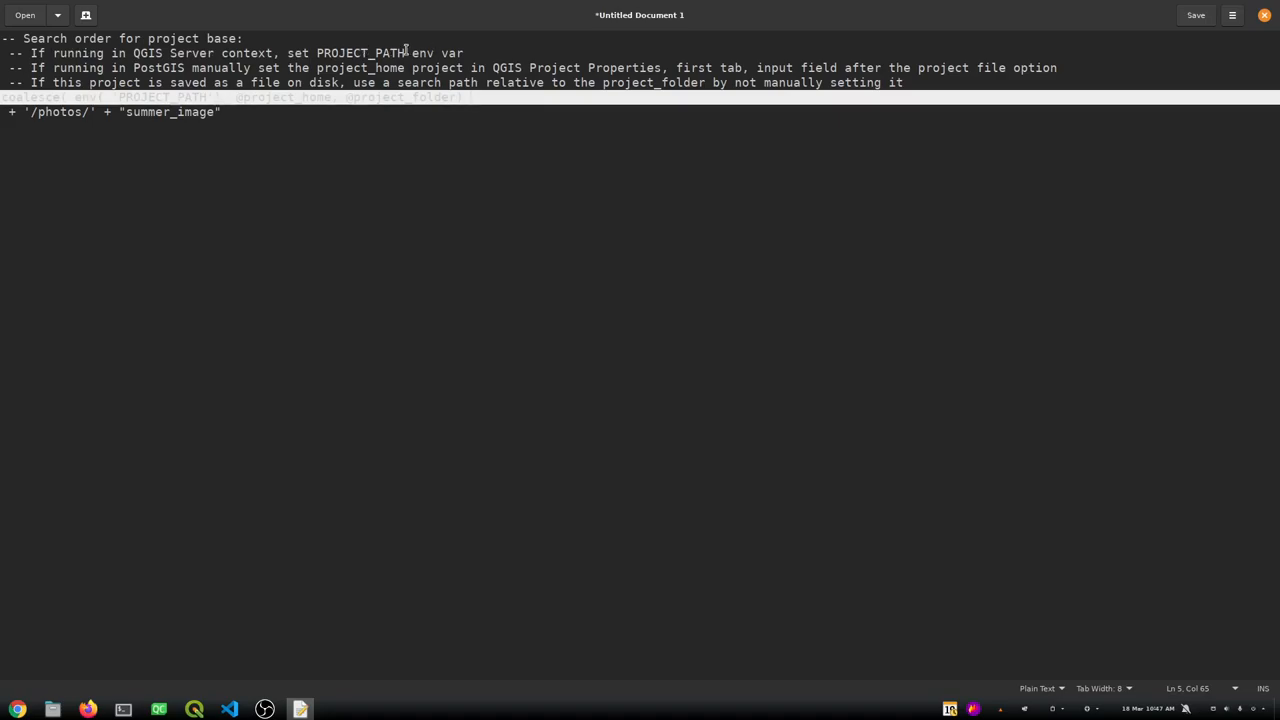
mouse_move(264, 670)
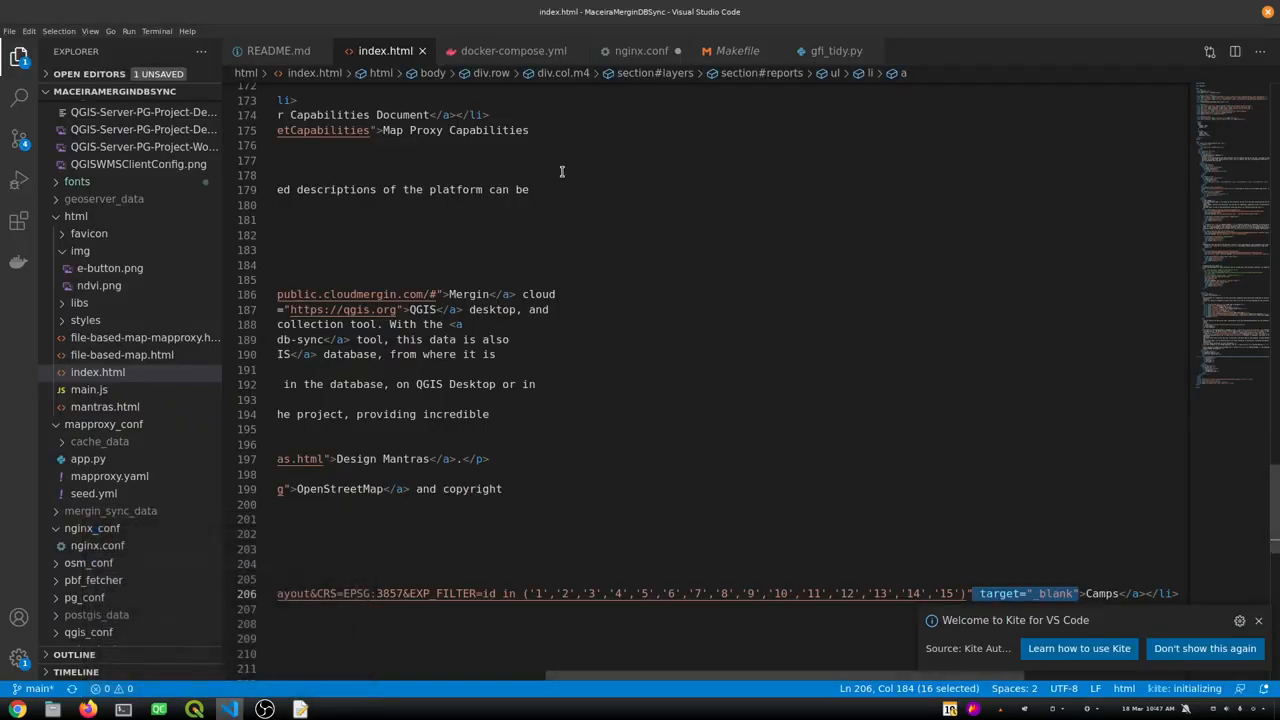
Check the camps report link on index.html line 206, then view the qgis-server logs
click(641, 51)
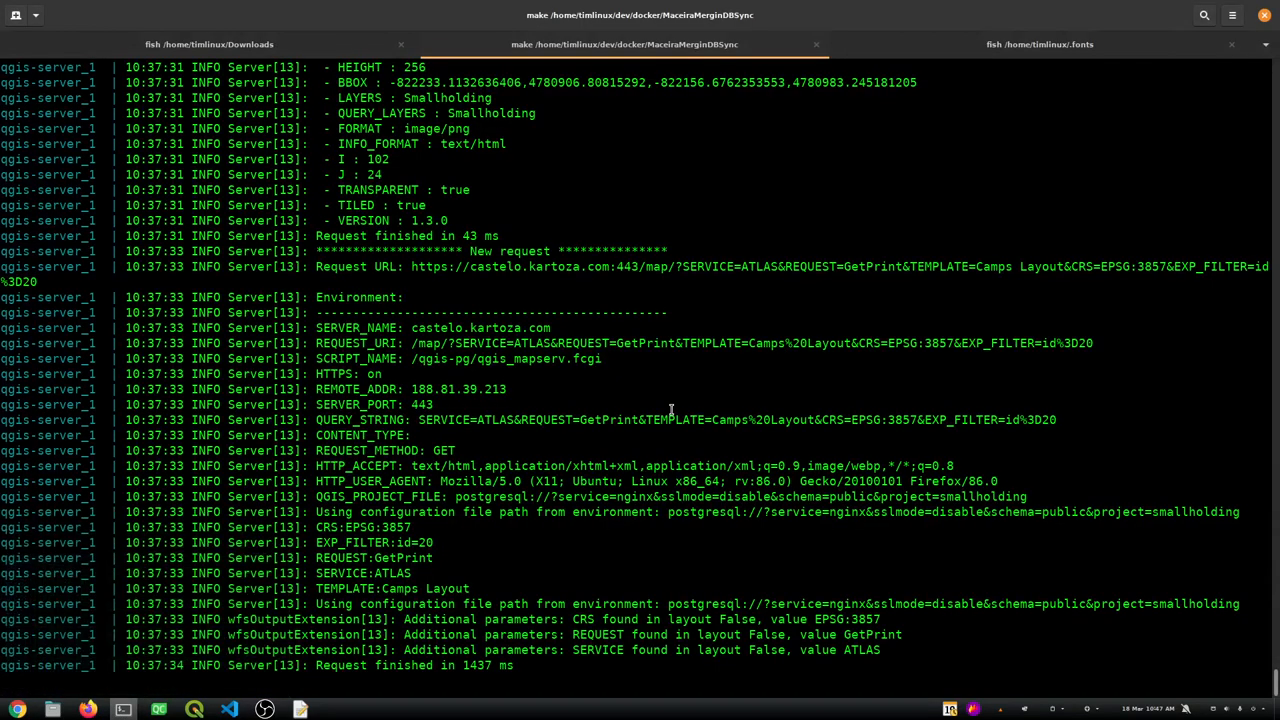
click(1040, 44)
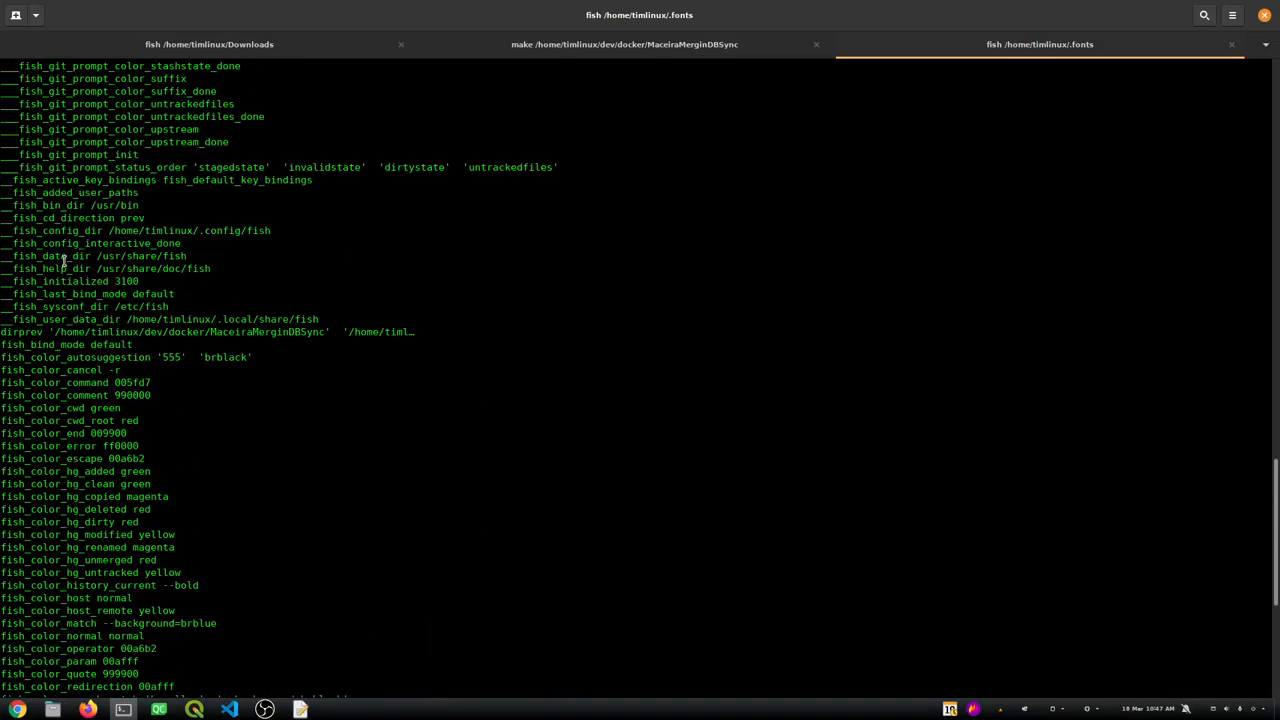
scroll(down, 3)
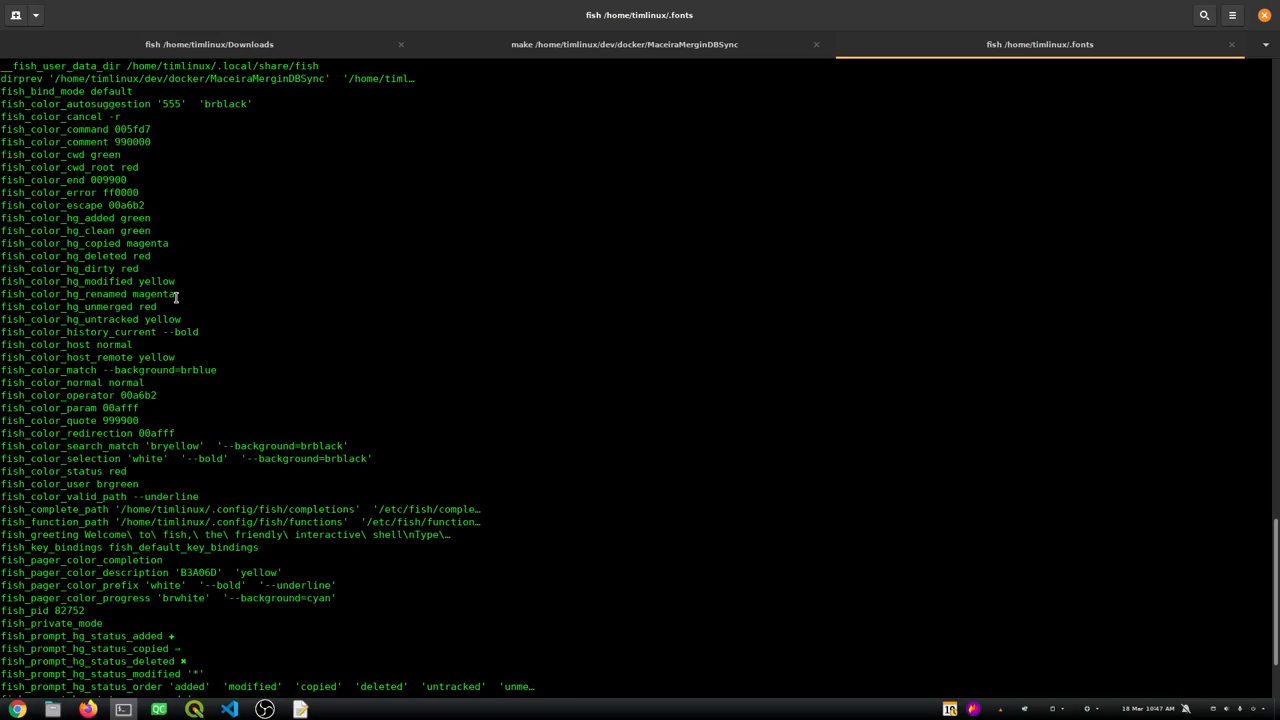
scroll(down, 3)
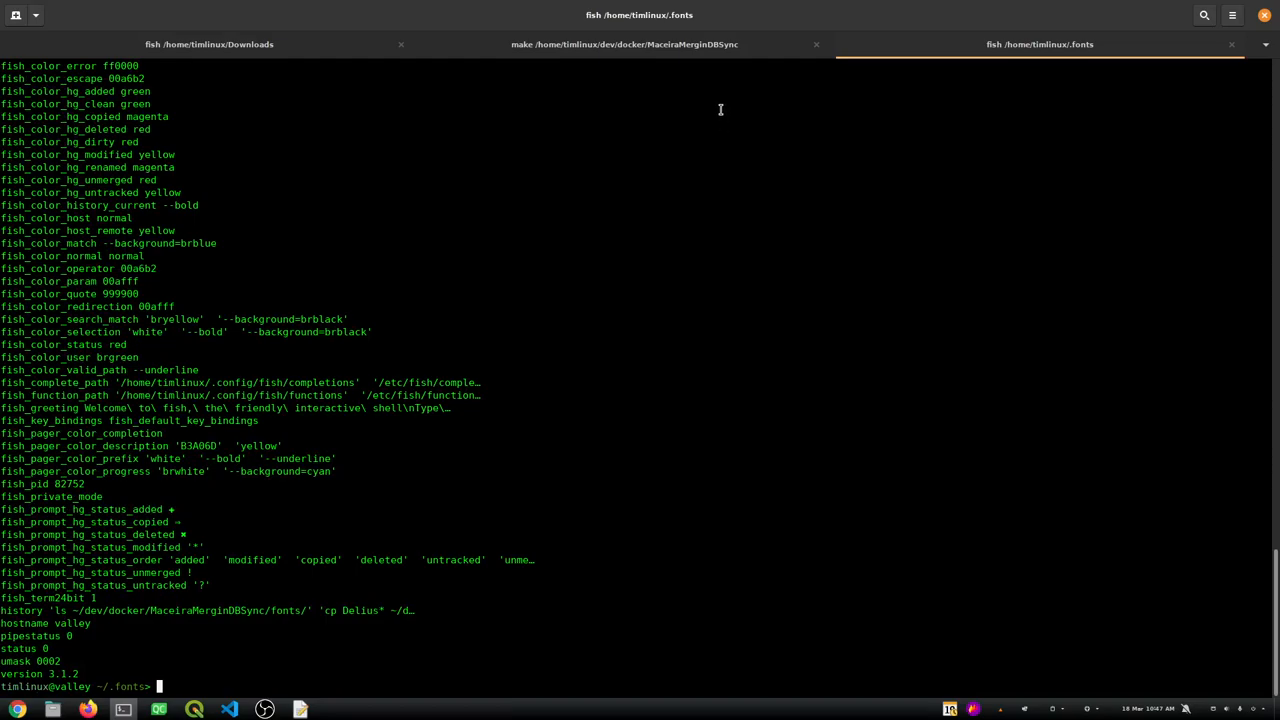
mouse_move(540, 333)
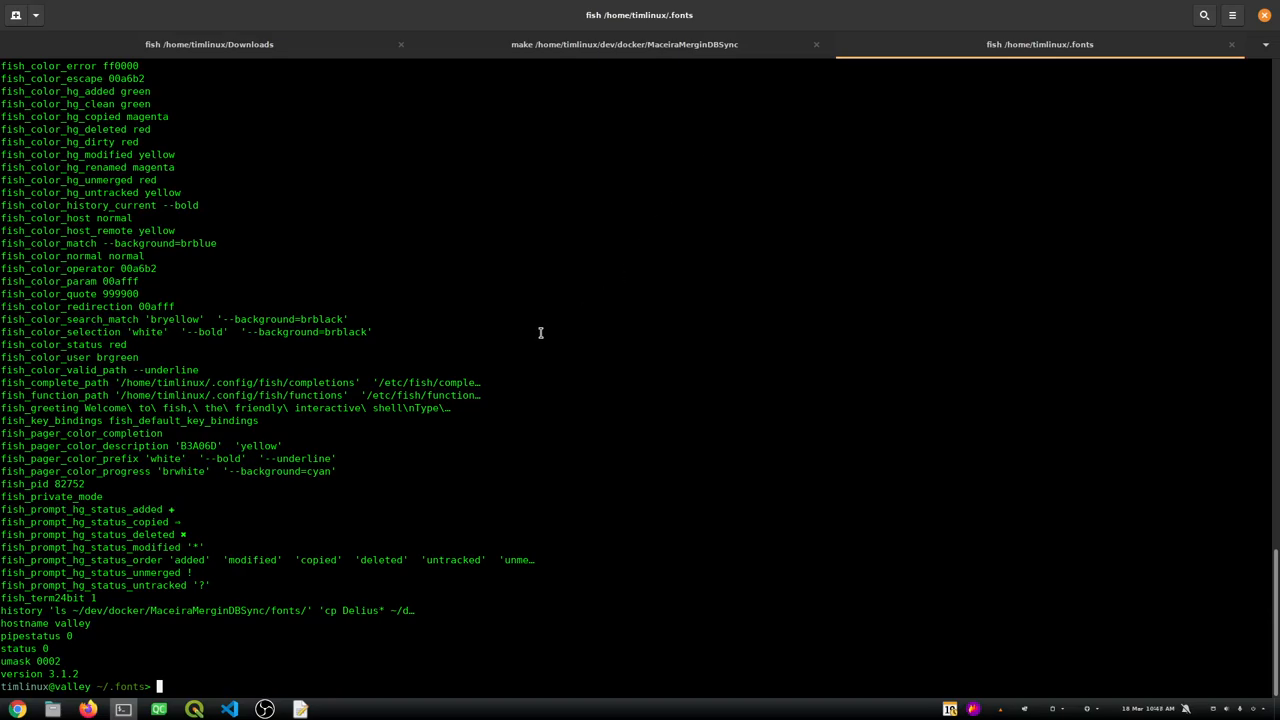
mouse_move(528, 293)
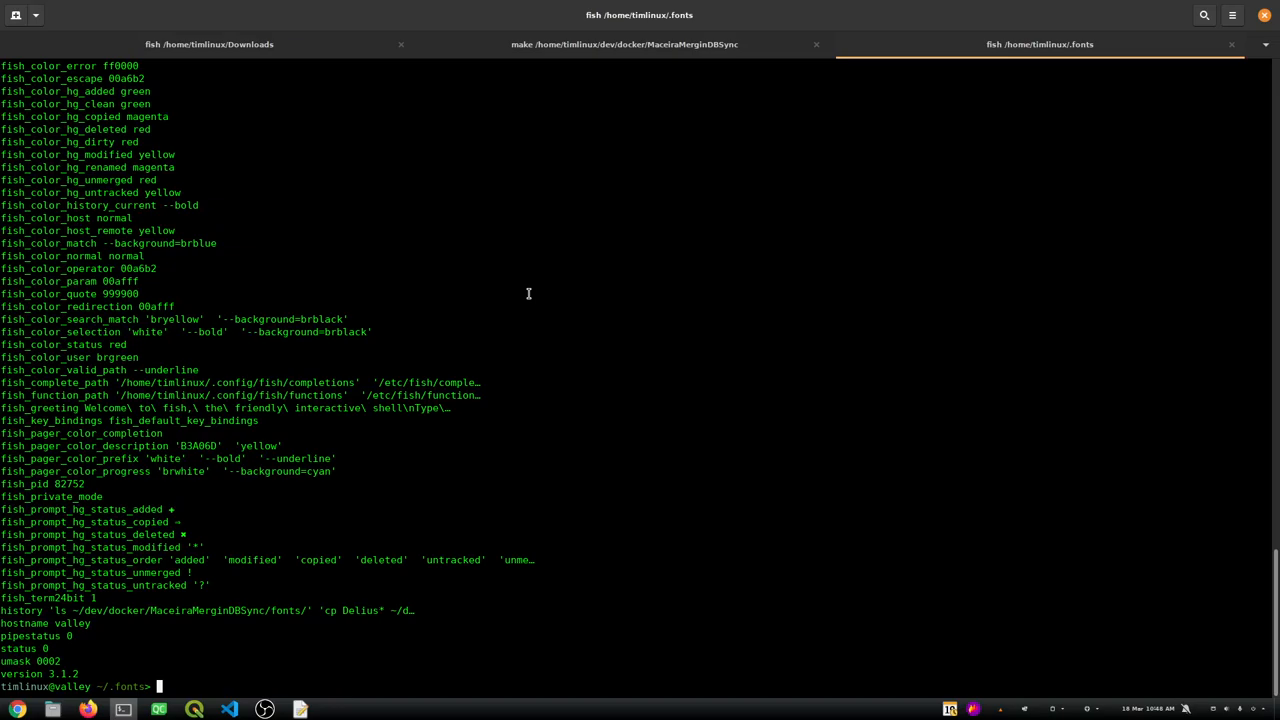
mouse_move(454, 250)
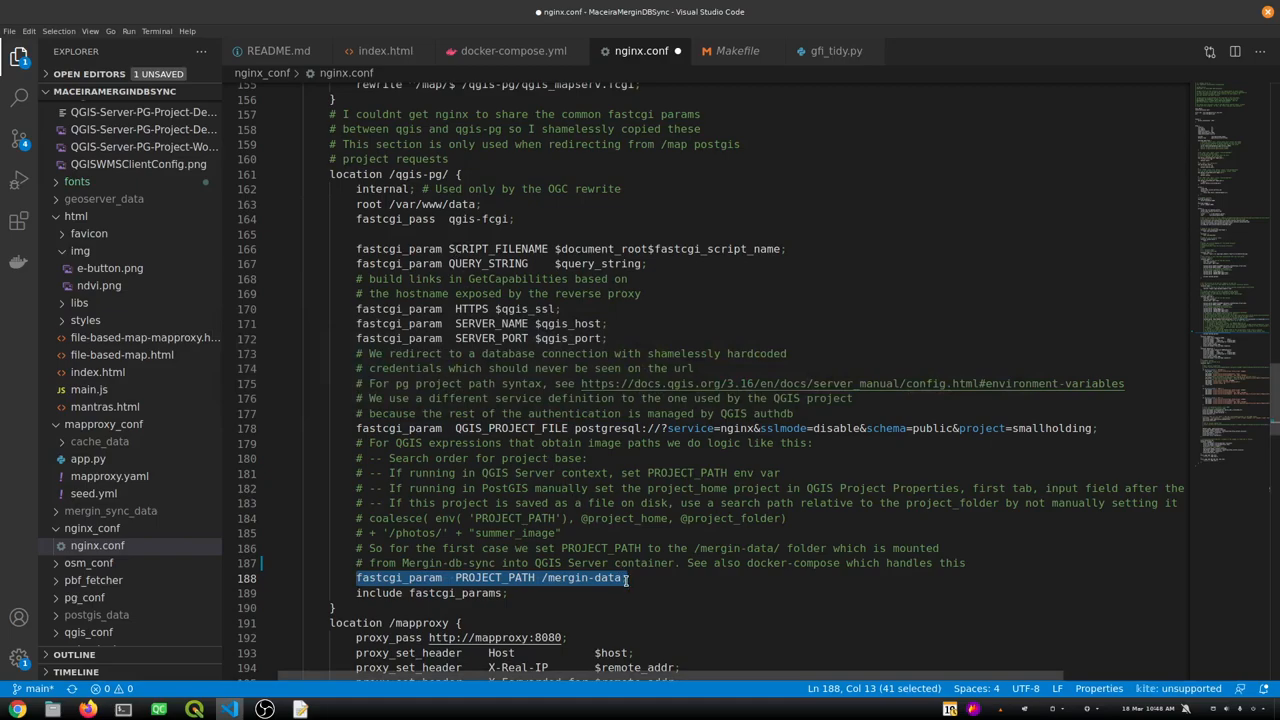
mouse_move(465, 578)
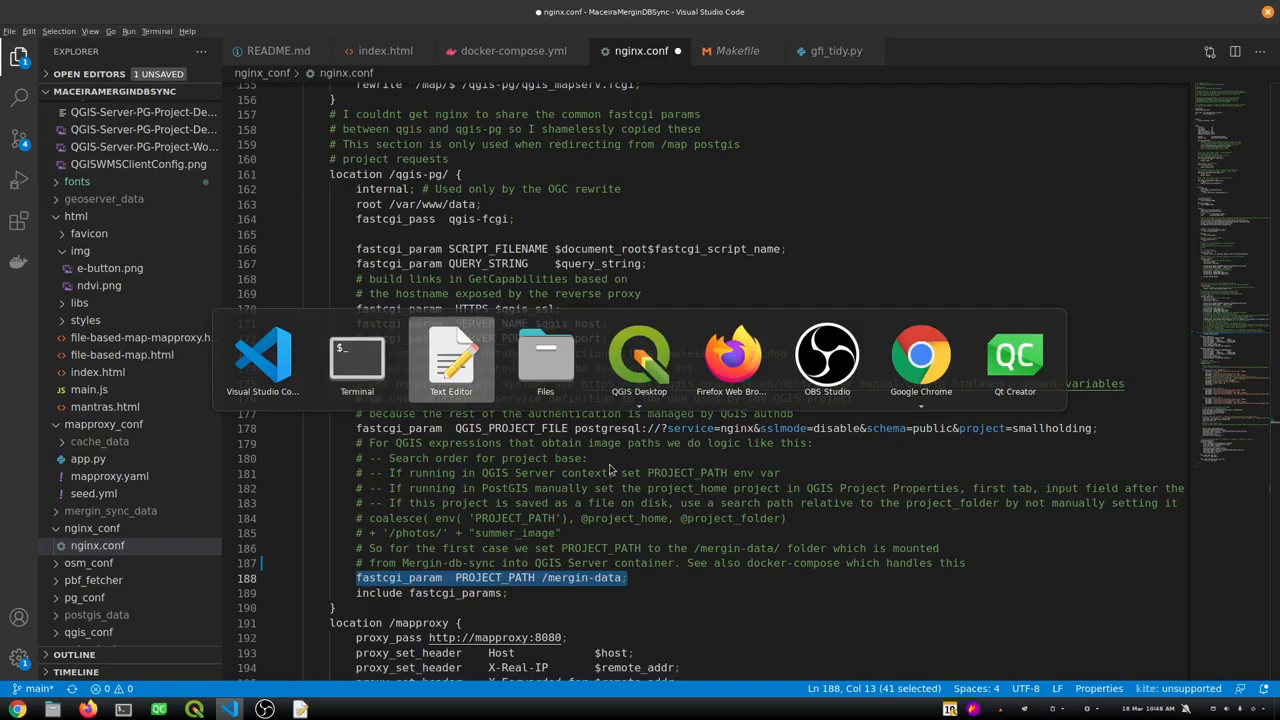
click(451, 355)
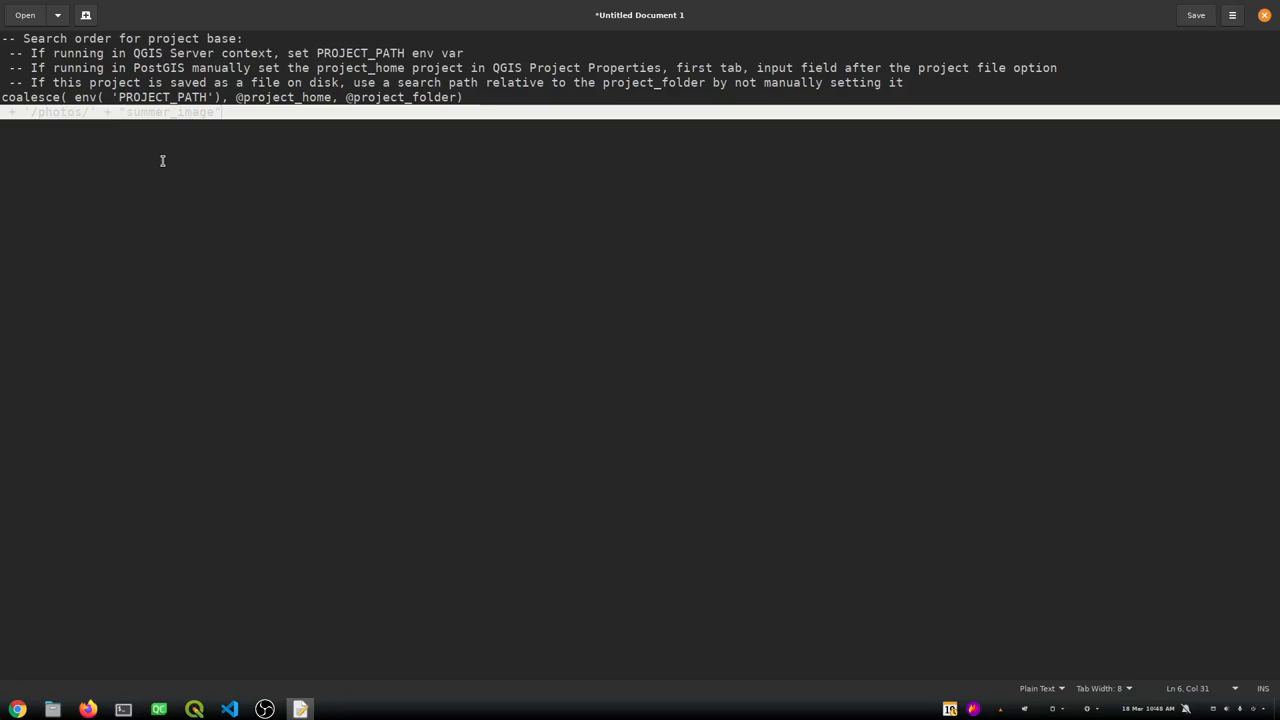
mouse_move(180, 127)
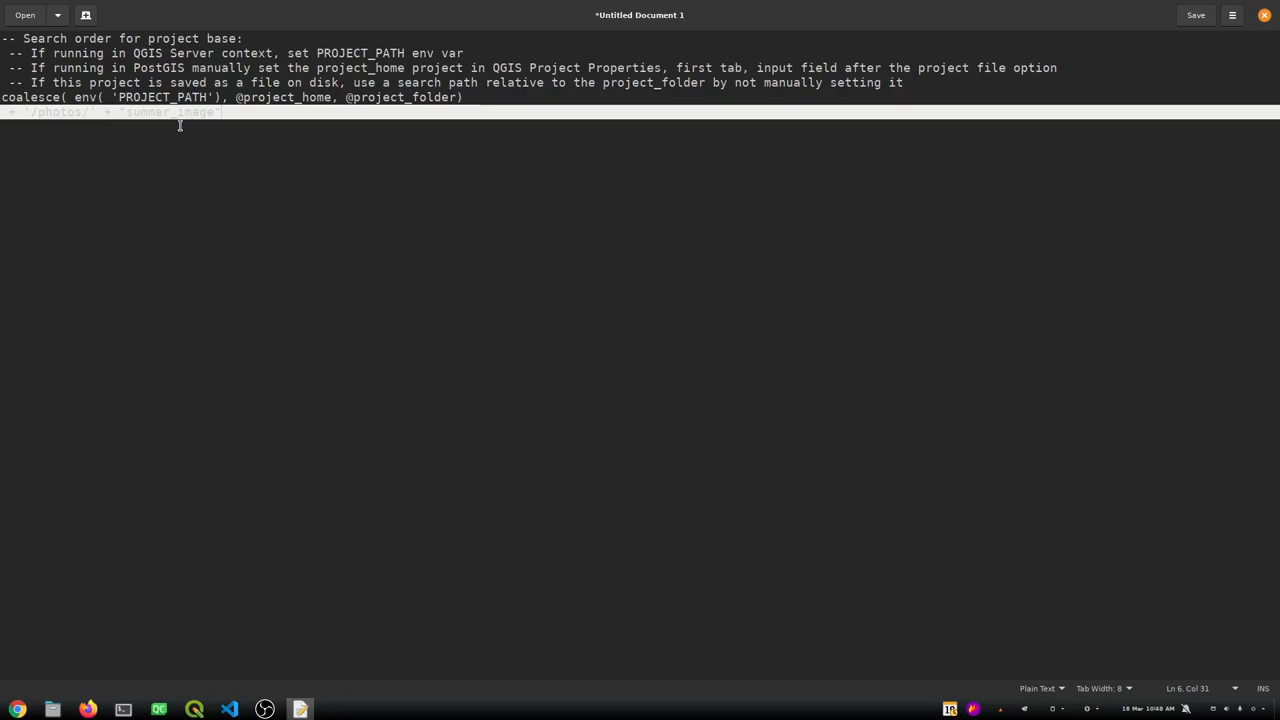
mouse_move(403, 53)
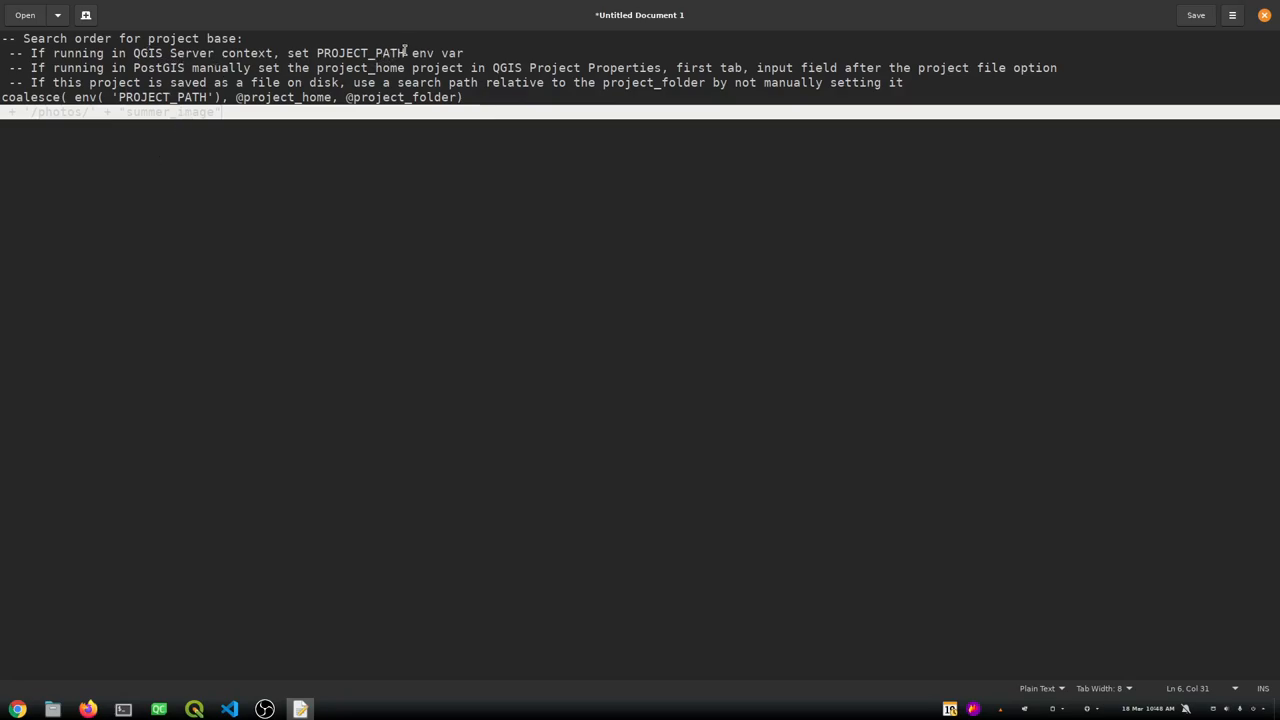
mouse_move(315, 50)
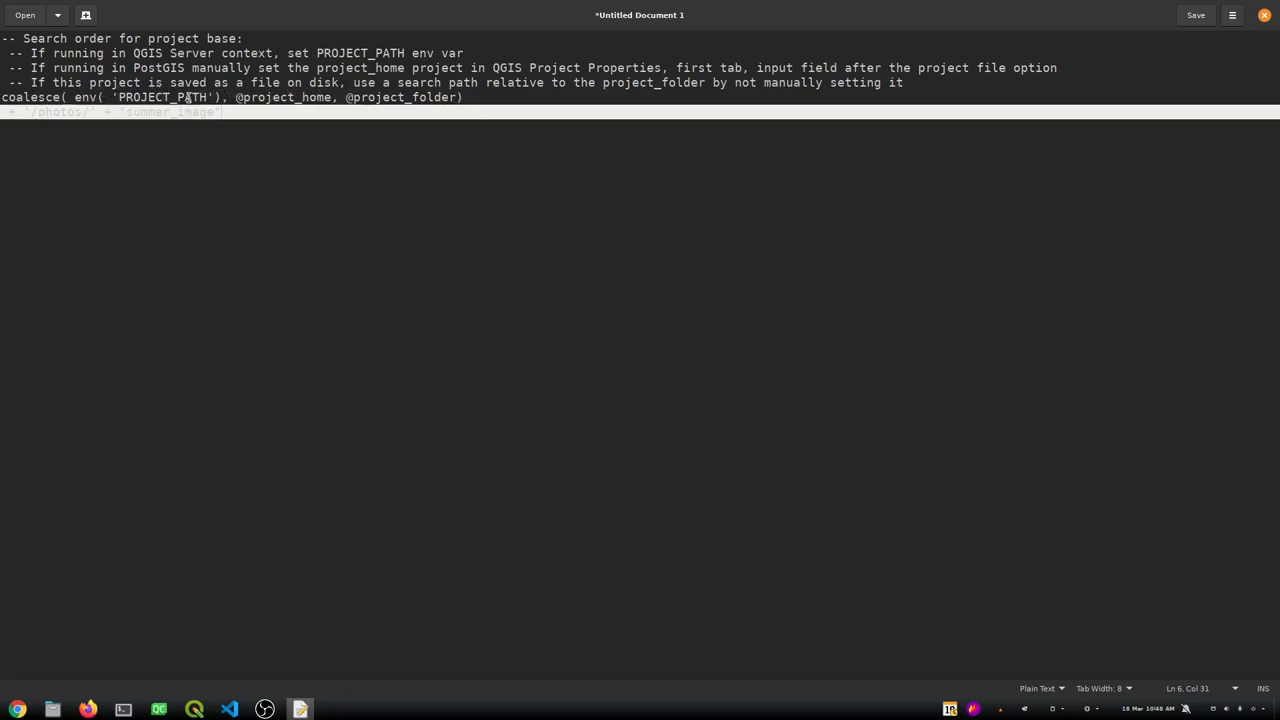
mouse_move(120, 97)
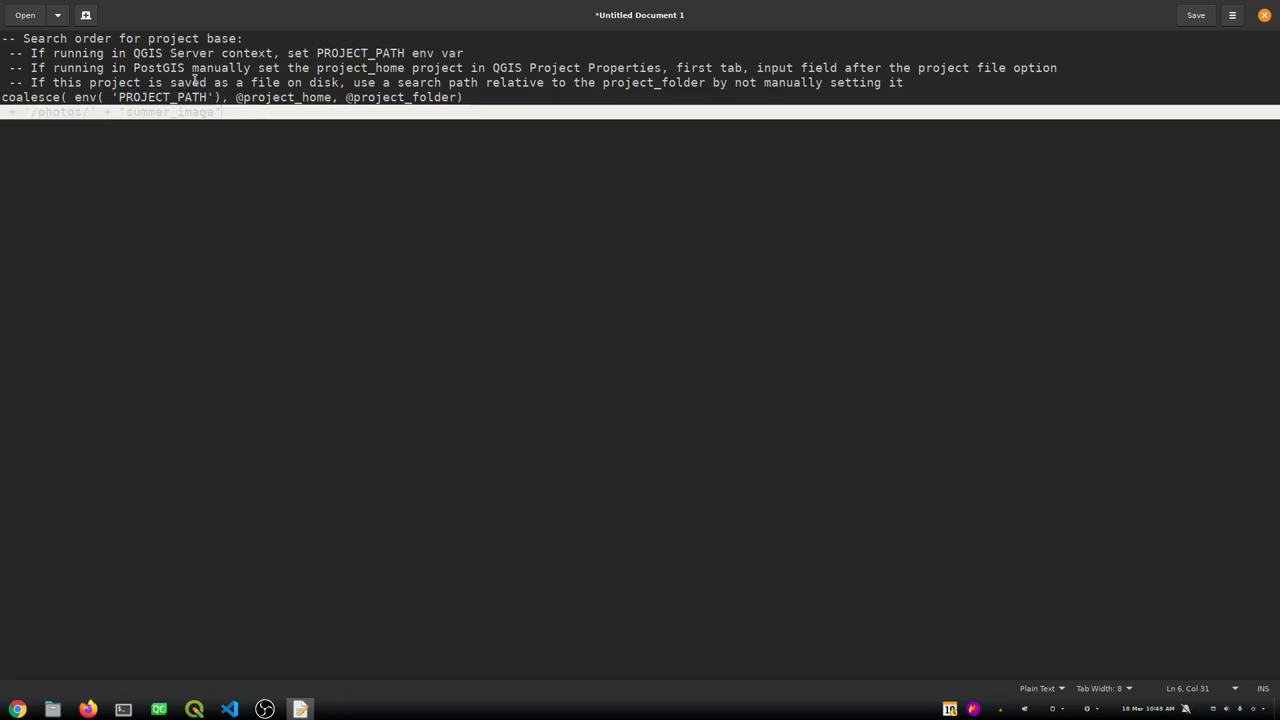
mouse_move(212, 70)
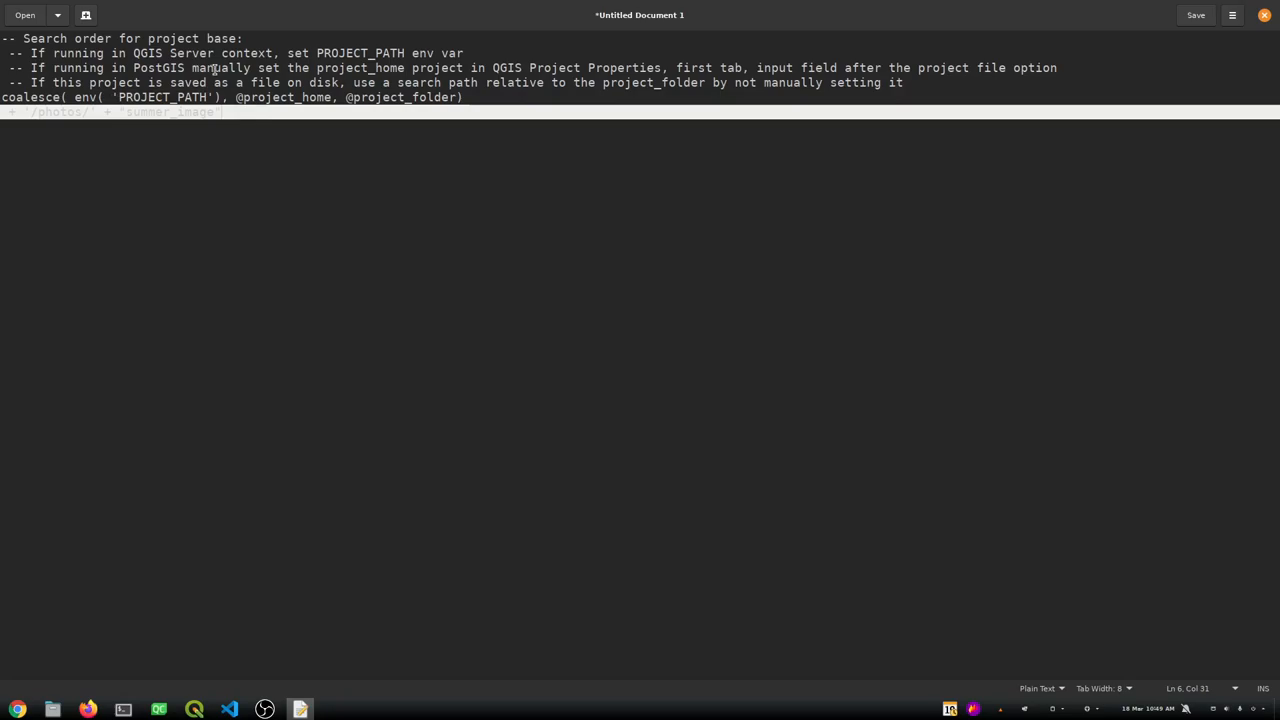
mouse_move(296, 672)
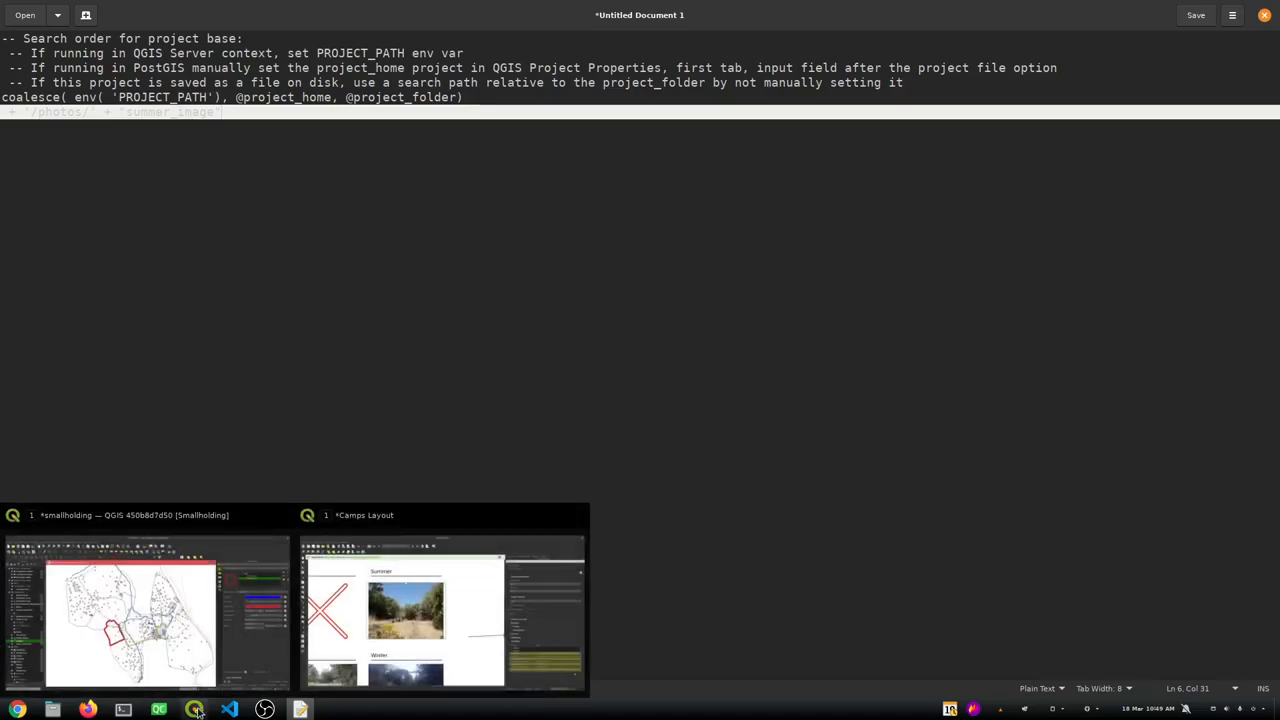
Filter the expression builder for 'project' and read the project_folder variable's help
click(442, 610)
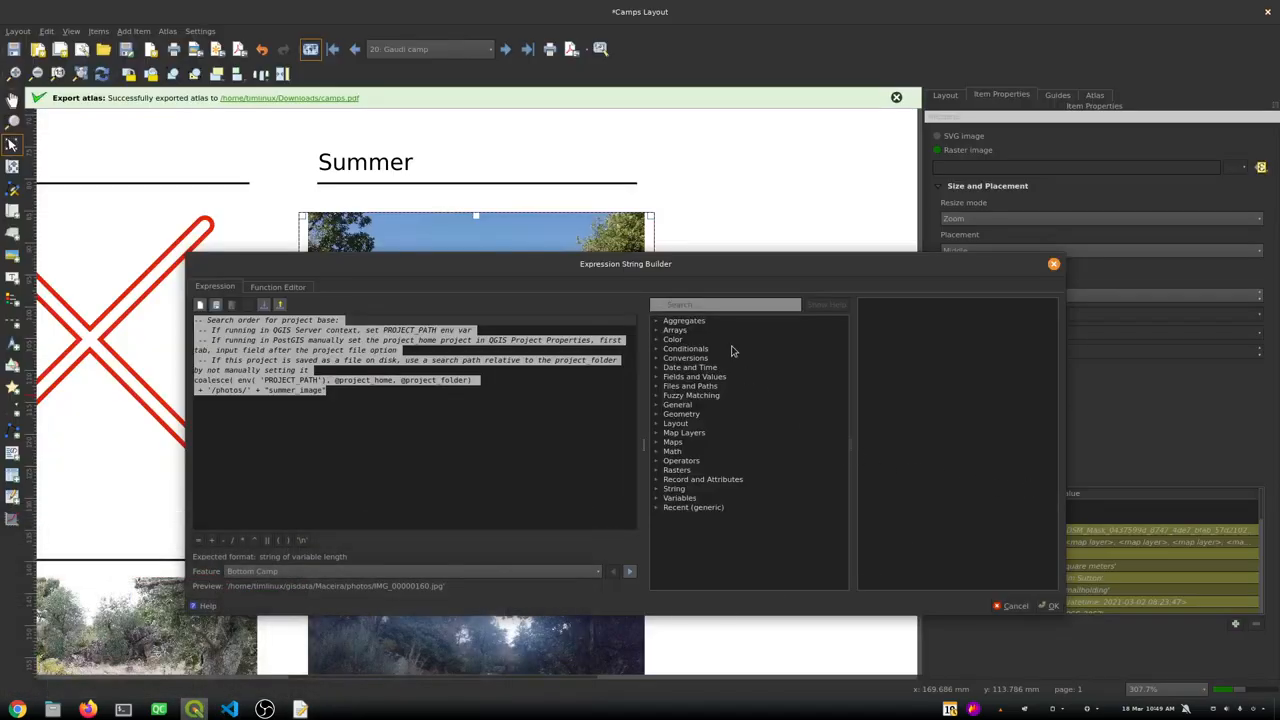
click(725, 304)
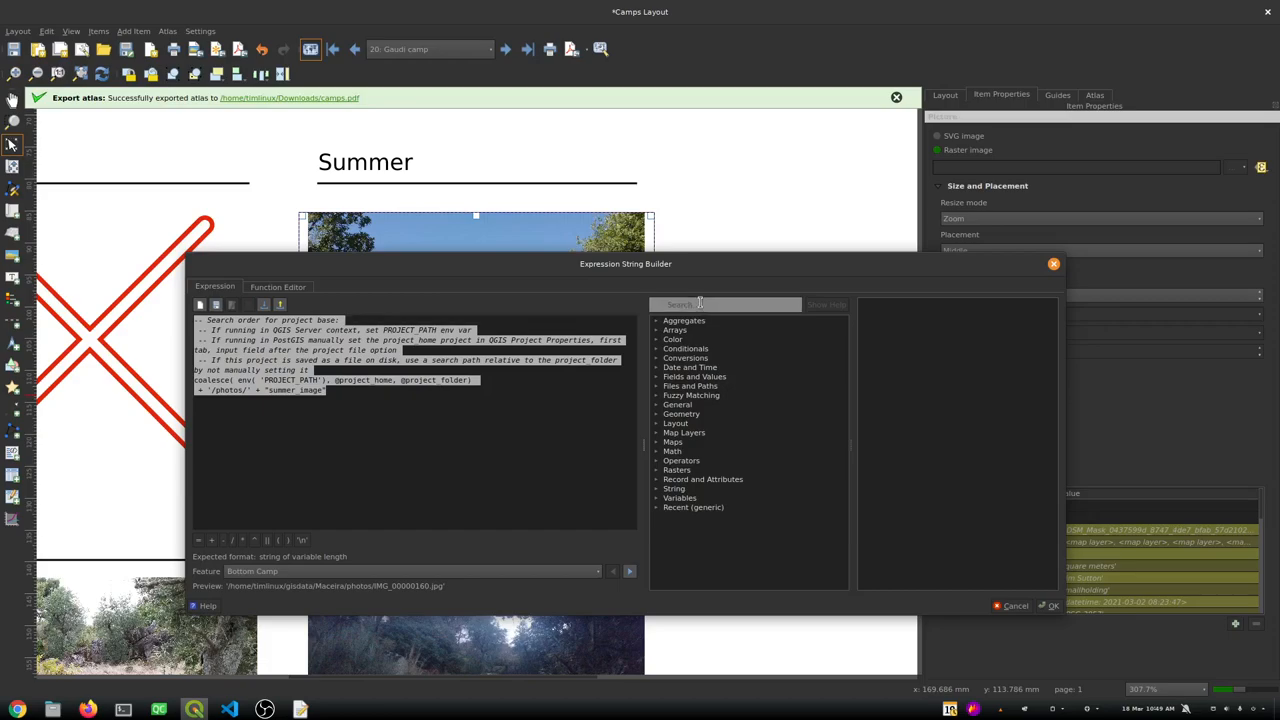
text(project)
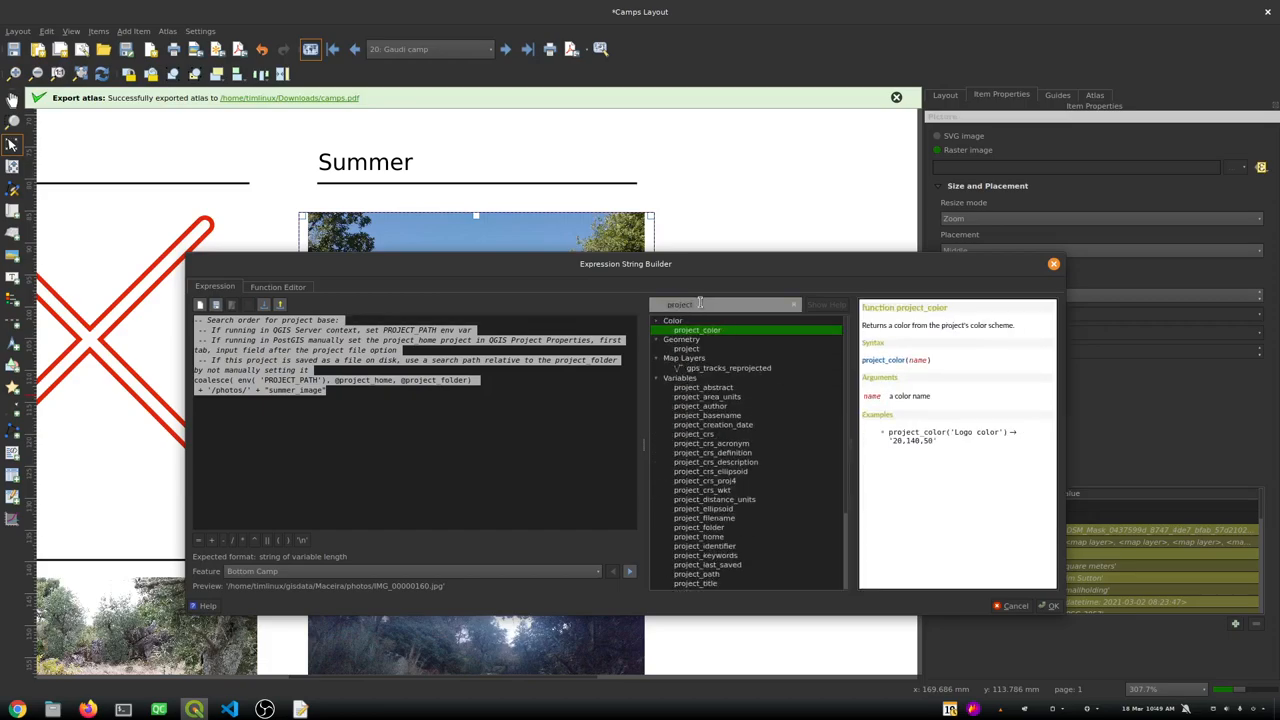
mouse_move(690, 237)
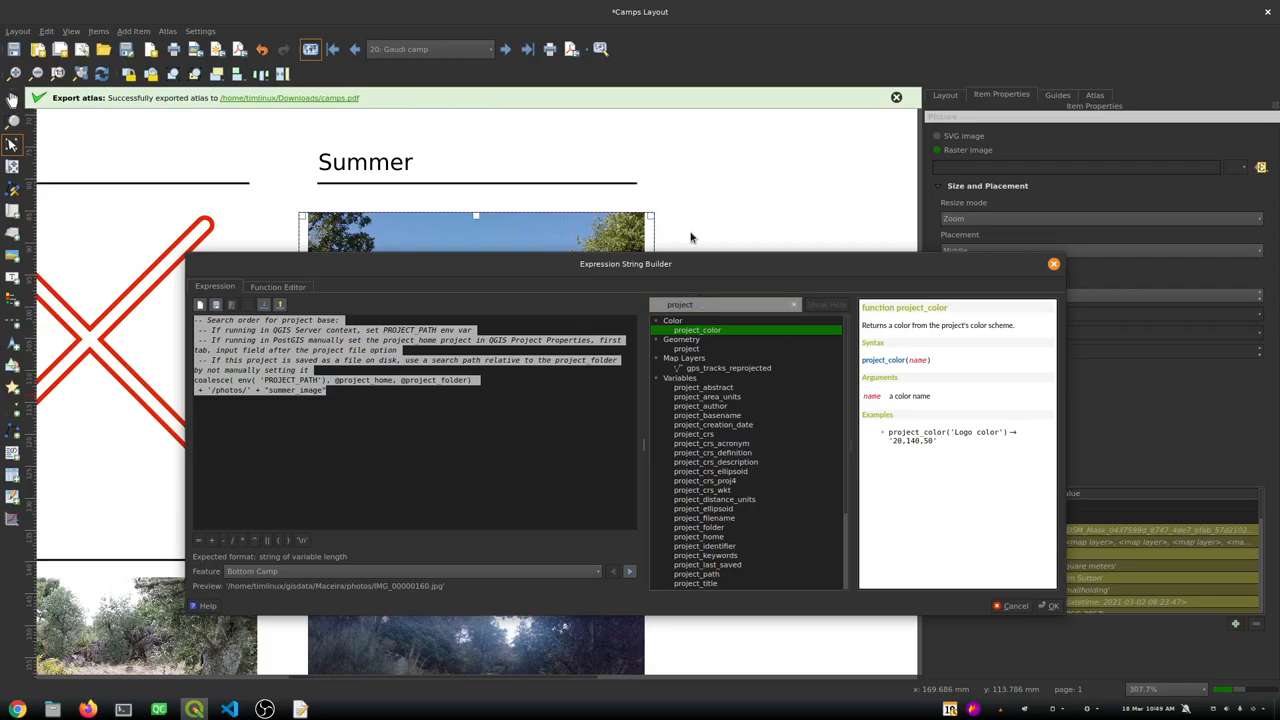
click(699, 527)
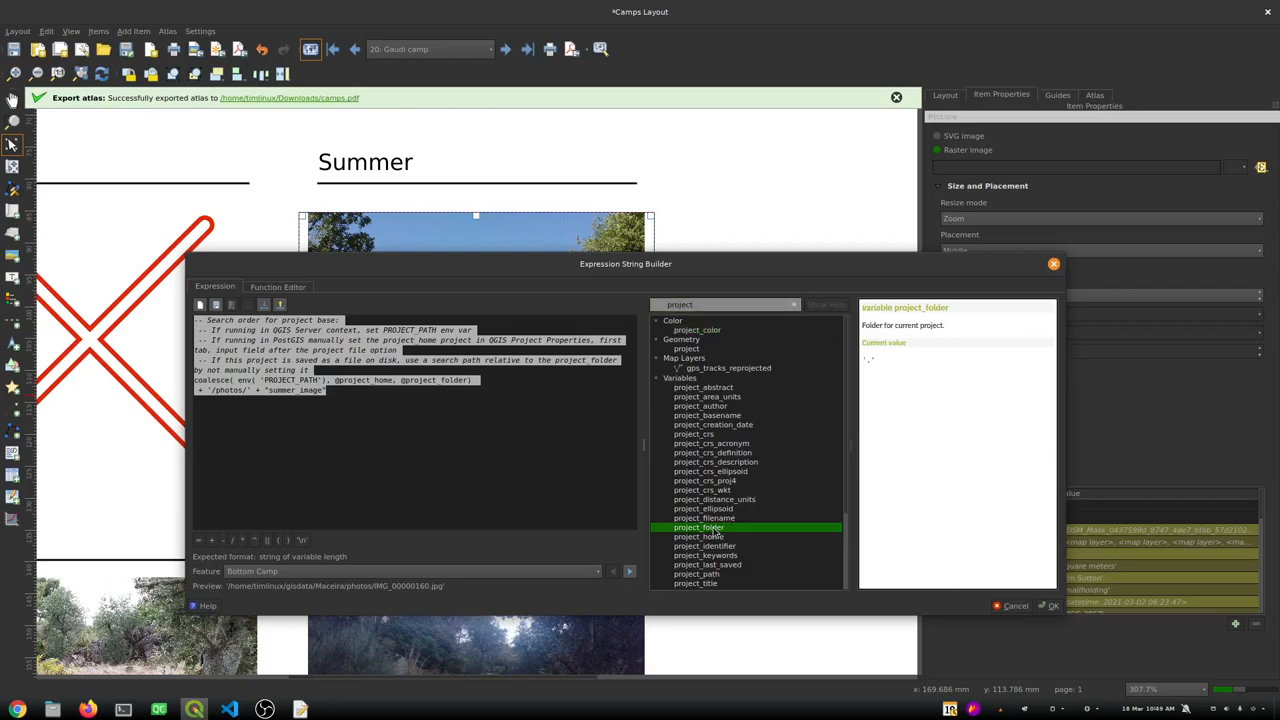
mouse_move(753, 514)
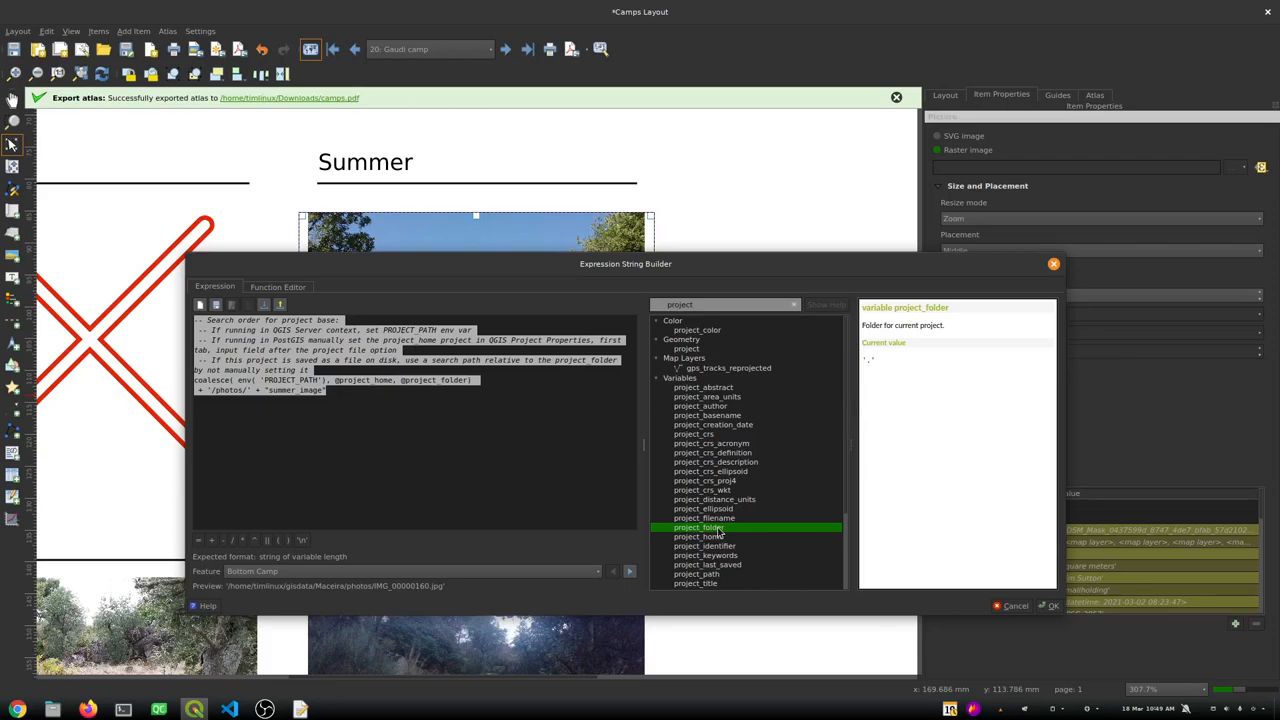
mouse_move(728, 534)
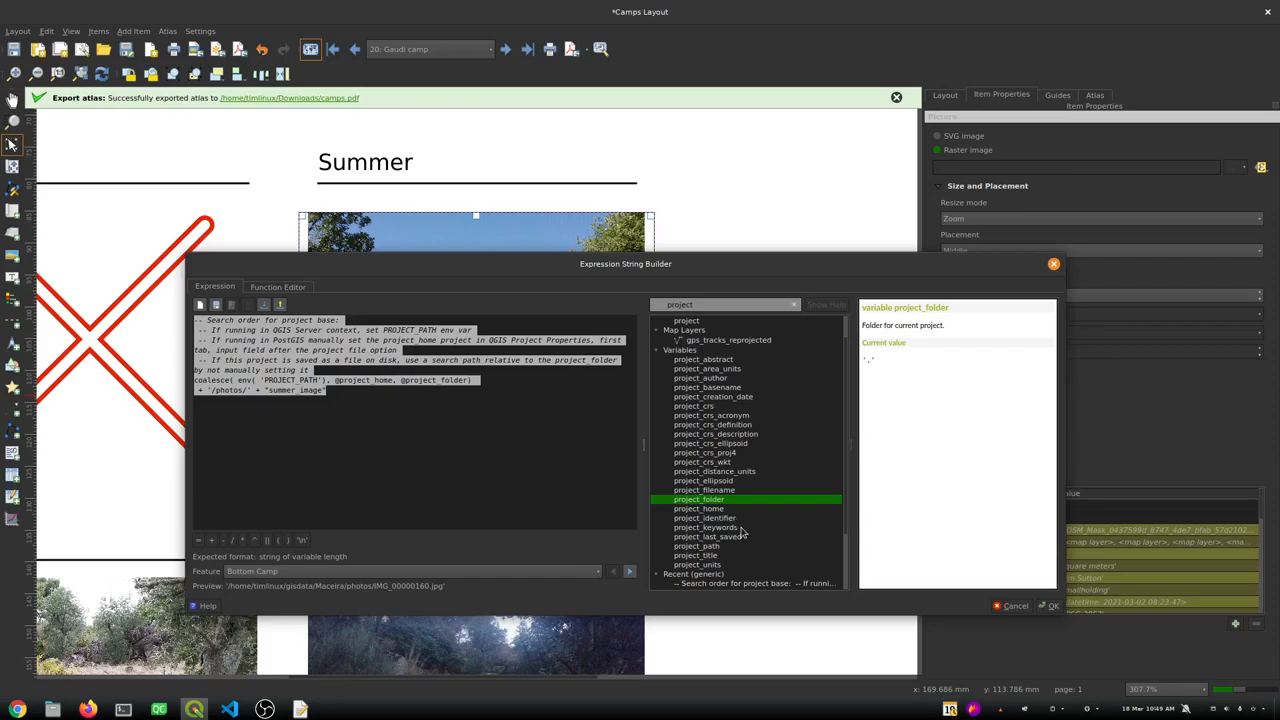
mouse_move(737, 504)
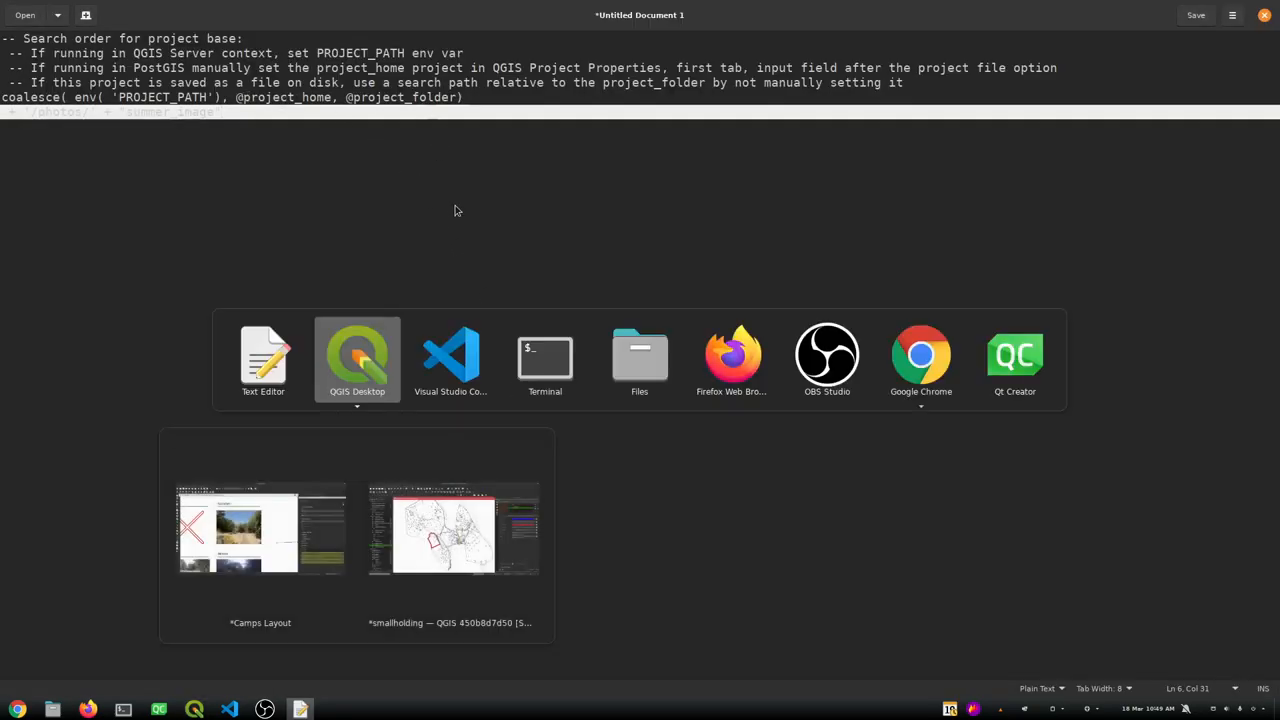
Show Project Properties' General settings with home path /home/timlinux/gisdata/Maceira
click(260, 528)
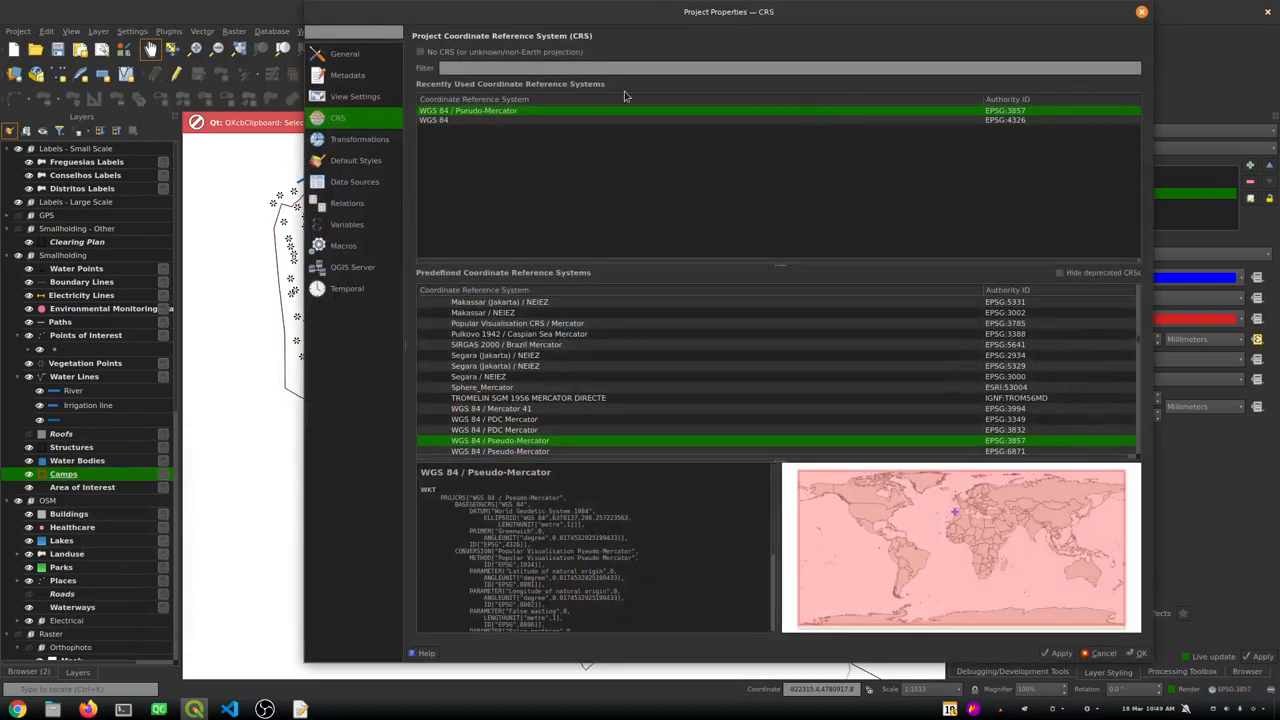
click(344, 54)
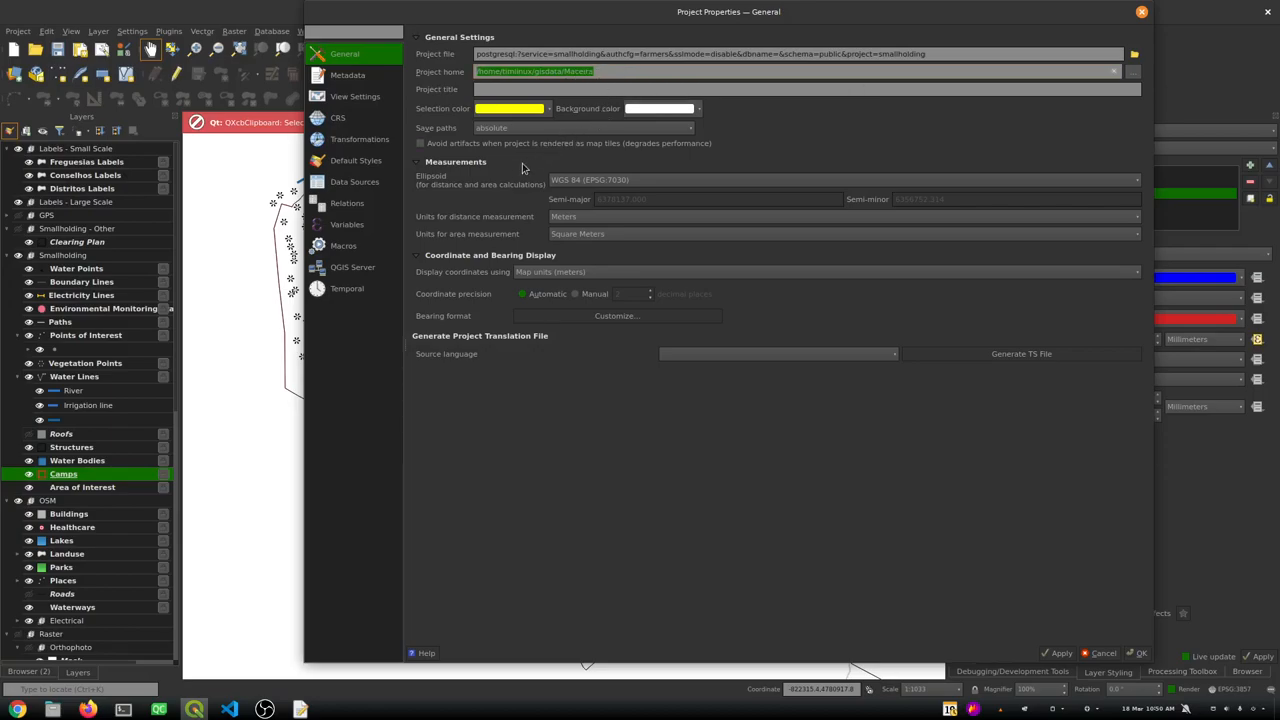
mouse_move(470, 183)
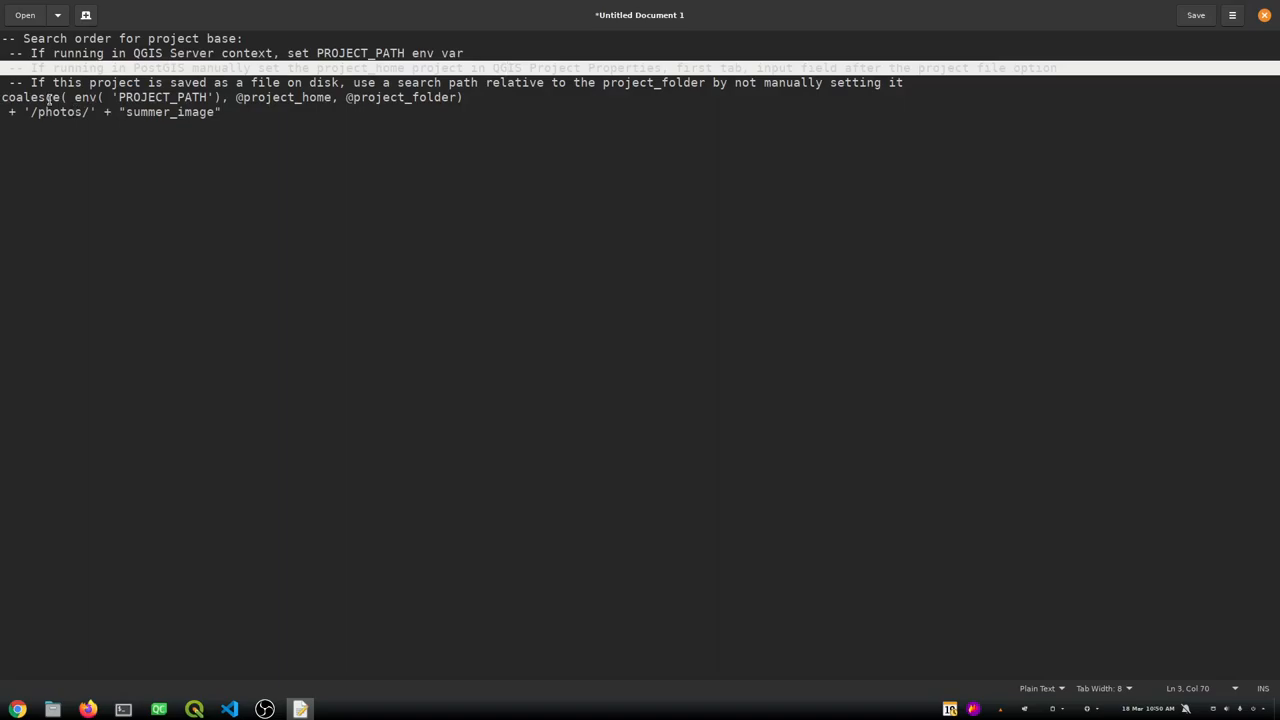
mouse_move(249, 110)
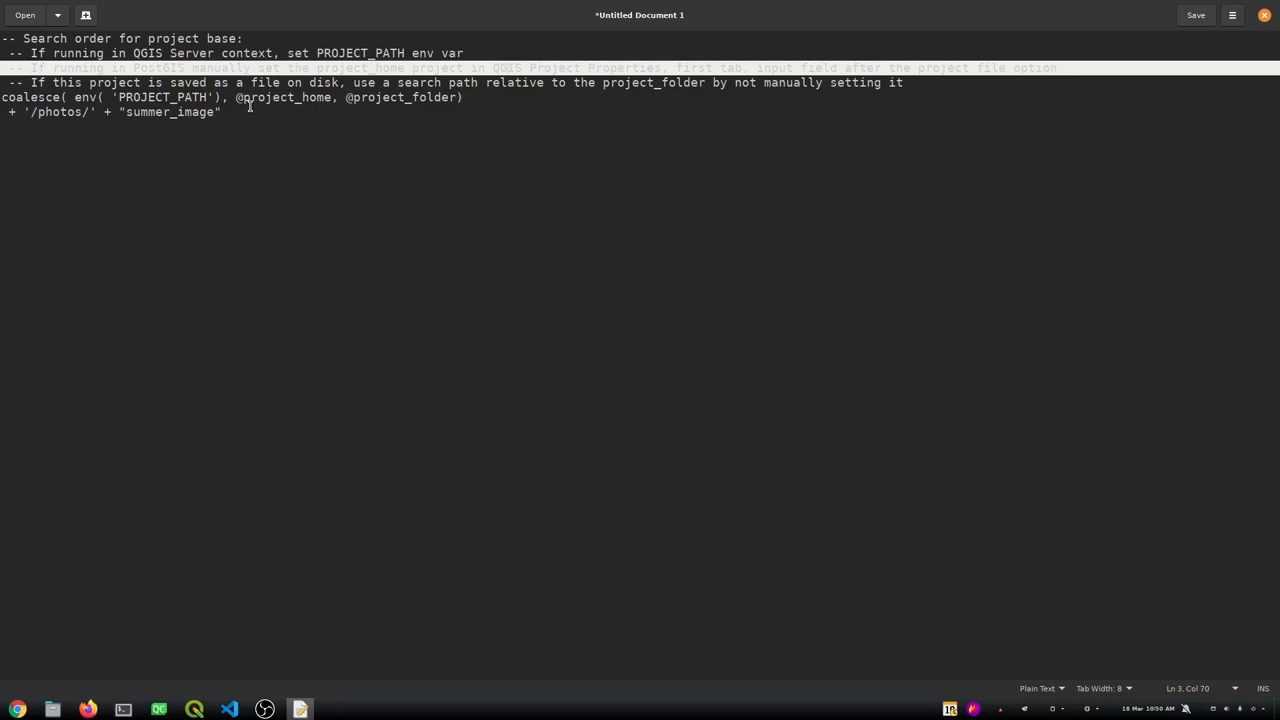
mouse_move(244, 111)
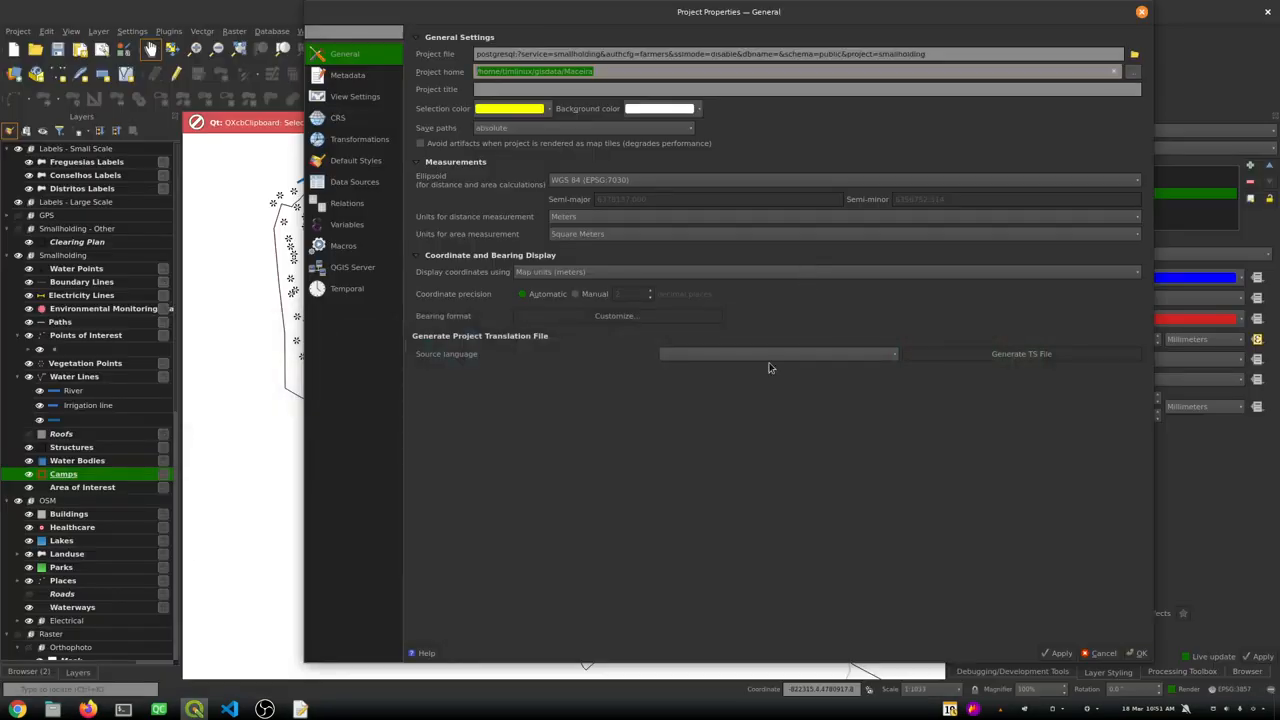
mouse_move(779, 415)
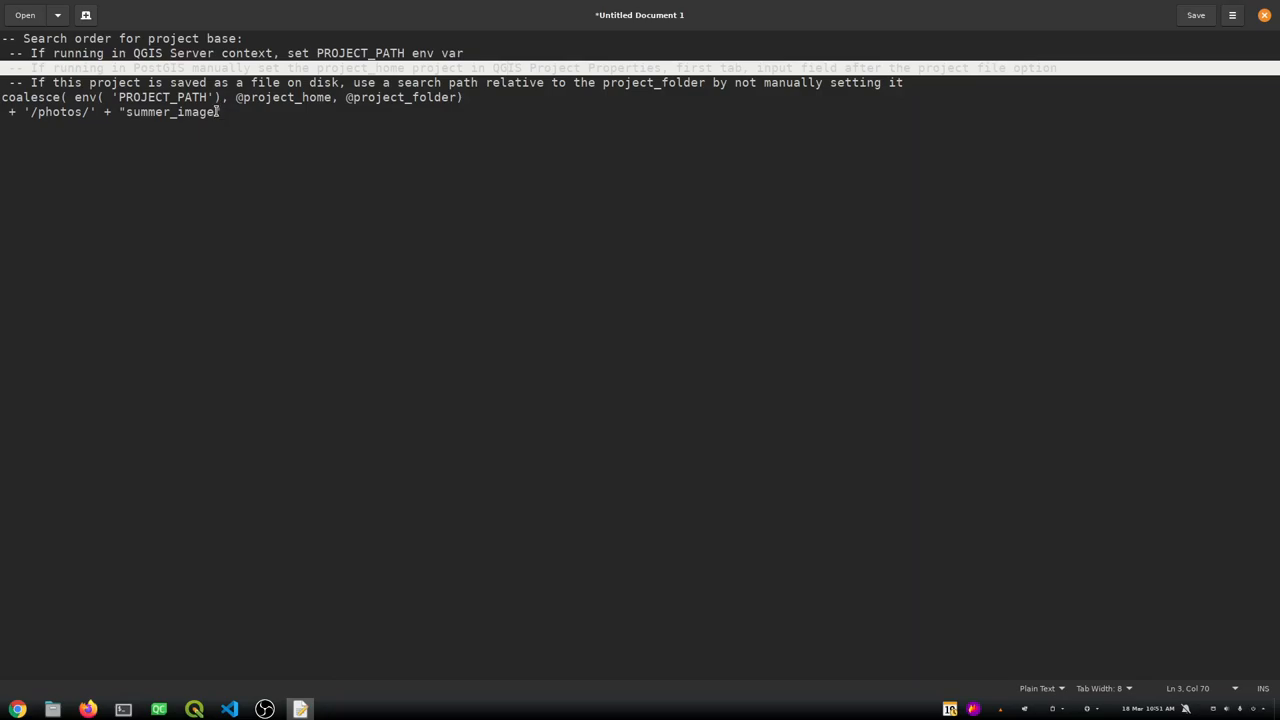
Add a closing quote to the coalesce summer photo path expression in the notes
text(")
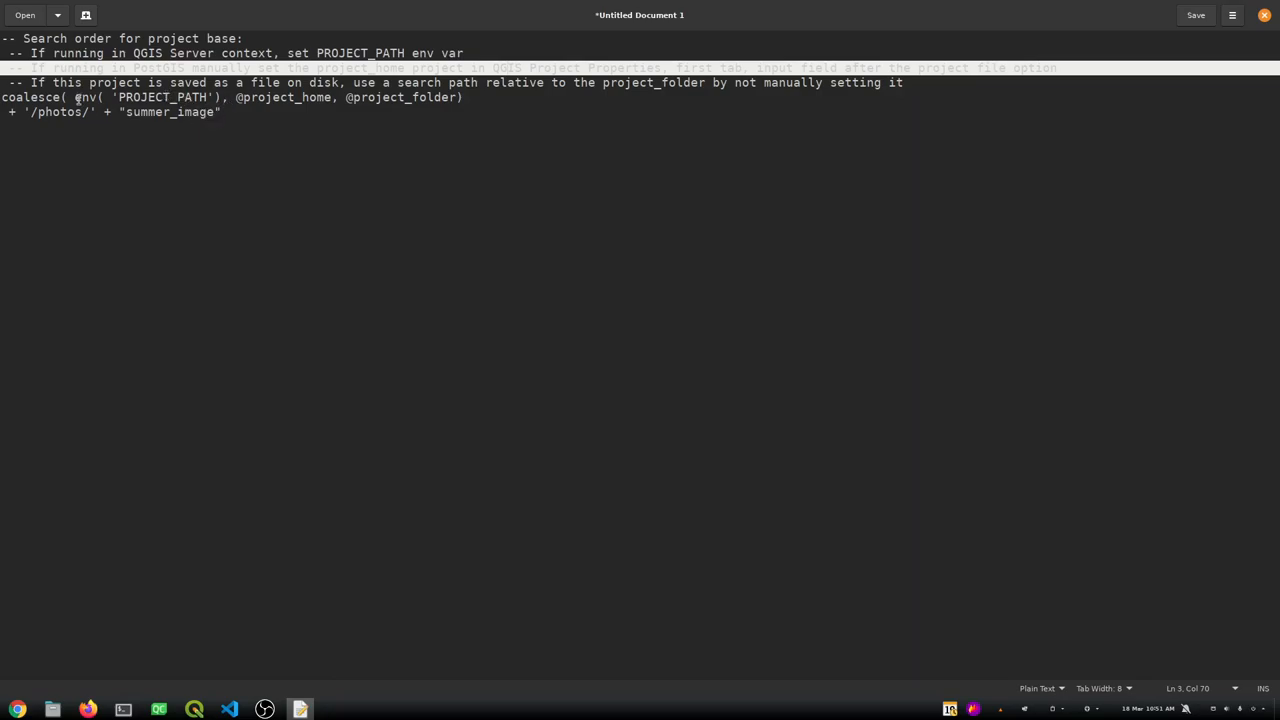
mouse_move(1180, 47)
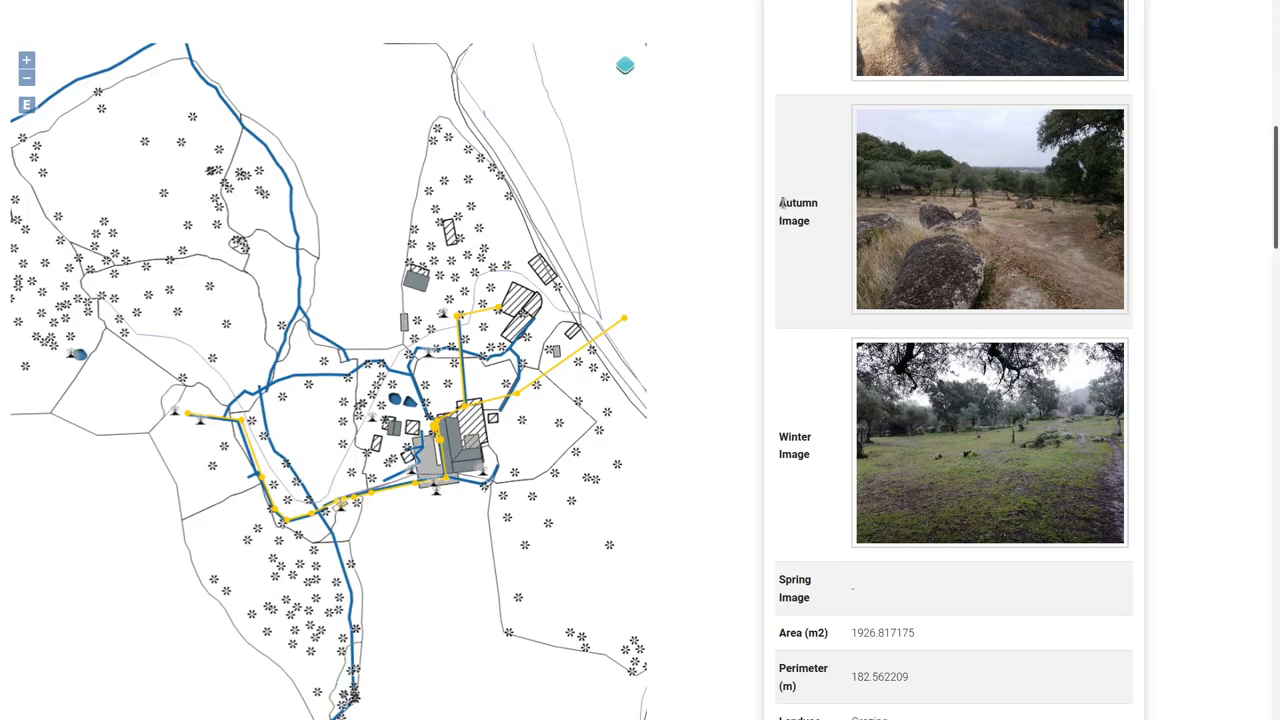
mouse_move(263, 365)
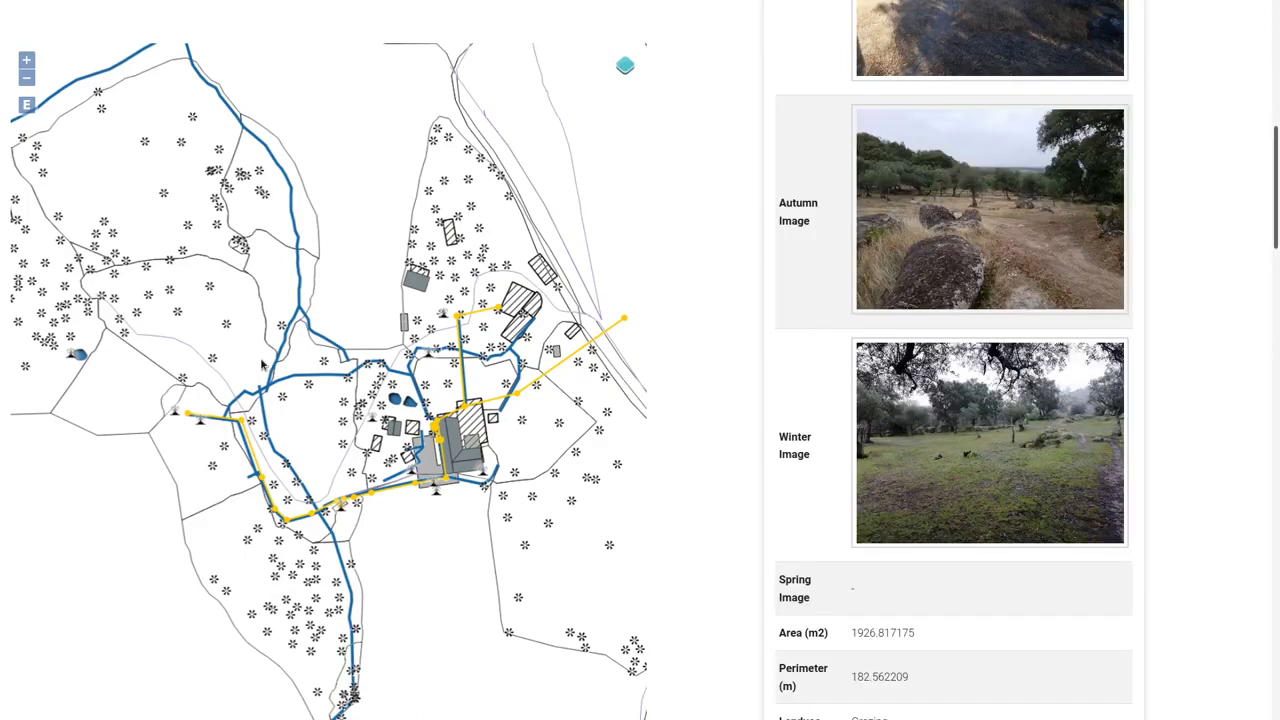
Scroll through Middle Camp's Query Results photos, View Report link and Map Legend
scroll(down, 3)
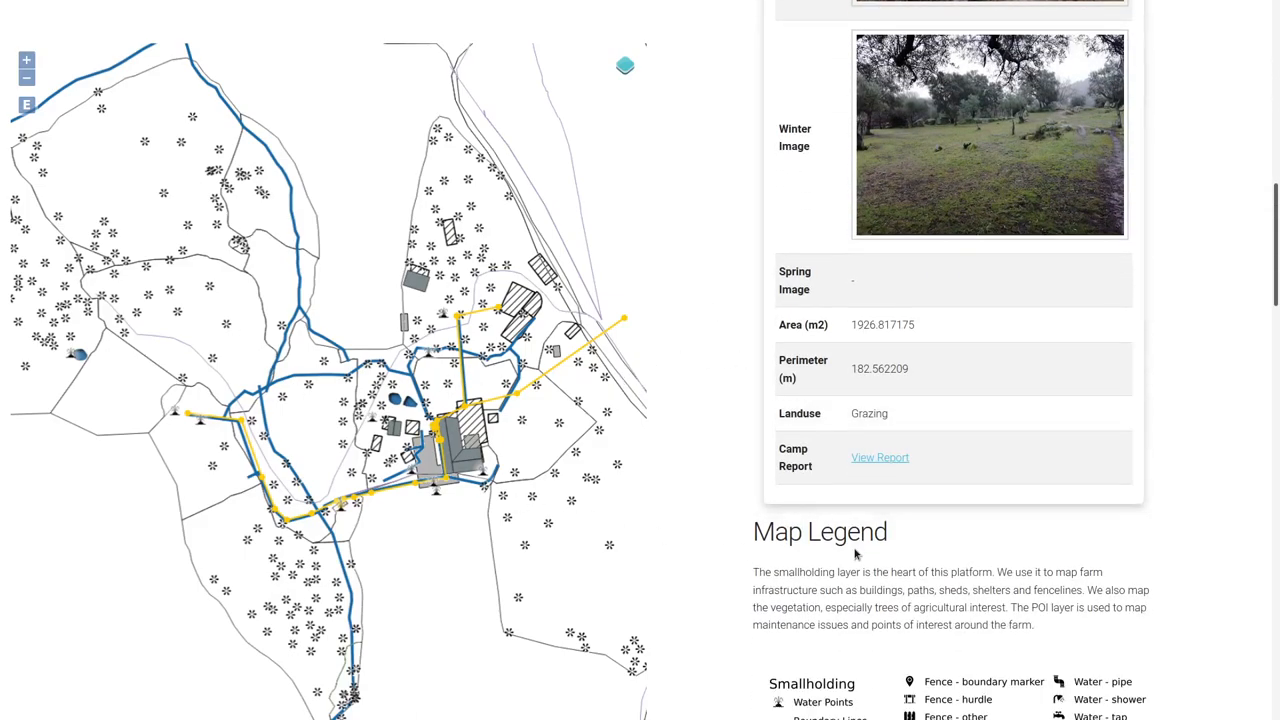
mouse_move(588, 542)
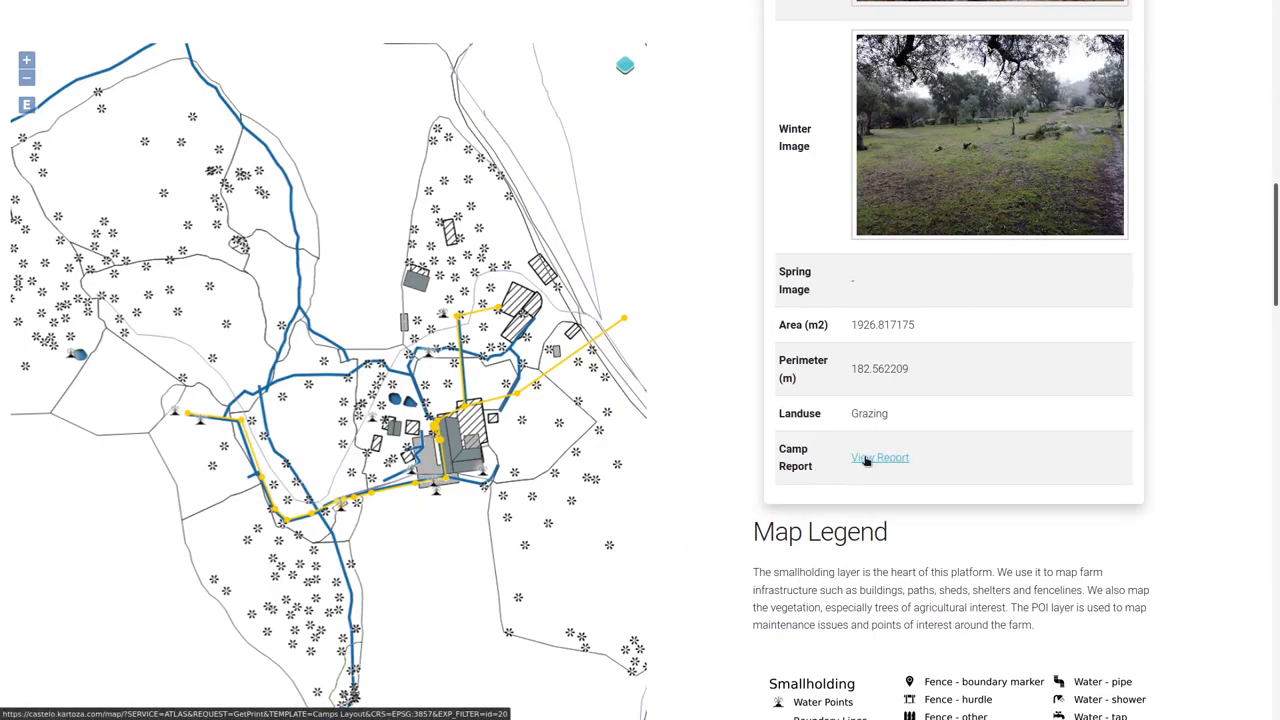
mouse_move(525, 535)
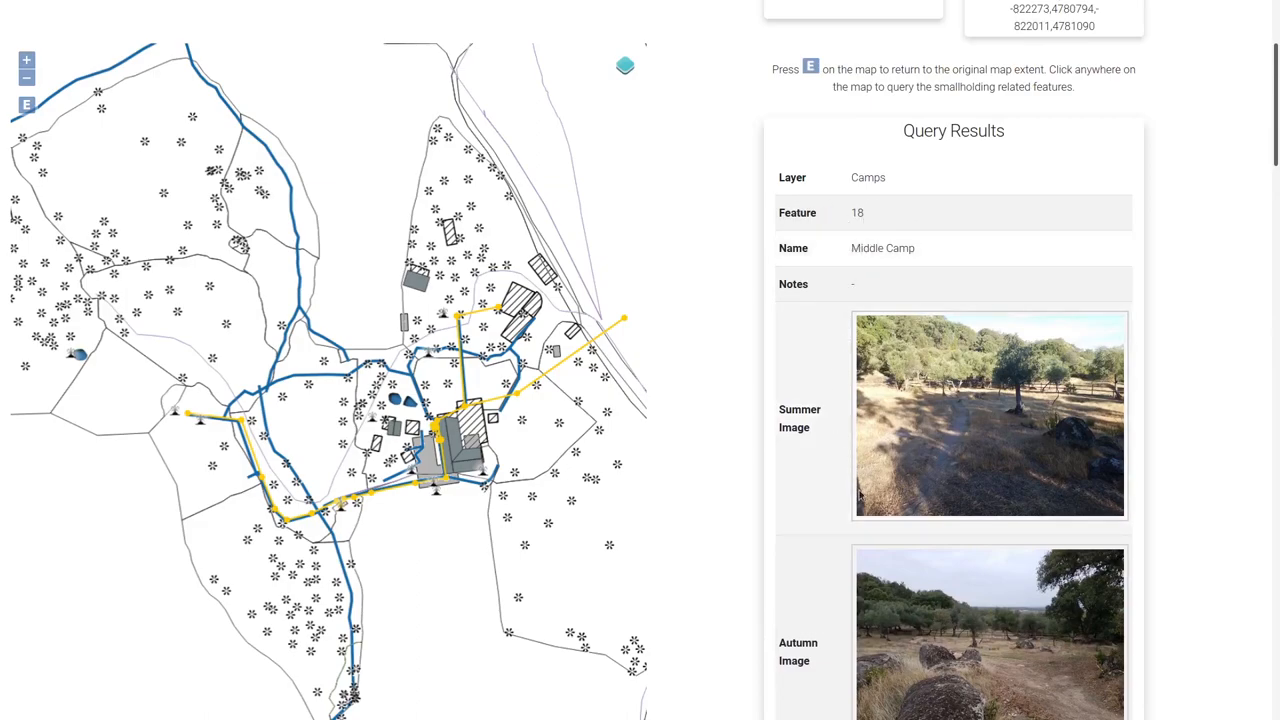
scroll(down, 3)
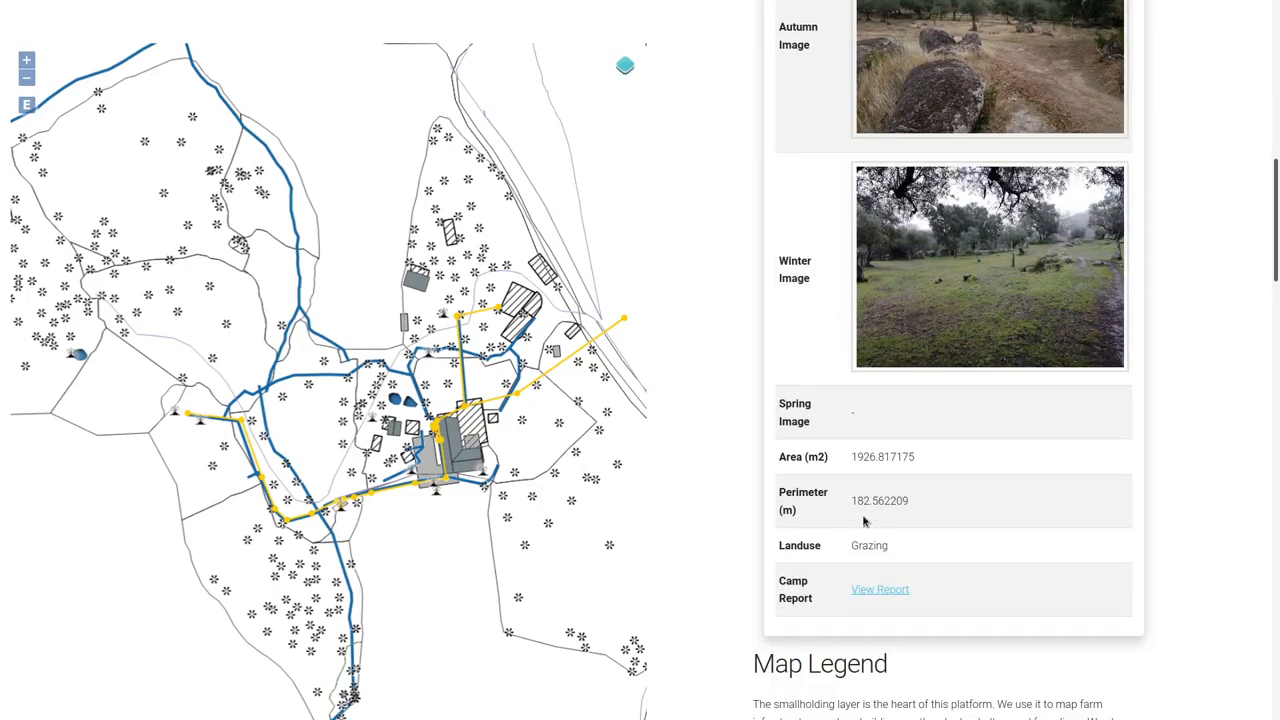
scroll(down, 3)
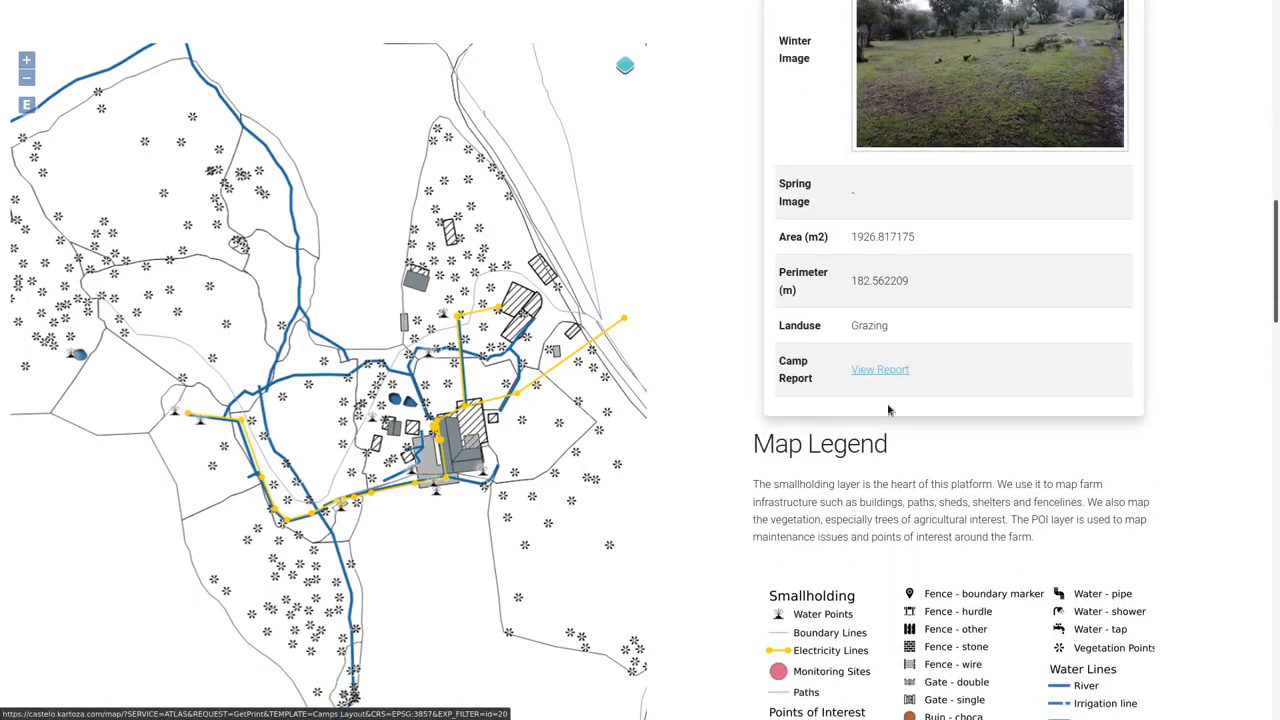
scroll(down, 3)
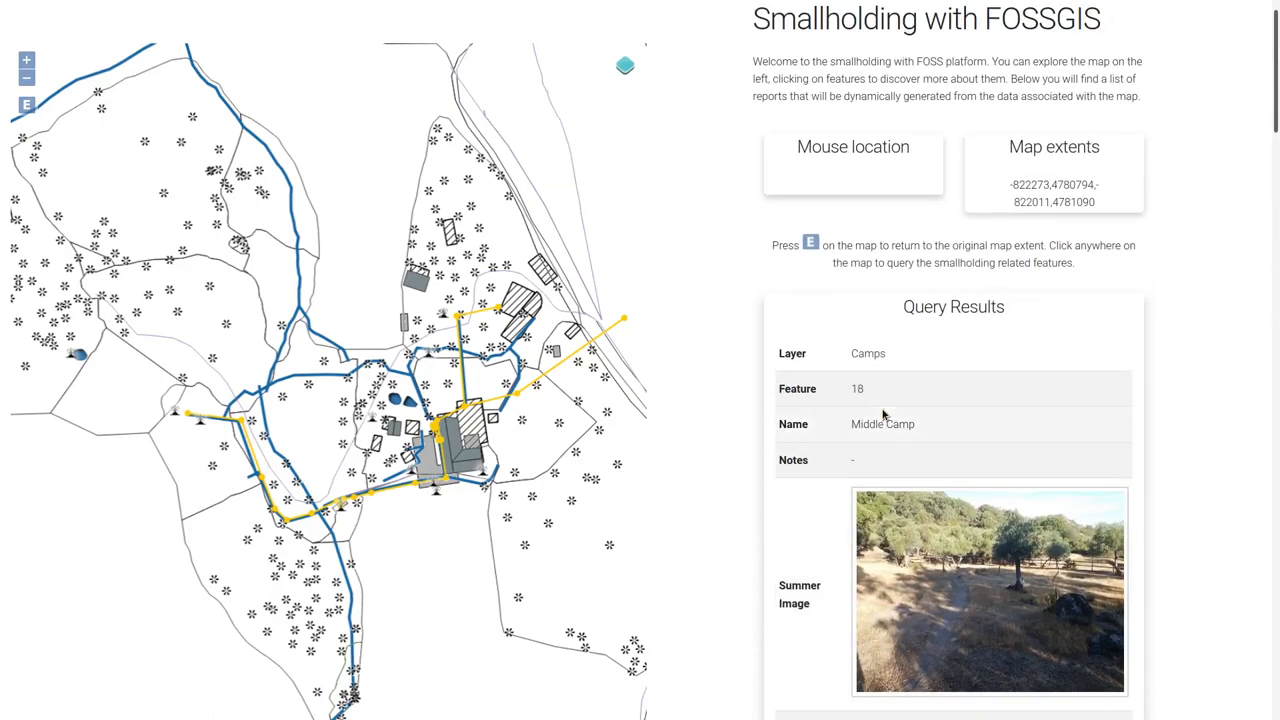
mouse_move(1089, 395)
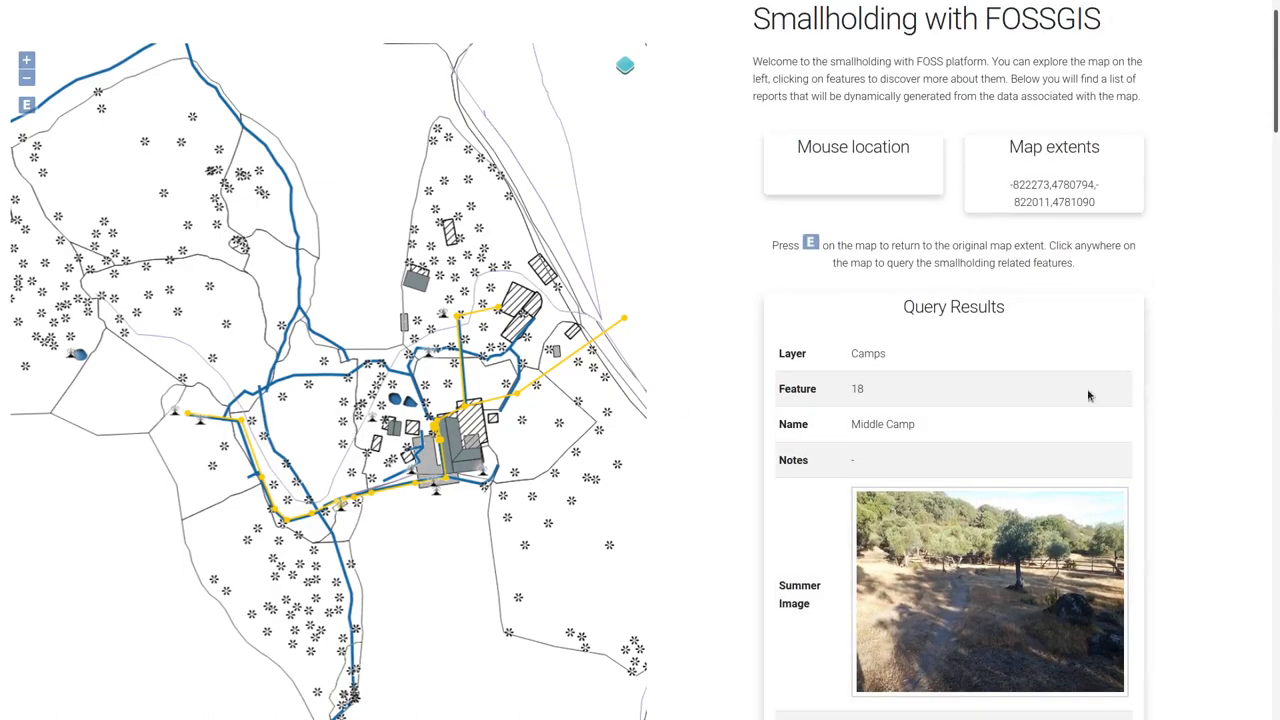
scroll(down, 3)
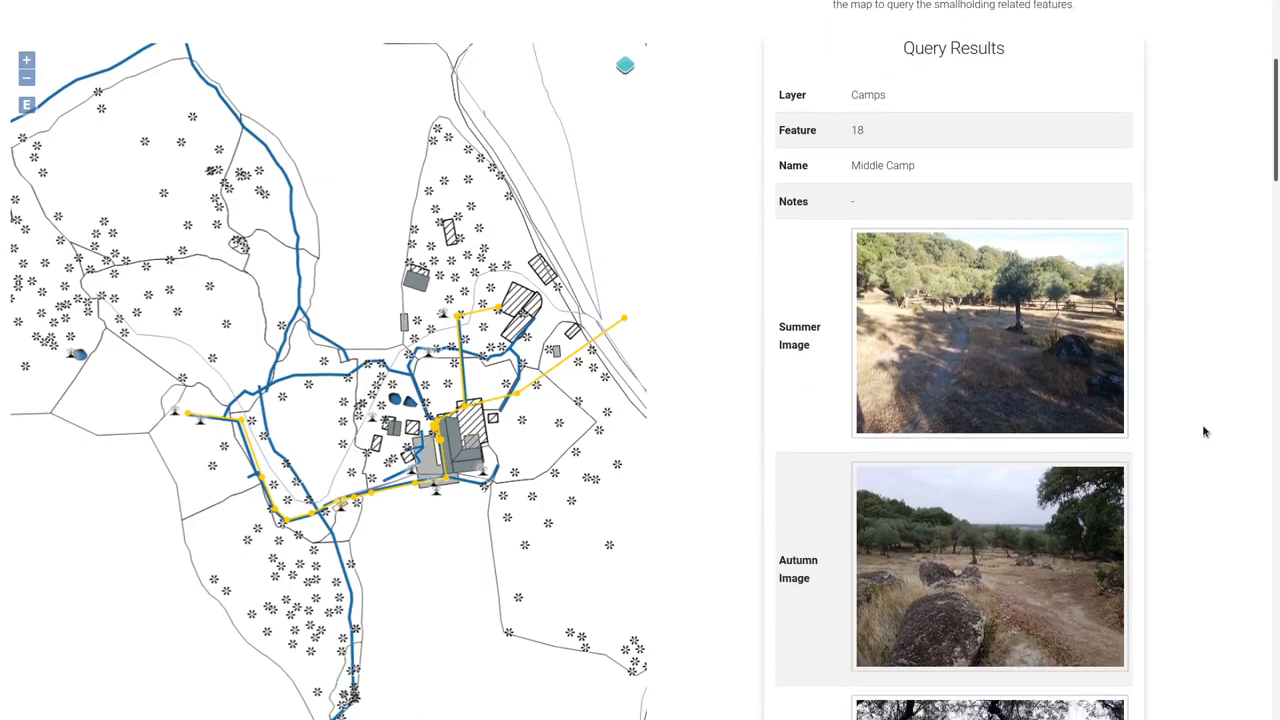
scroll(down, 3)
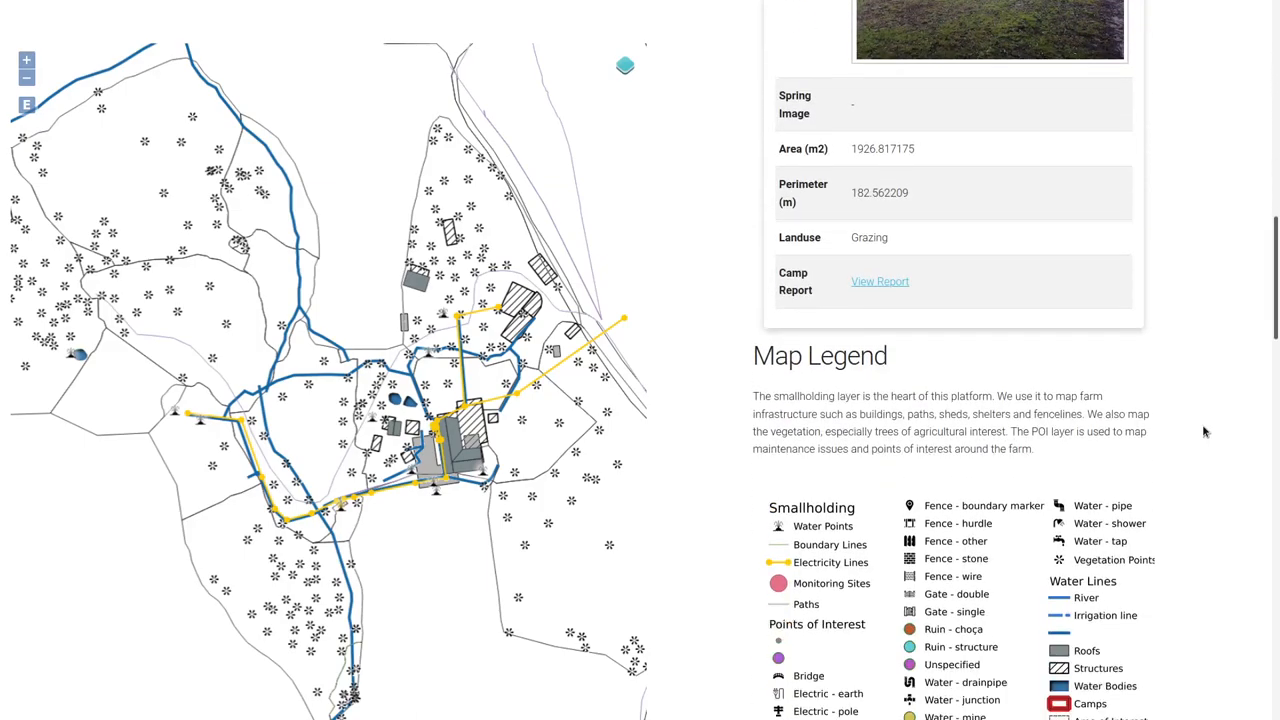
scroll(down, 3)
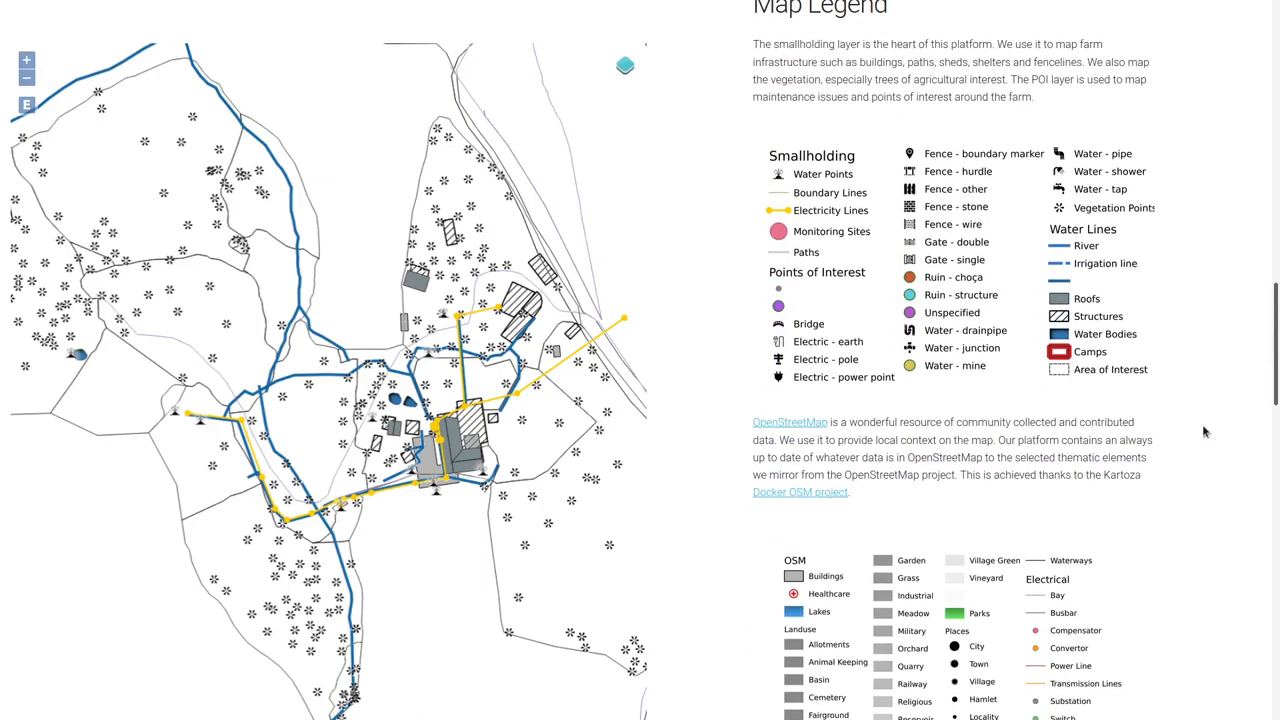
mouse_move(1156, 453)
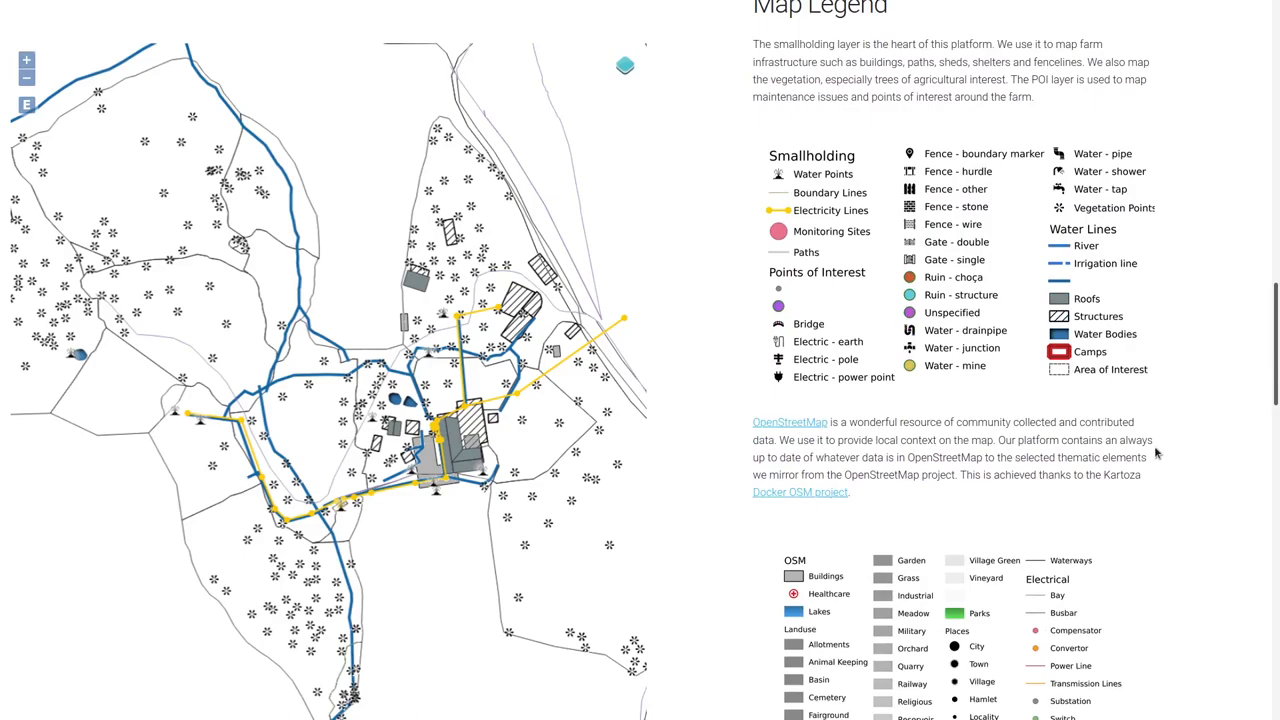
scroll(down, 3)
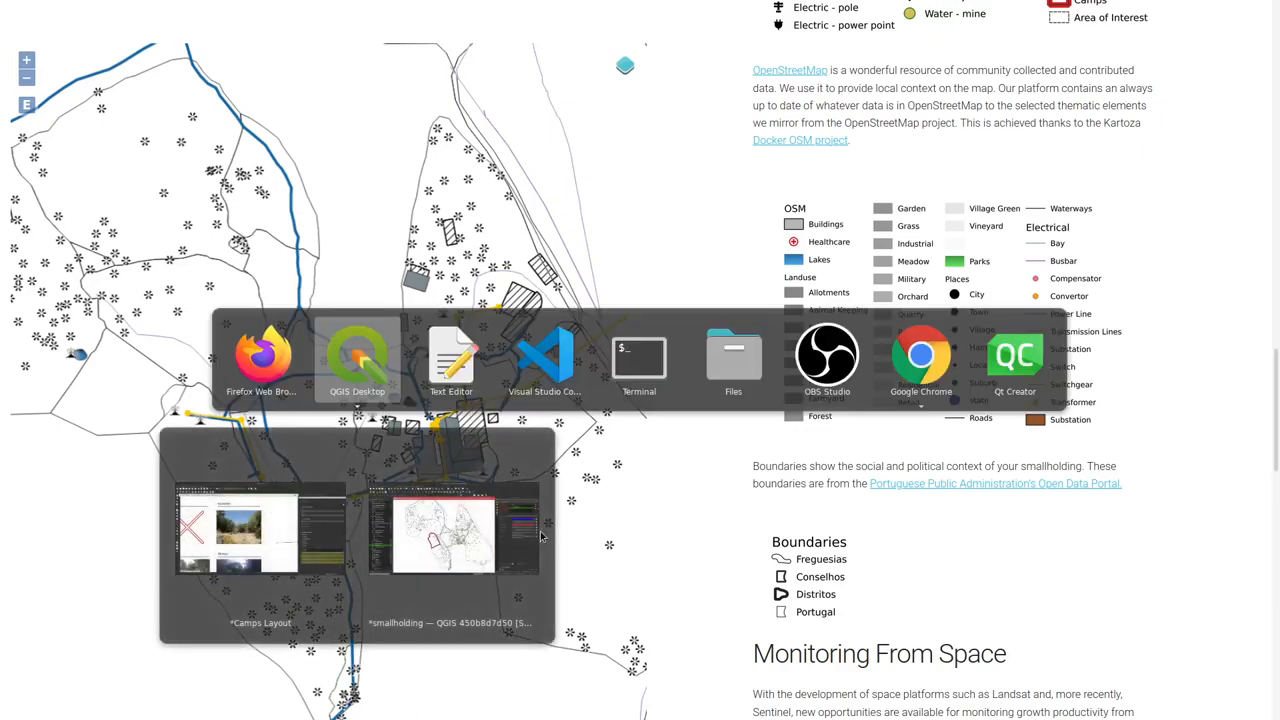
Return to the Camps Layout at Gaudi camp and dismiss the atlas export notice
click(261, 530)
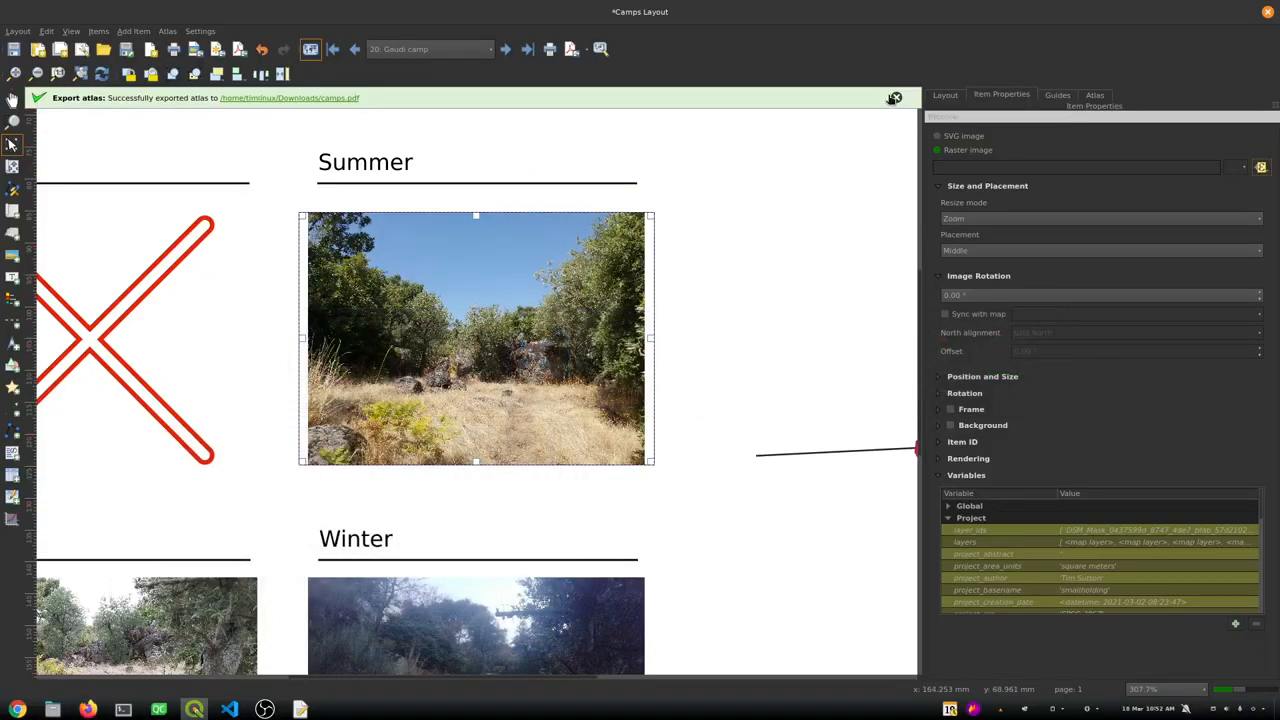
click(893, 97)
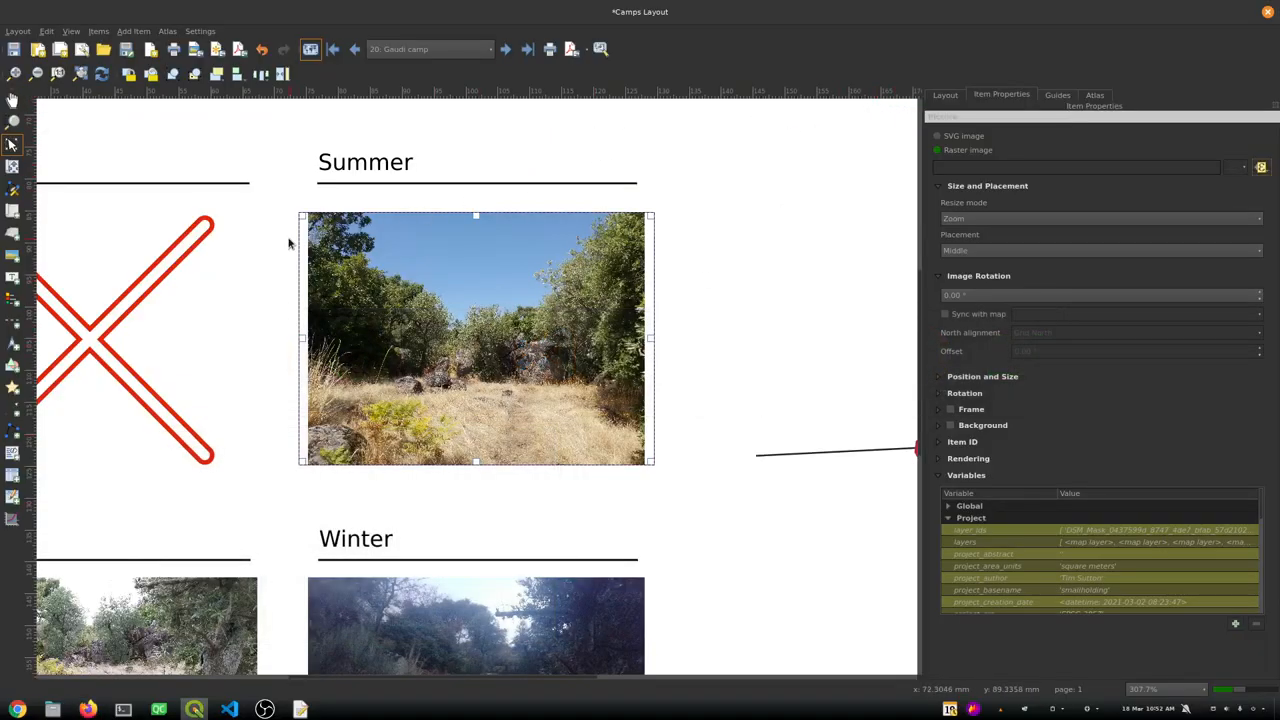